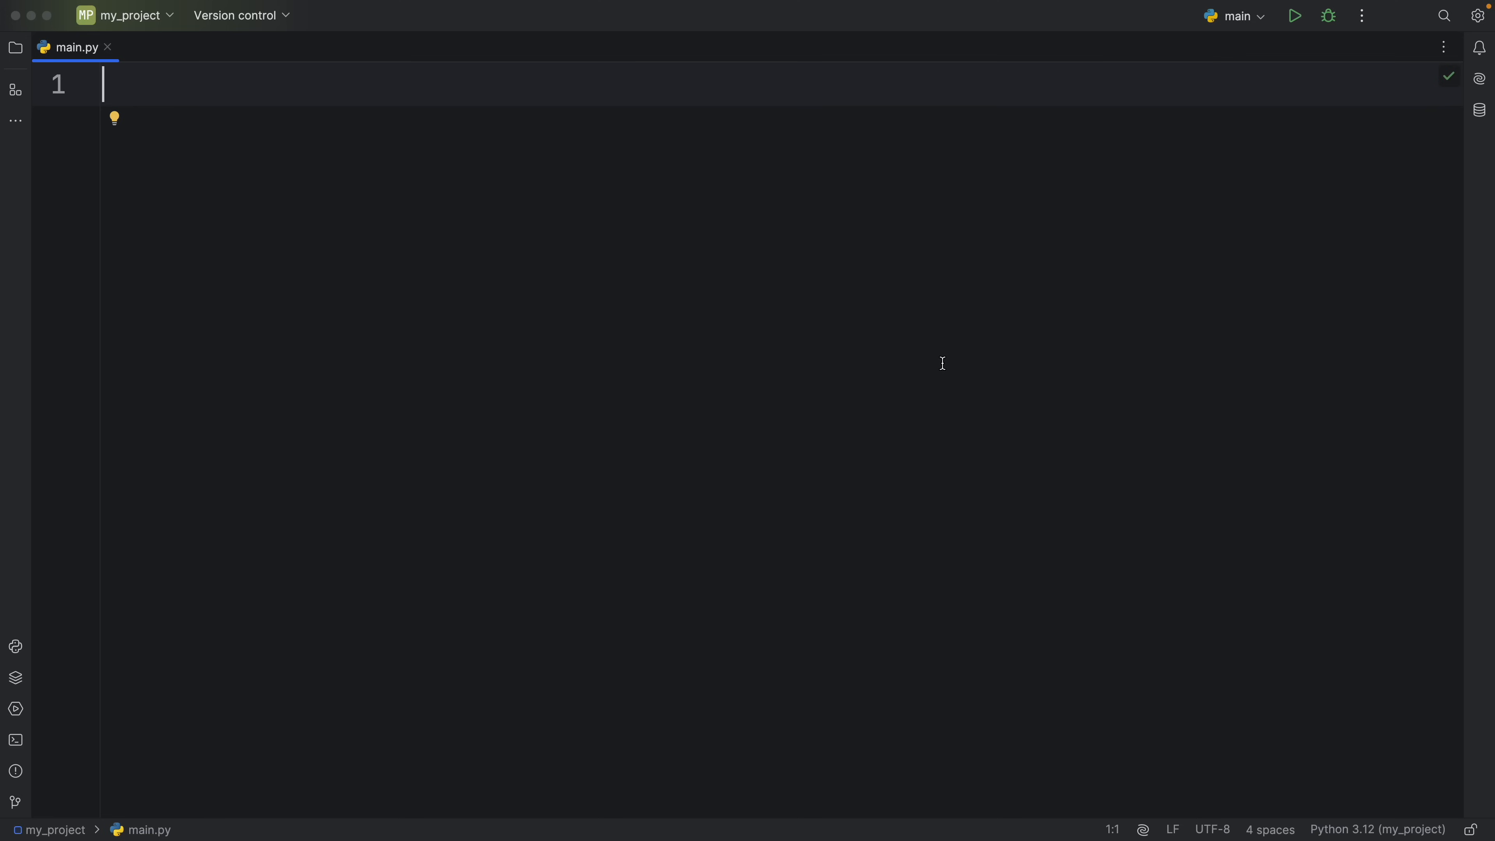
mouse_move(994, 275)
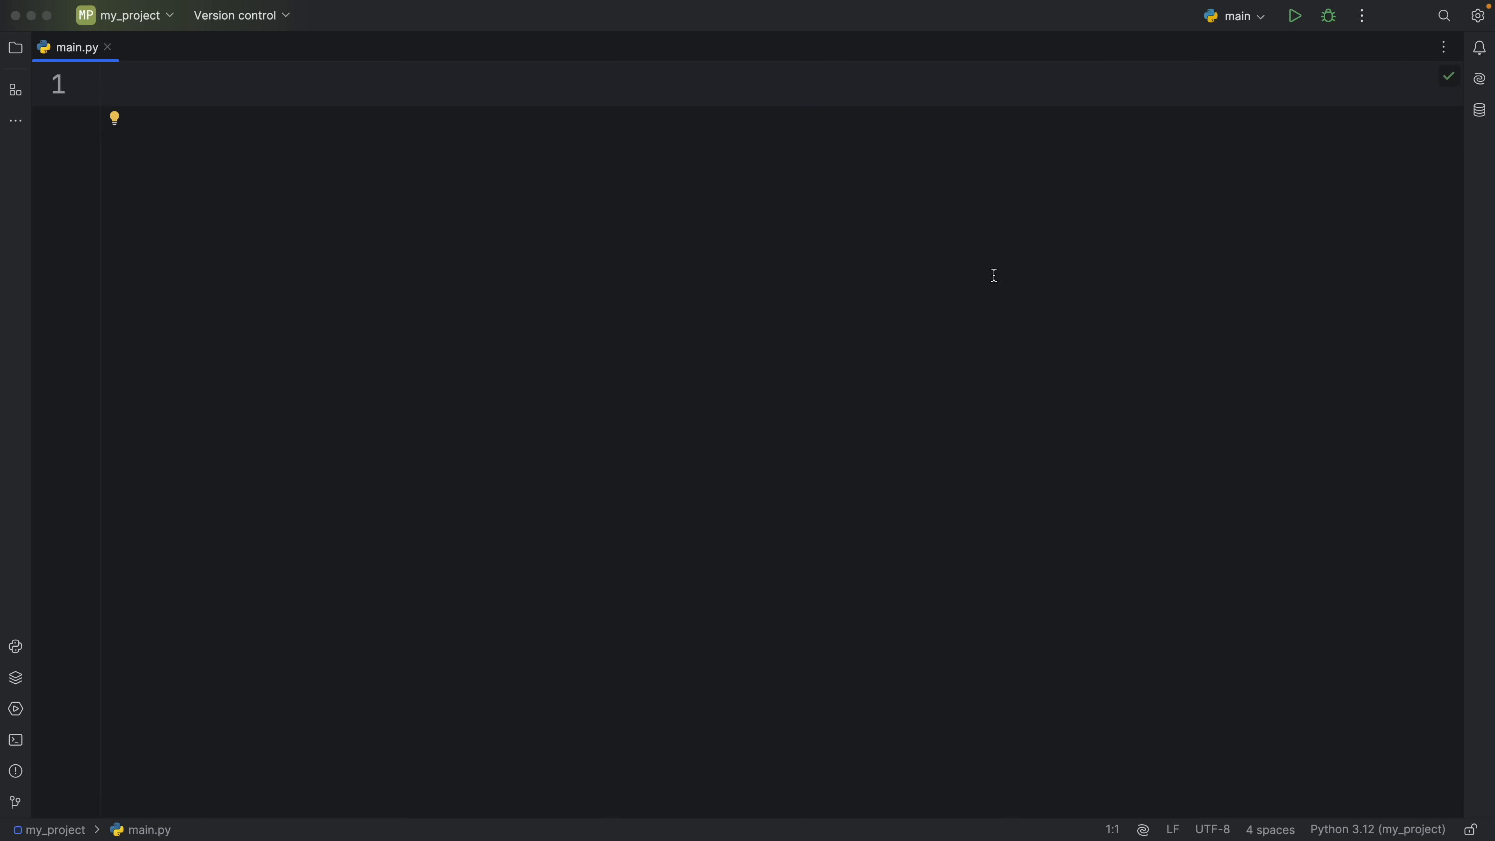
Step: Define text: str as adjacent string literals 'Hello' ',' ' ' 'World!' on line 1
text(tex)
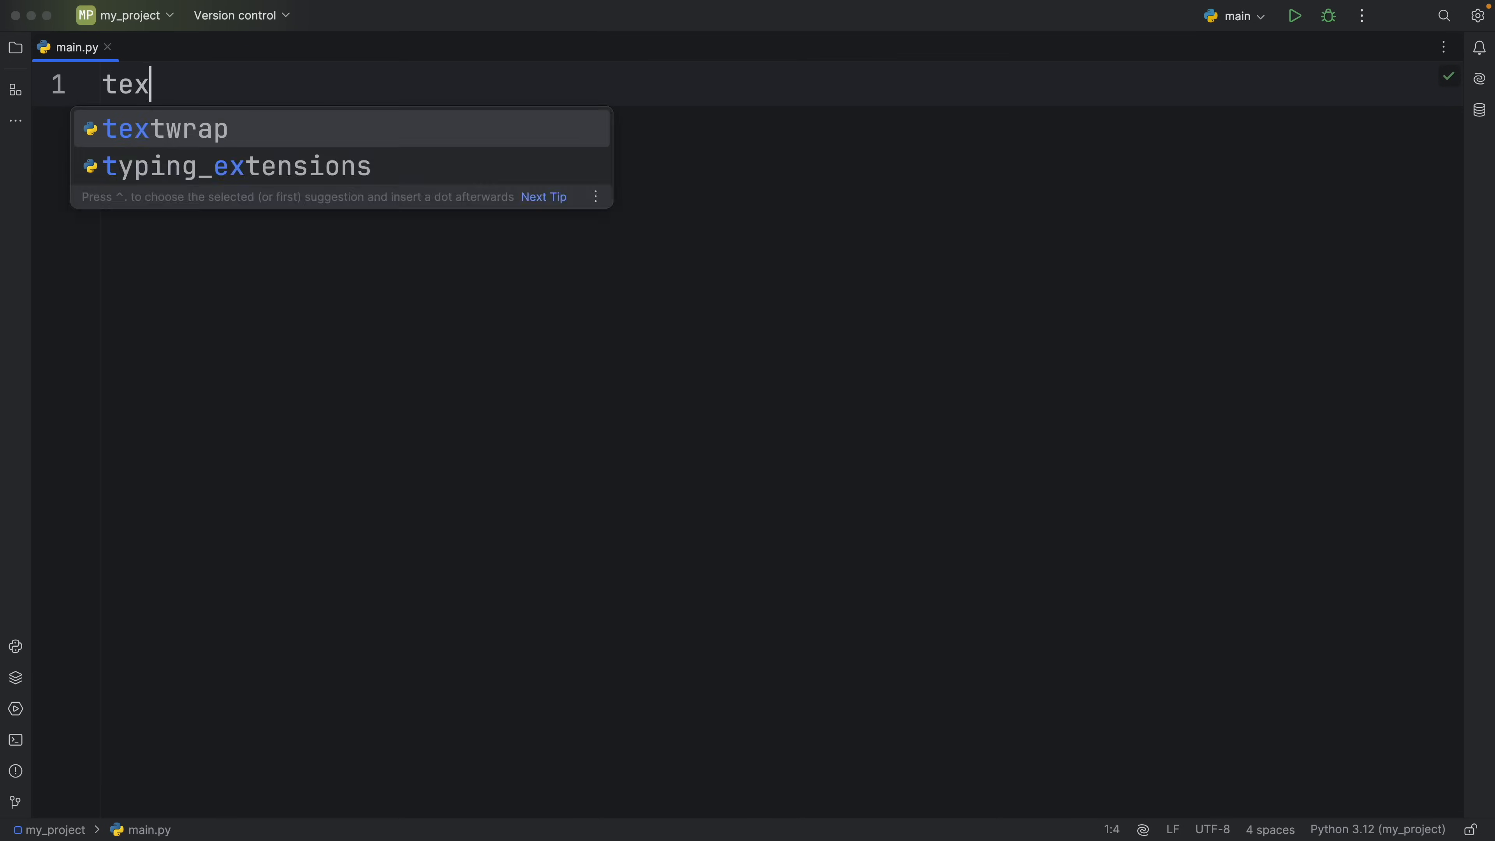
text(t: str =)
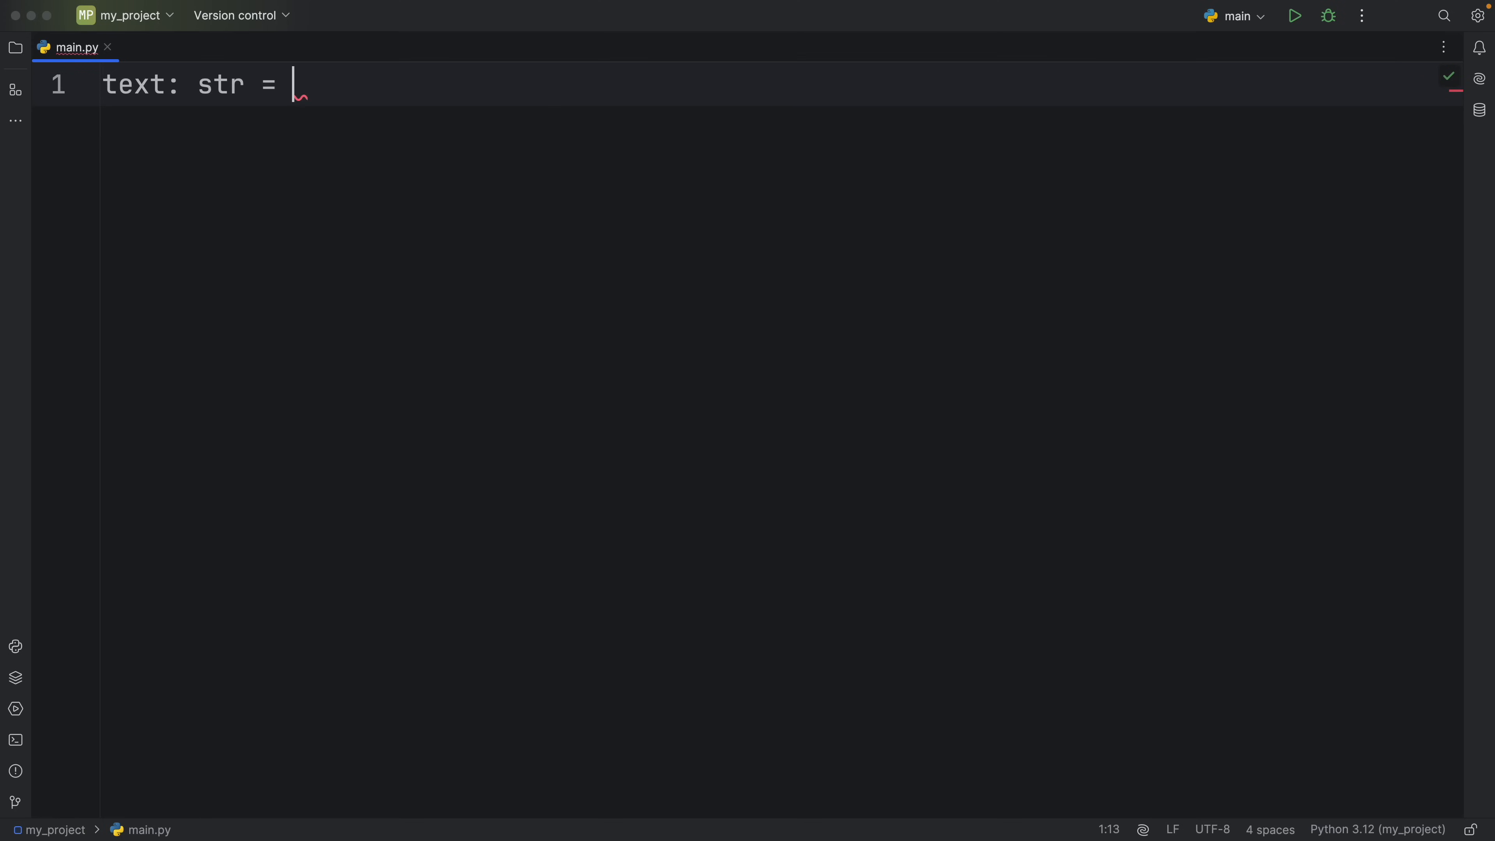
text('Text')
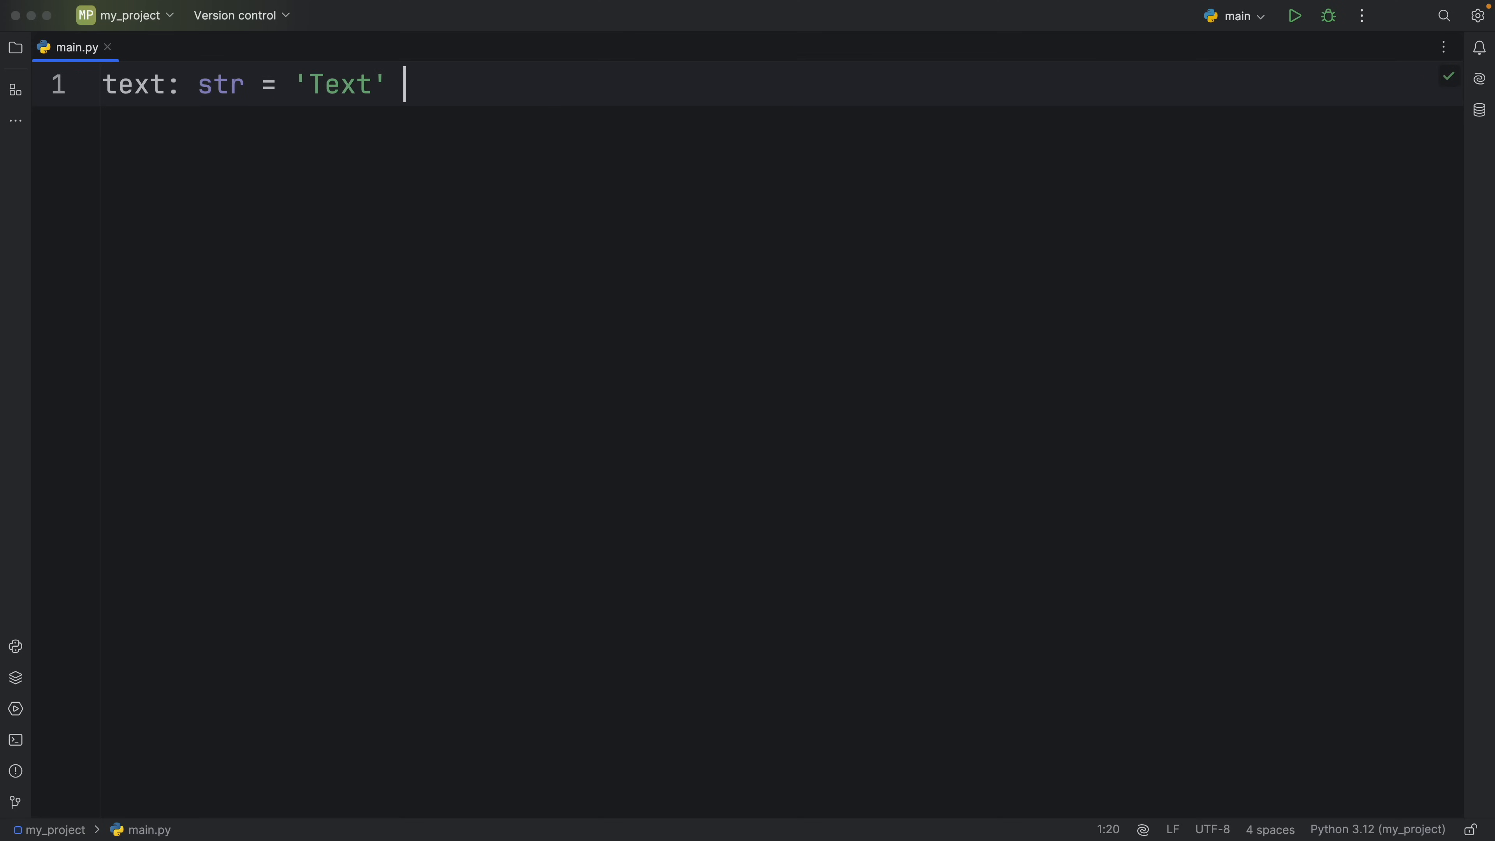
text(')
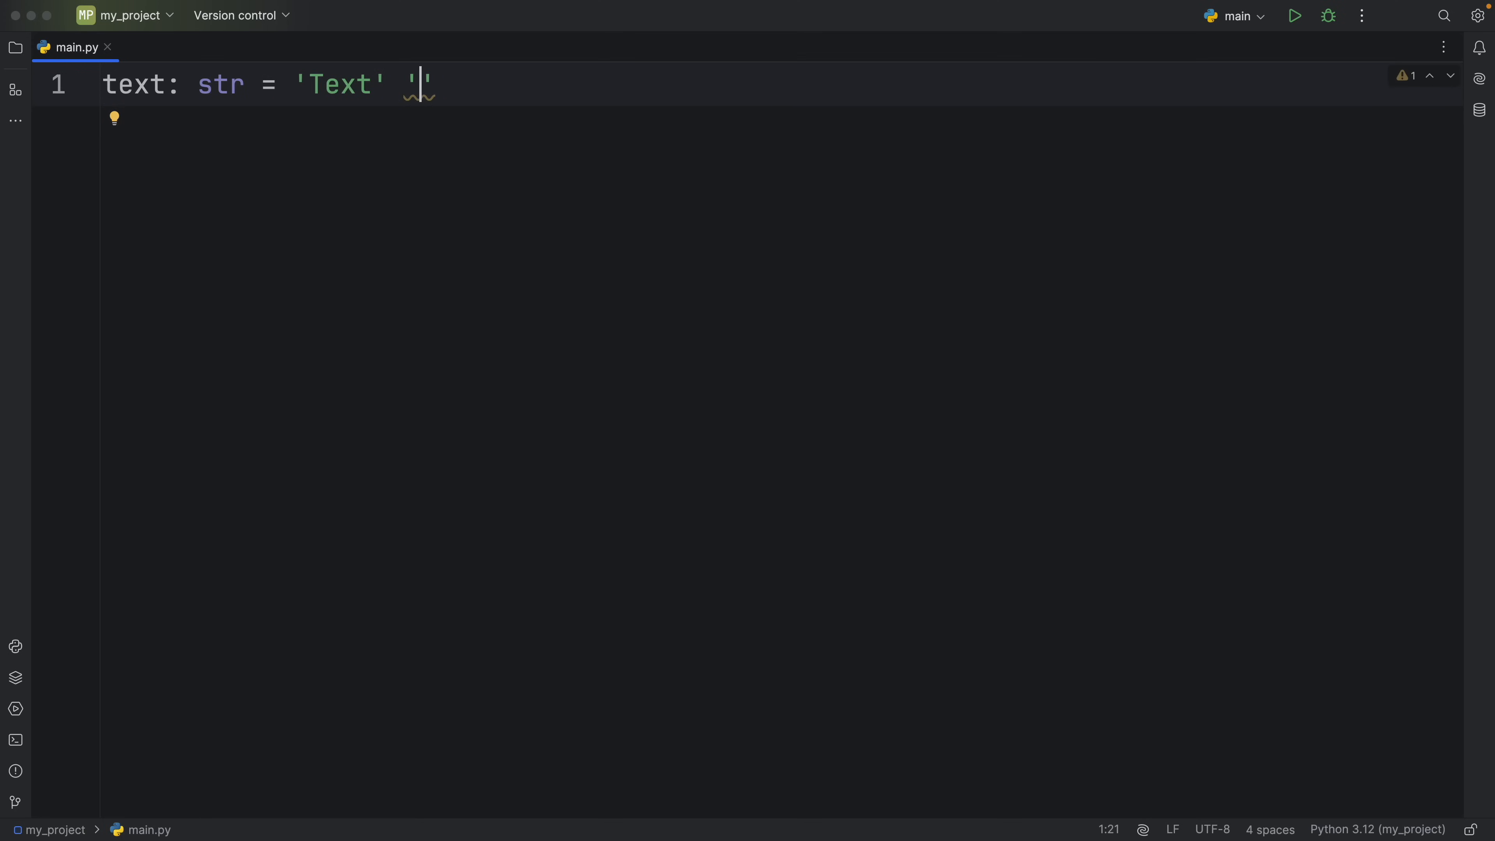
text(text2)
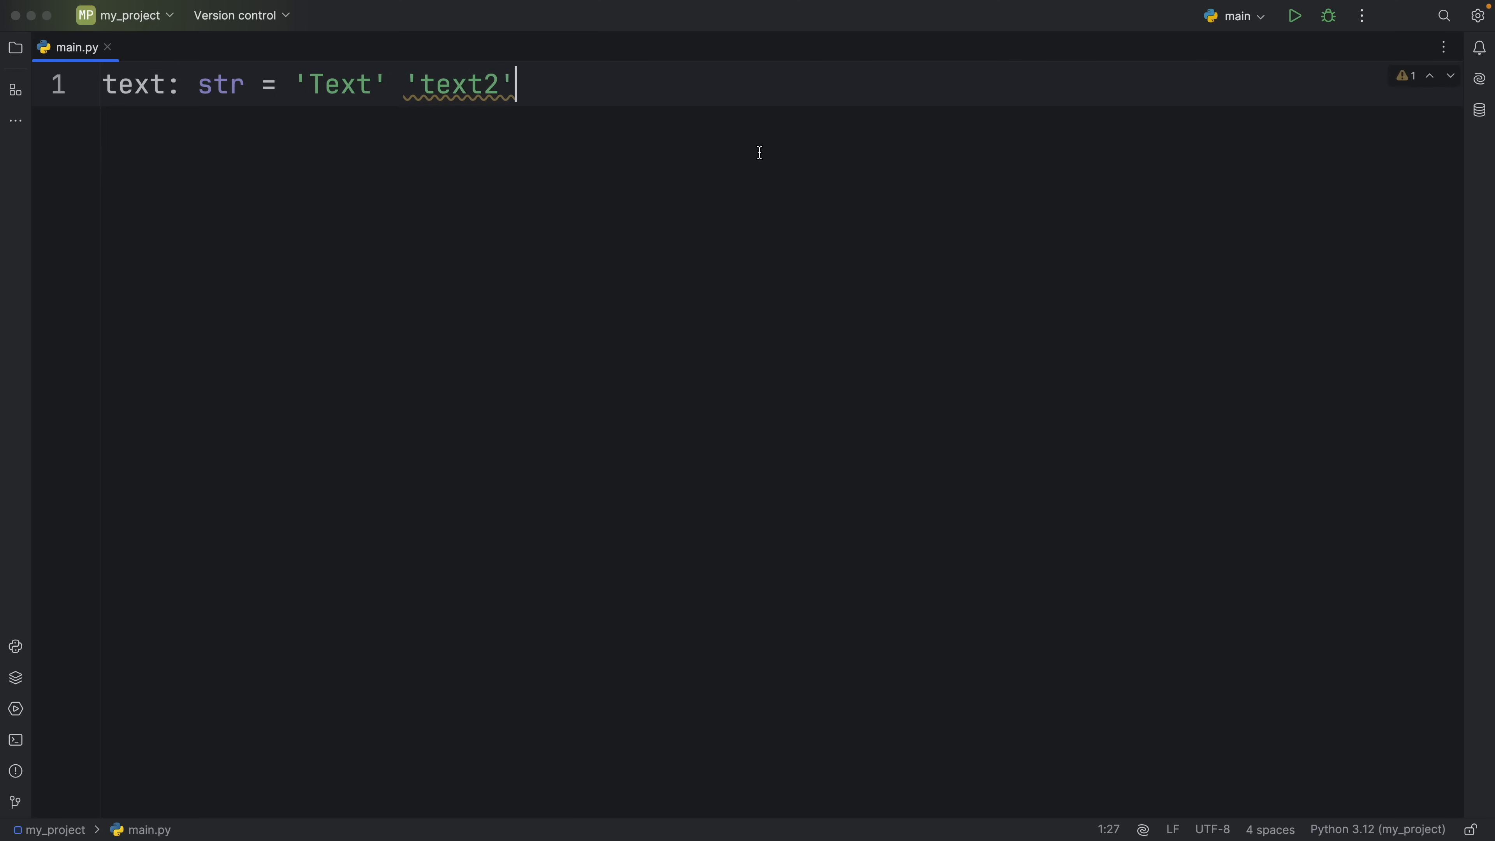
Step: Add print(text) on line 2 and run the script to see the joined string
text(print(text)
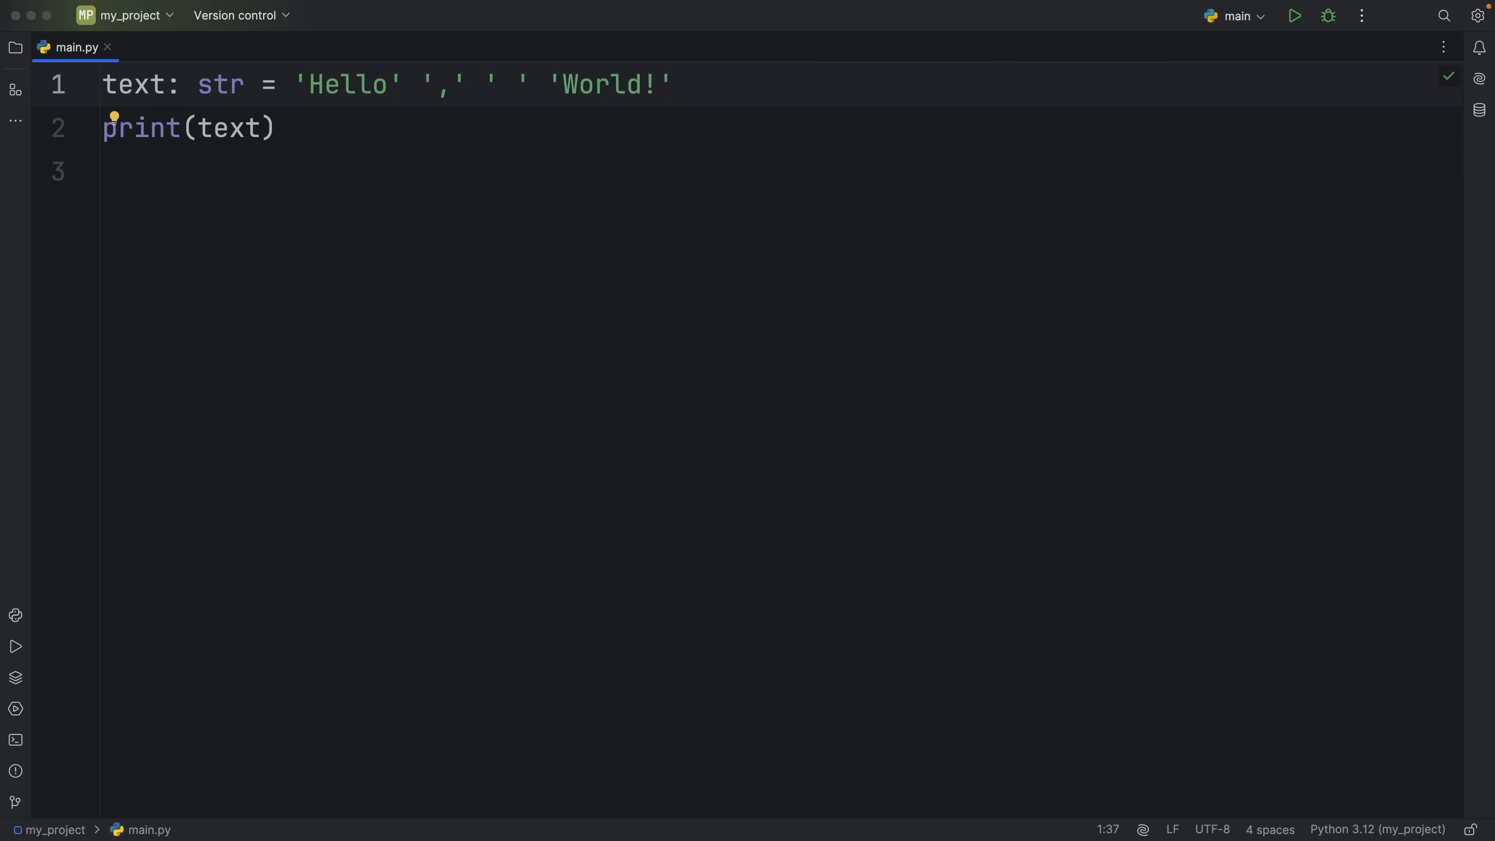
mouse_move(429, 88)
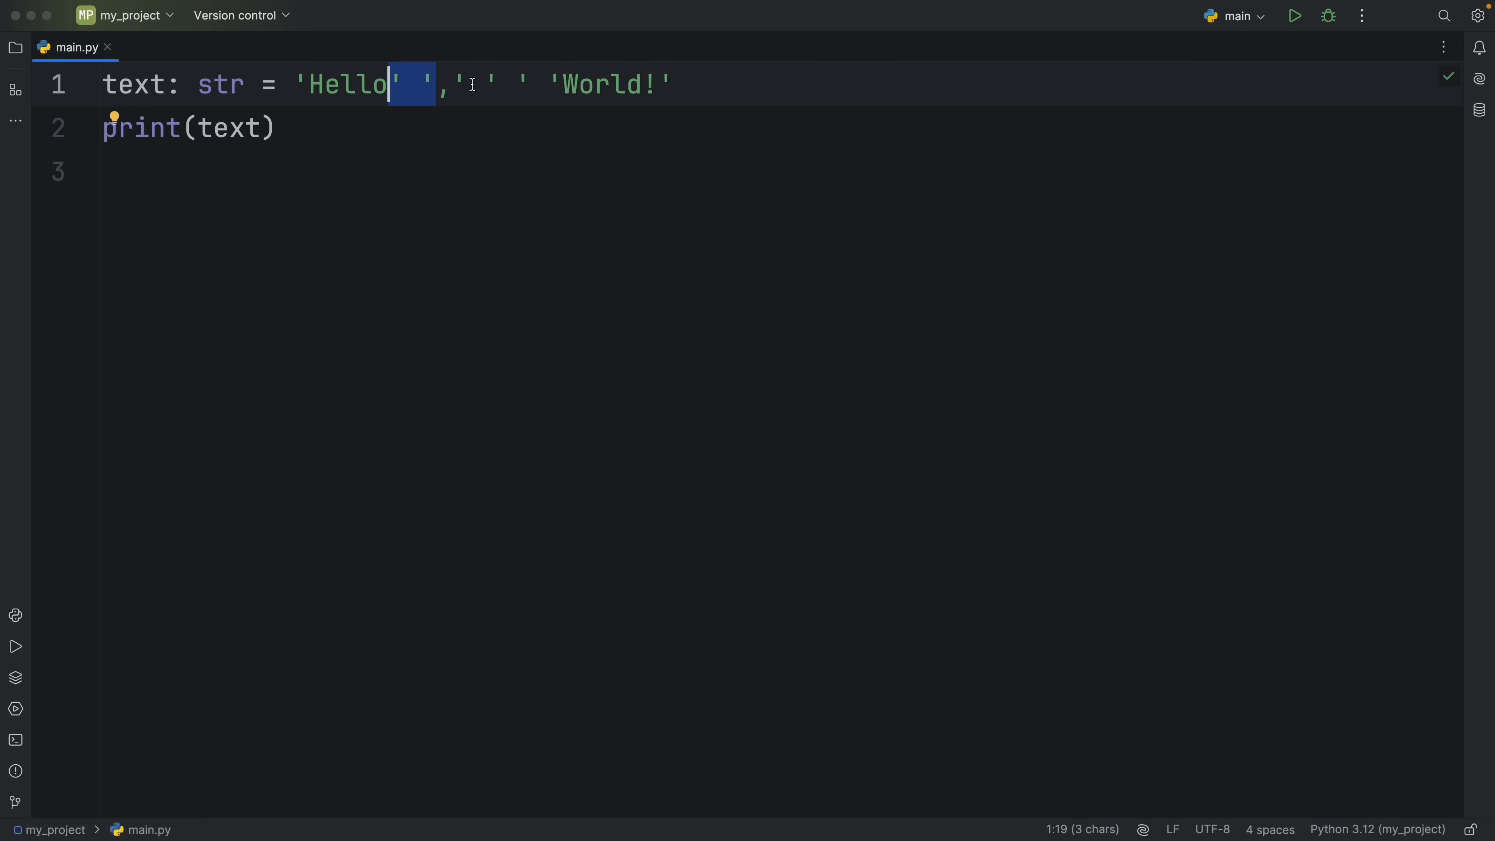
click(1294, 16)
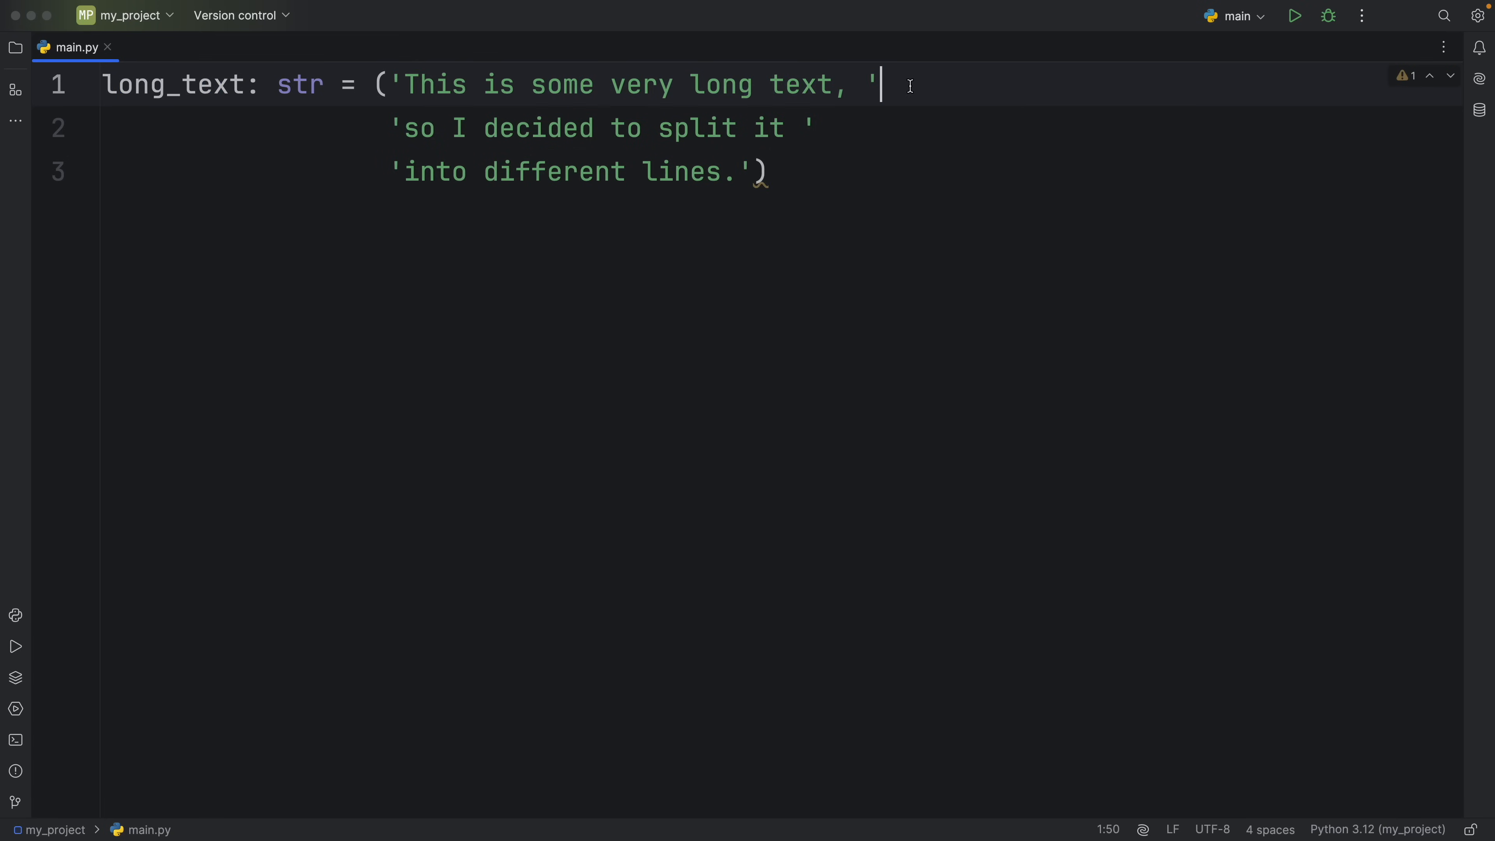
Step: Write long_text in parentheses across three lines, run it, and add print(long_text)
text(,)
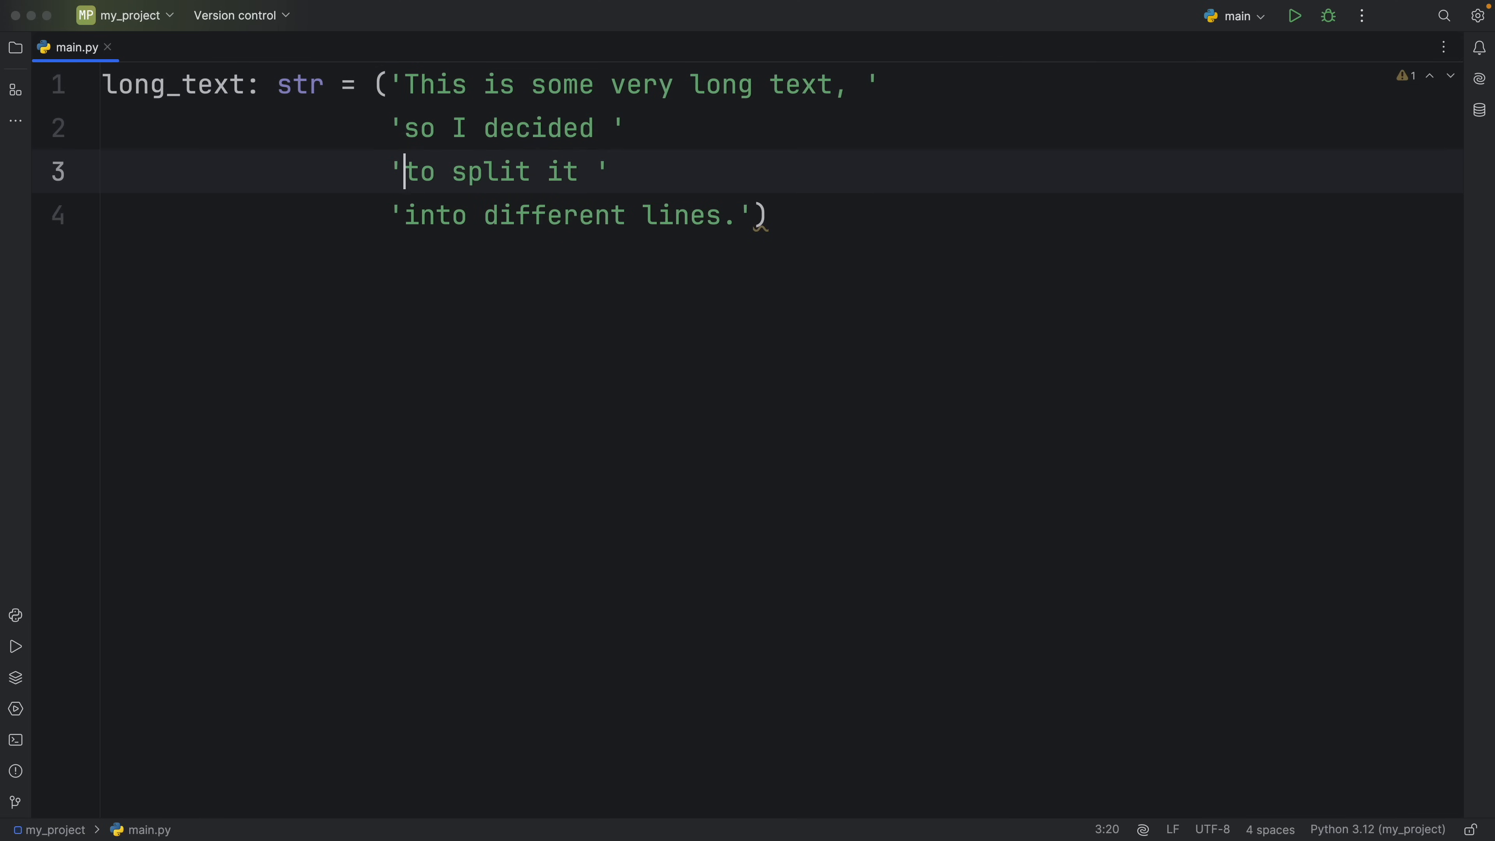
mouse_move(948, 160)
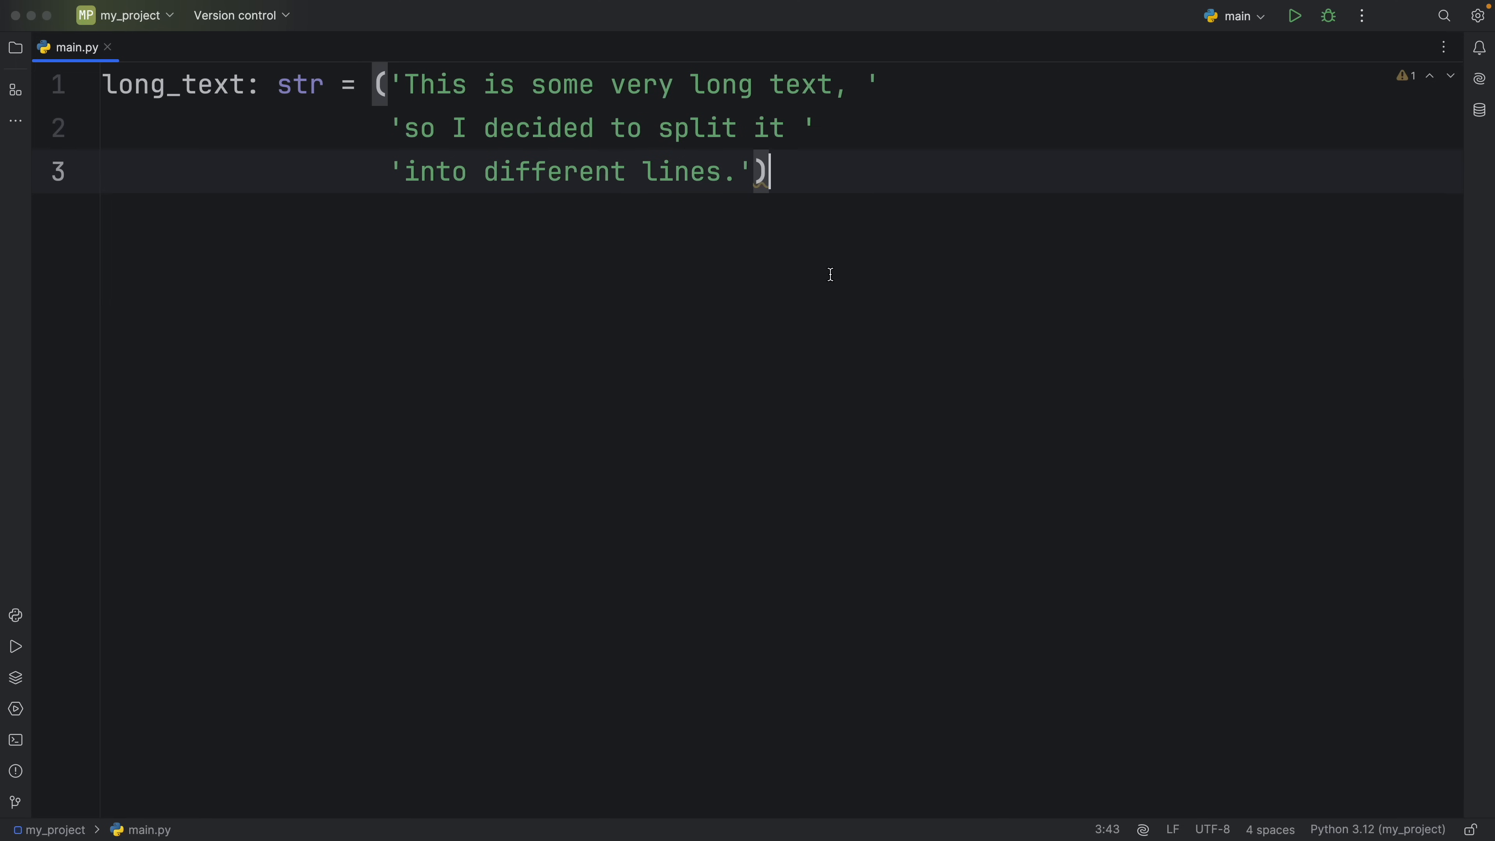
click(1294, 16)
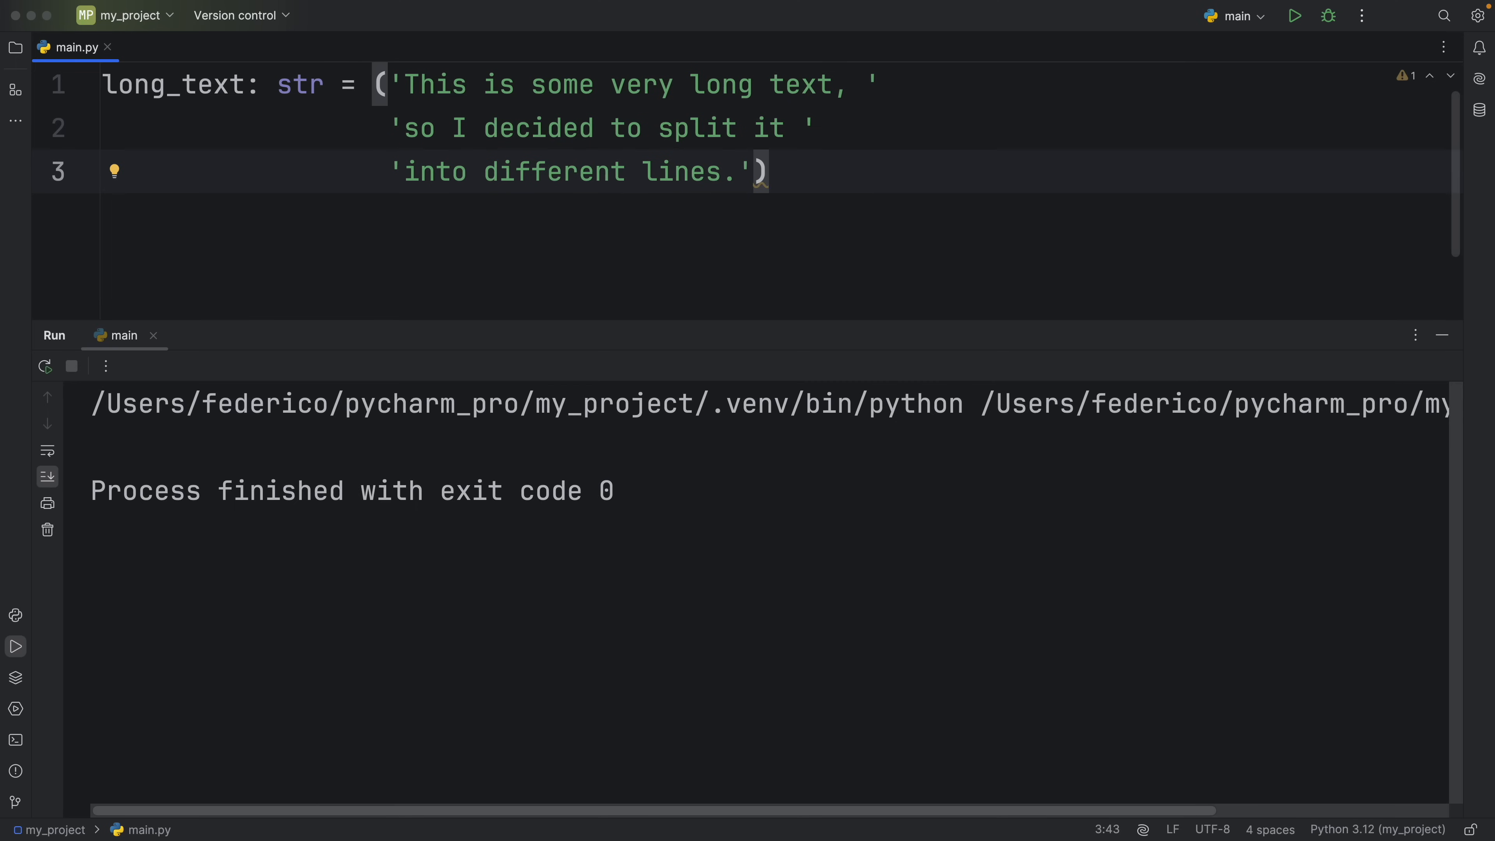
text(print(long_text)
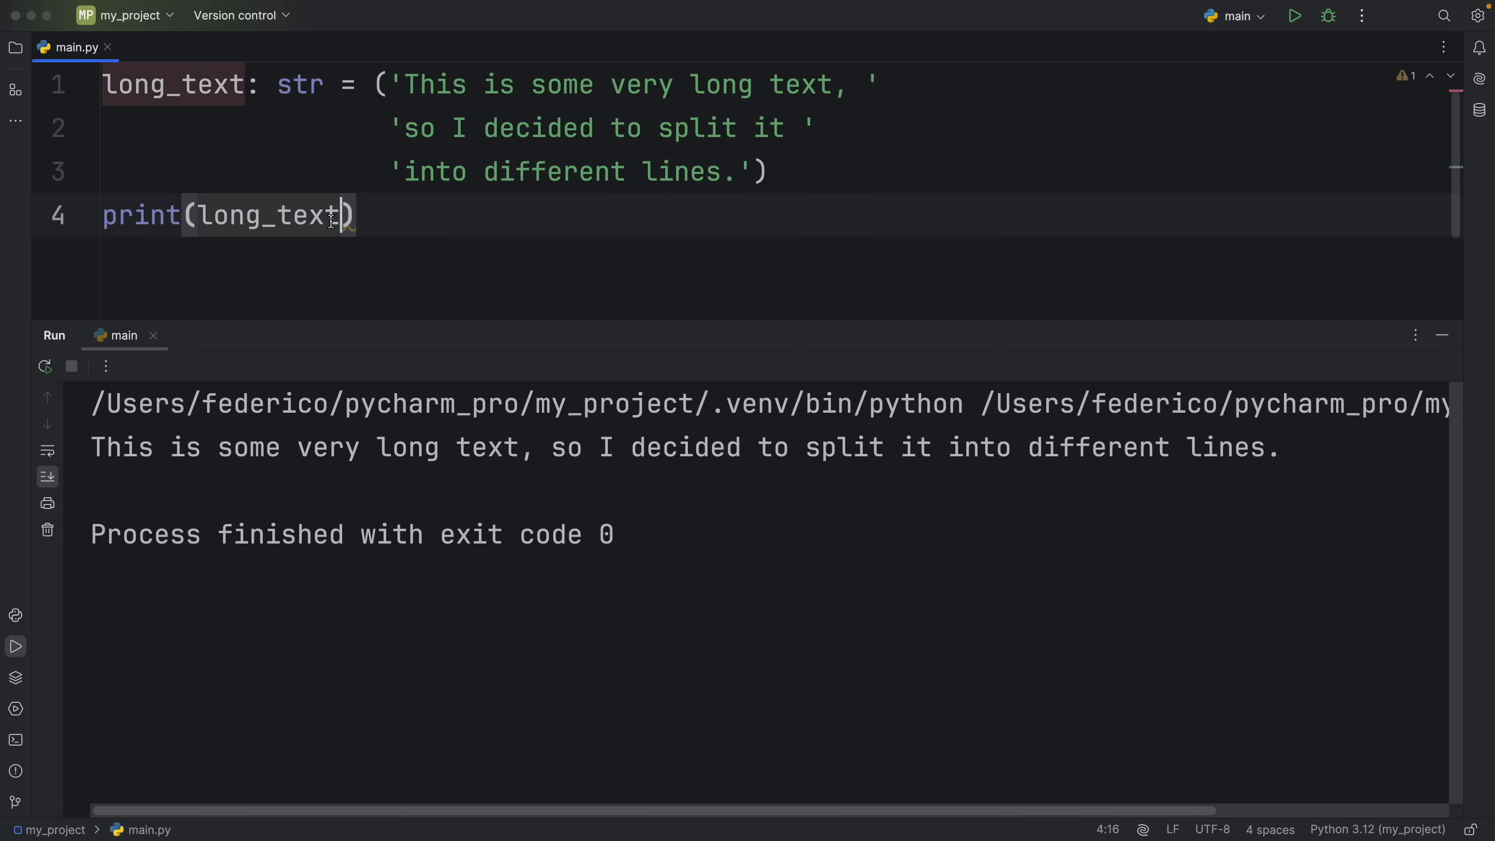
Step: Rewrite the line breaks as backslash continuations, then select all code for replacement
triple_click(667, 447)
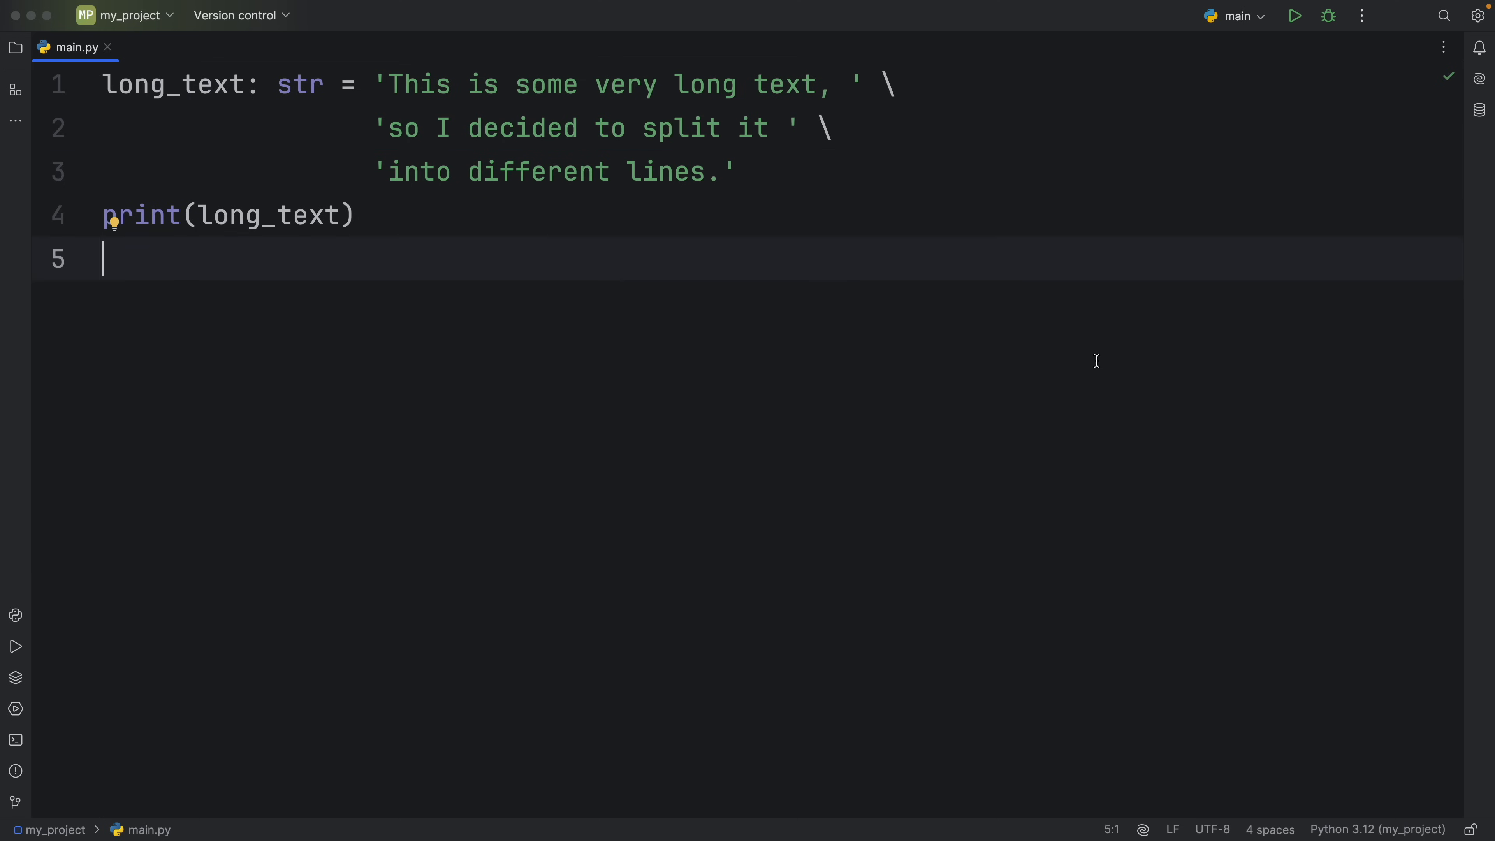
key(cmd+a)
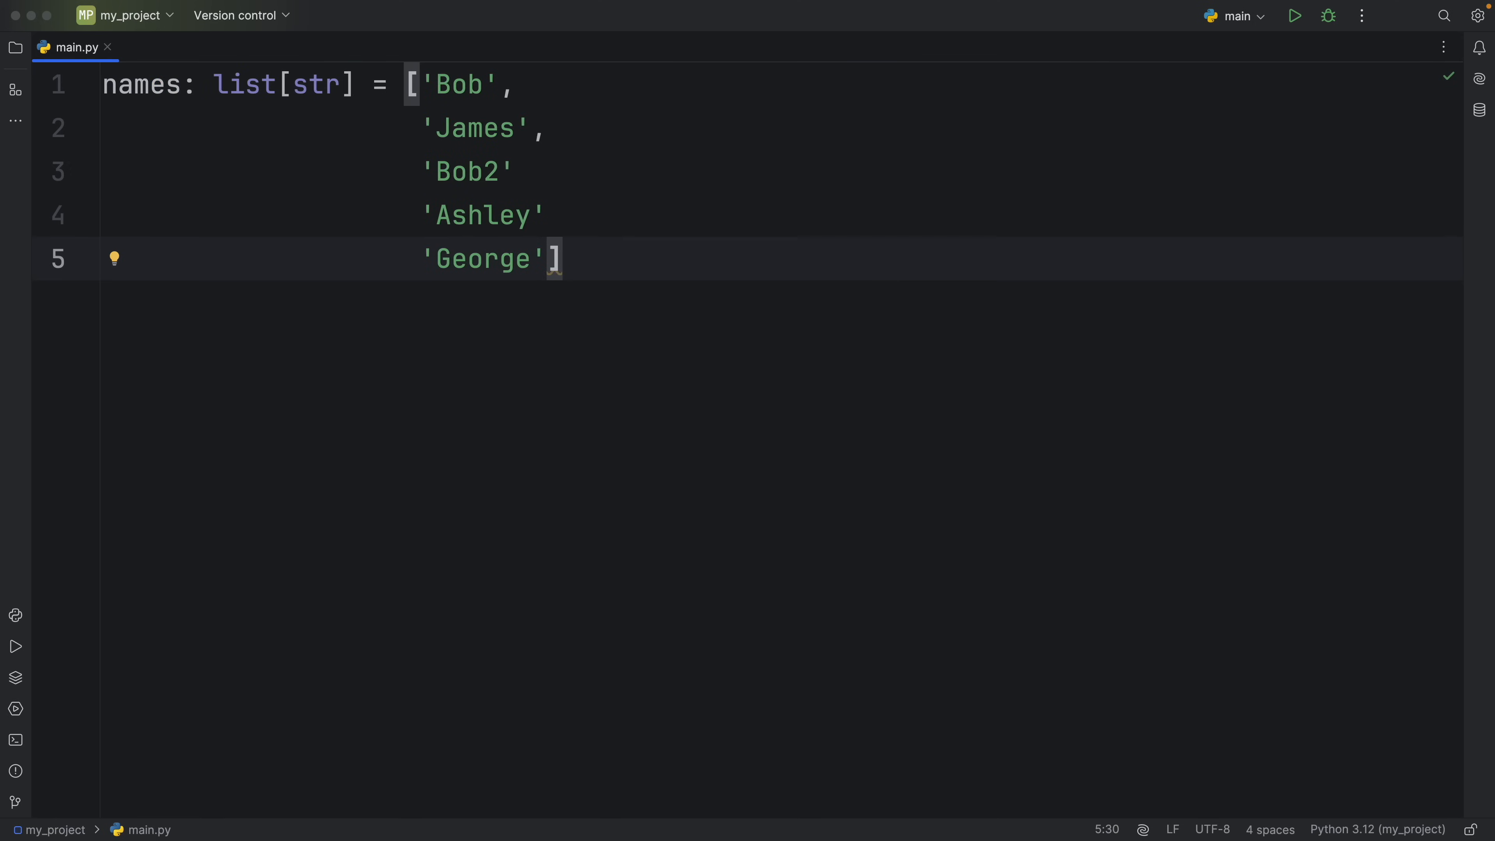
mouse_move(365, 223)
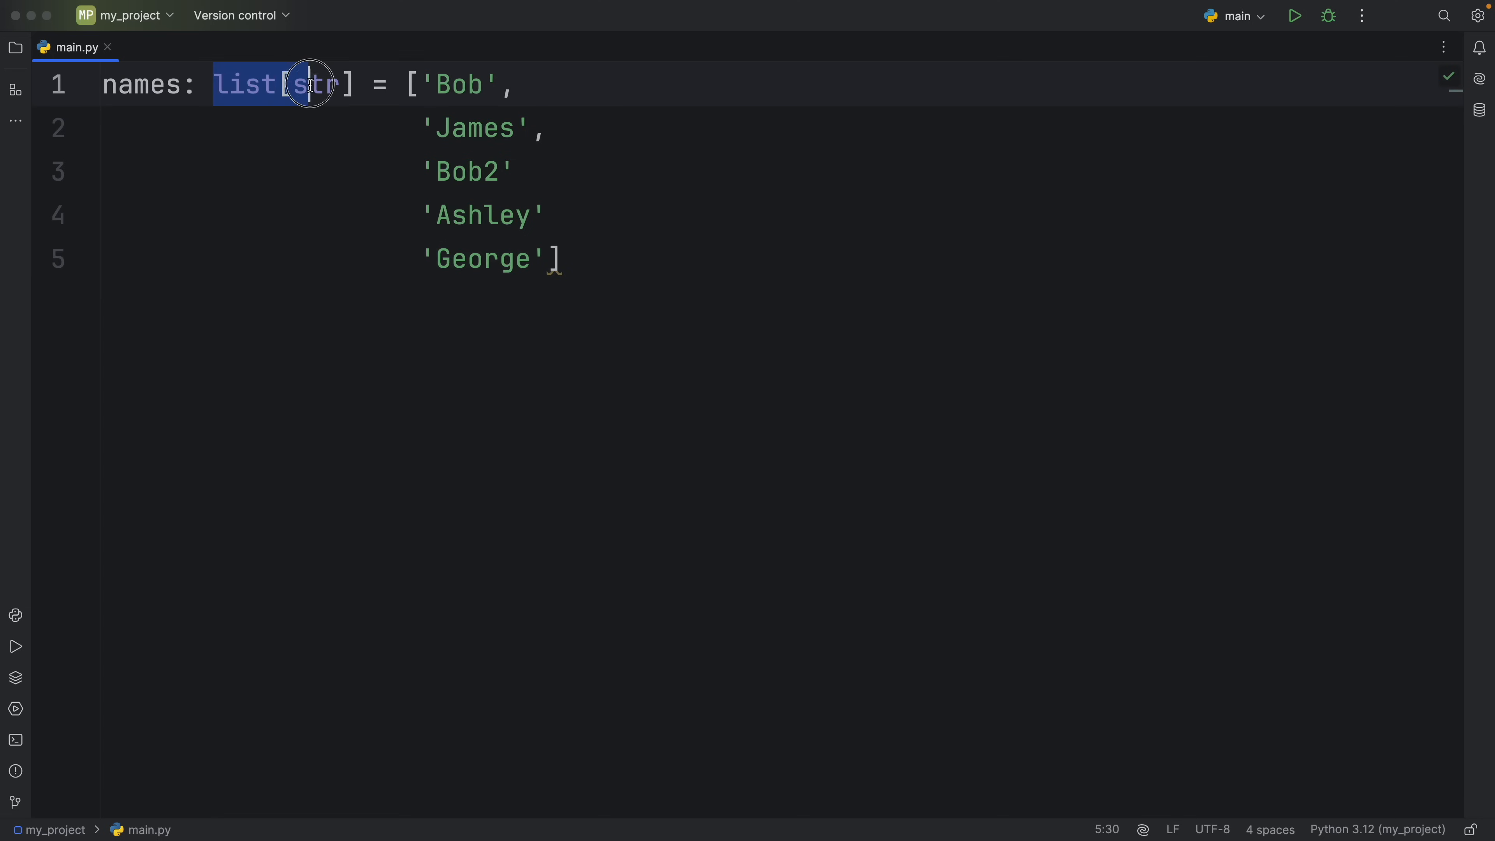
Step: Write the names list missing two commas and add print(f'{len(names) = }')
click(508, 85)
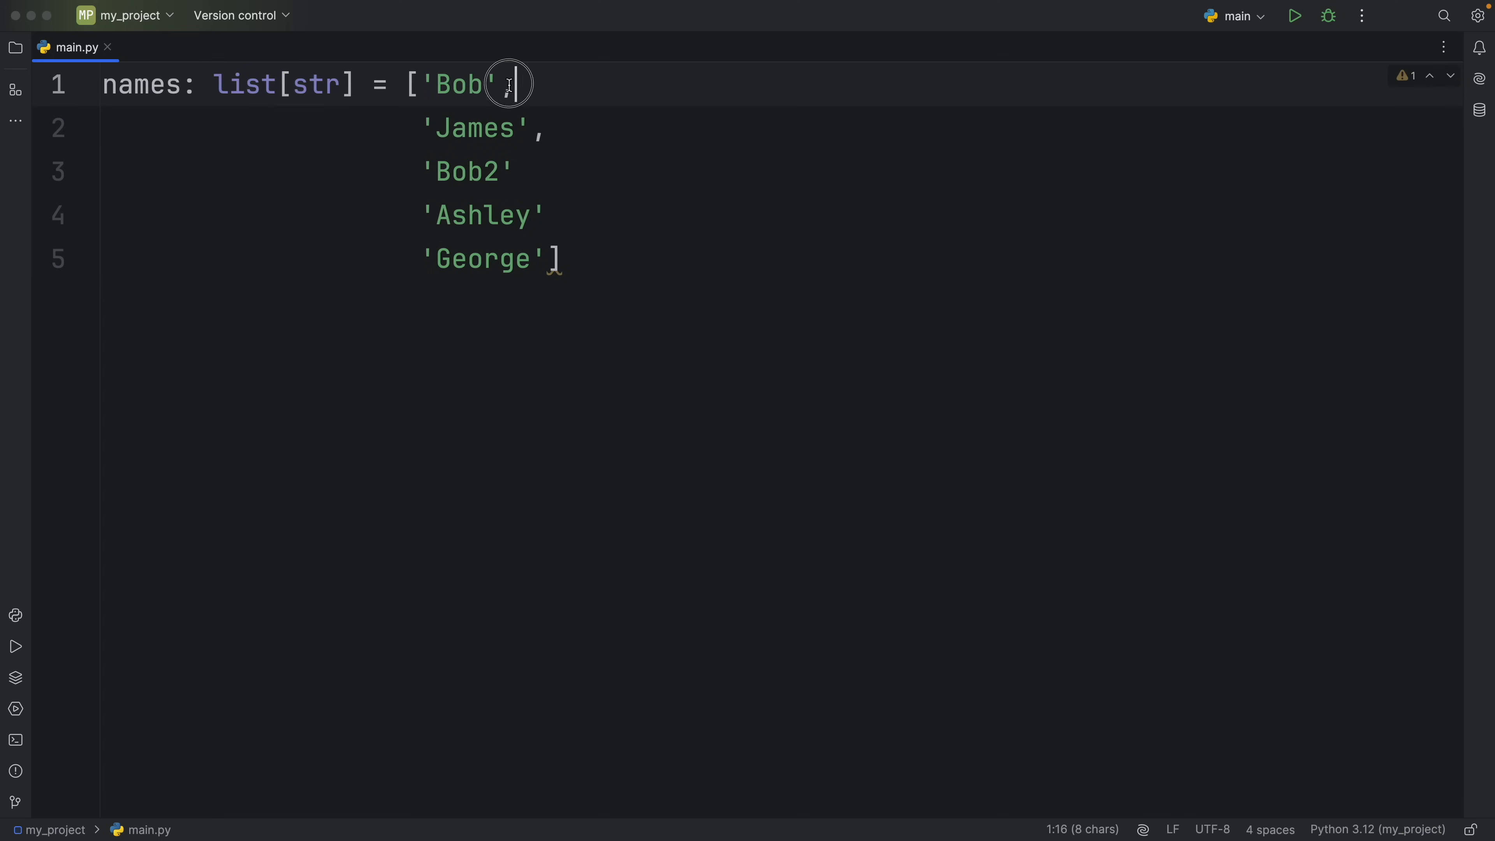
click(509, 215)
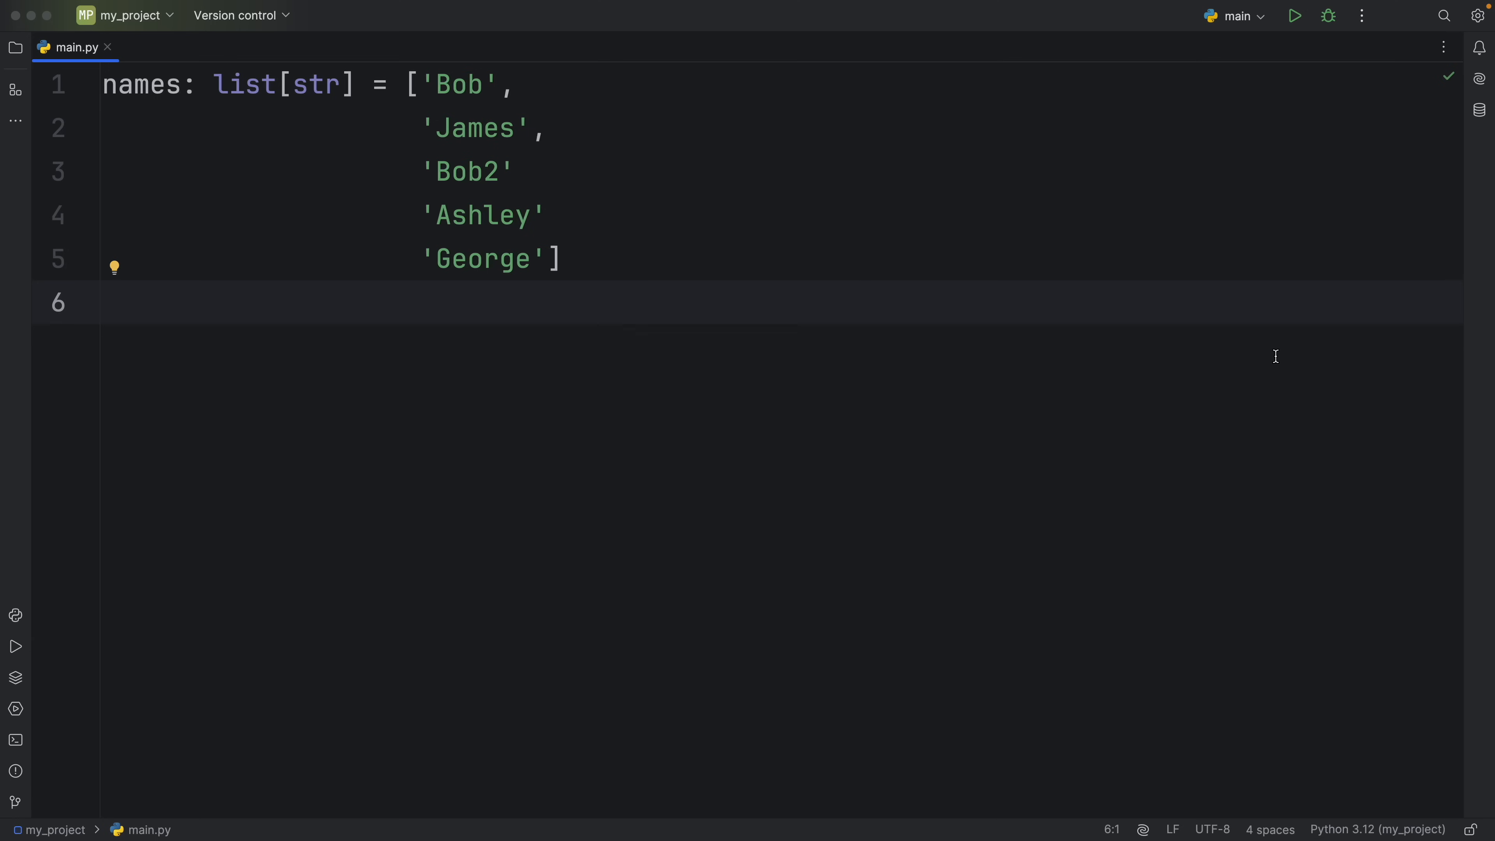
text(print(f'{len(names) = }'))
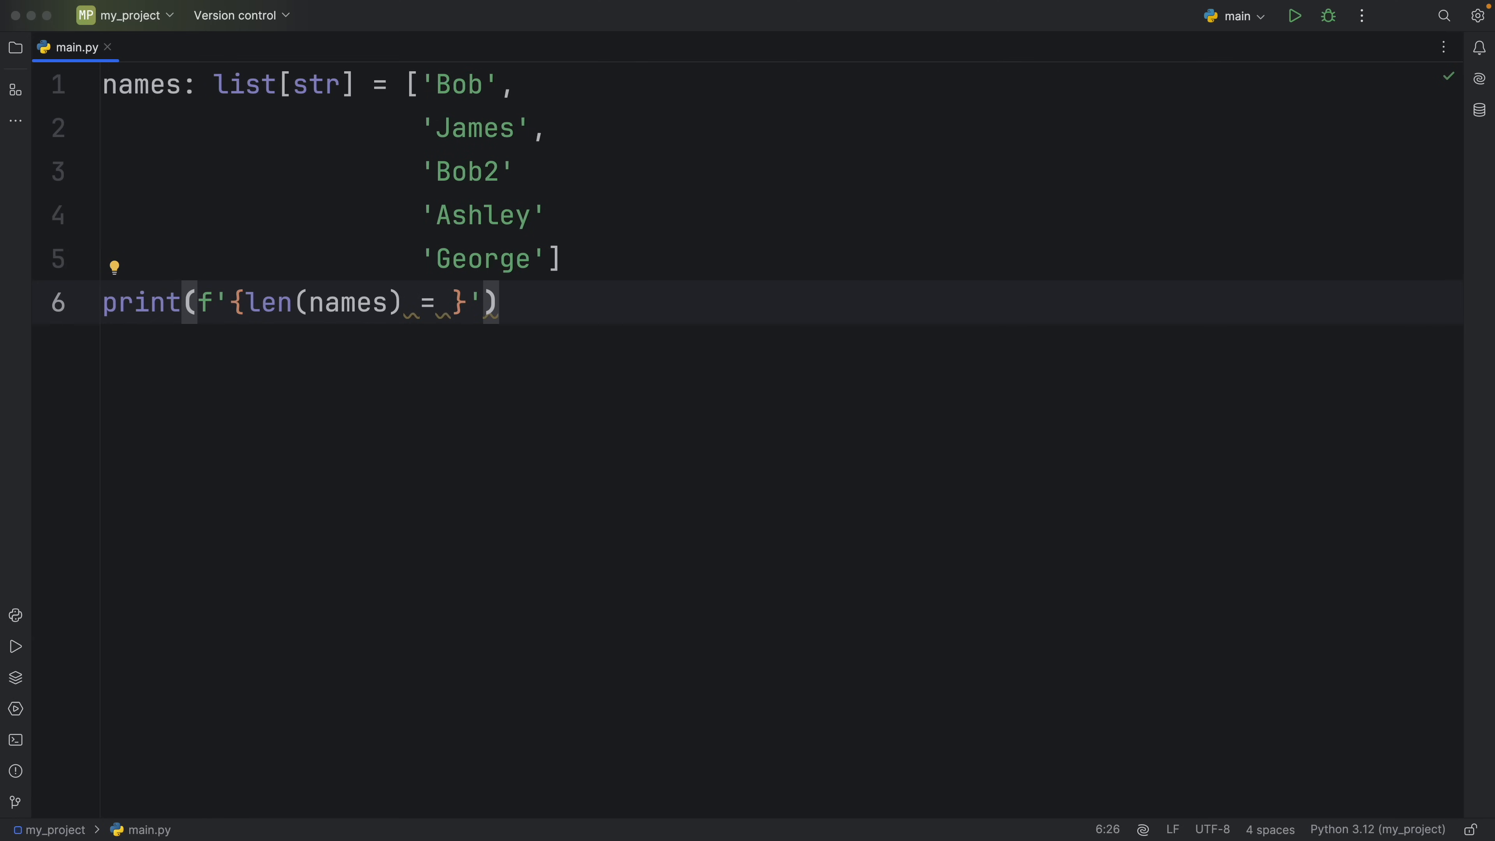
click(1294, 16)
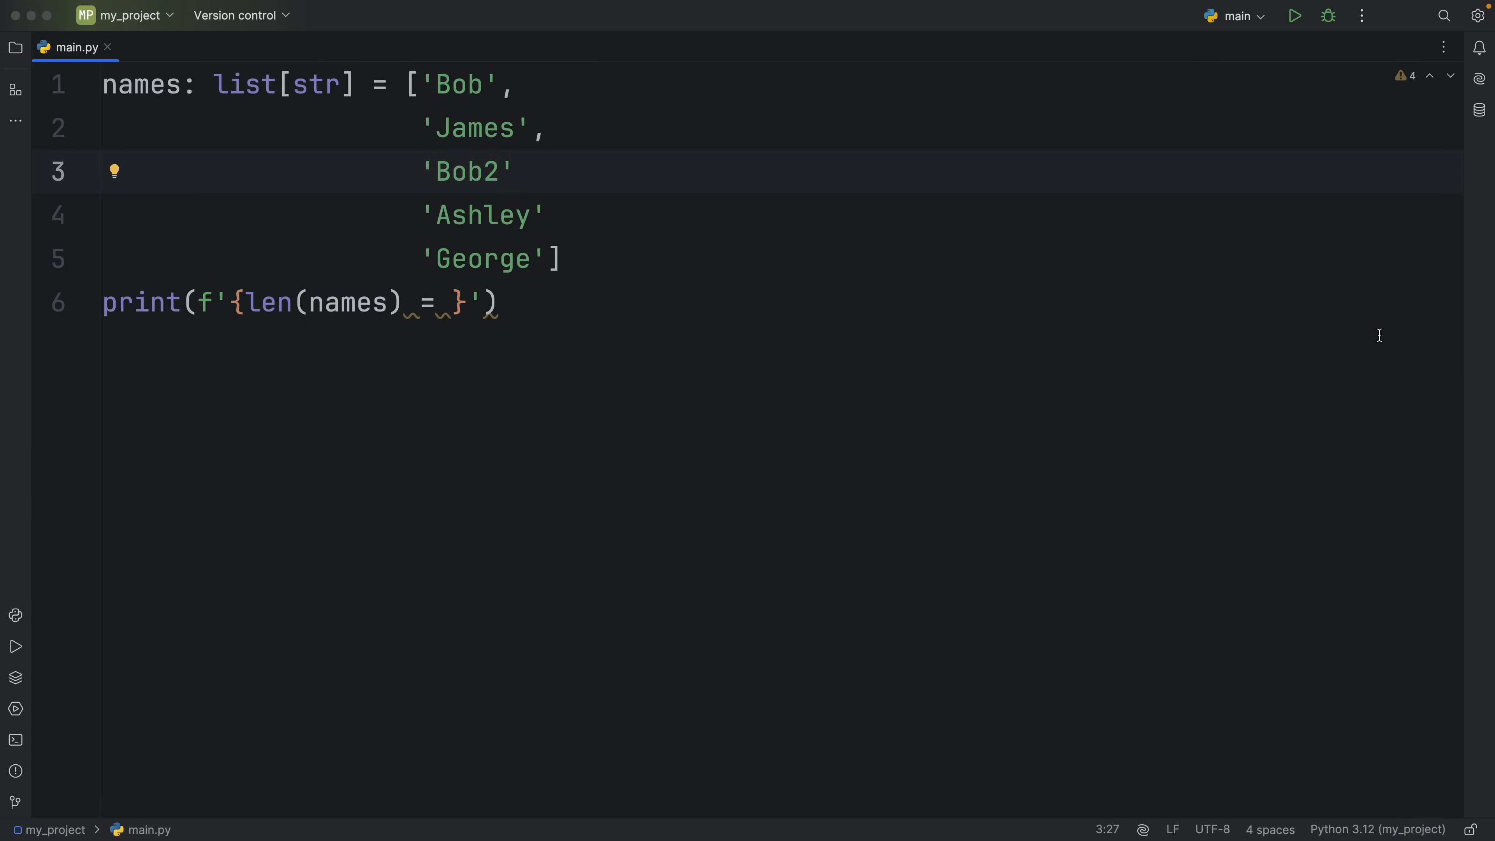
Step: Try then undo the missing commas, add print(names), run it, and select all code
text(,)
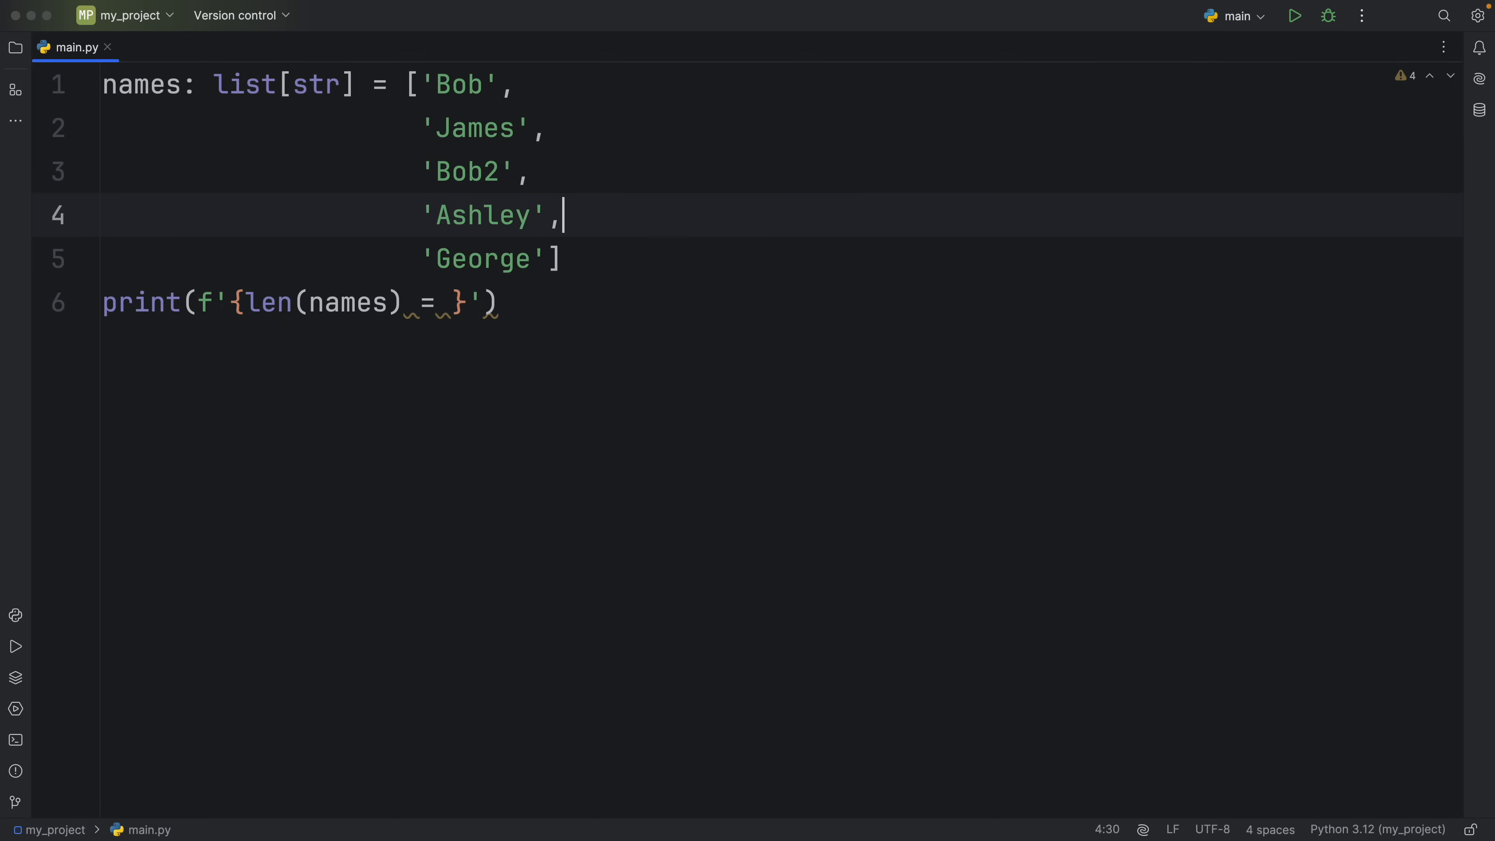
key(Backspace)
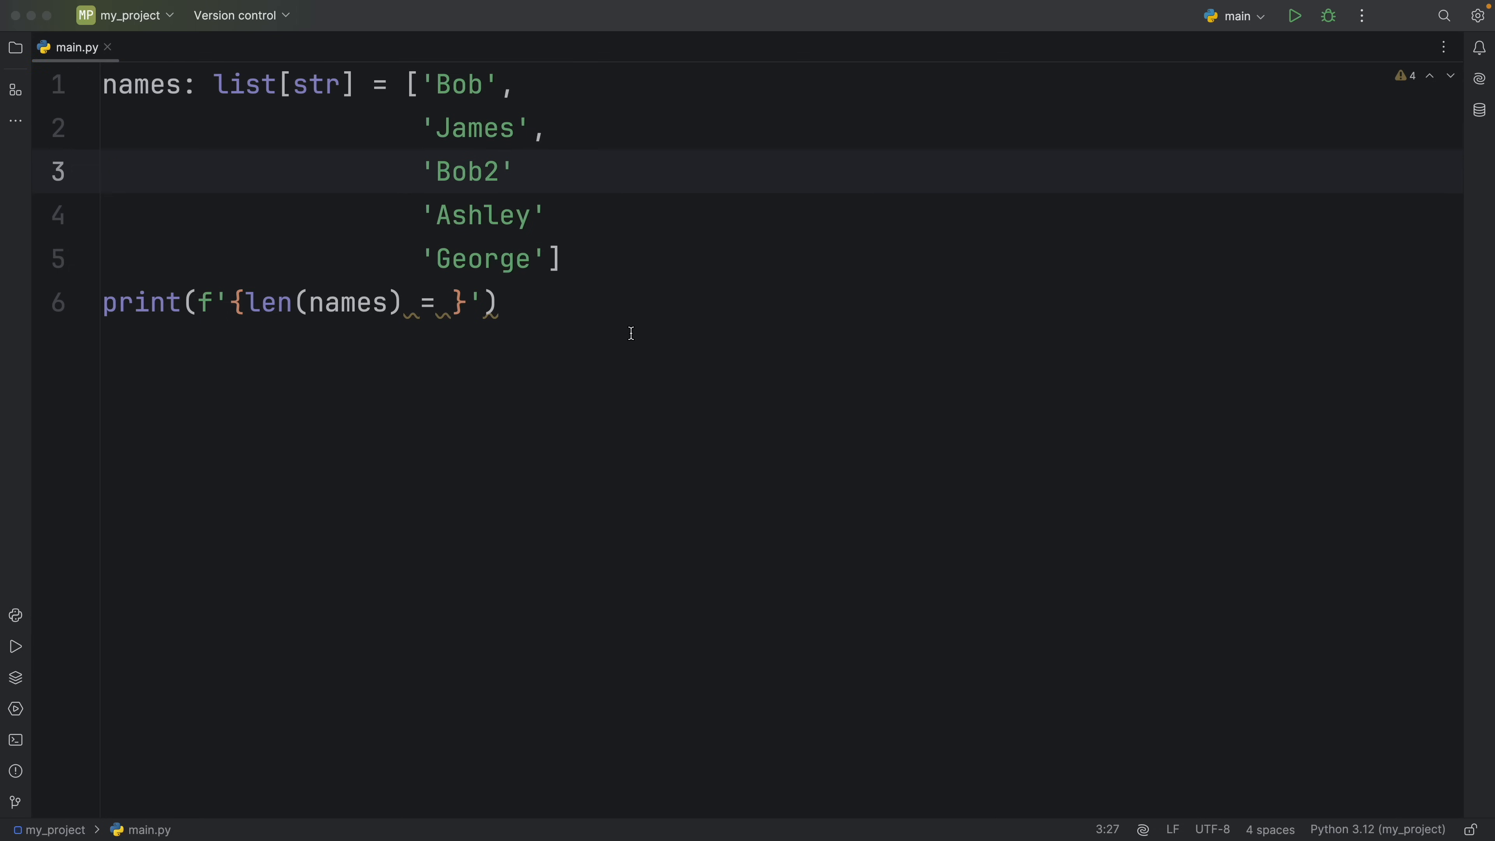
text(print(names))
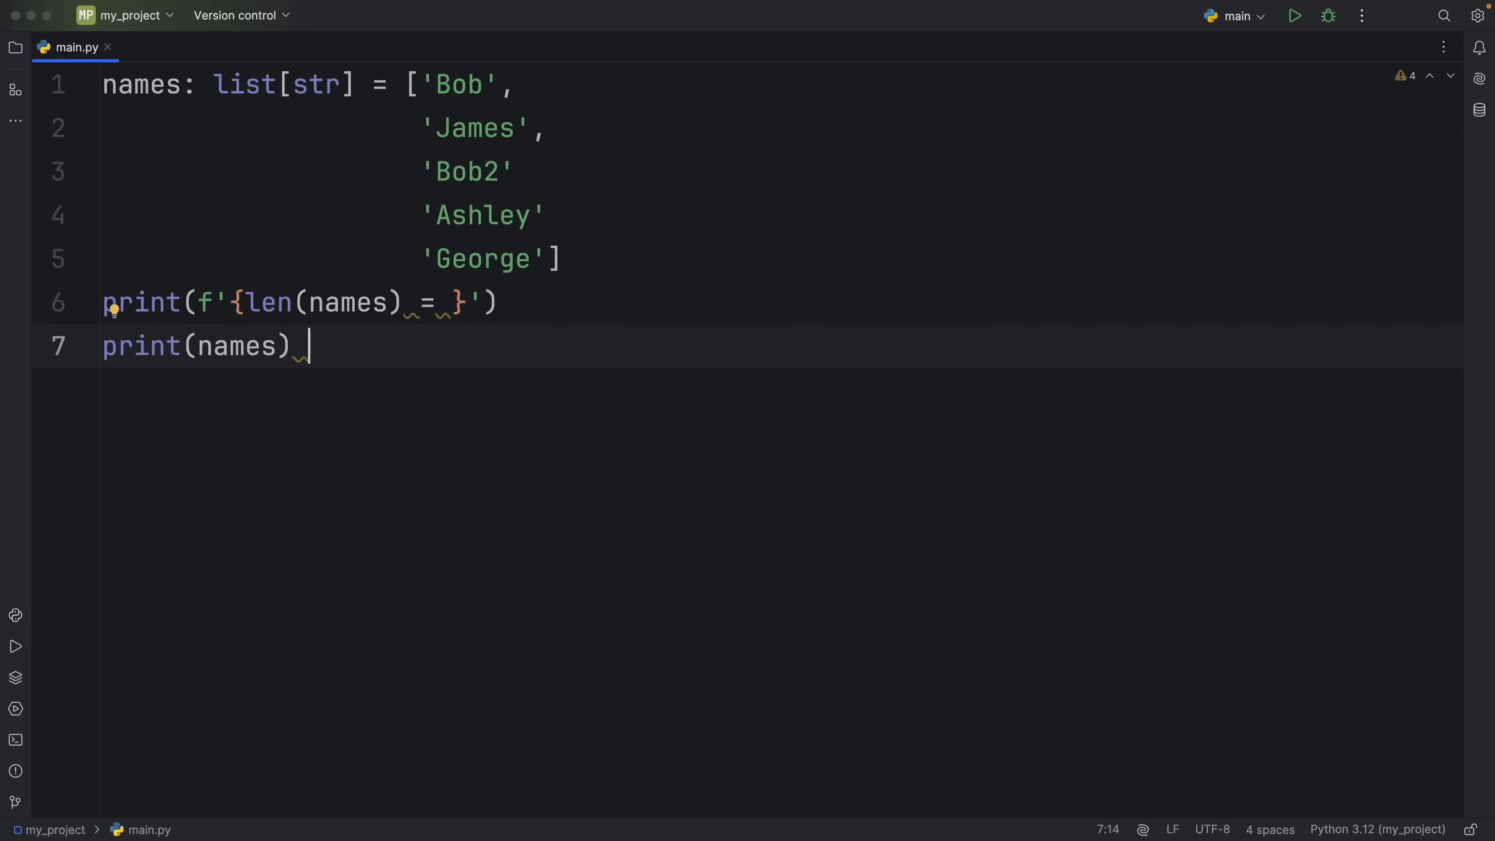
click(1295, 15)
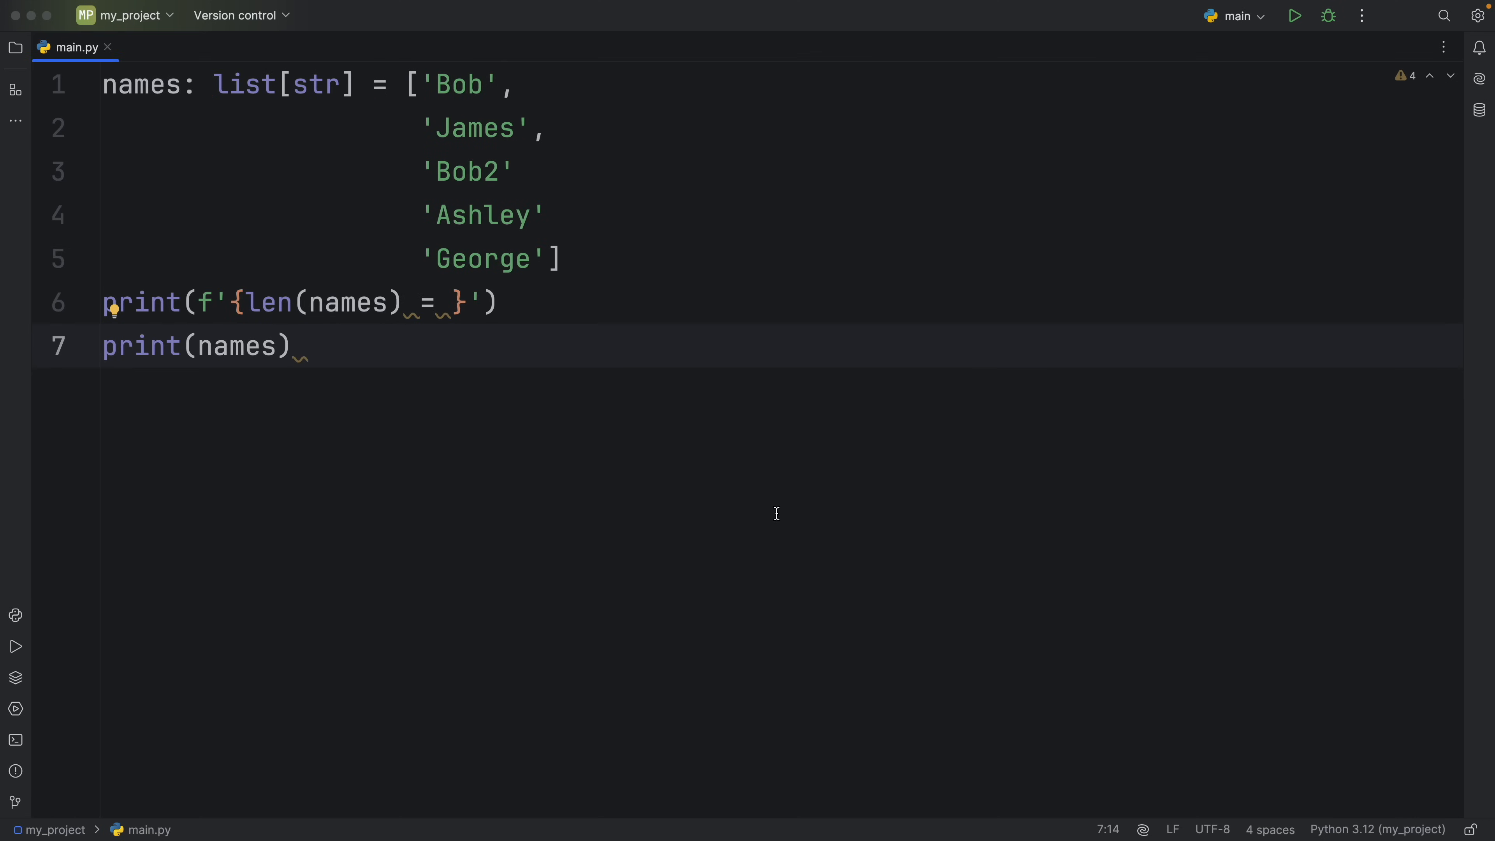
key(ctrl+a)
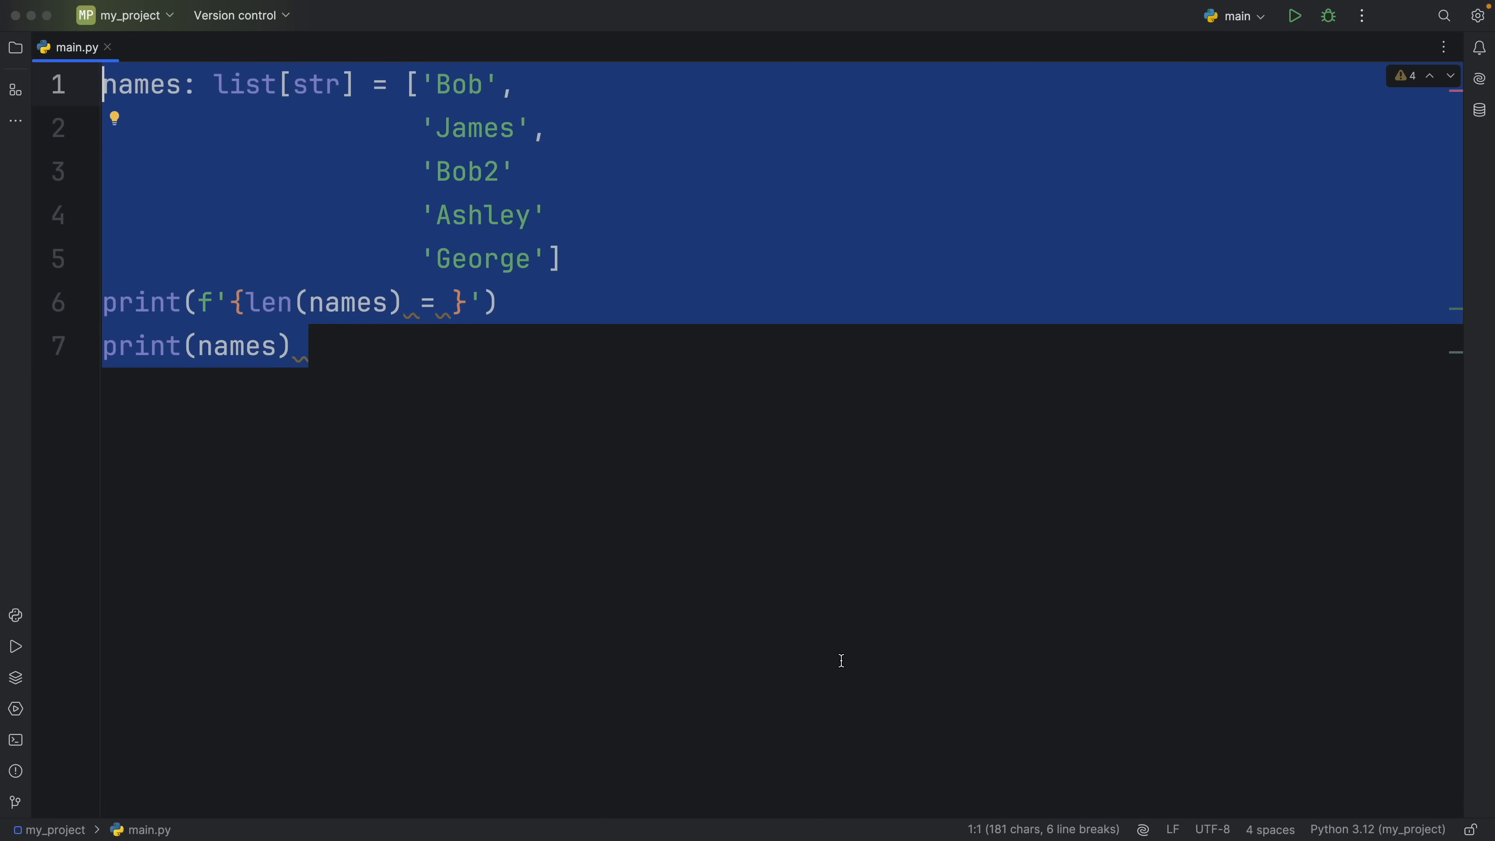
Step: Define letters: list[str] = ['a', 'b' 'c' 'd', 'e'] with commas missing between b, c and d
text(lette)
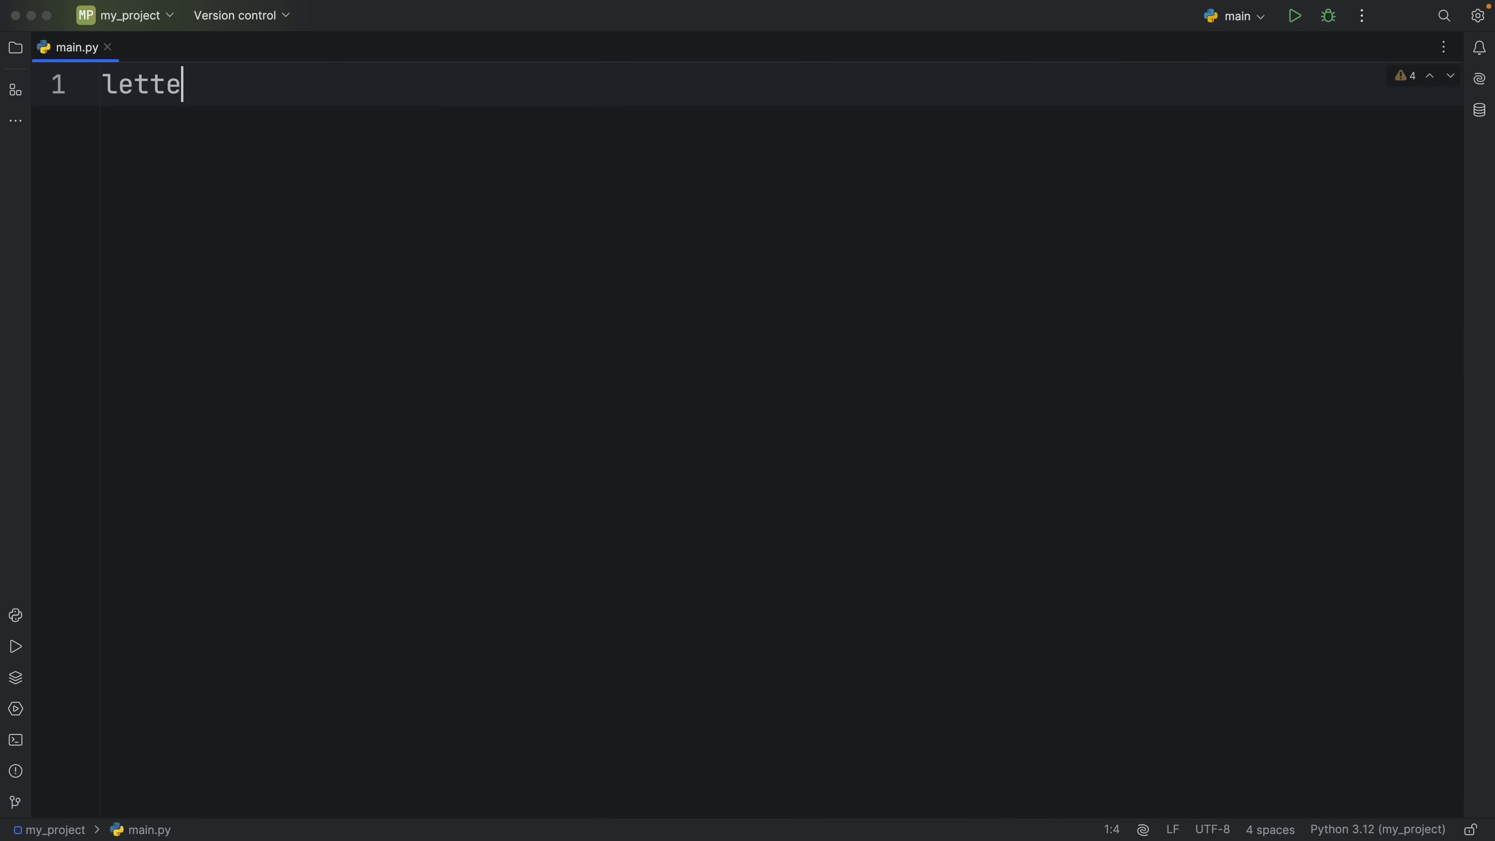
text(rs: list[str)
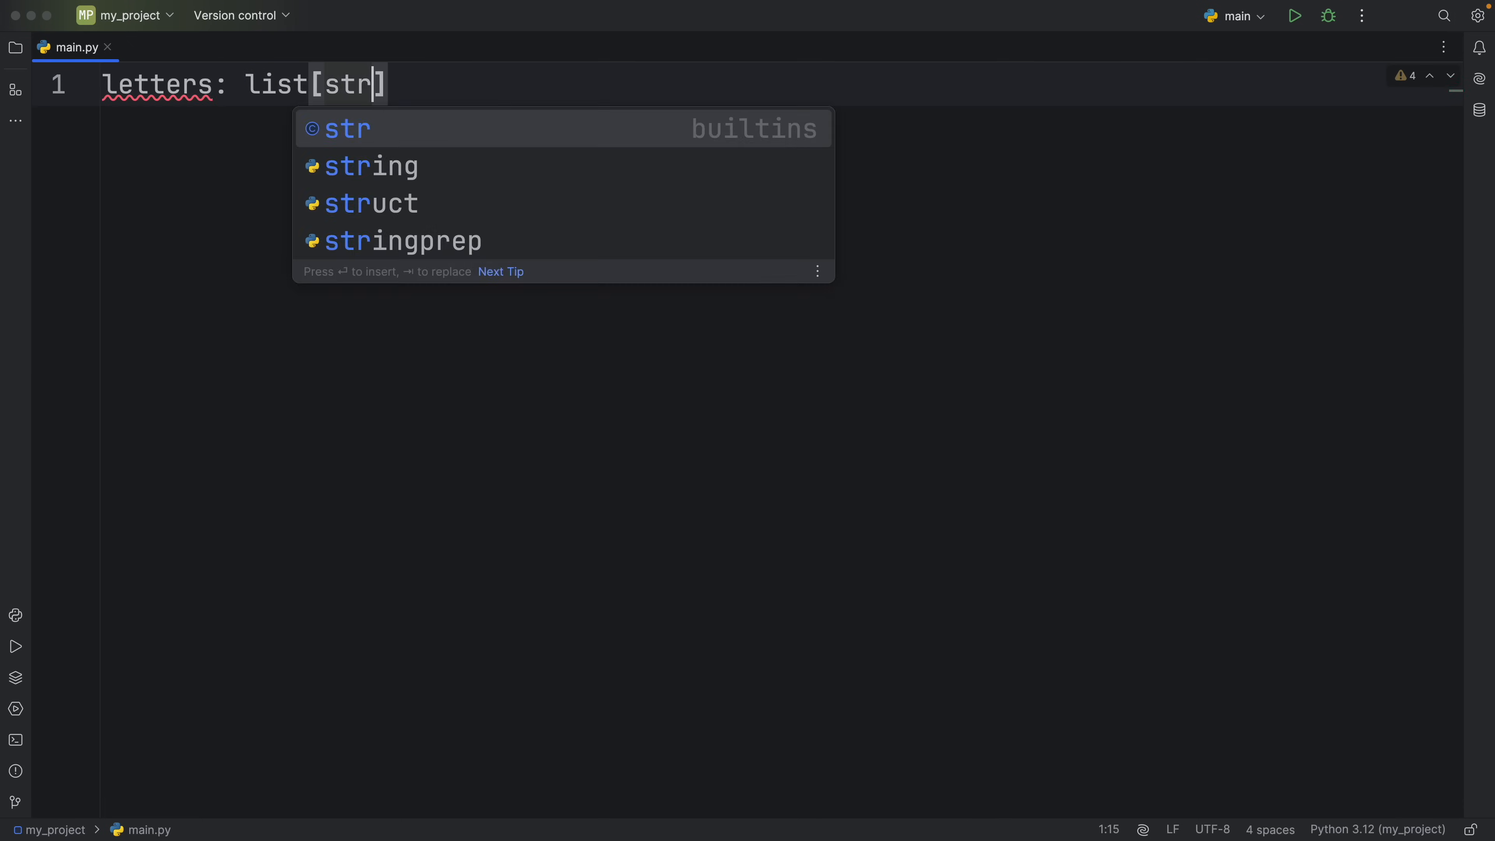
text(= ['a'])
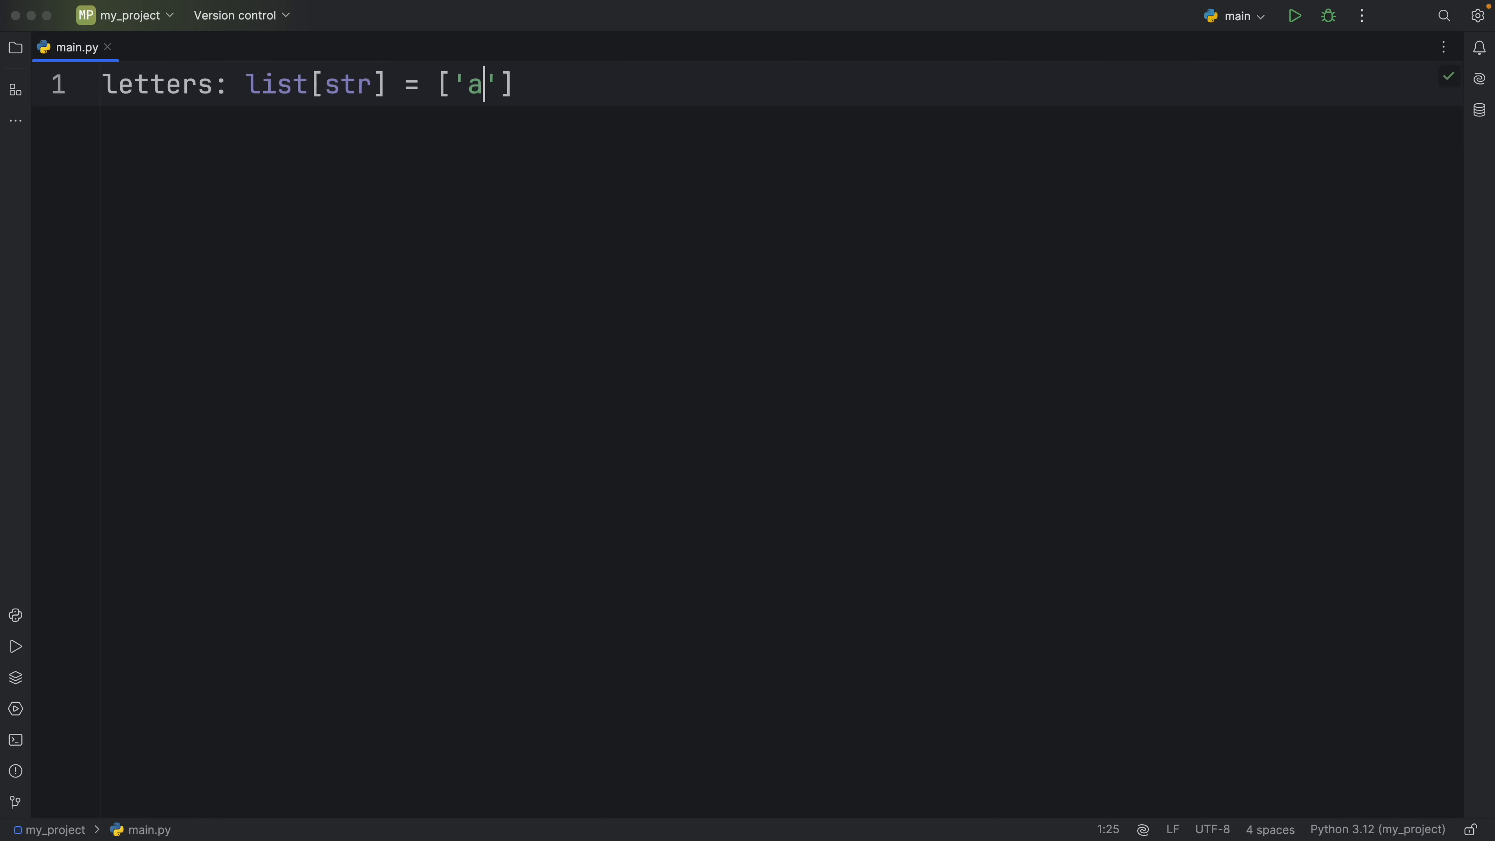
text(, 'b' 'c')
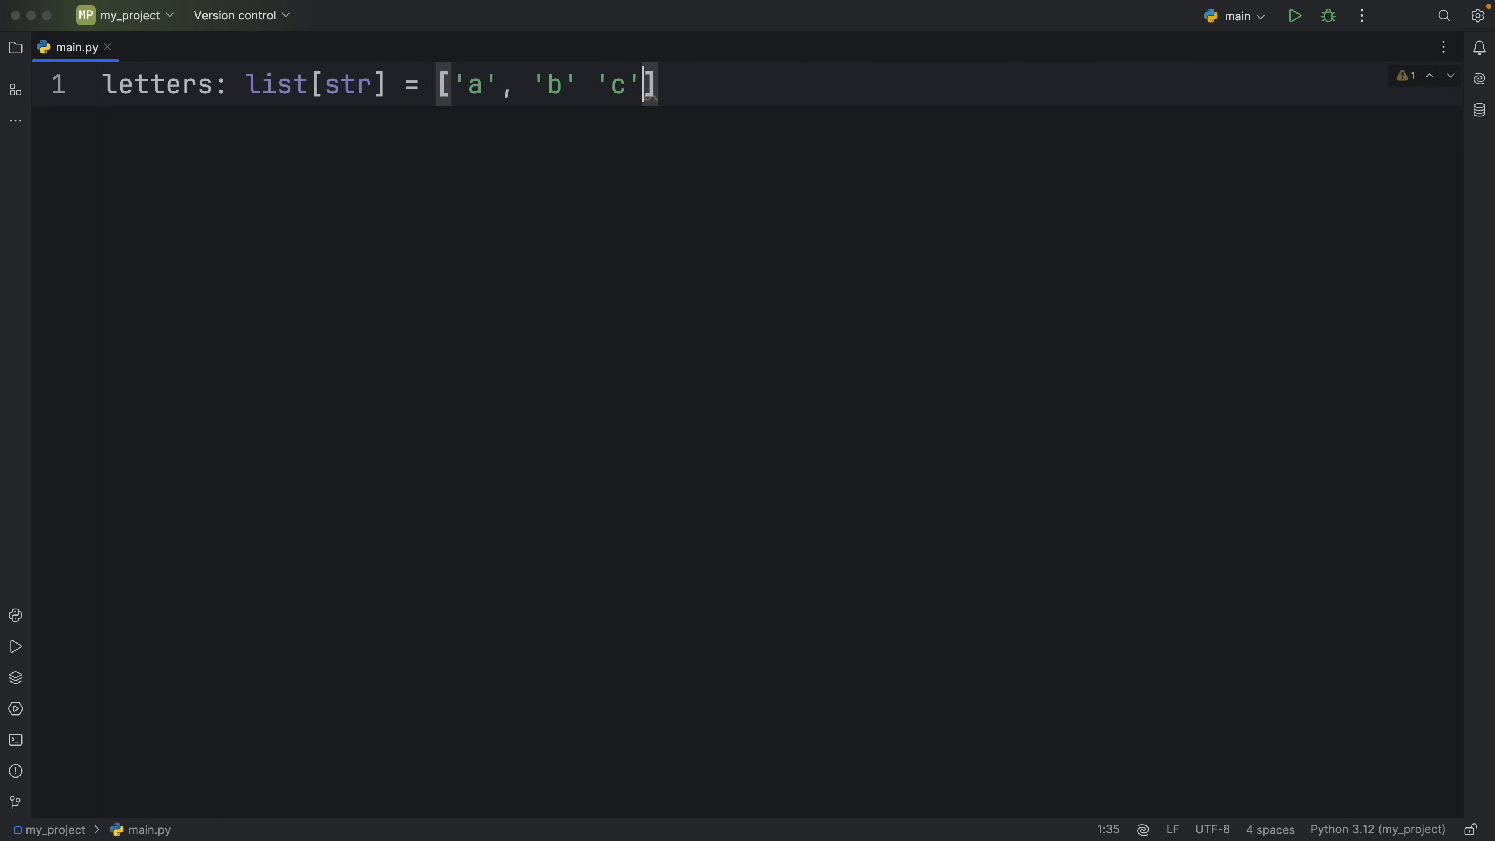
text('d', 'e')
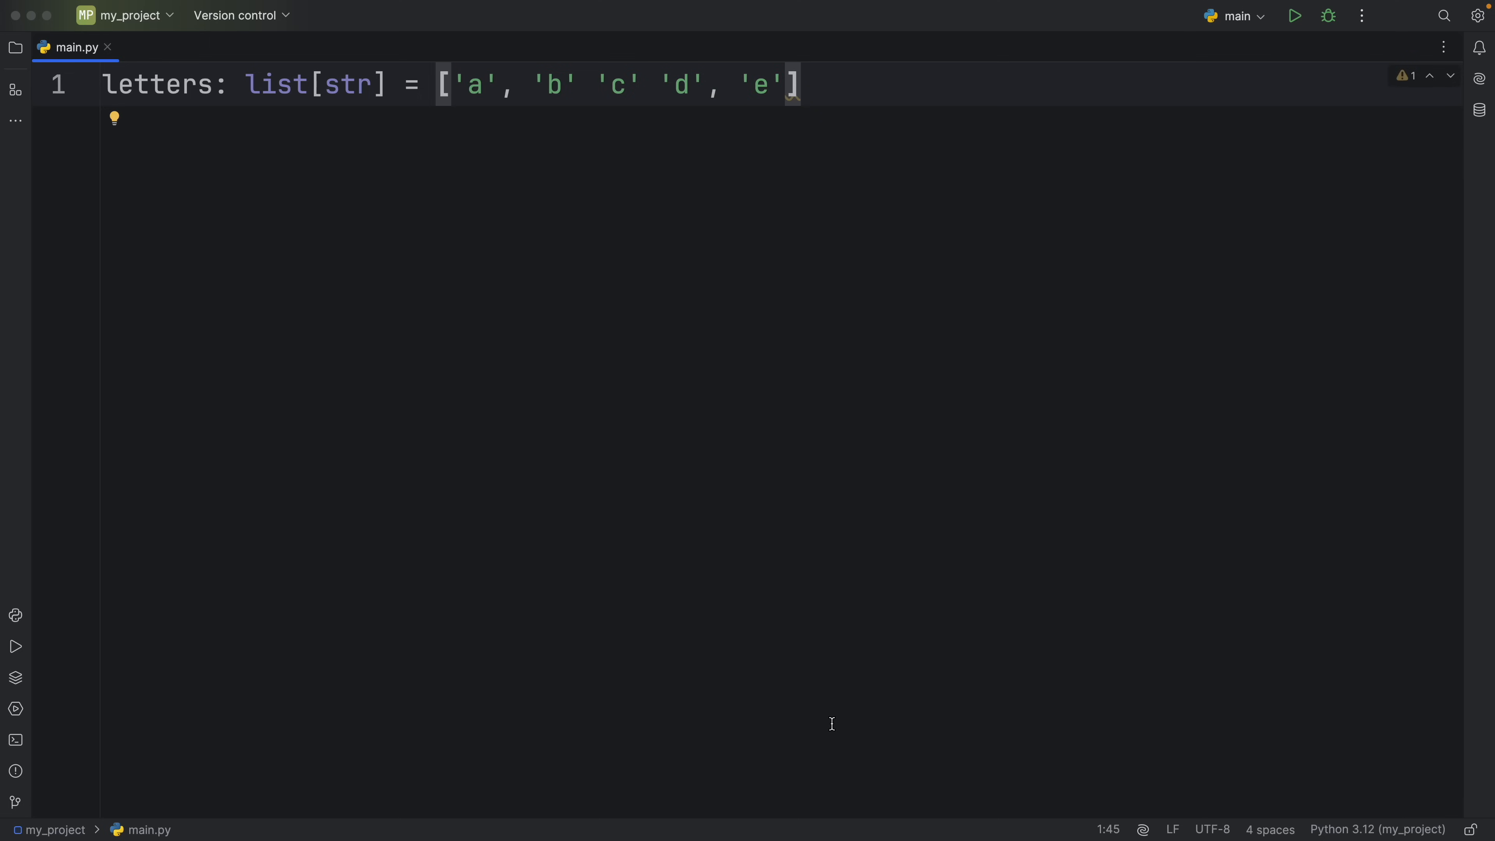
Step: Add print(letters), run to show ['a', 'bcd', 'e'], then clear the file
text(print(letters)
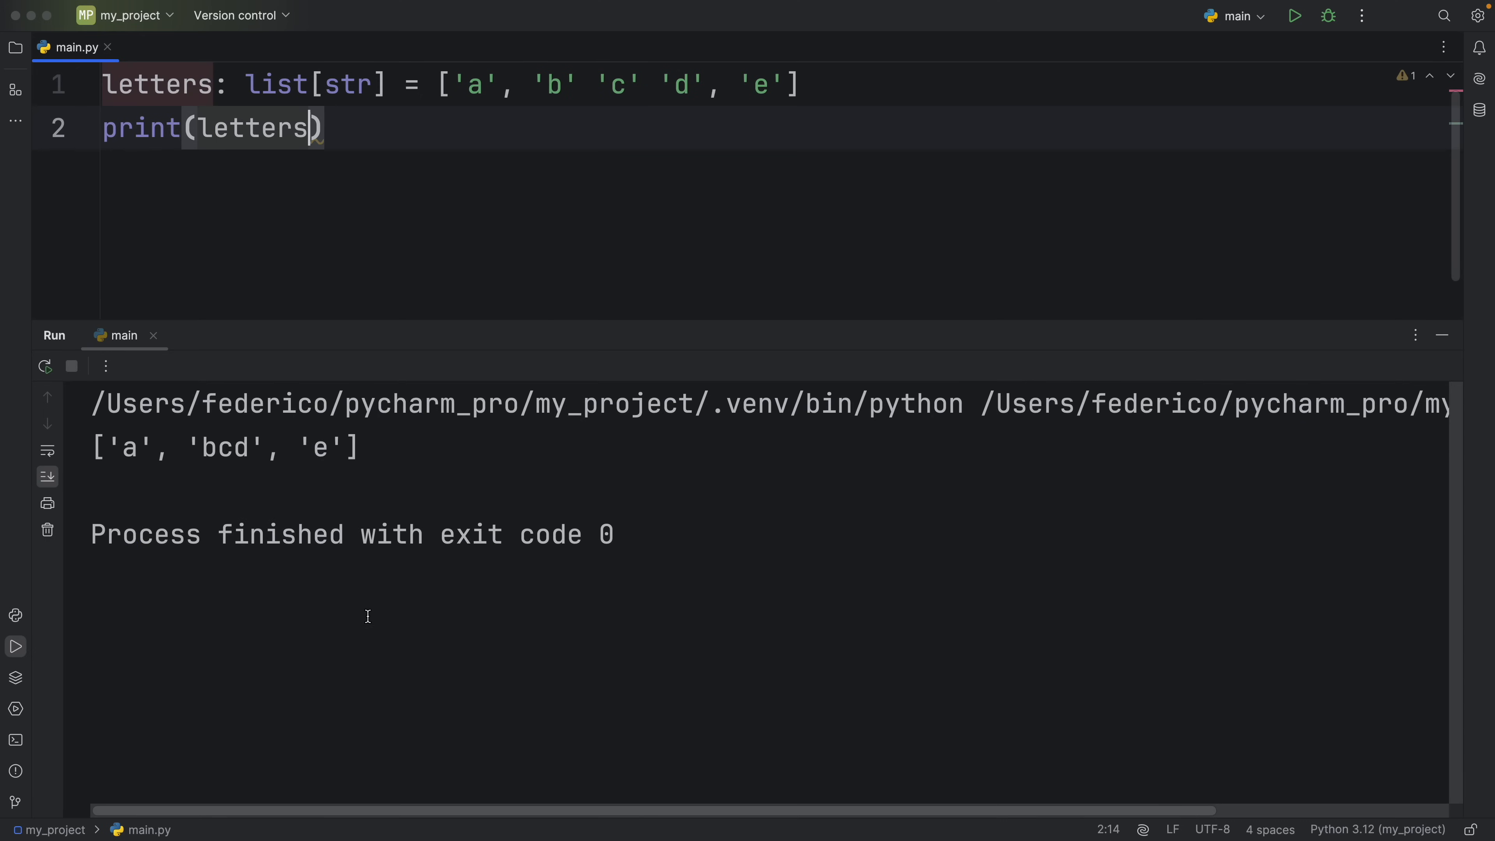
triple_click(225, 448)
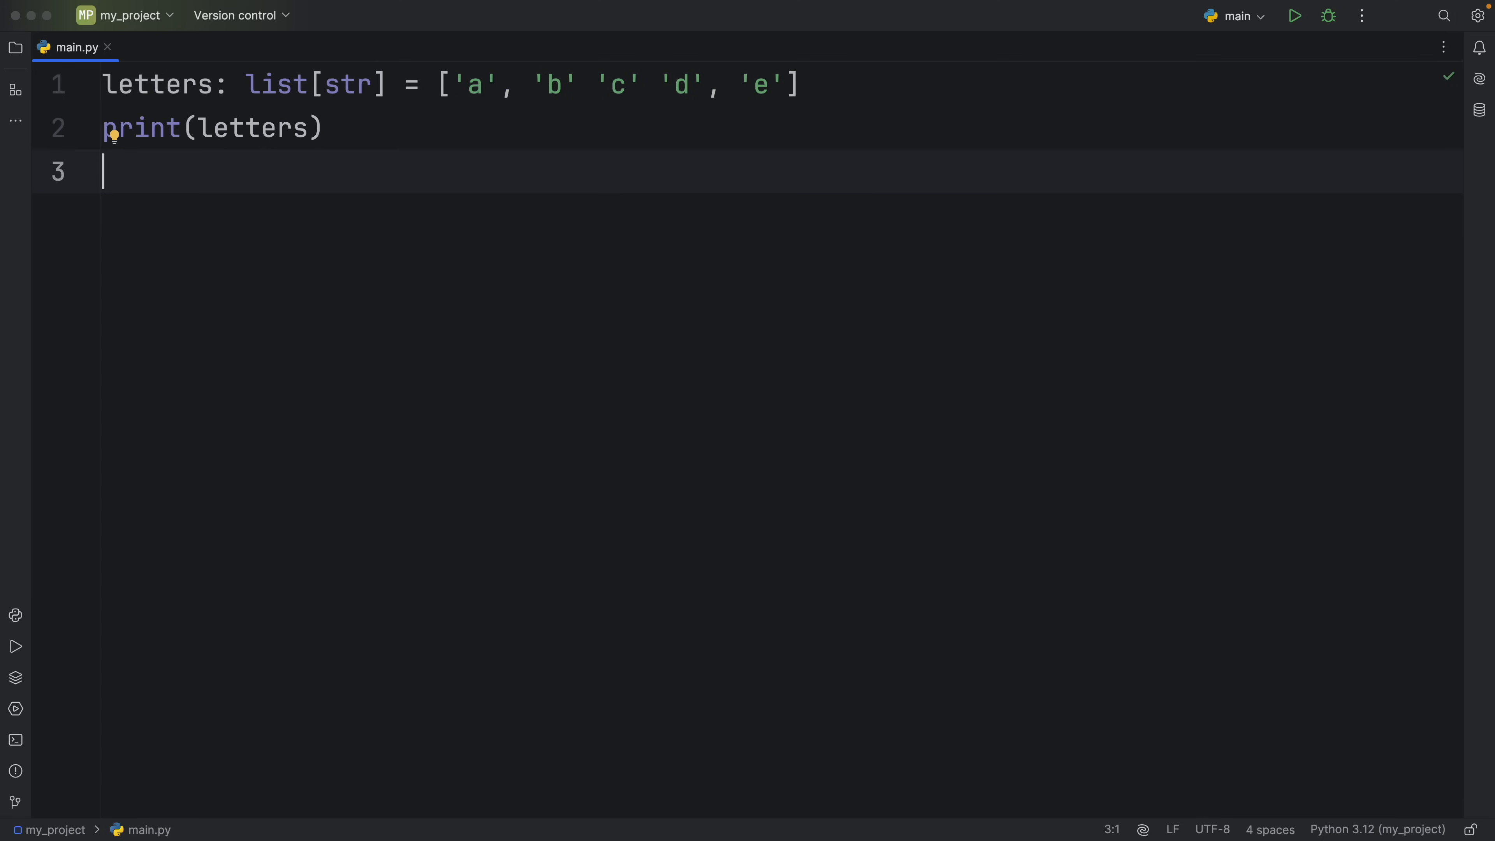
click(753, 85)
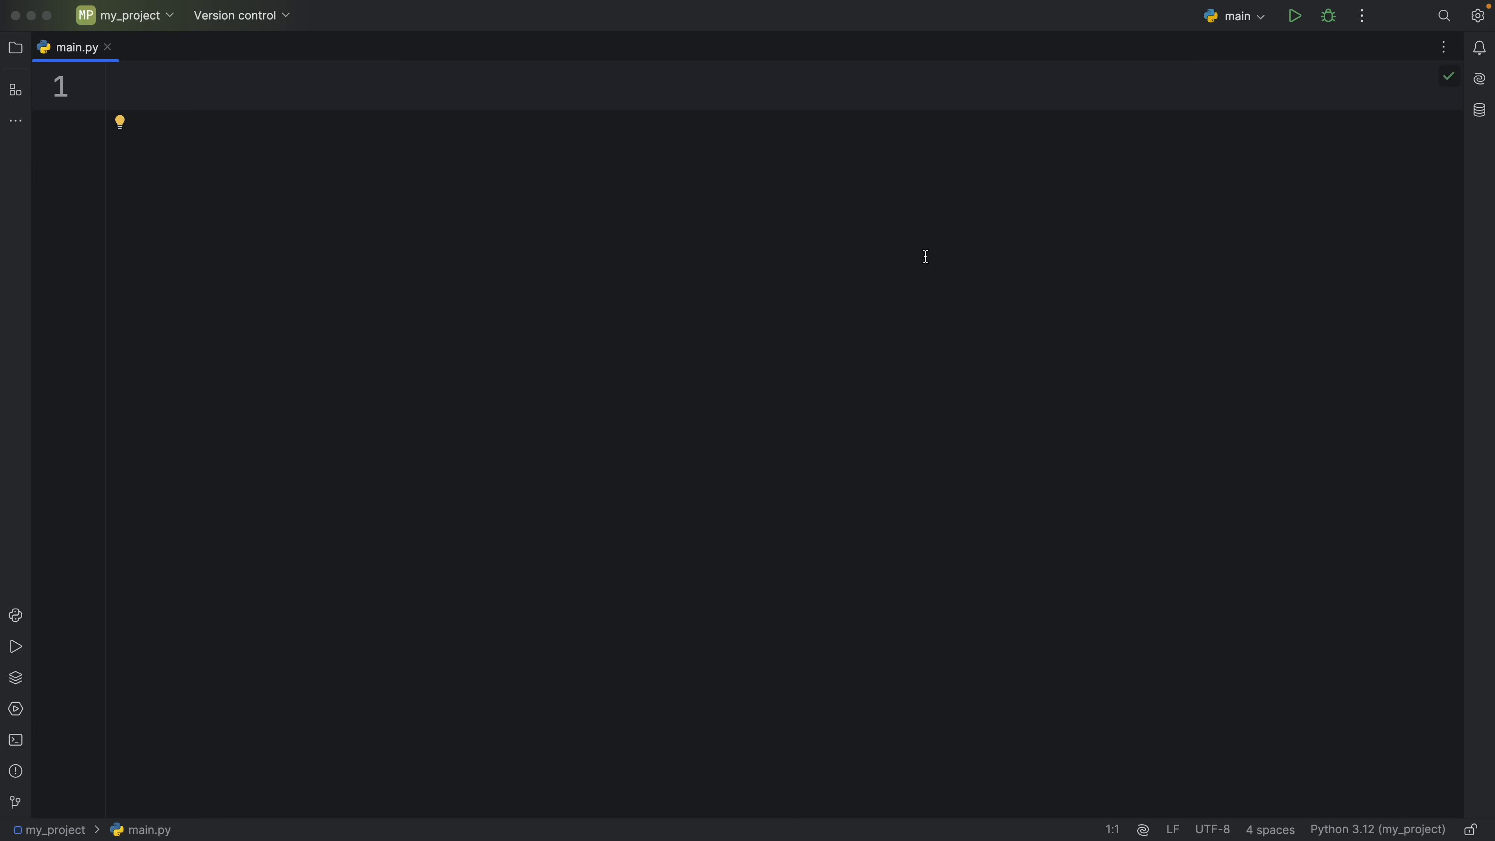
Step: Write names = ['James', 'Mandy', 'Bob', 'Martin'] and a for-else loop printing each name partying
text(names: list[str] = ['James', 'Mandy', 'Bob', 'Martin'])
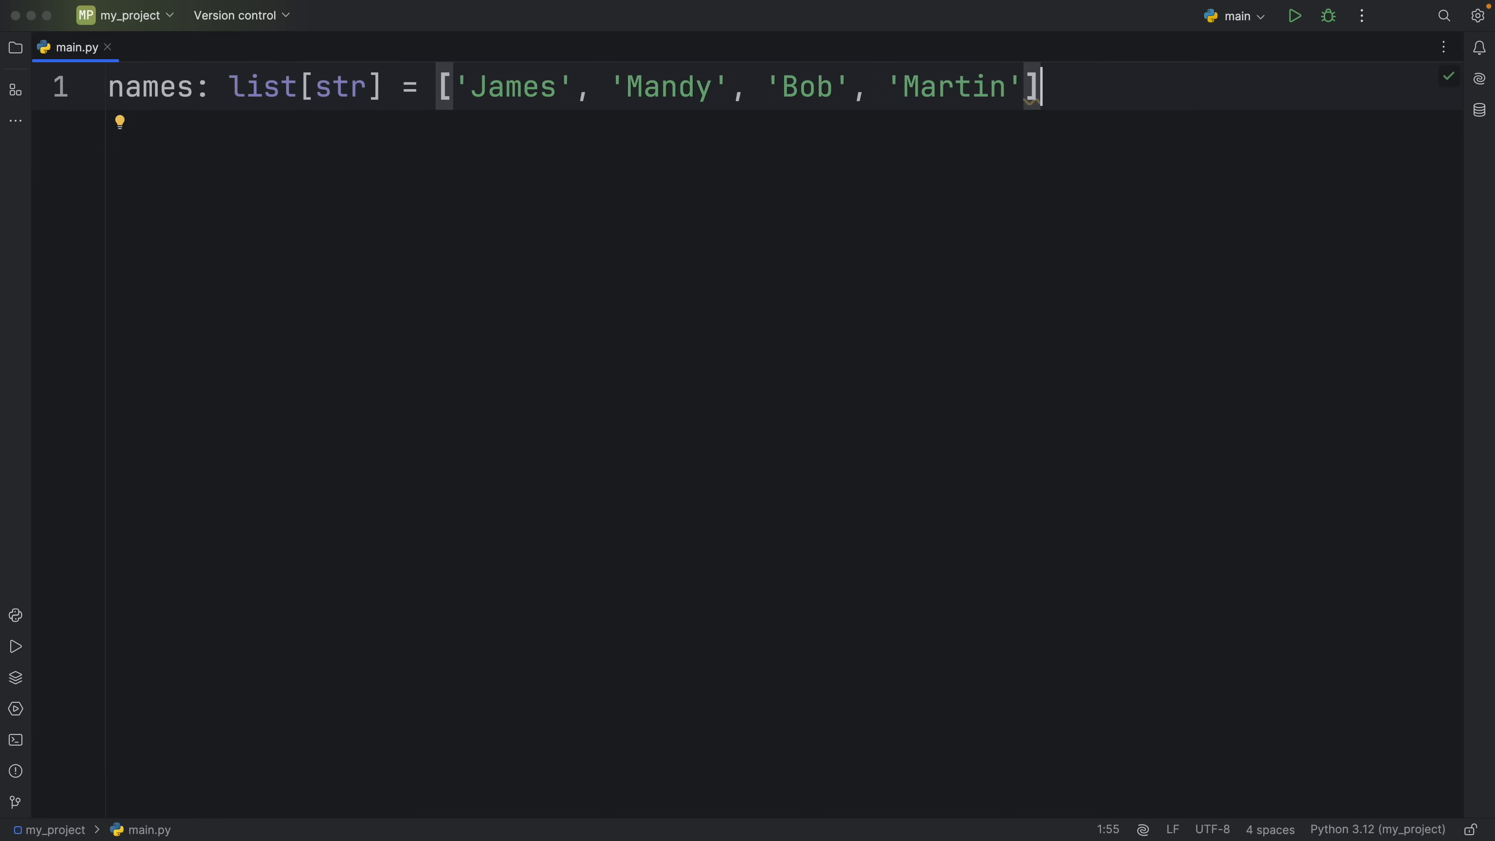
key(enter)
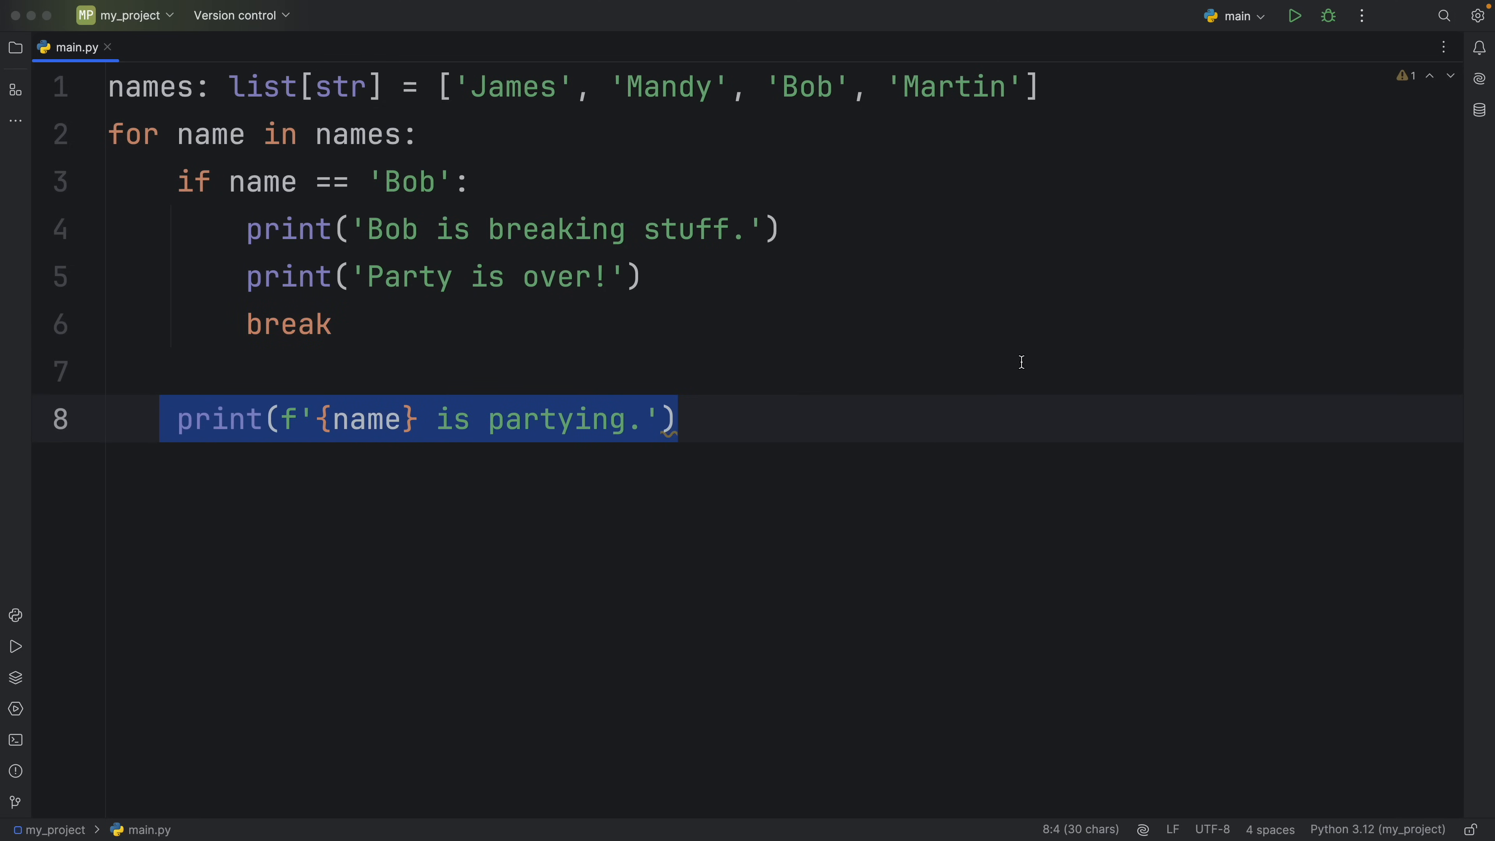
key(enter)
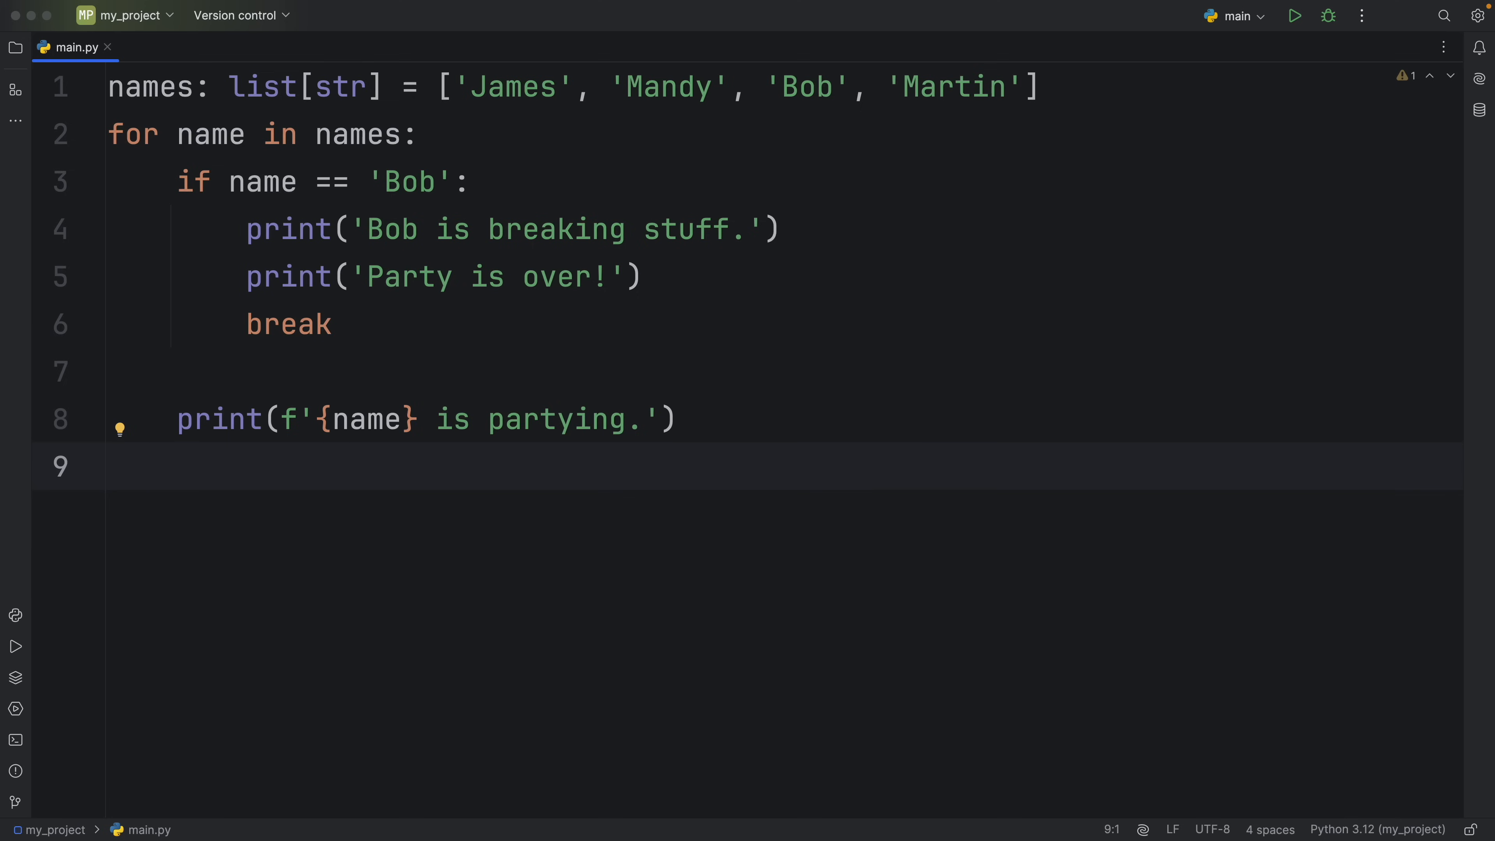
click(107, 467)
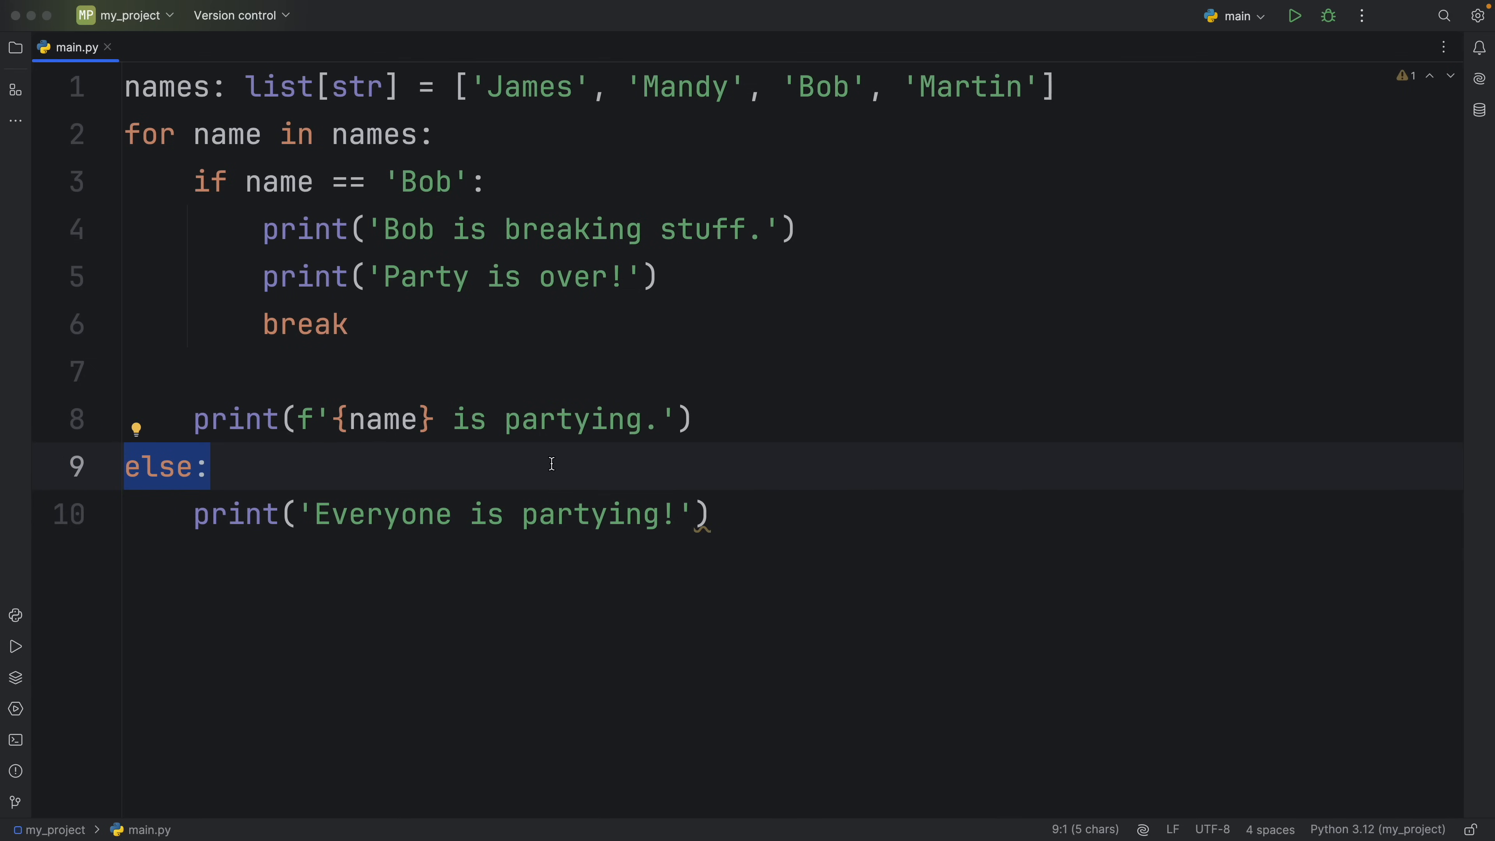
mouse_move(700, 421)
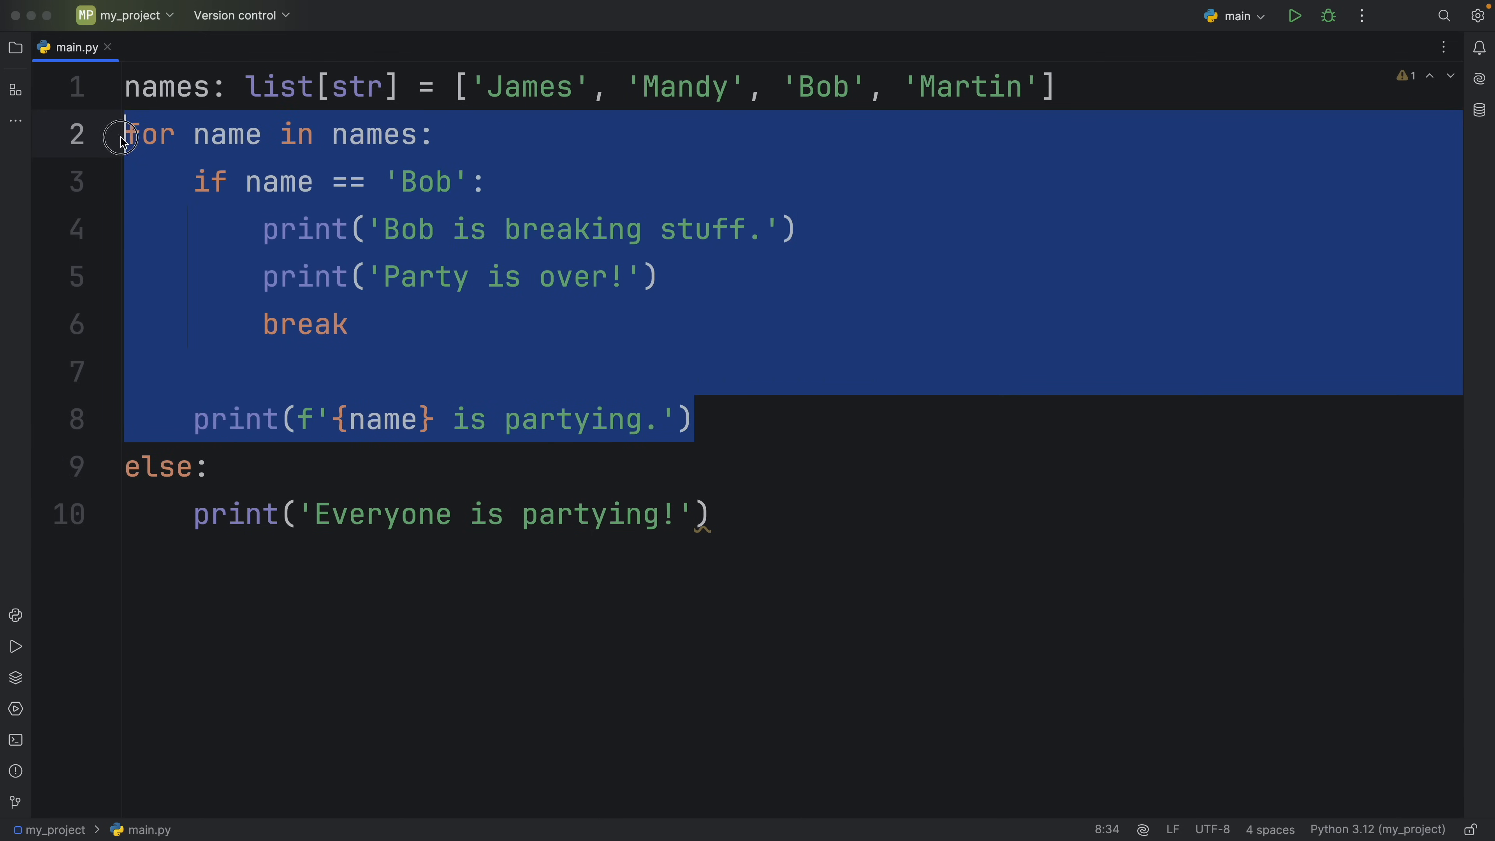
mouse_move(564, 336)
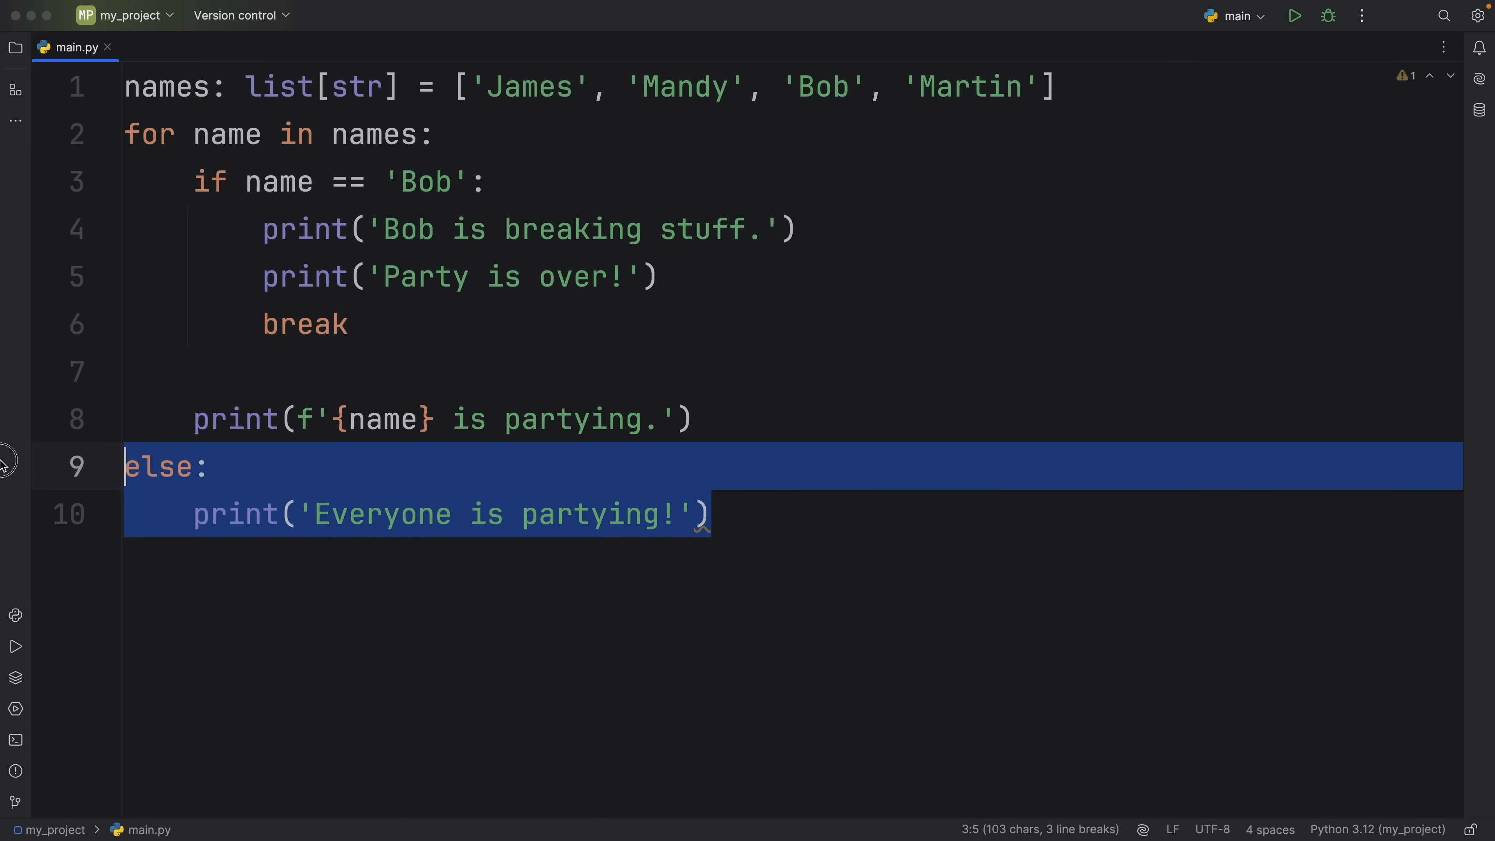
Step: Drop the Bob if/break check and run so every name parties plus 'Everyone is partying!'
click(1014, 546)
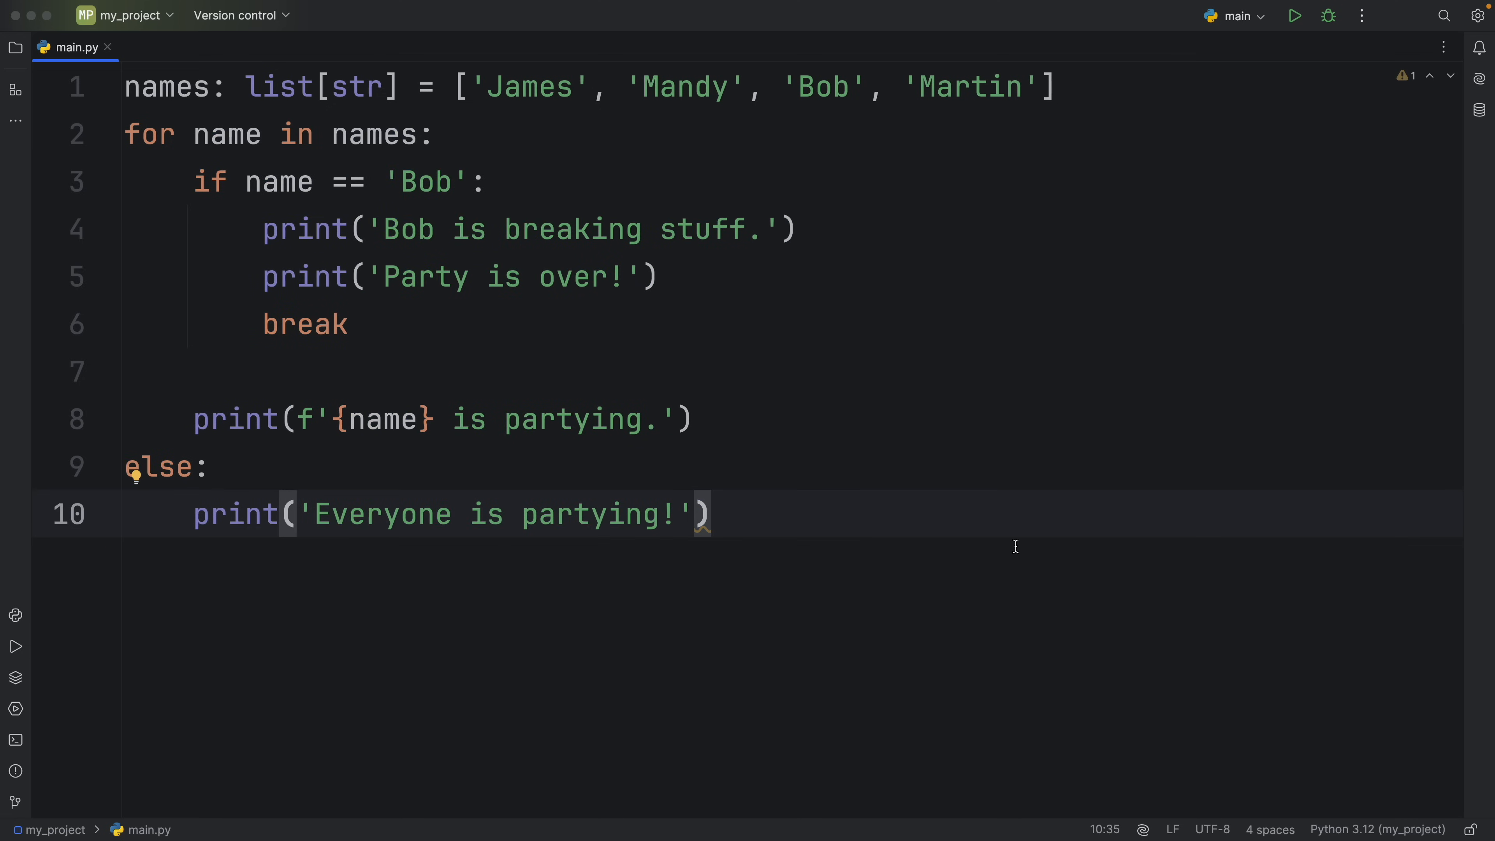
click(1294, 15)
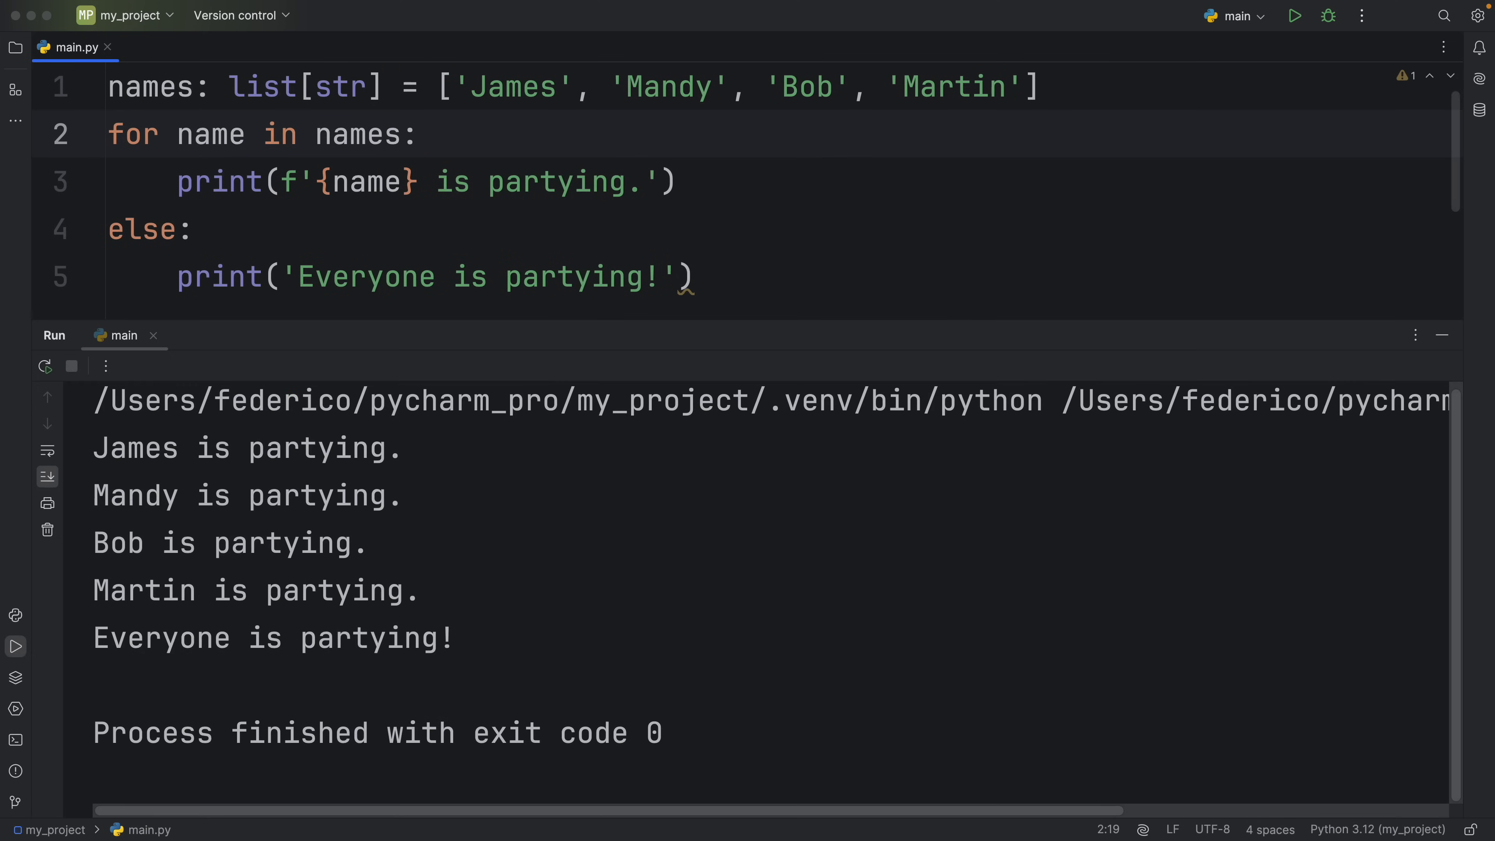
drag(110, 226, 694, 277)
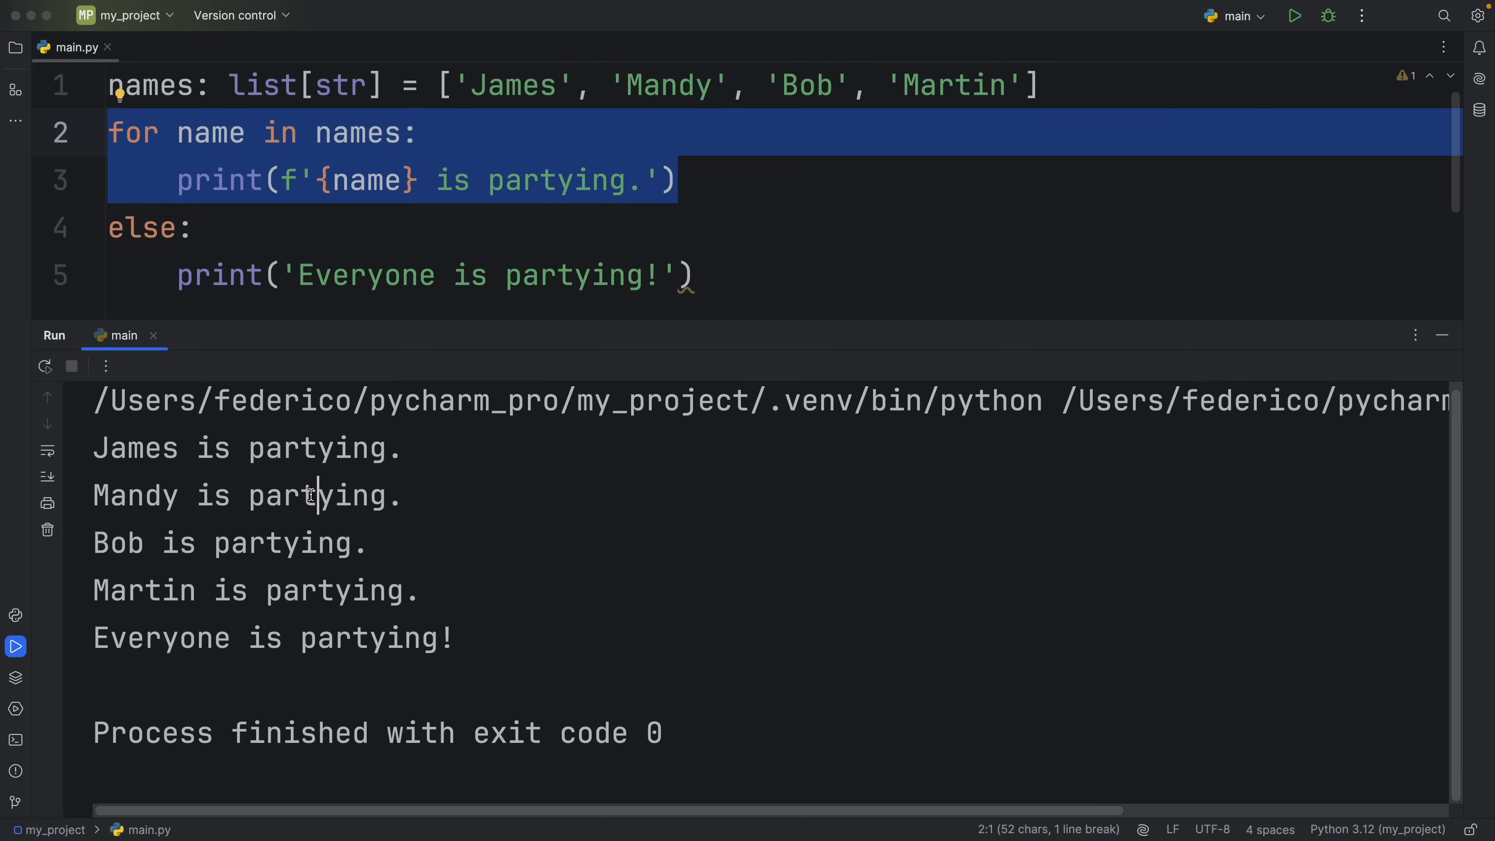
mouse_move(230, 544)
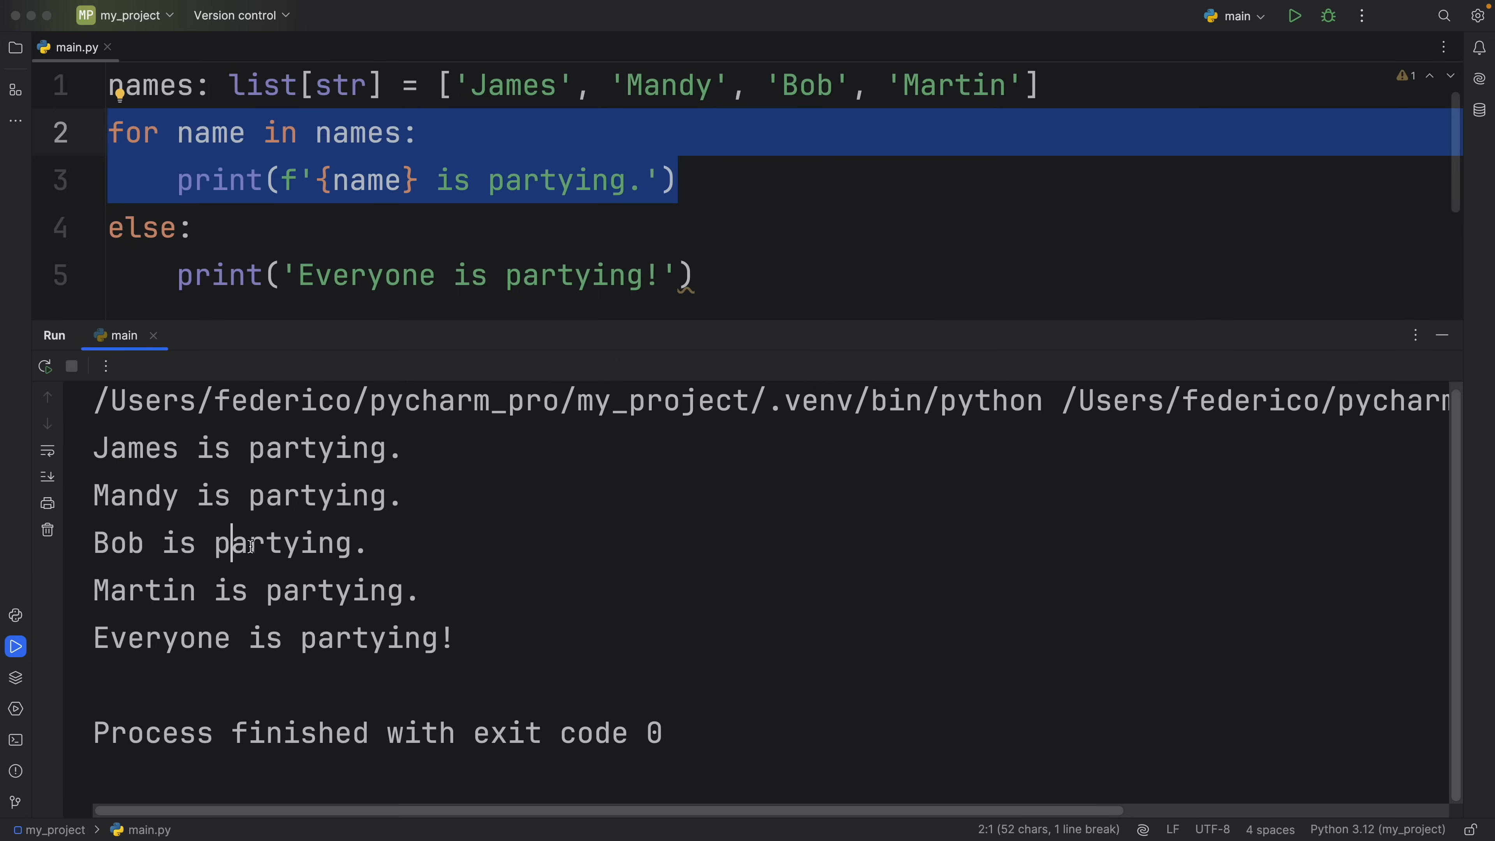
mouse_move(656, 650)
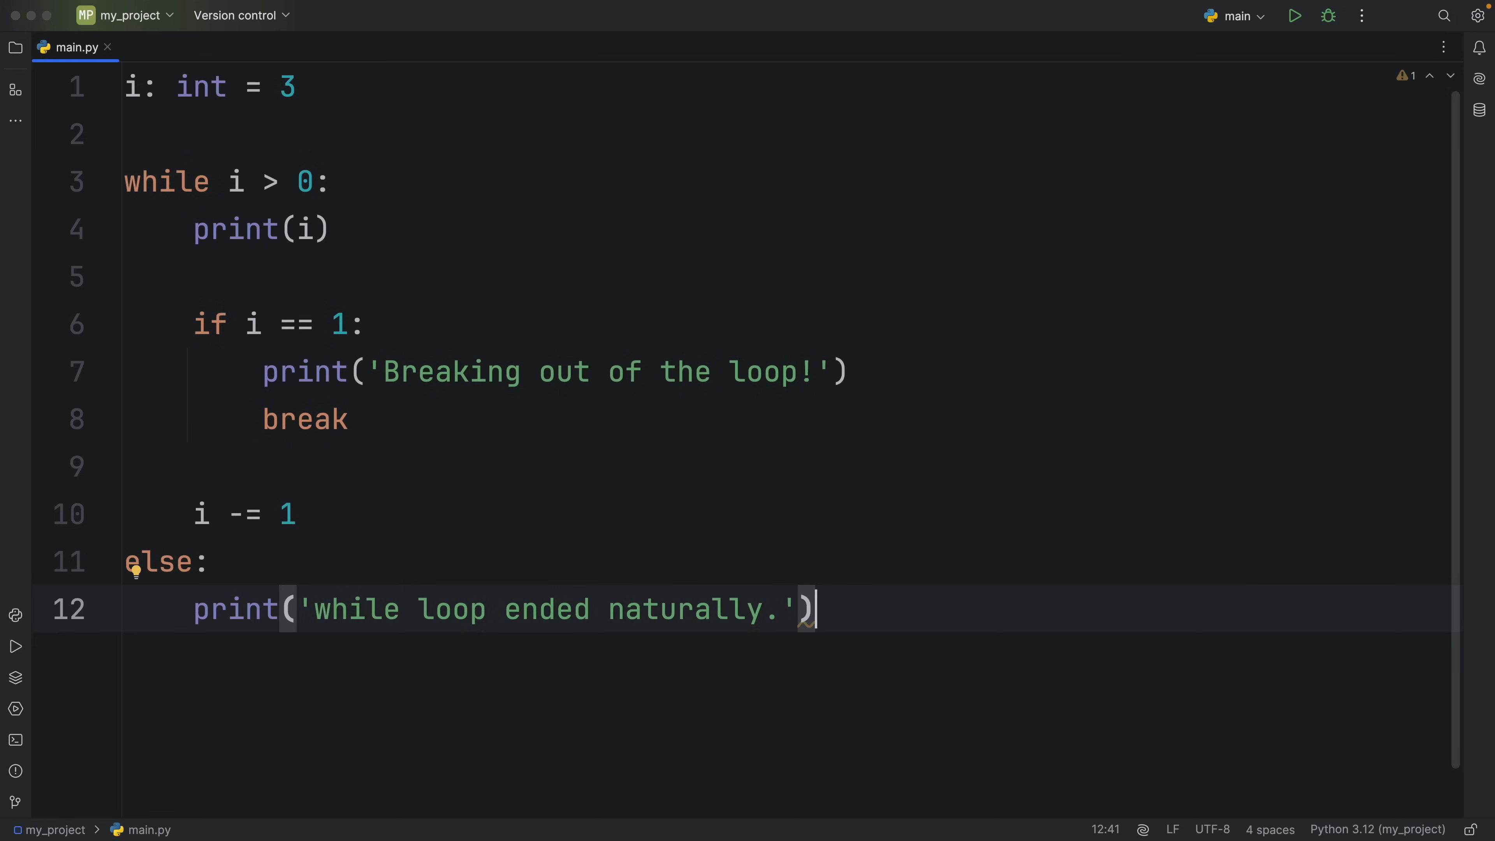
mouse_move(1011, 416)
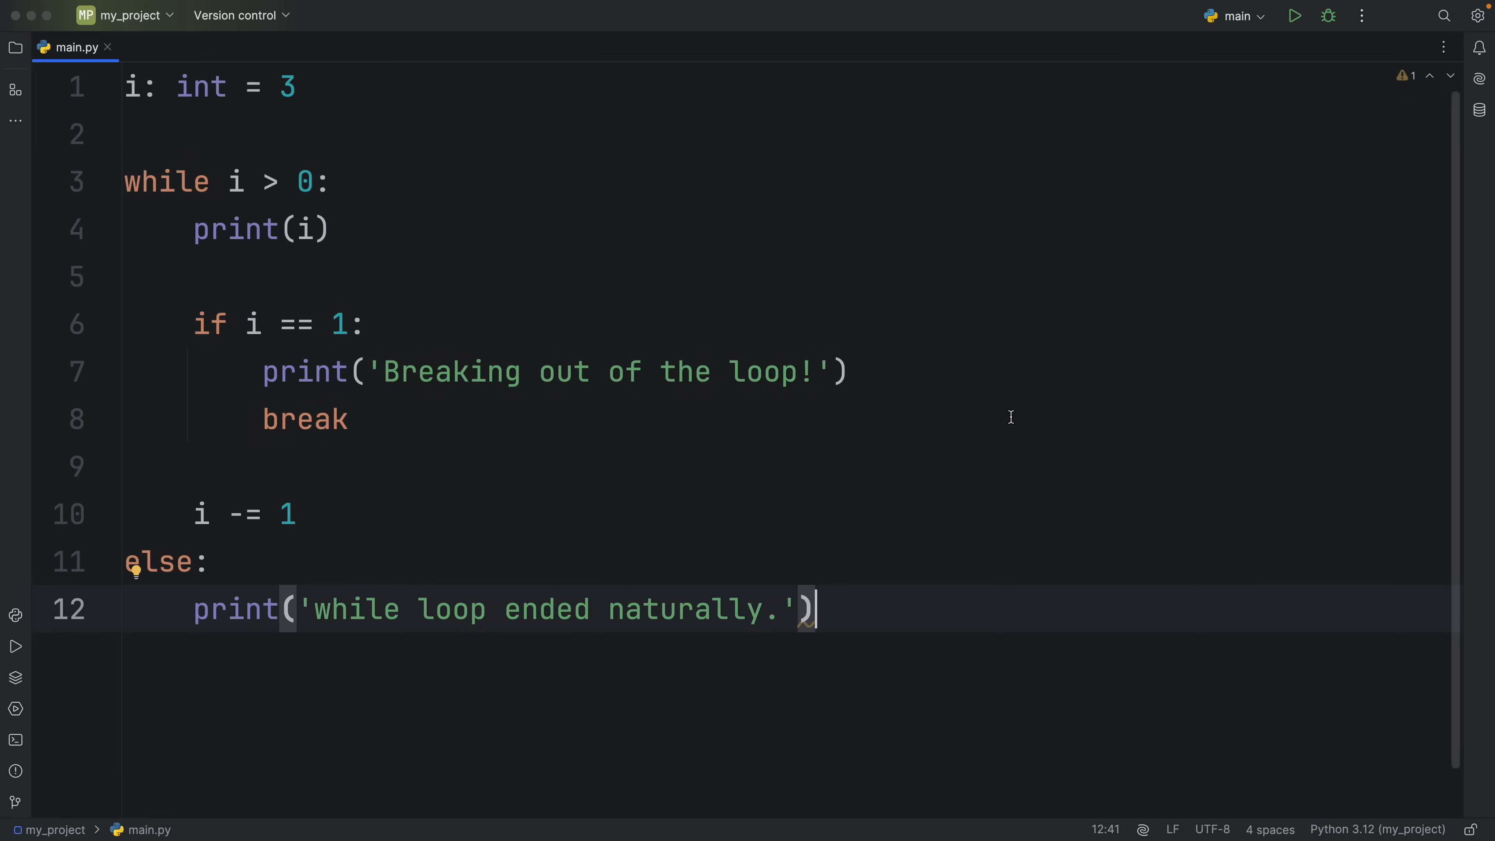
mouse_move(490, 167)
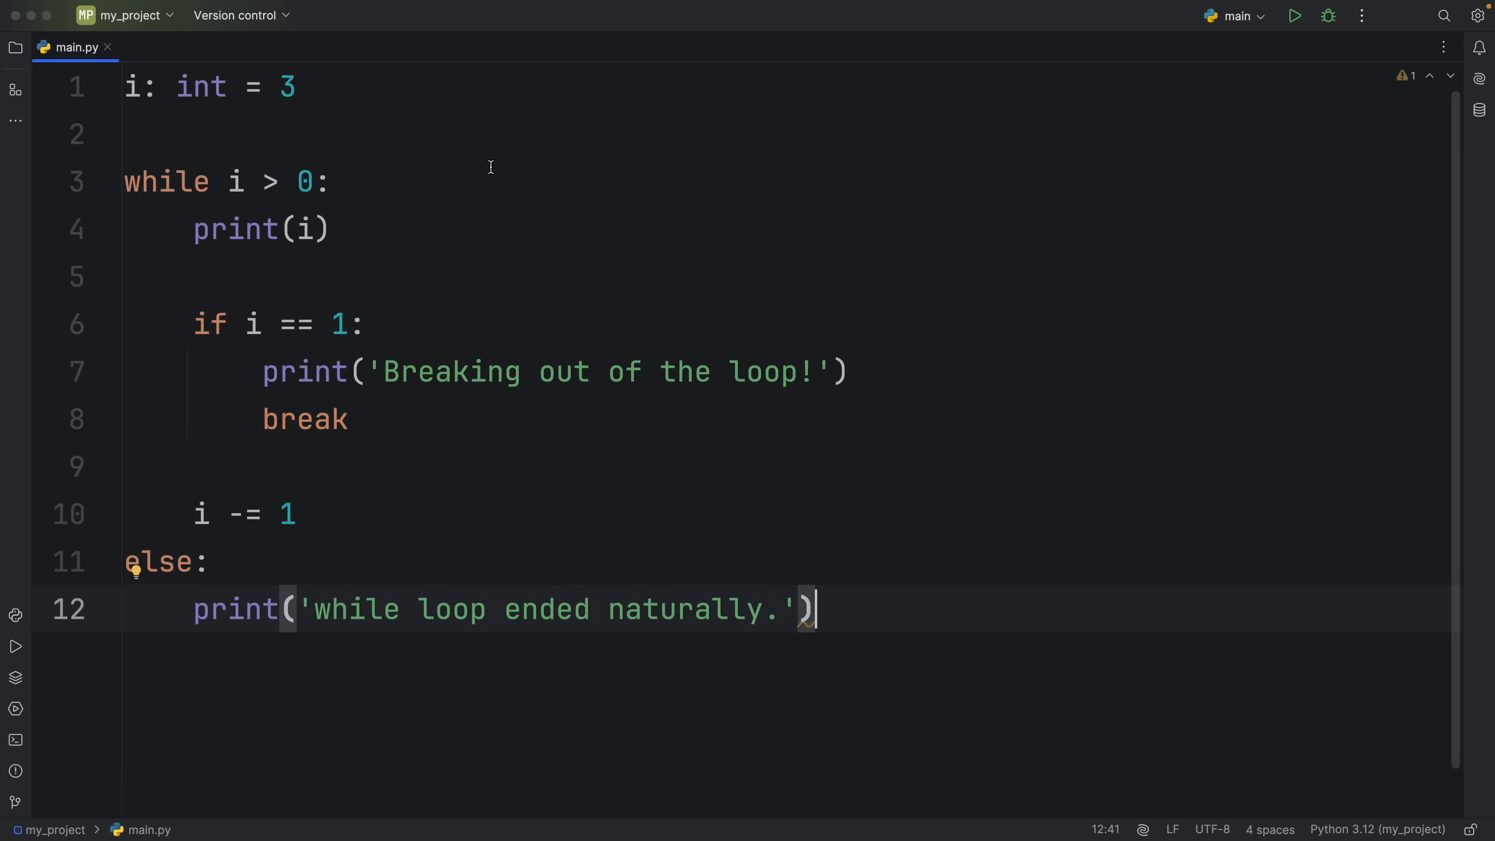
Step: Delete the if i == 1 / break lines from the countdown while loop
click(303, 182)
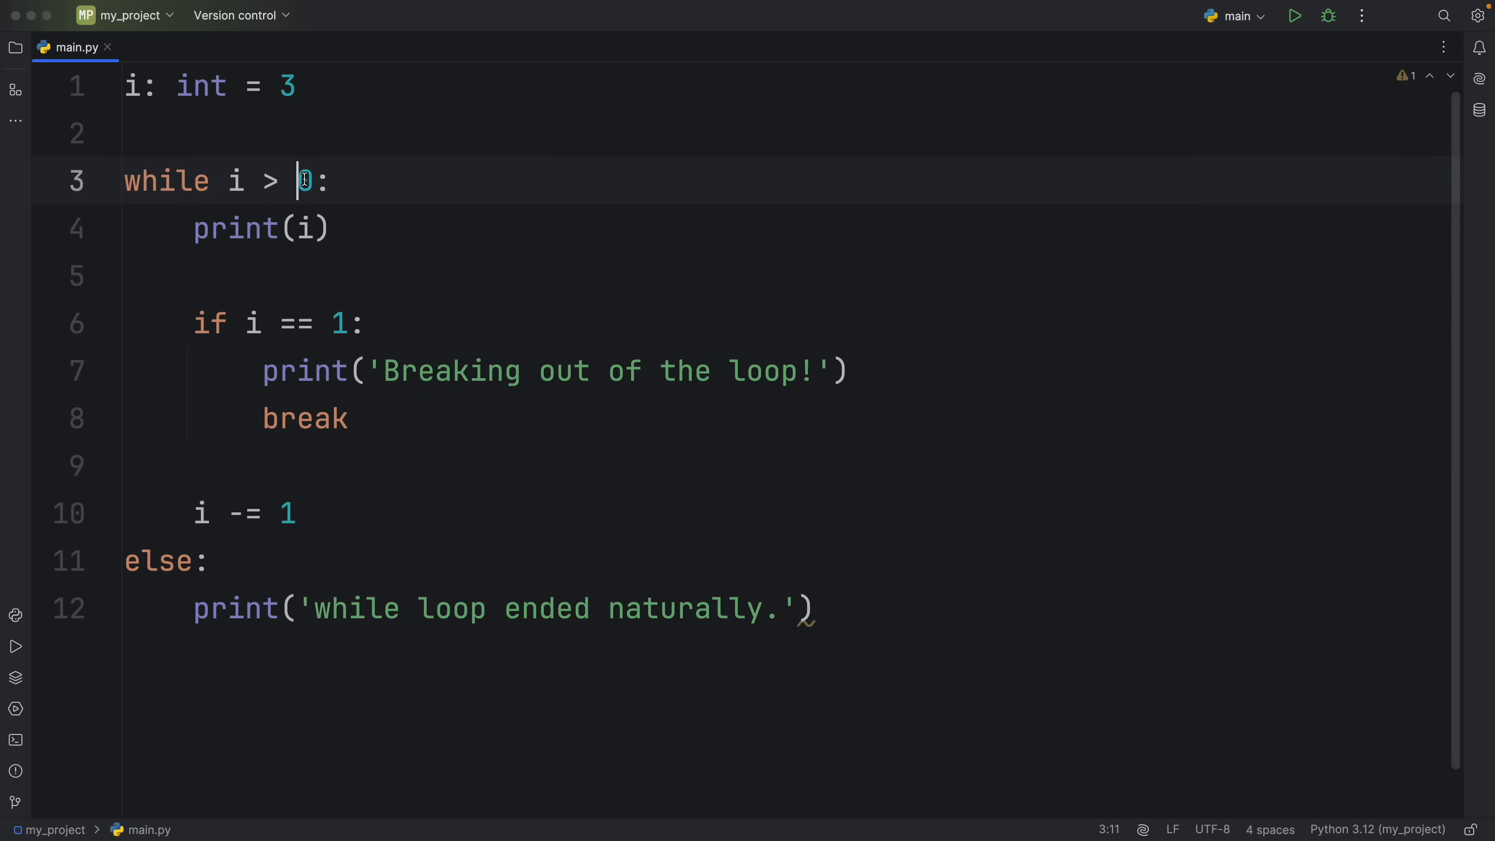
double_click(235, 229)
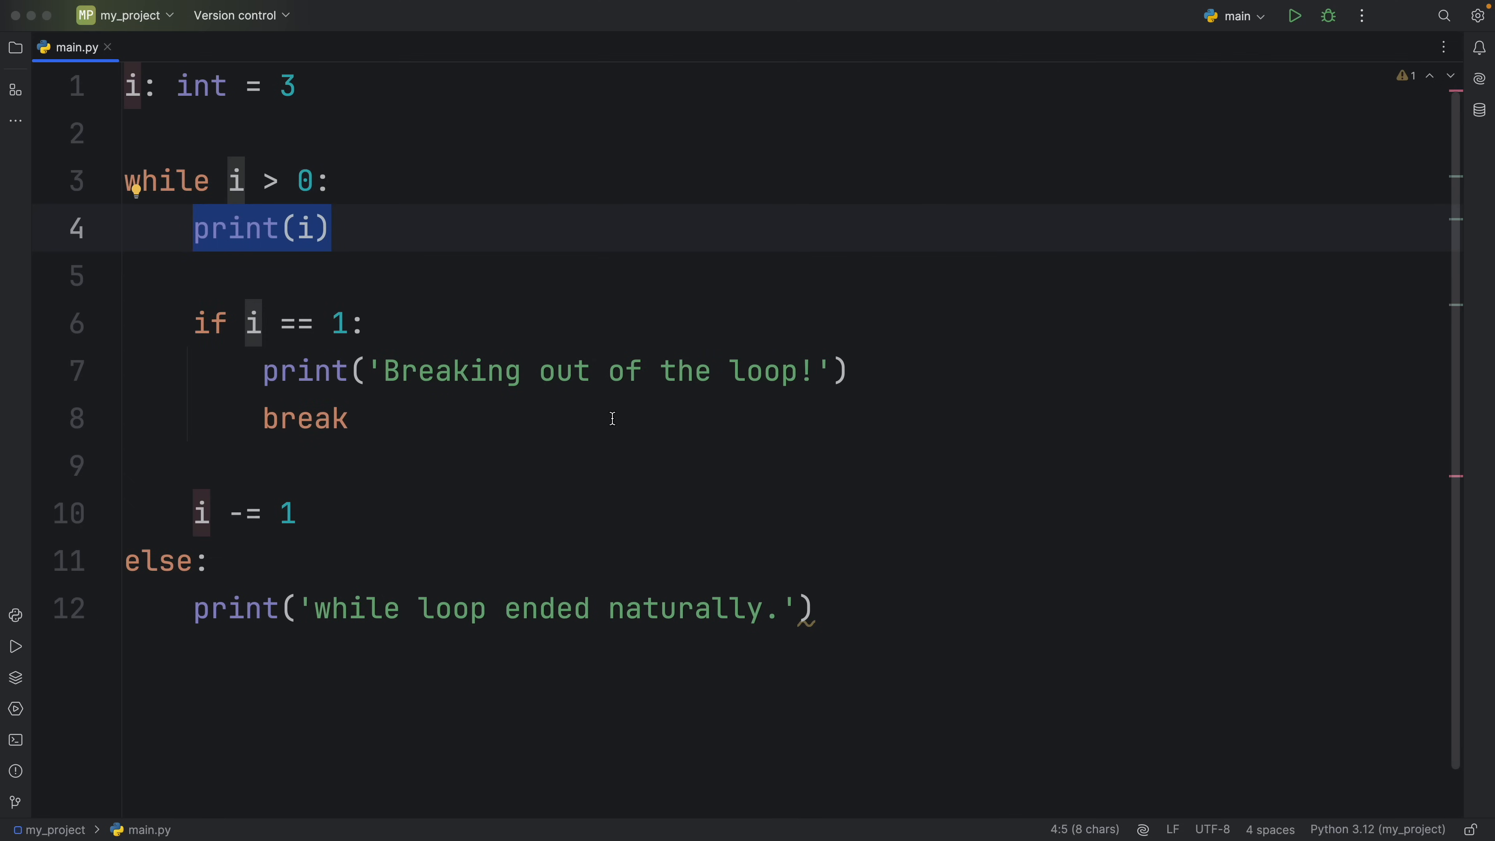
mouse_move(437, 292)
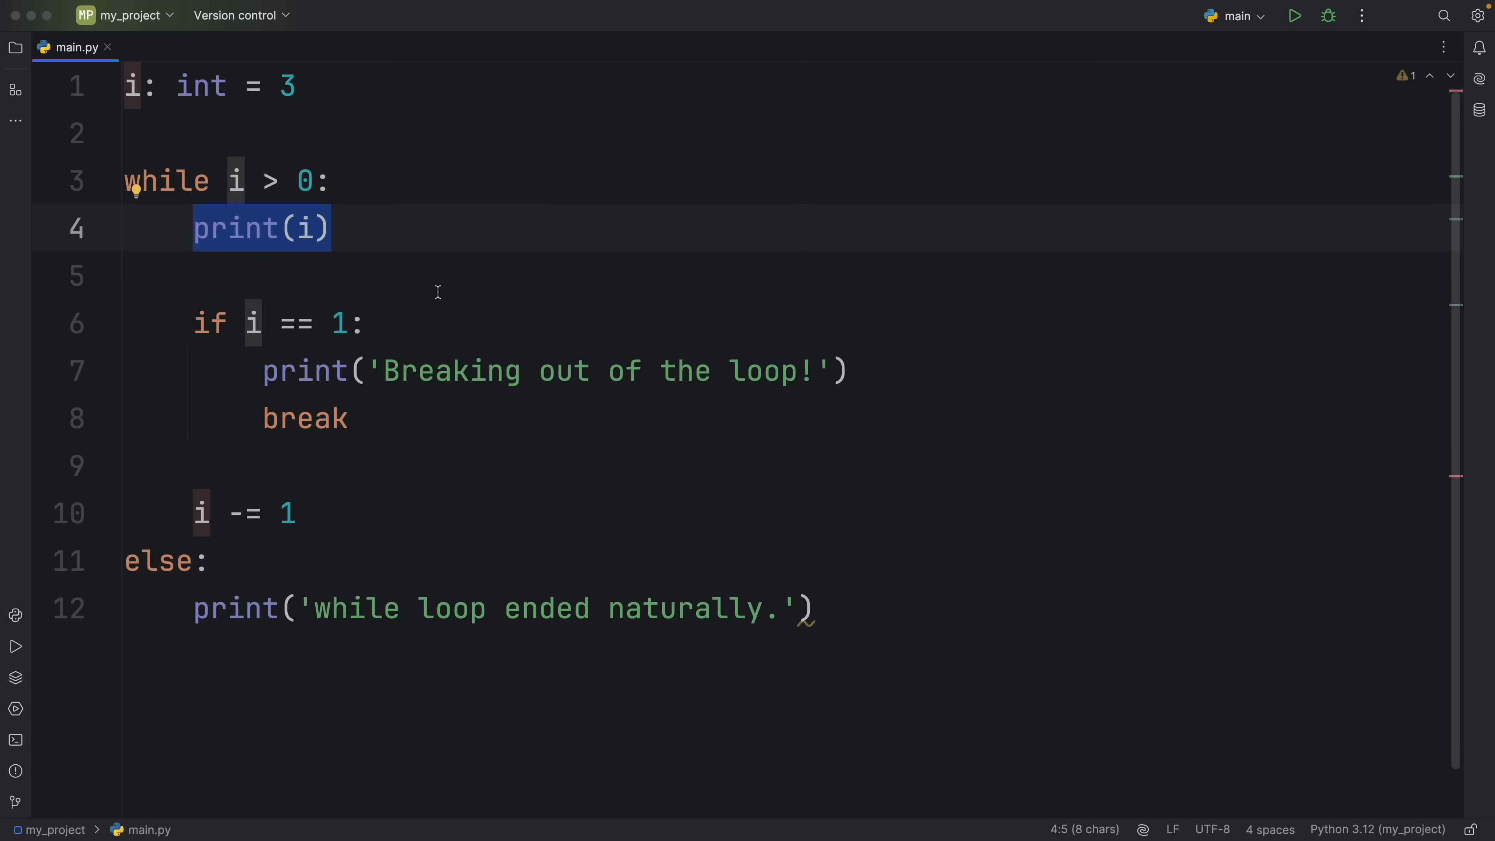
mouse_move(398, 506)
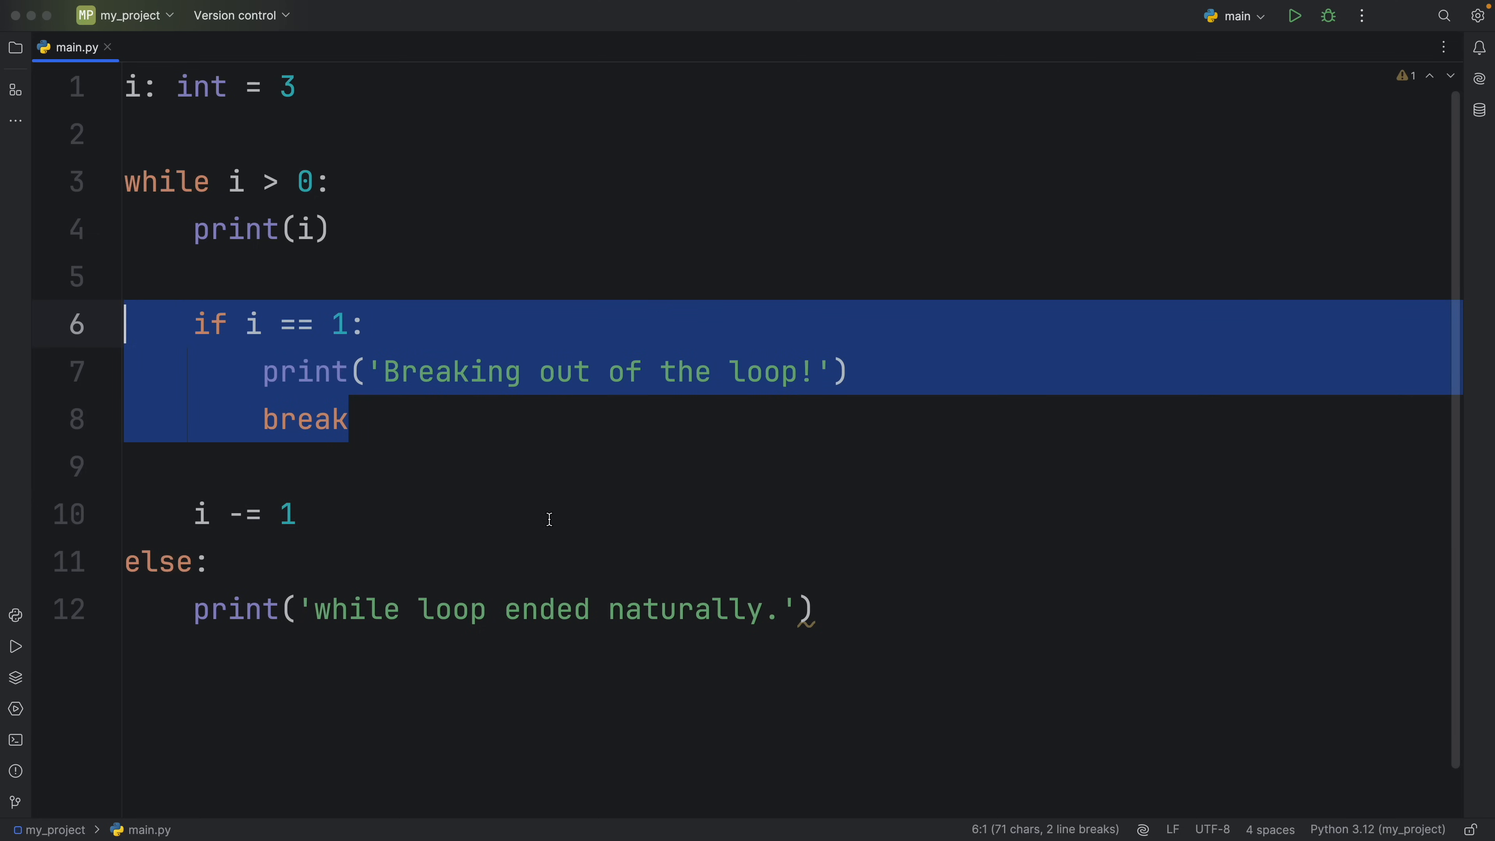
click(191, 560)
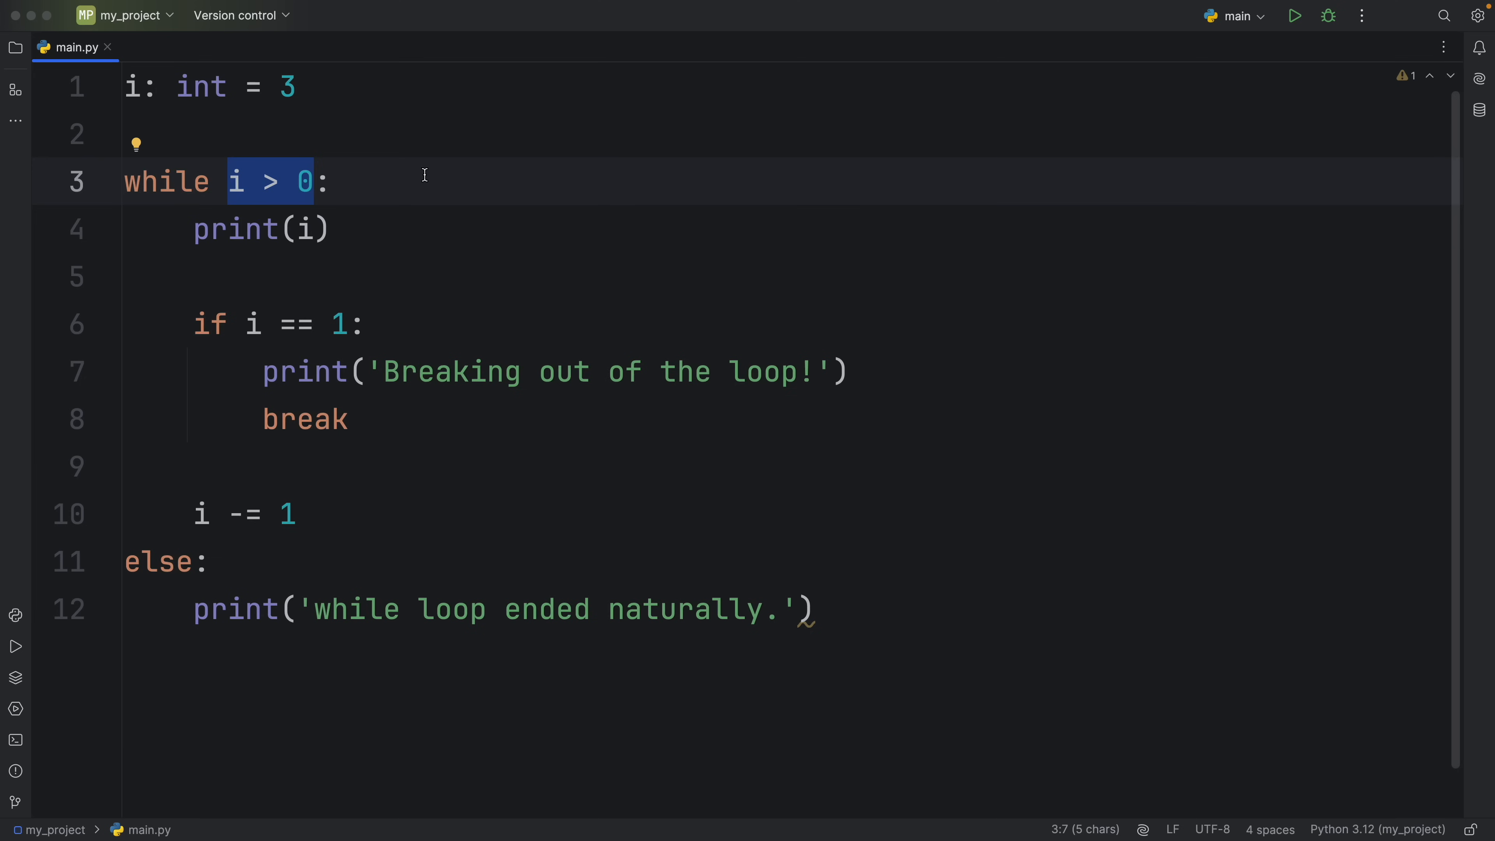
Step: Run the while-else loop so the else message follows 3, 2, 1
click(1294, 15)
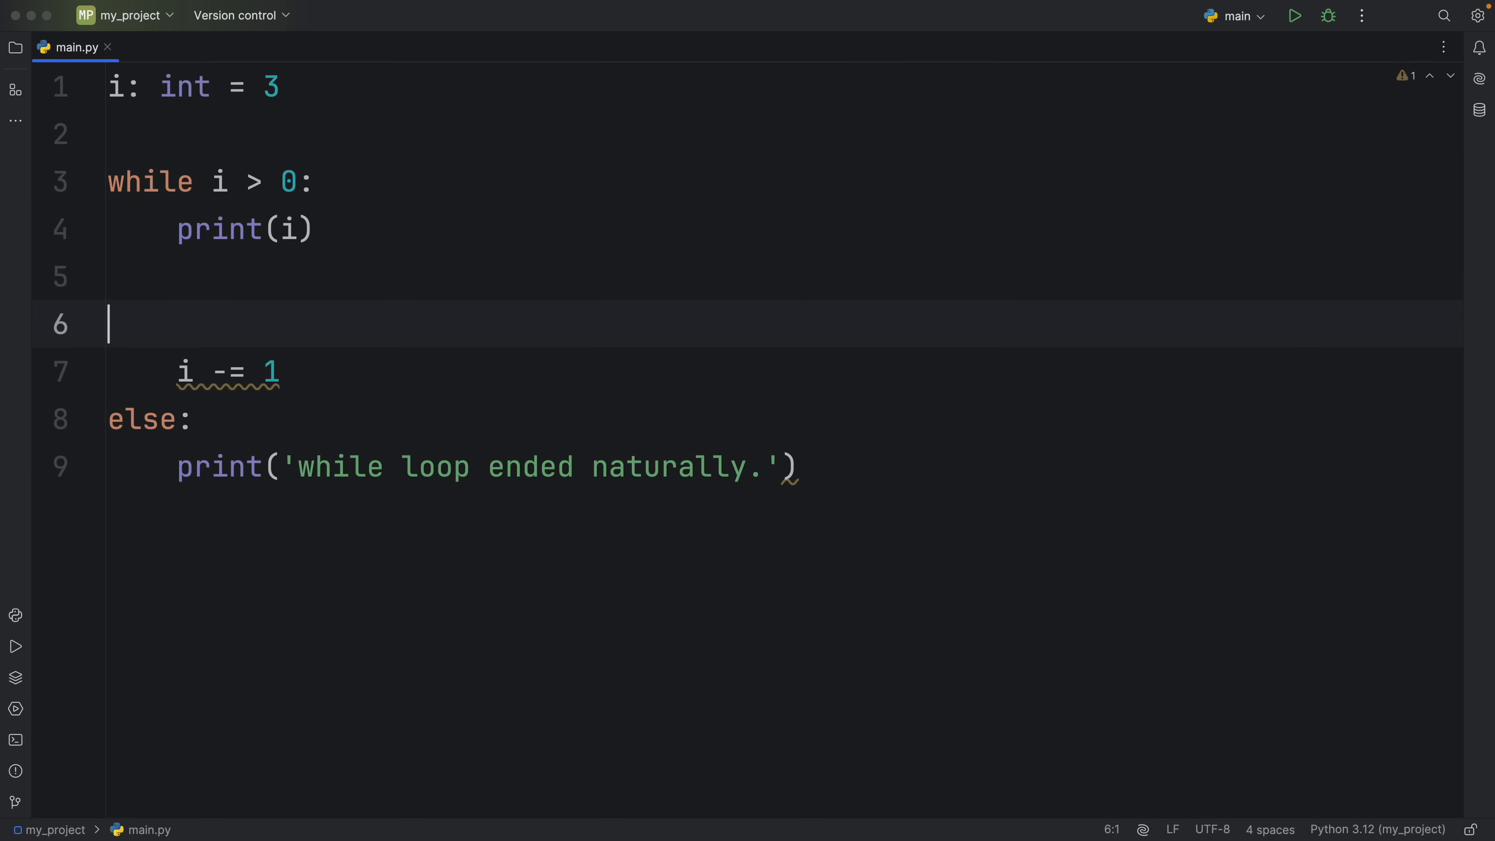
click(1294, 16)
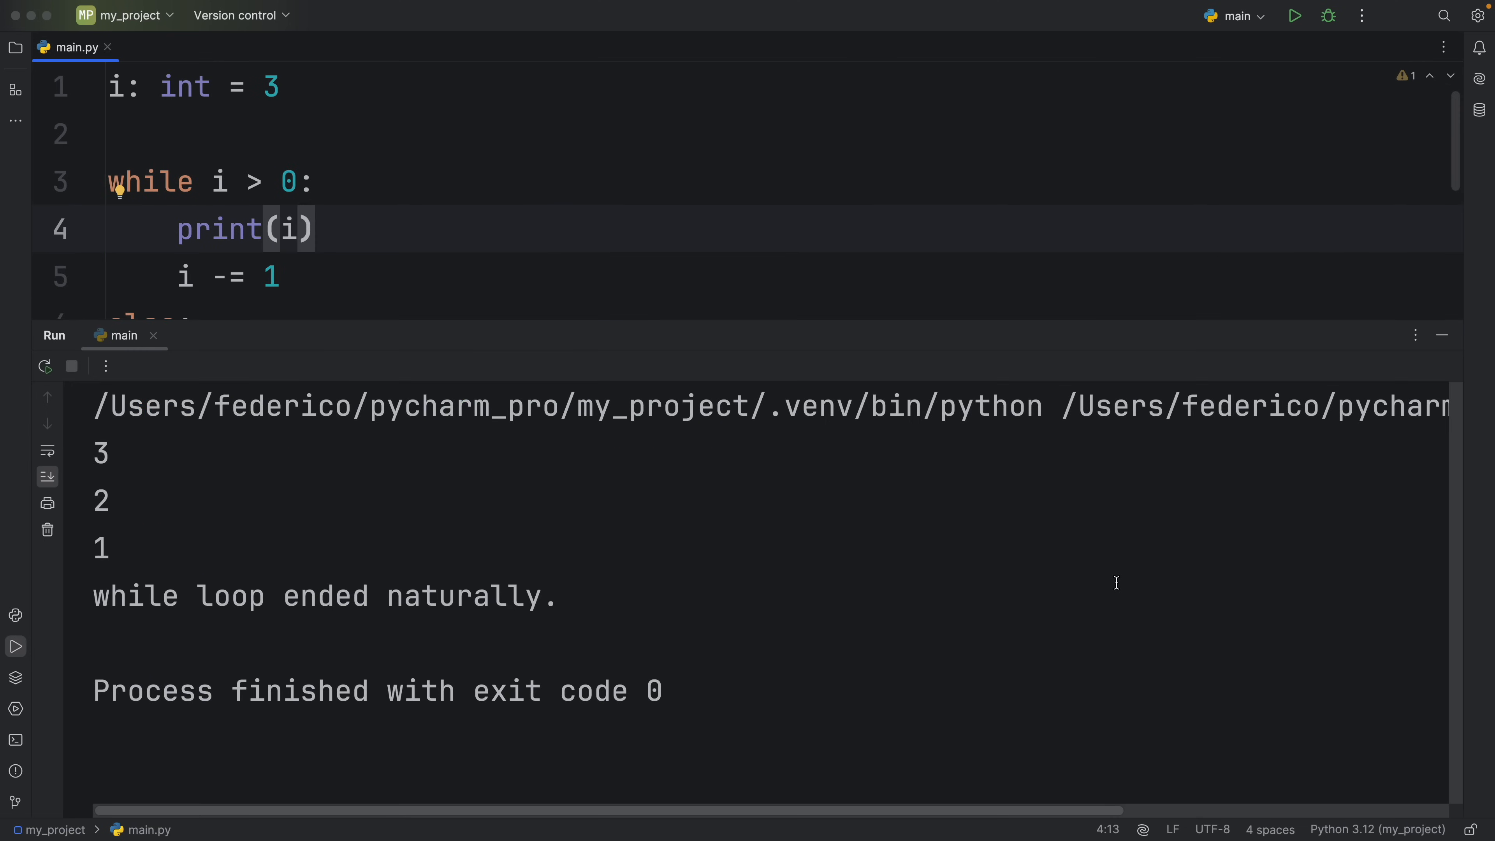
scroll(down, 3)
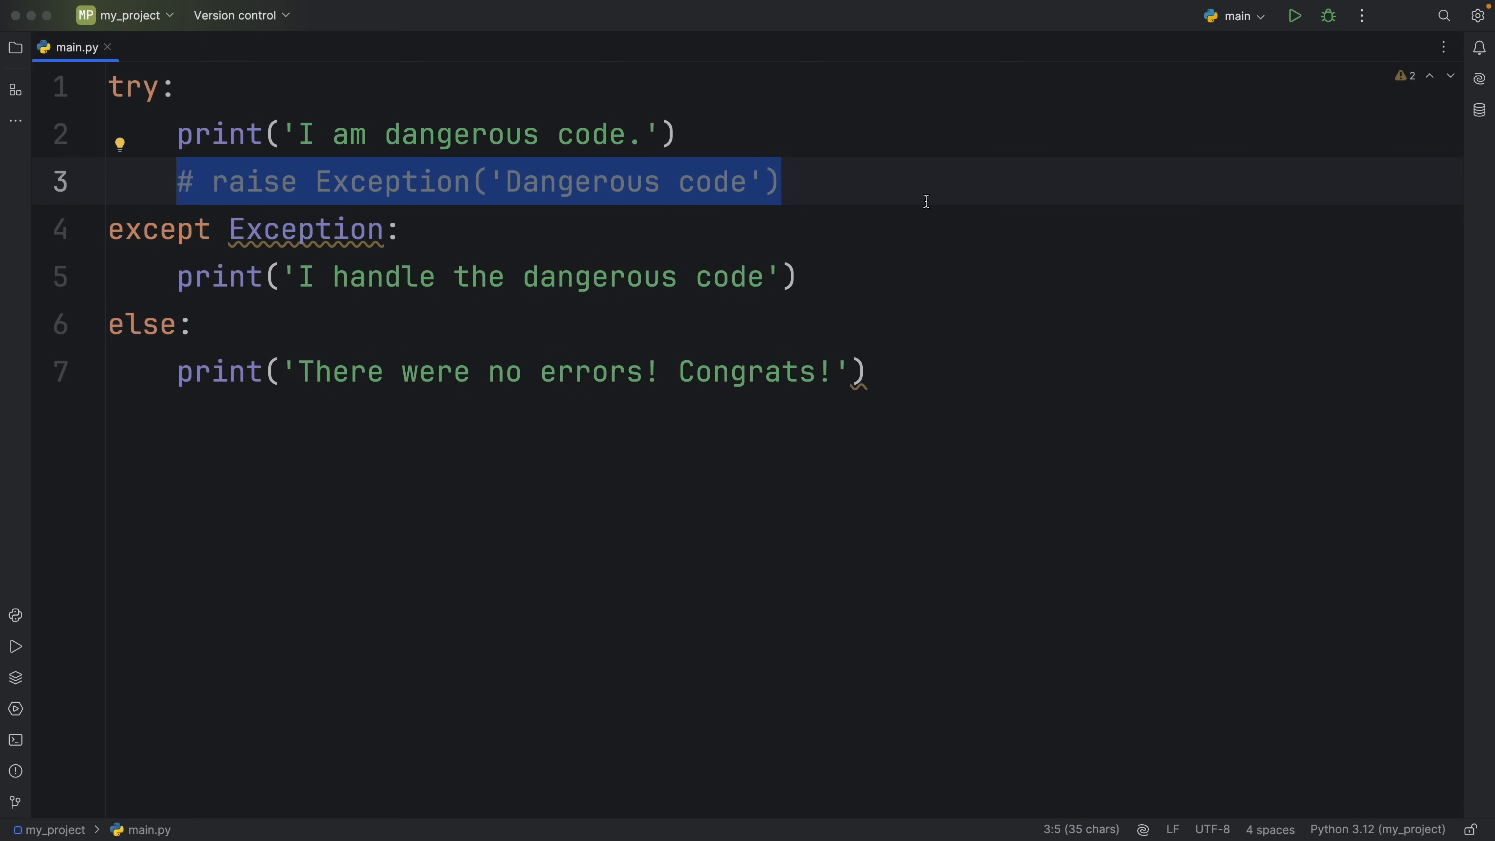
Step: Change the except clause's Exception to ValueError and back to Exception
click(656, 229)
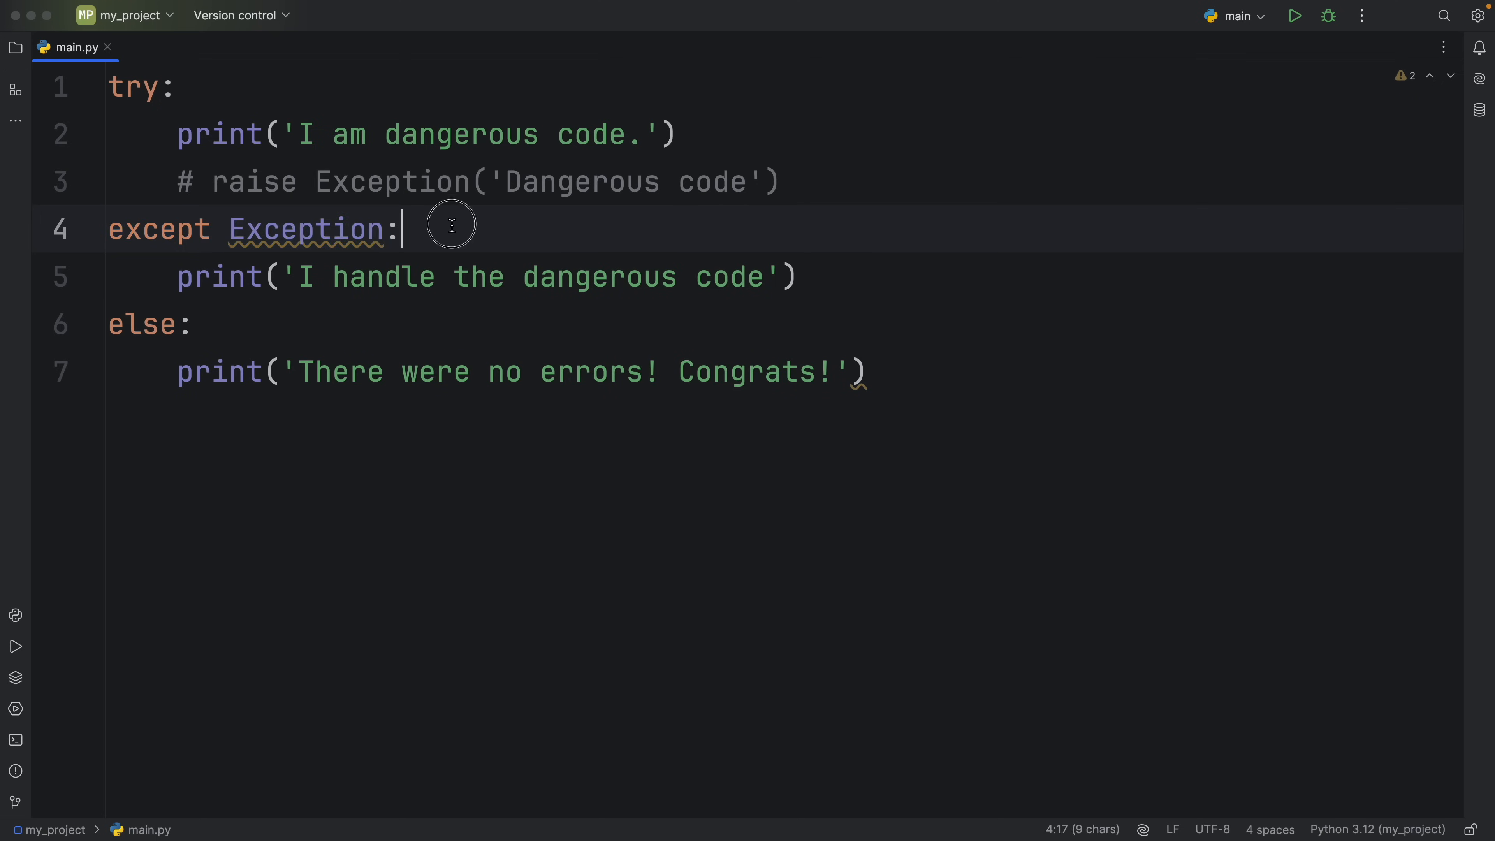
text(ValueError)
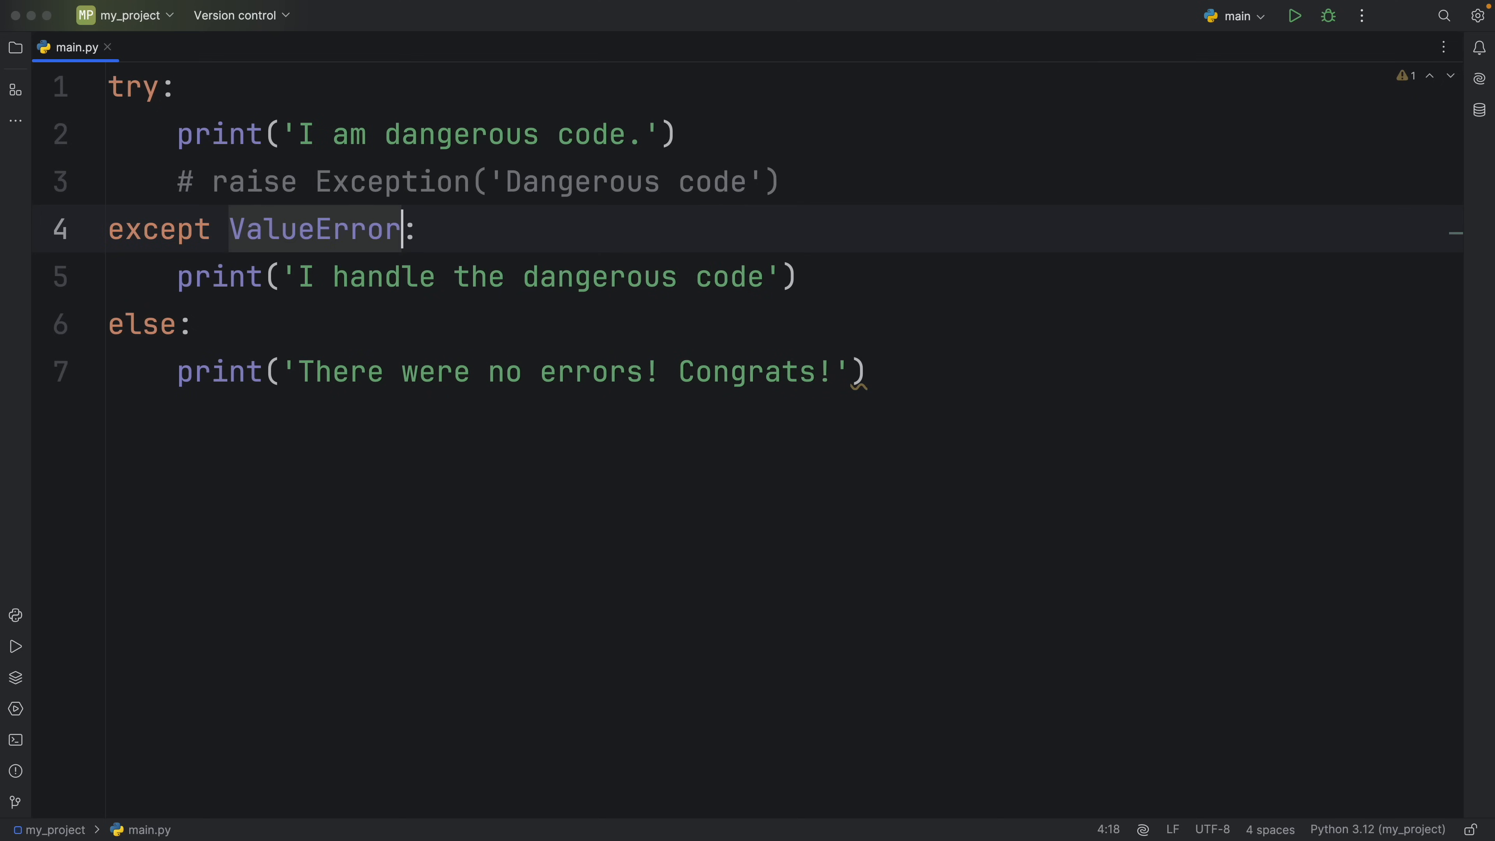
text(Exception)
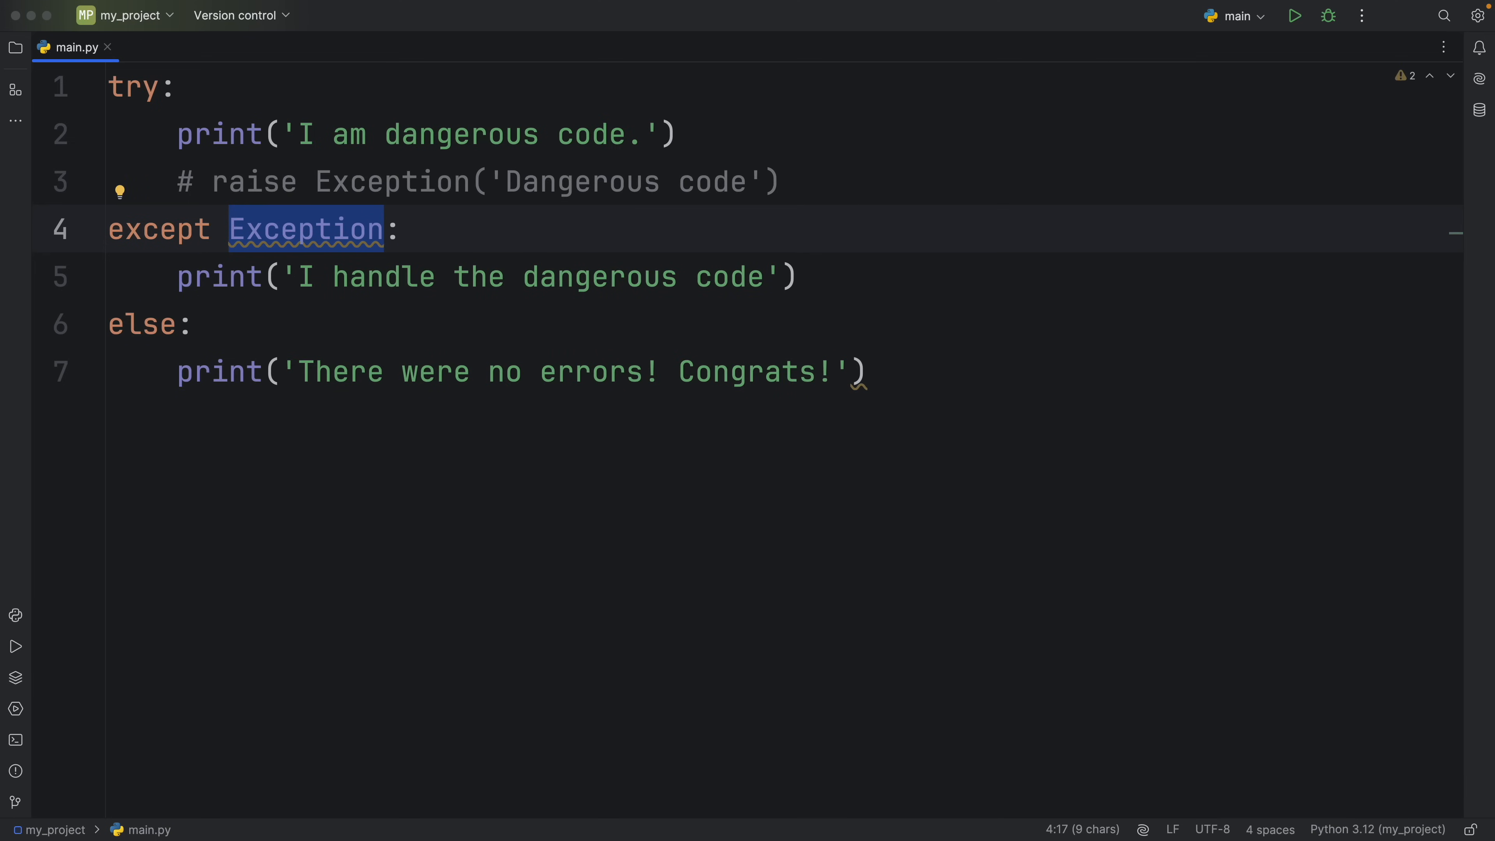
click(384, 229)
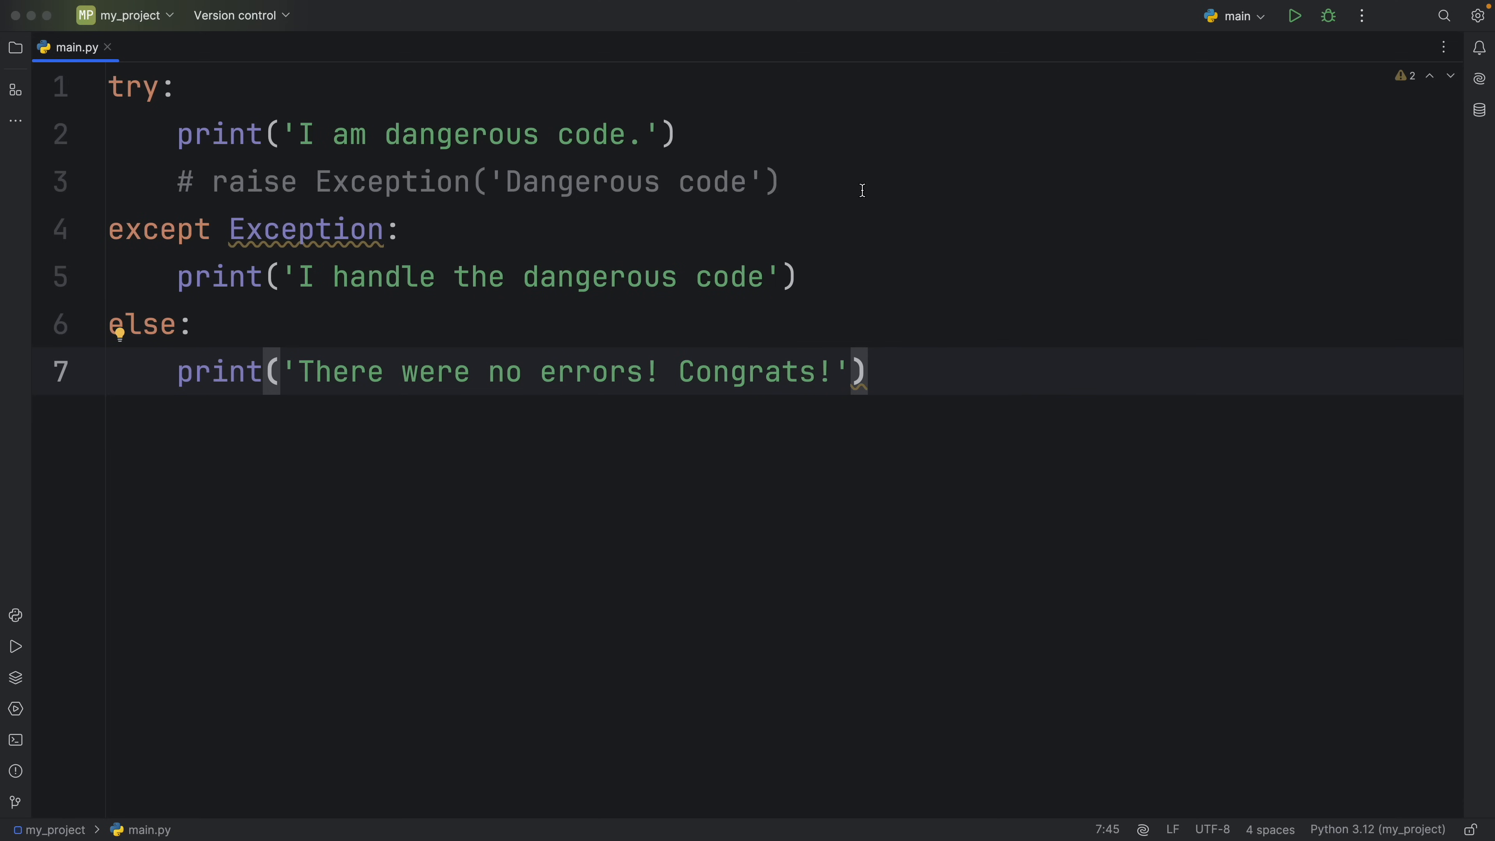
Step: Uncomment the raise Exception('Dangerous code') line inside the try block
drag(178, 133, 778, 182)
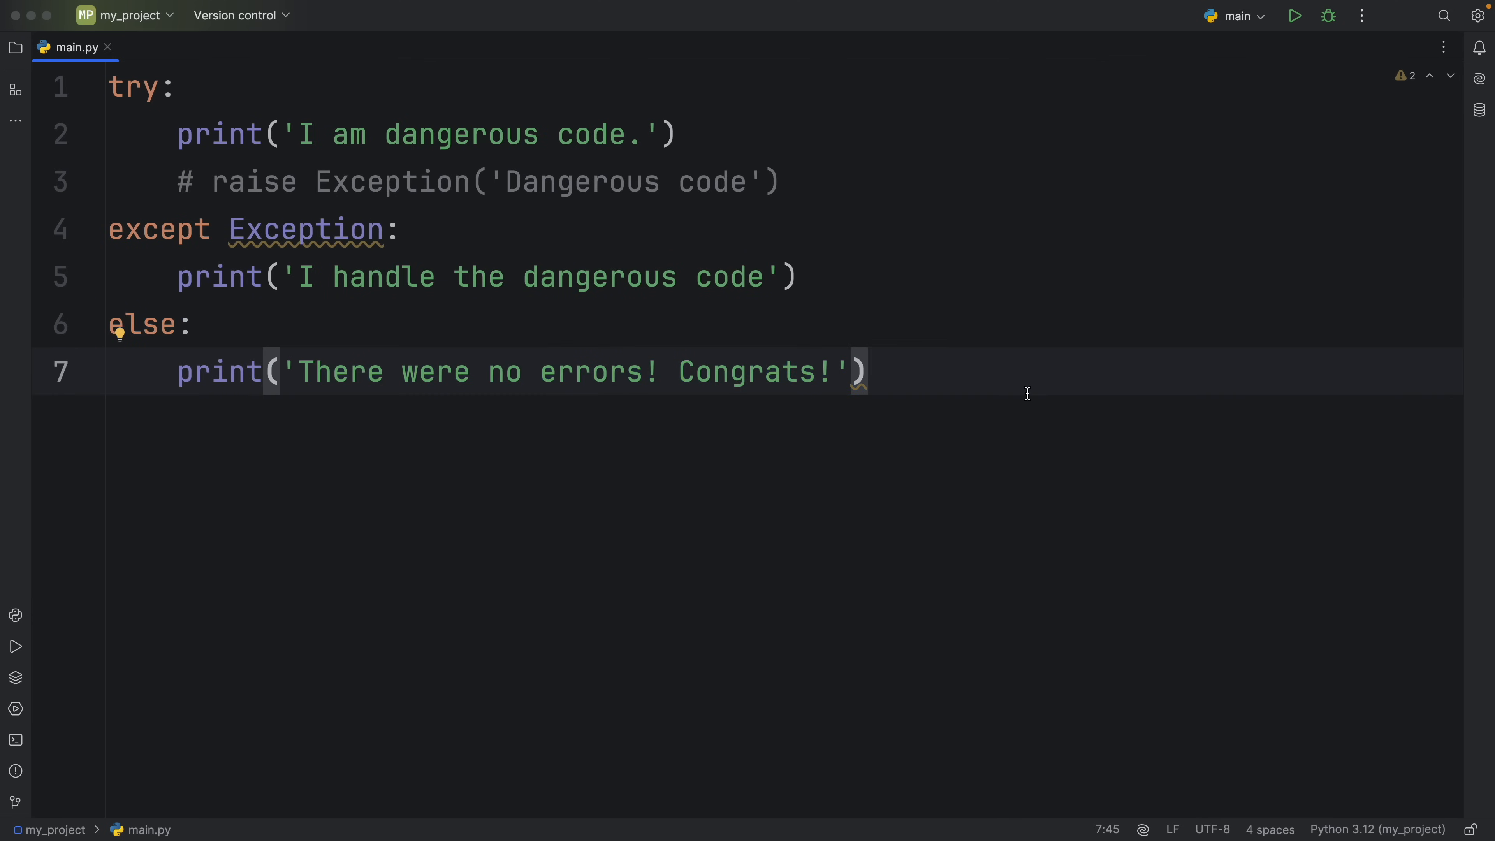
click(1294, 15)
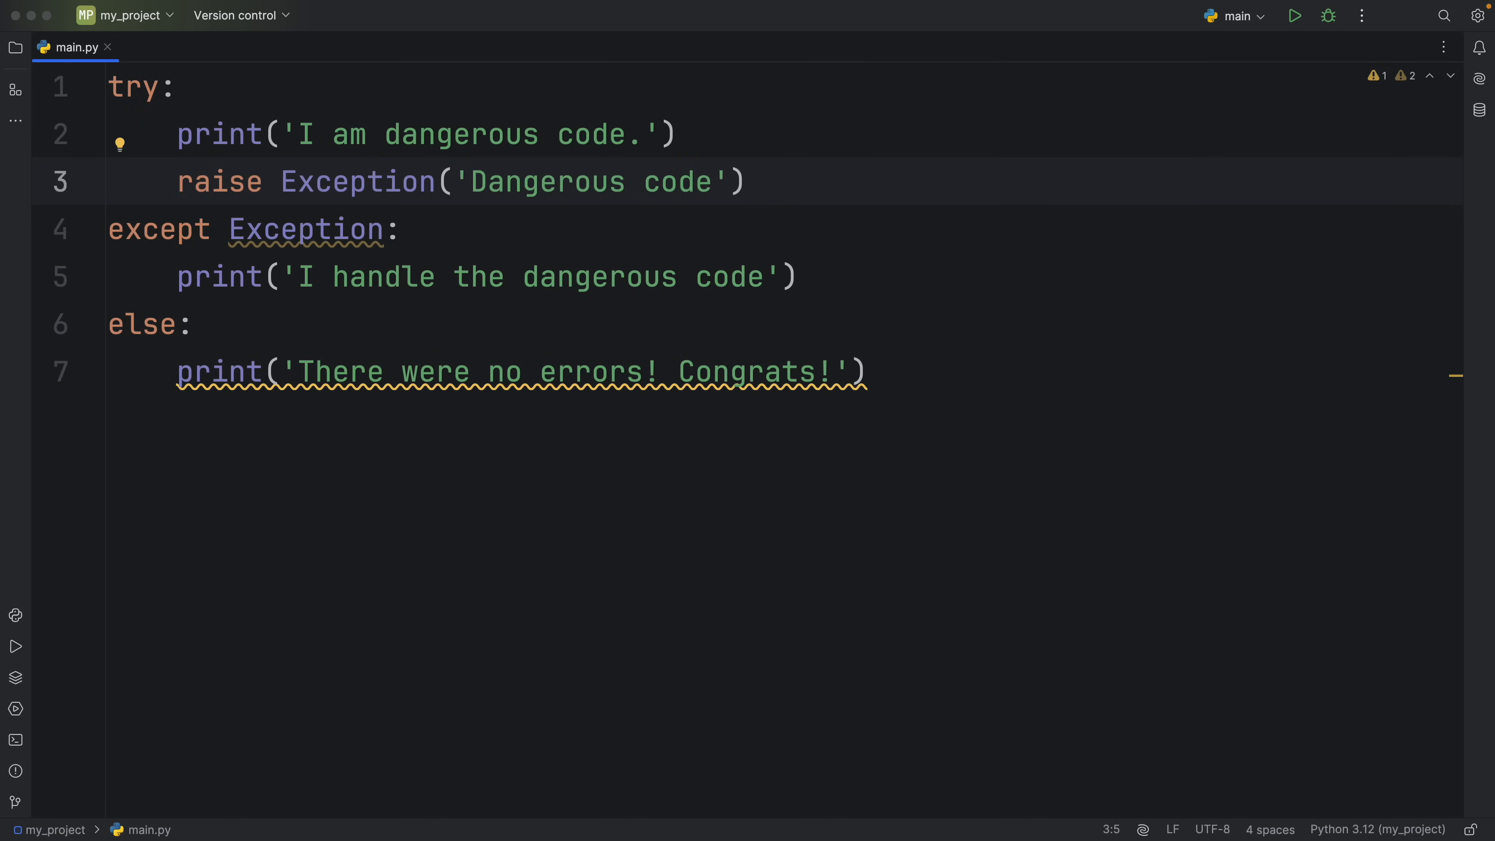
click(1294, 16)
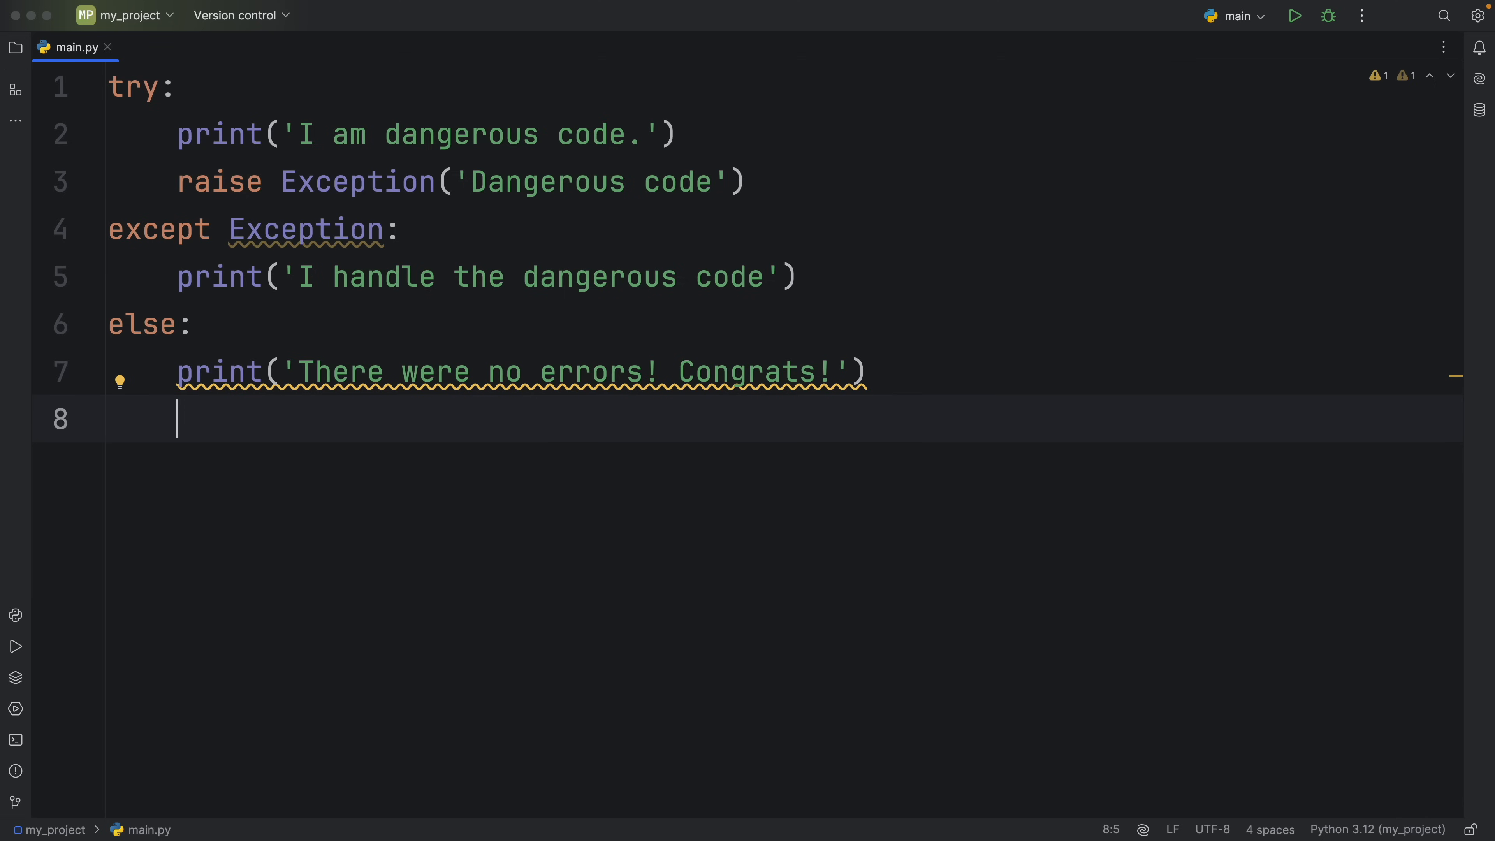
mouse_move(909, 474)
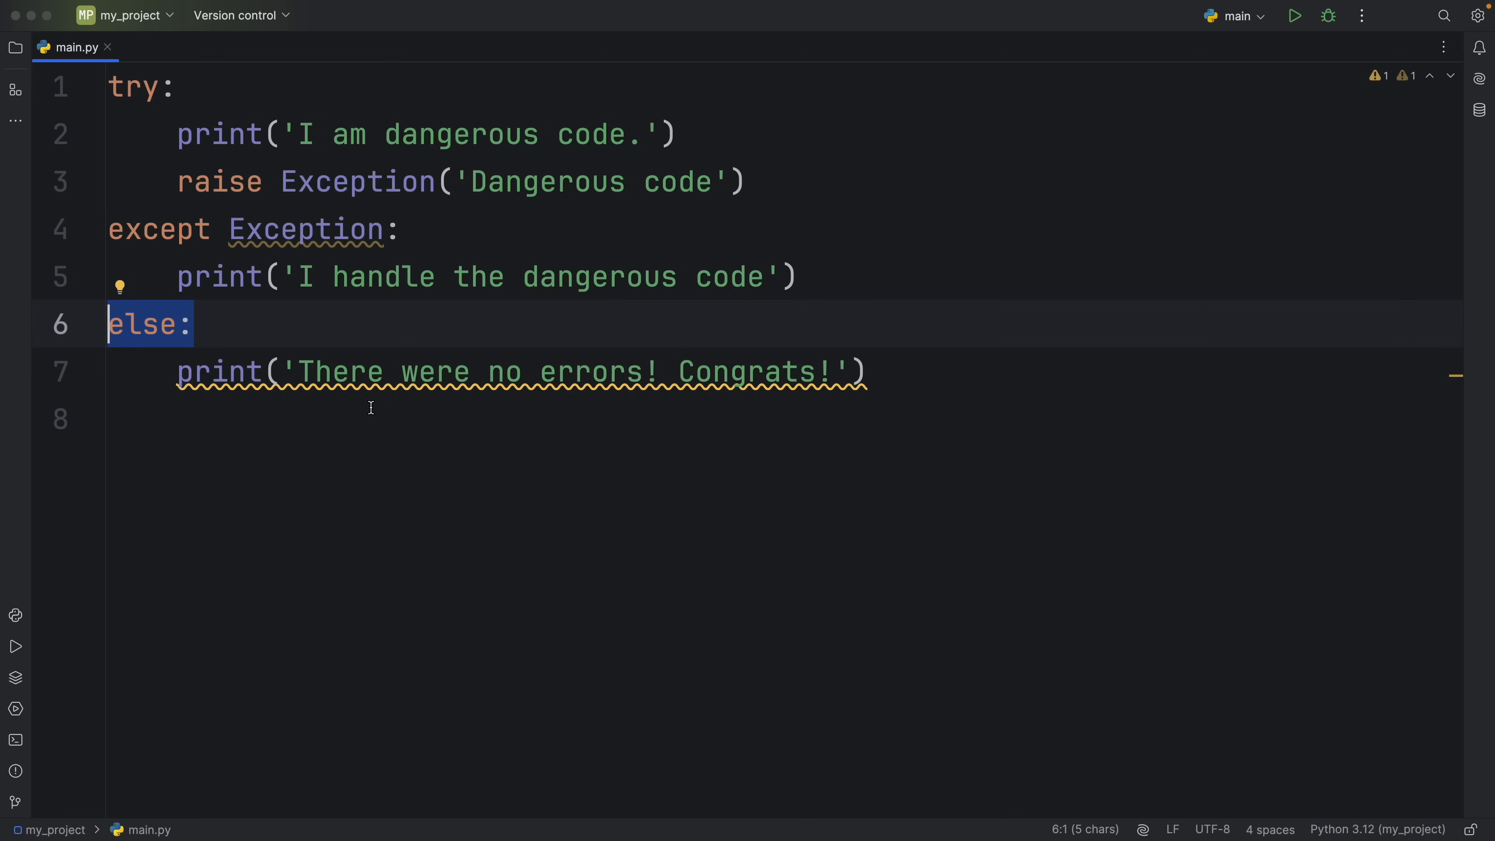
Step: Annotate the else clause with the inline comment '# Success listener'
click(235, 323)
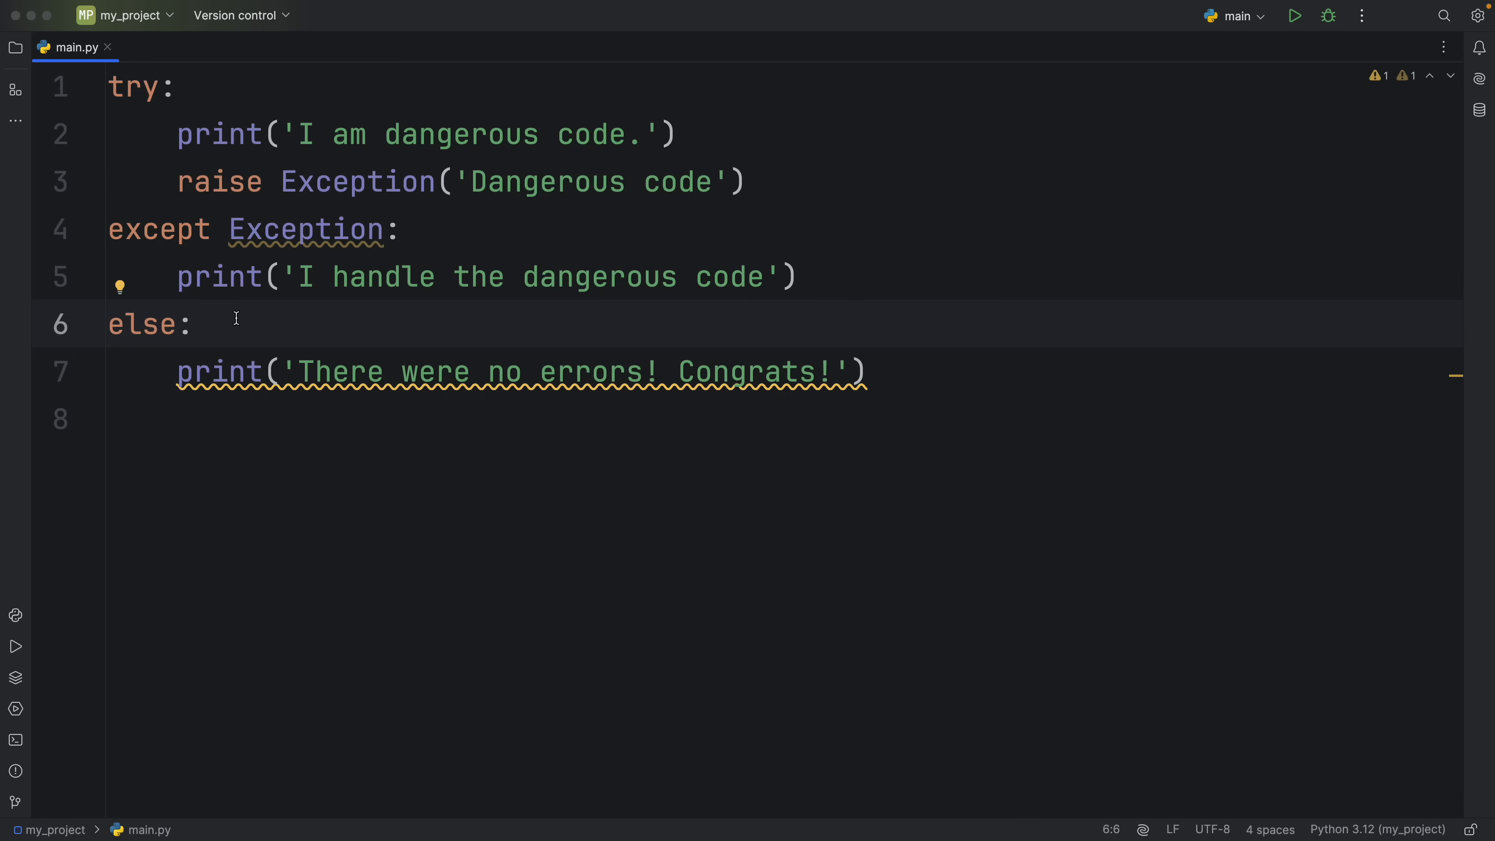
click(209, 324)
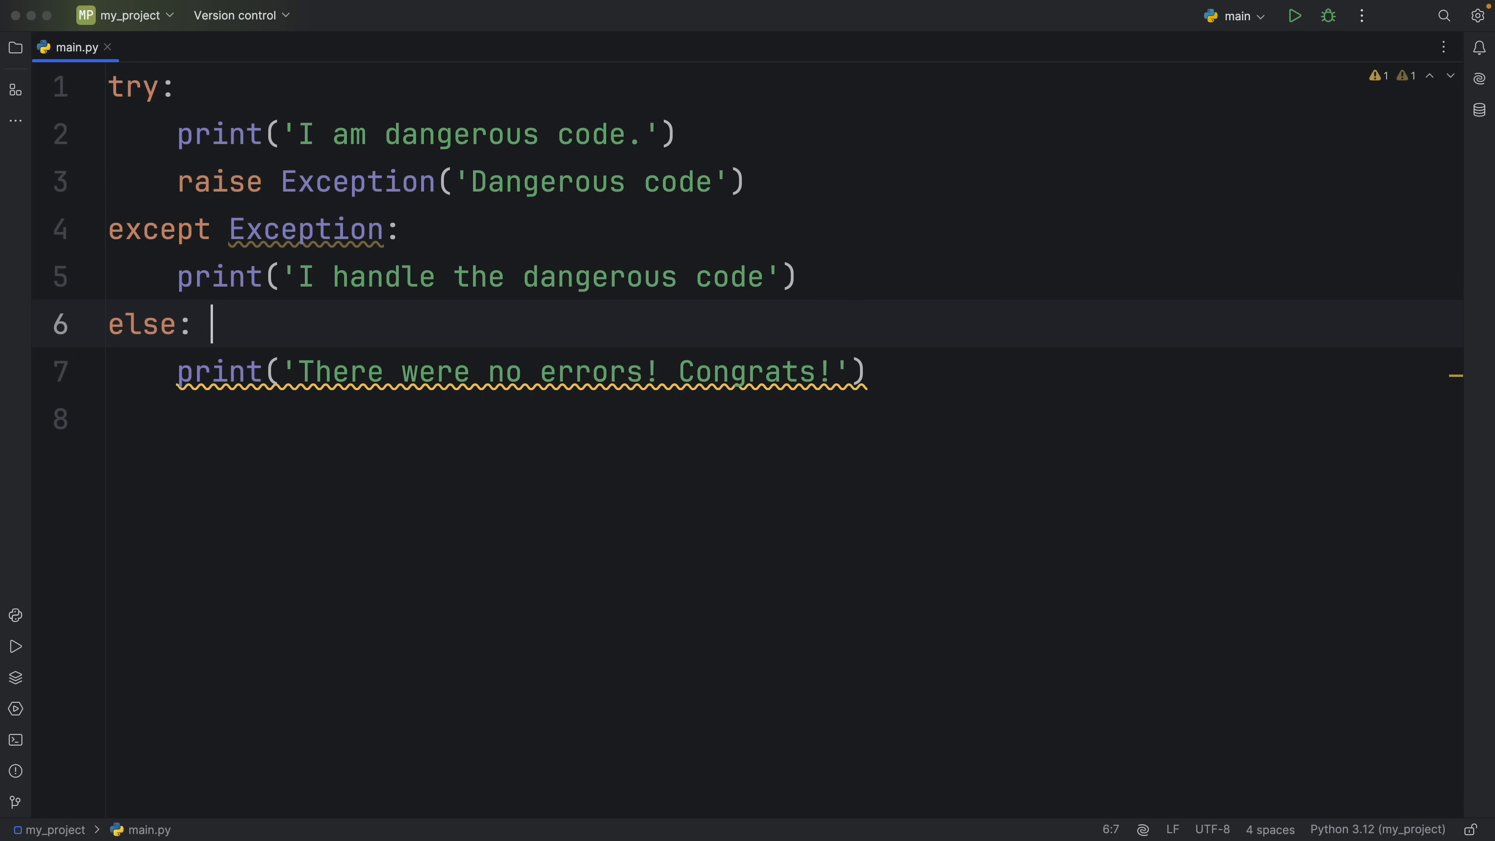
text(# Success block)
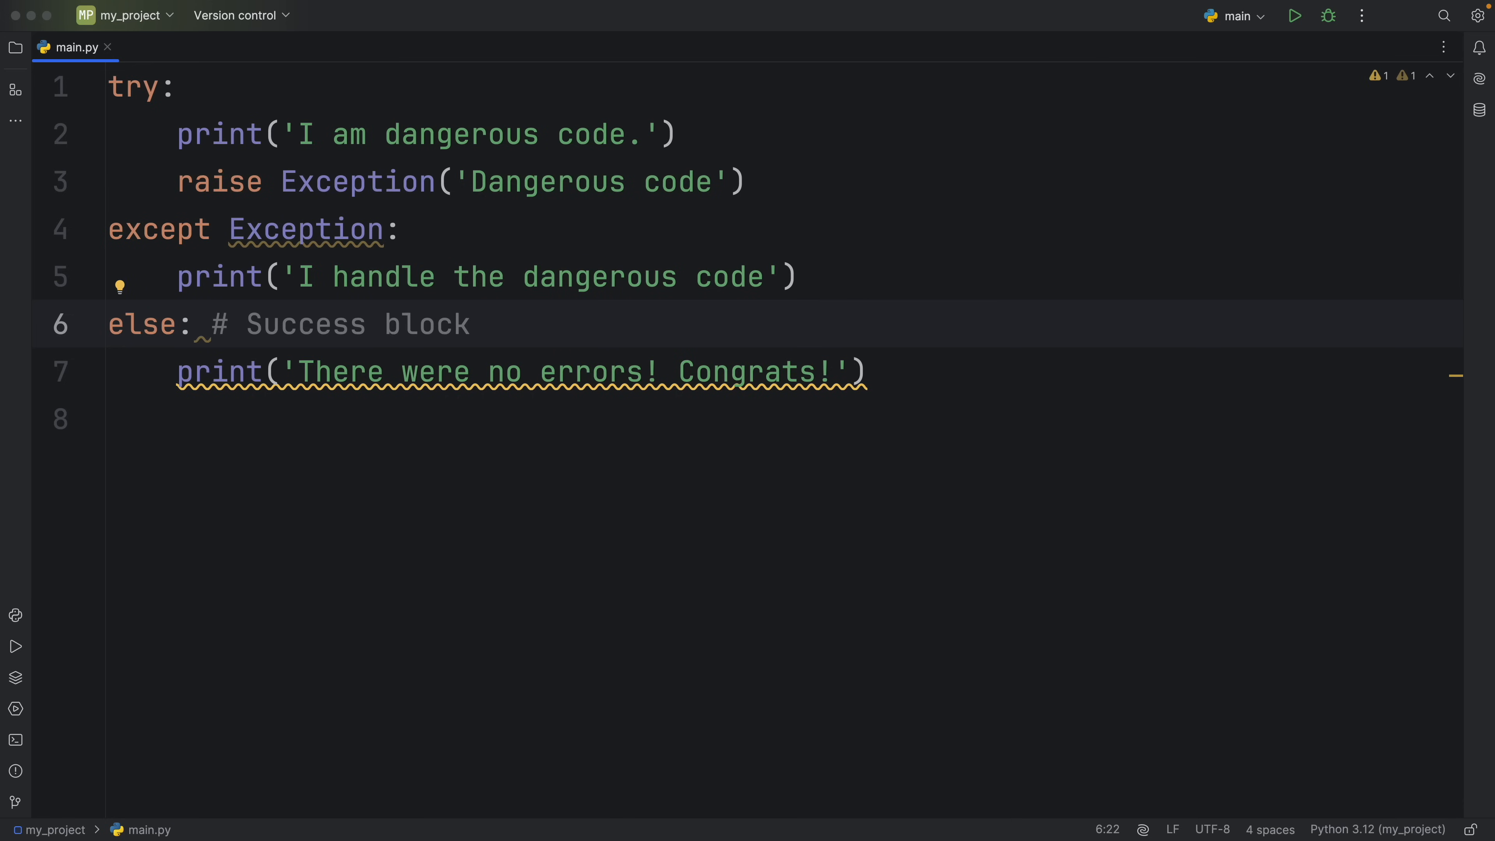
text(list)
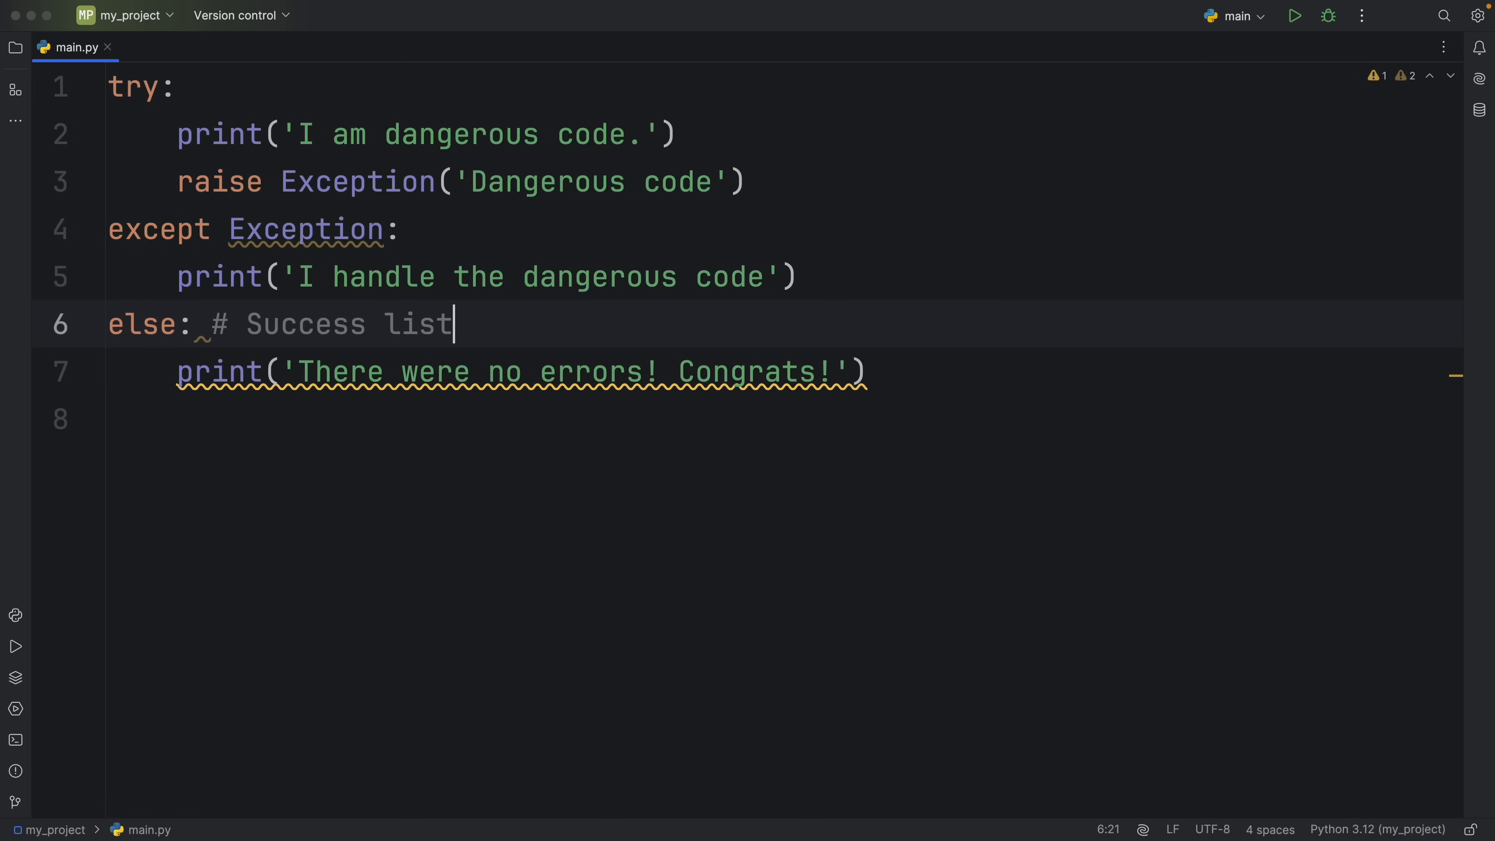
text(ener)
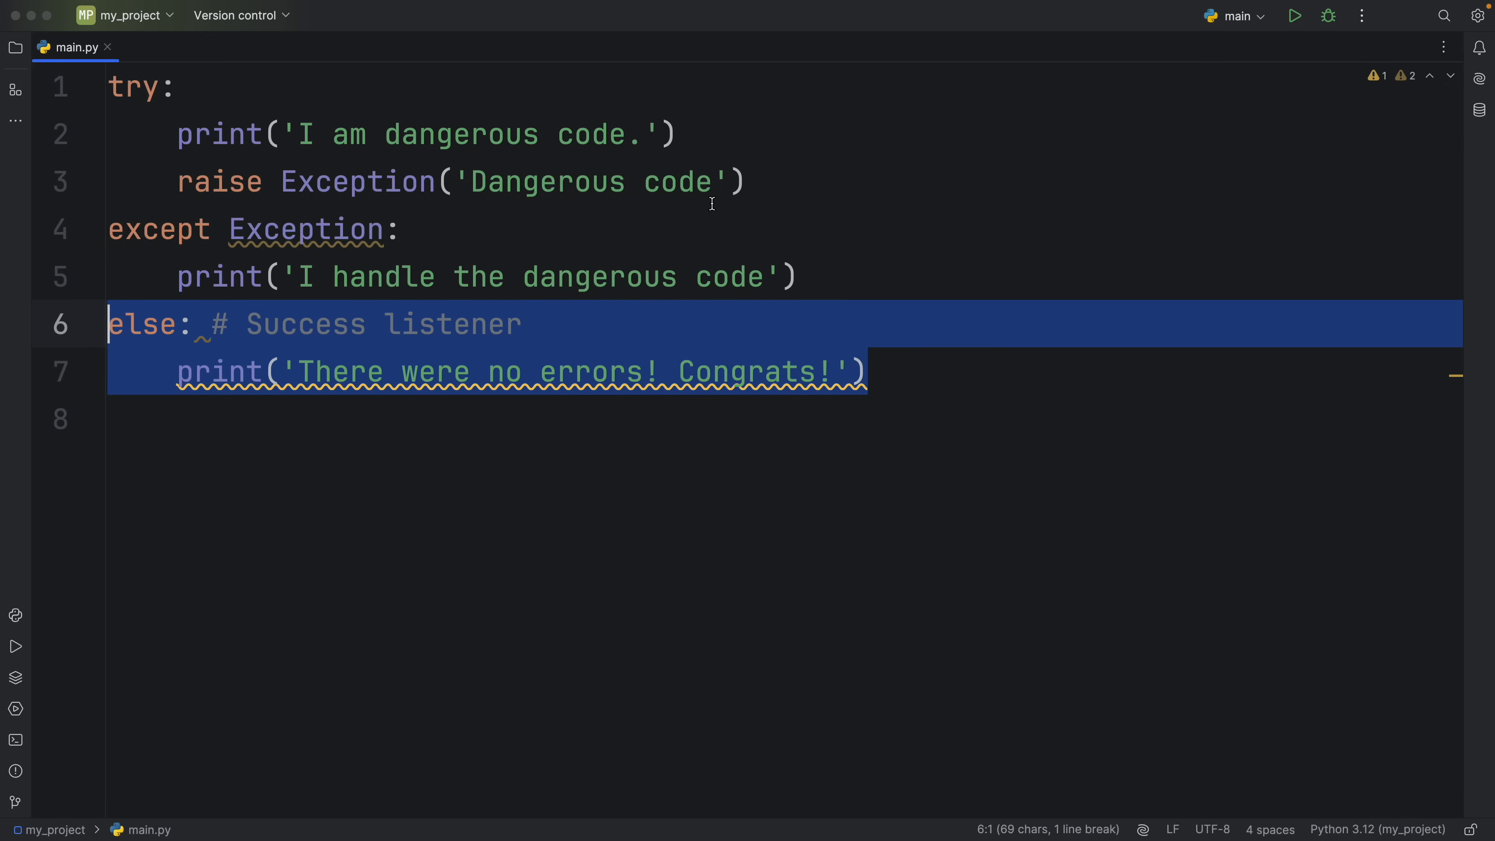
click(713, 372)
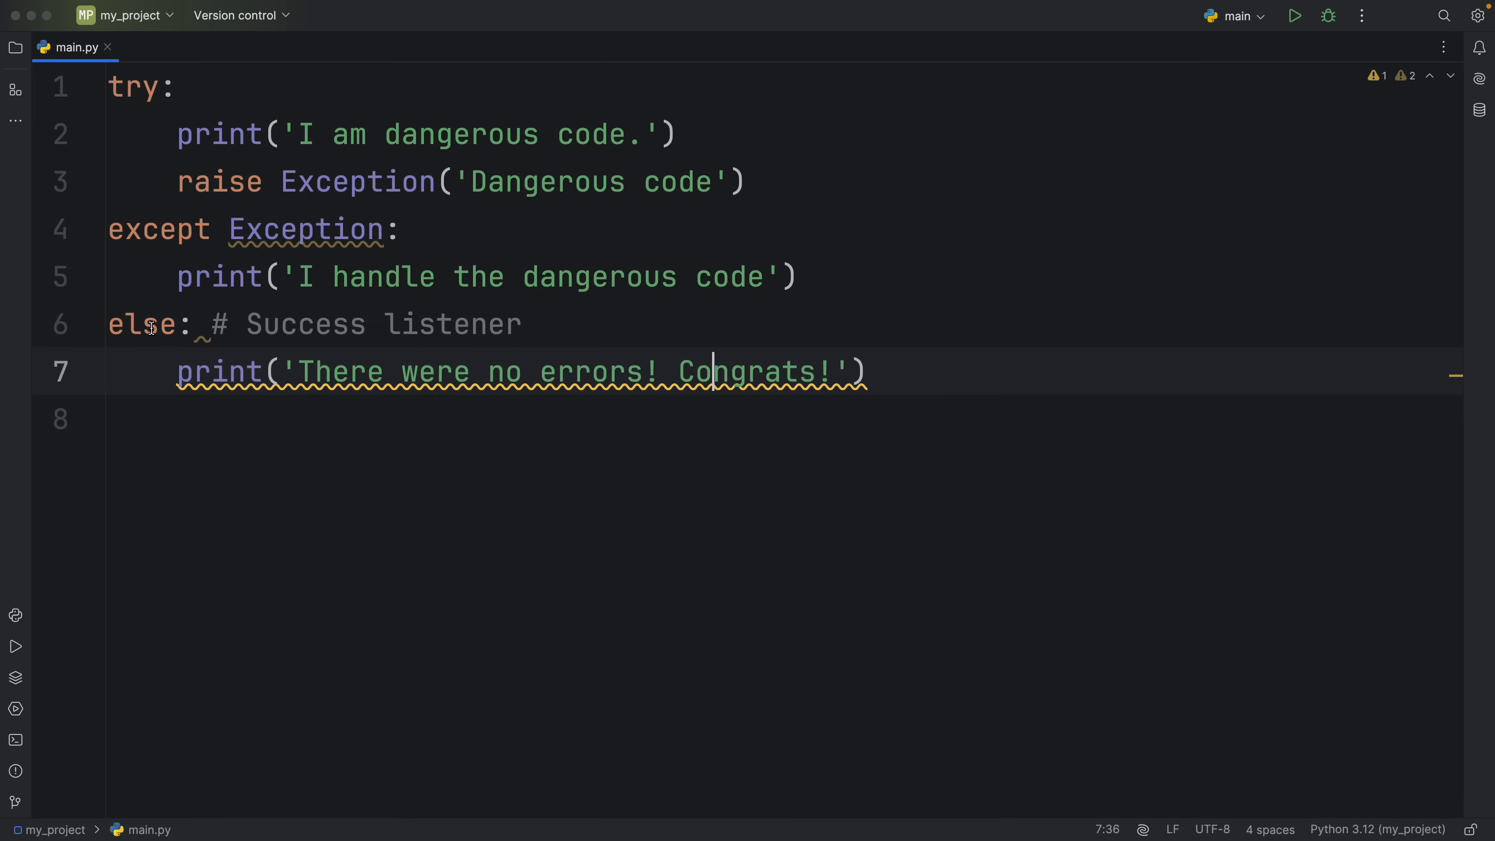
double_click(141, 324)
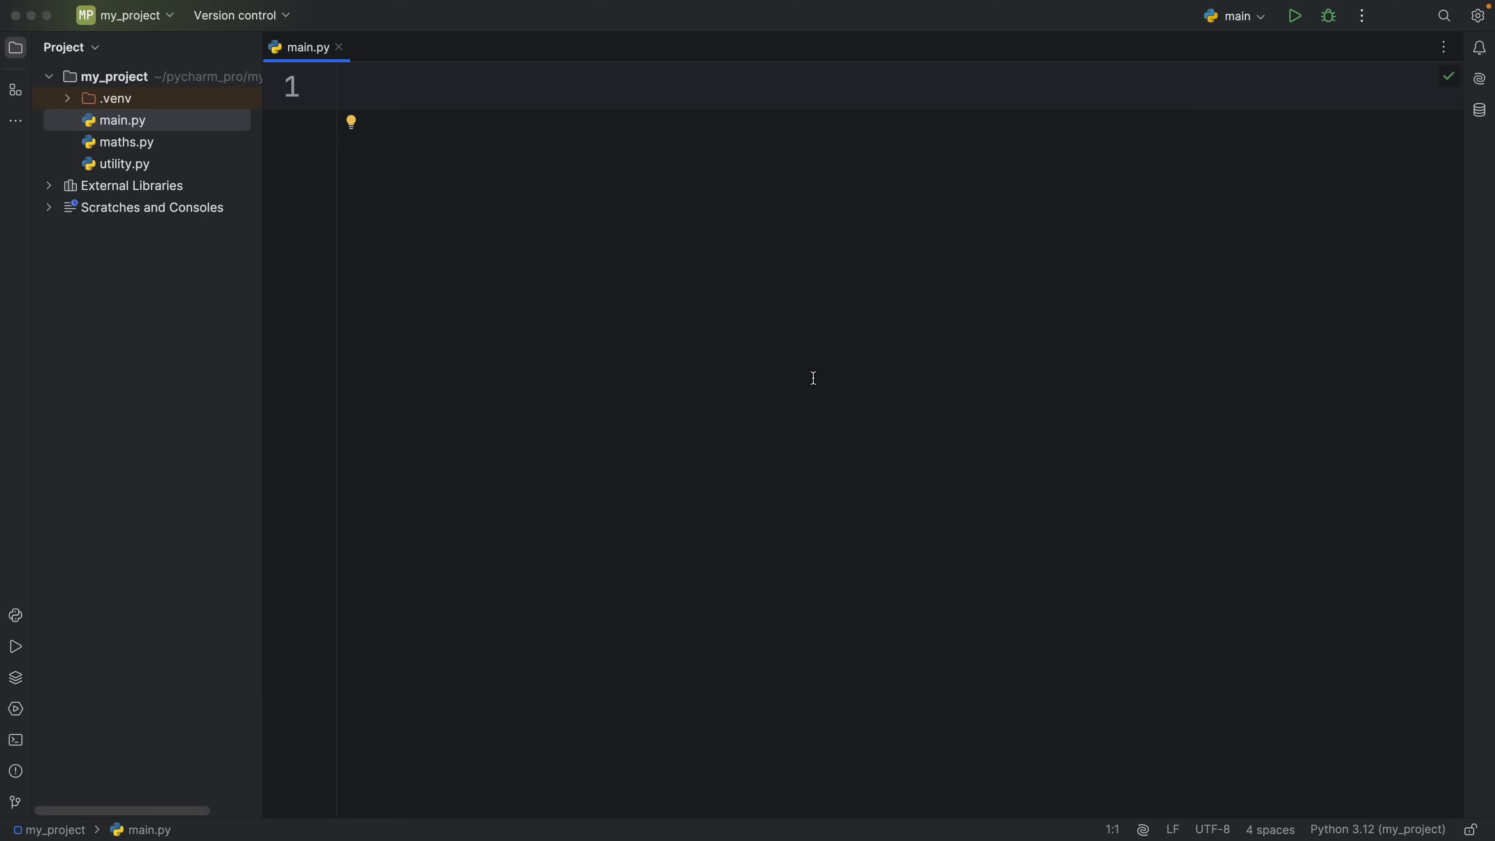
Step: Open utility.py and maths.py from the Project panel alongside main.py
click(340, 86)
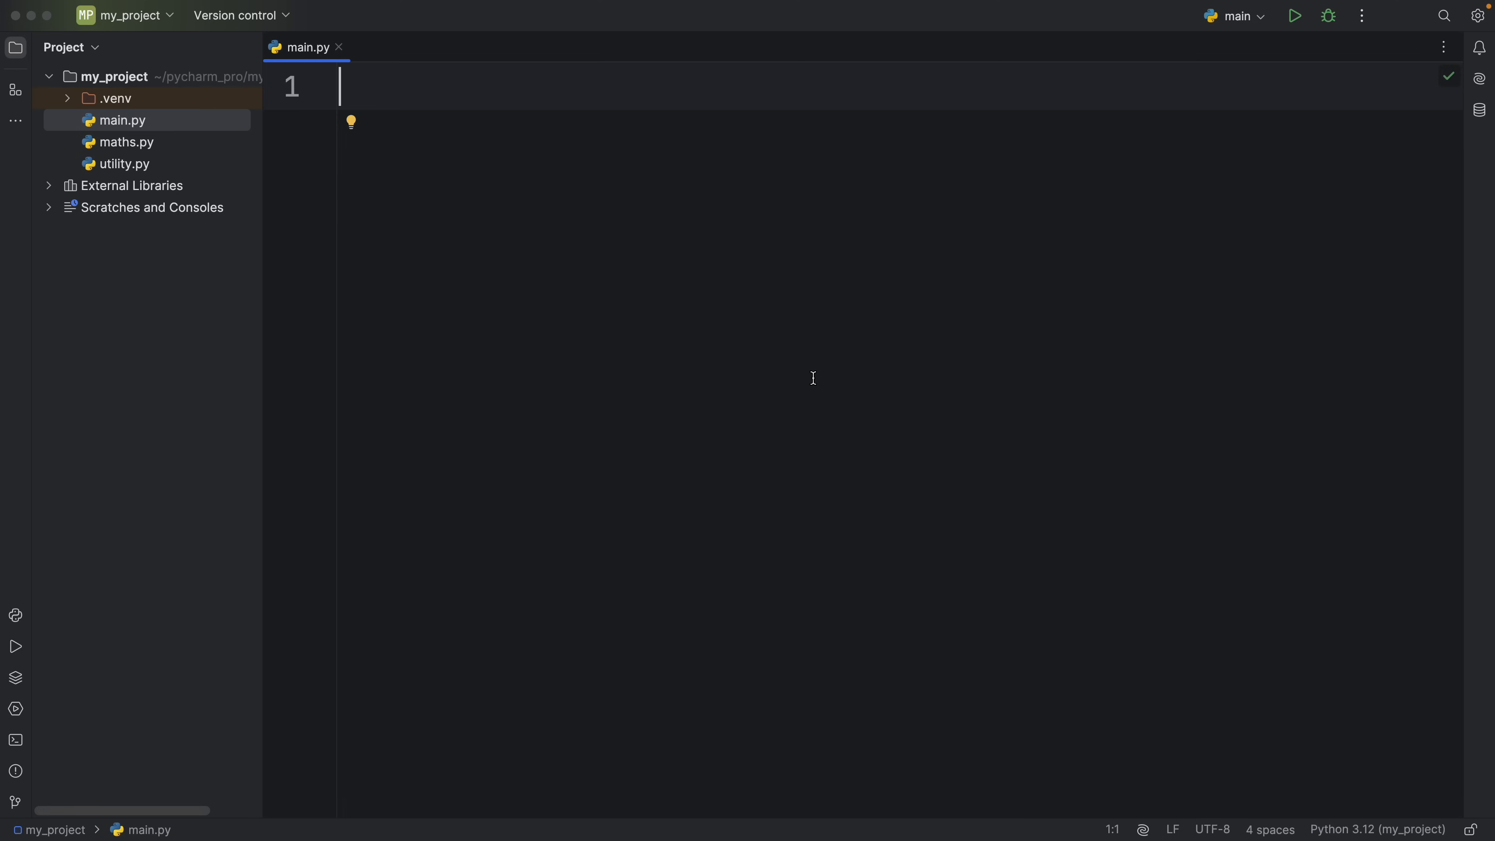
mouse_move(694, 225)
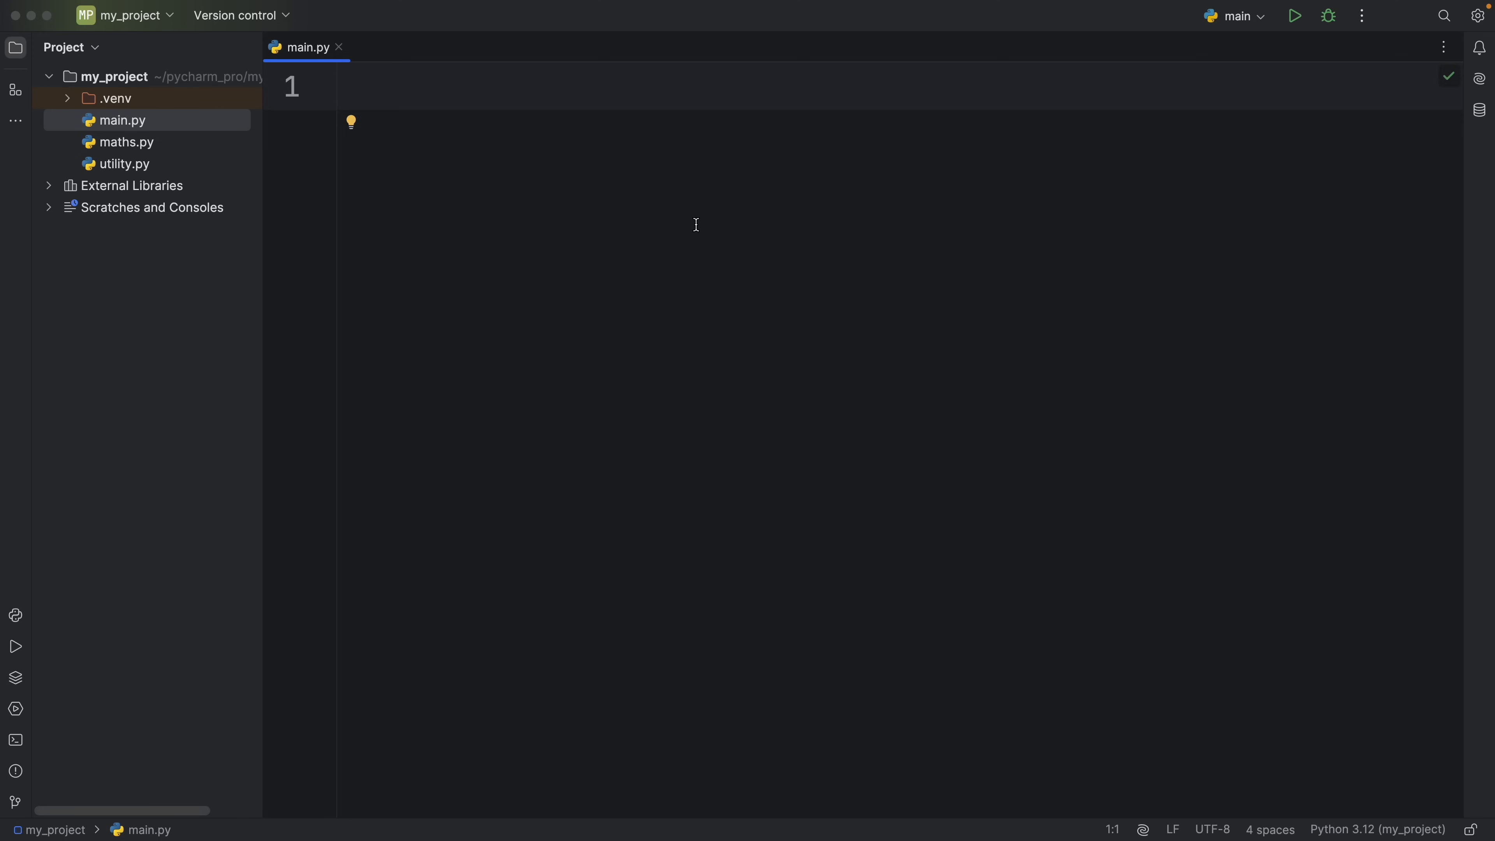
mouse_move(540, 257)
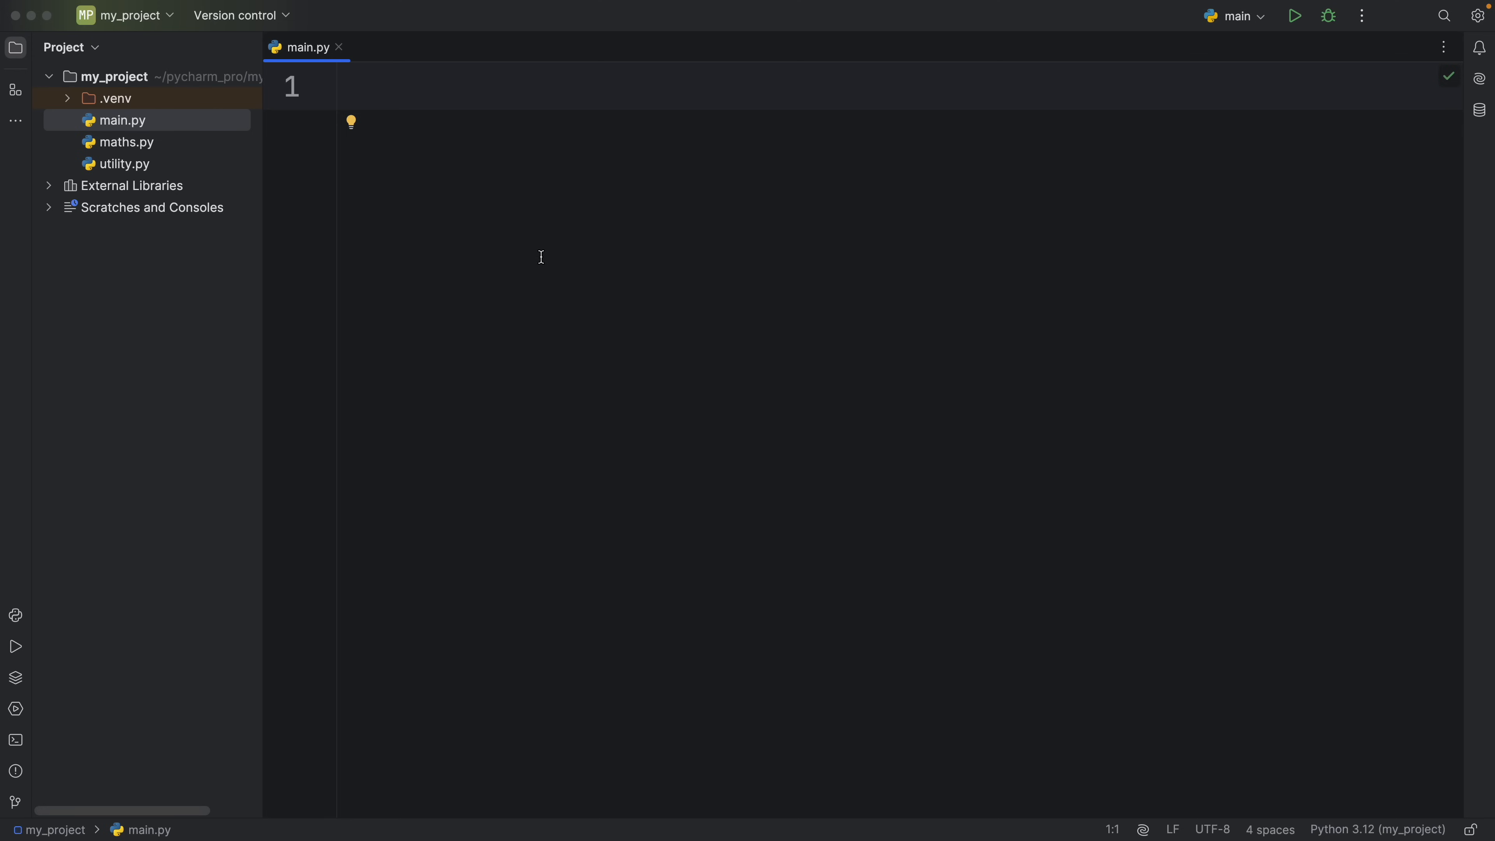
mouse_move(519, 263)
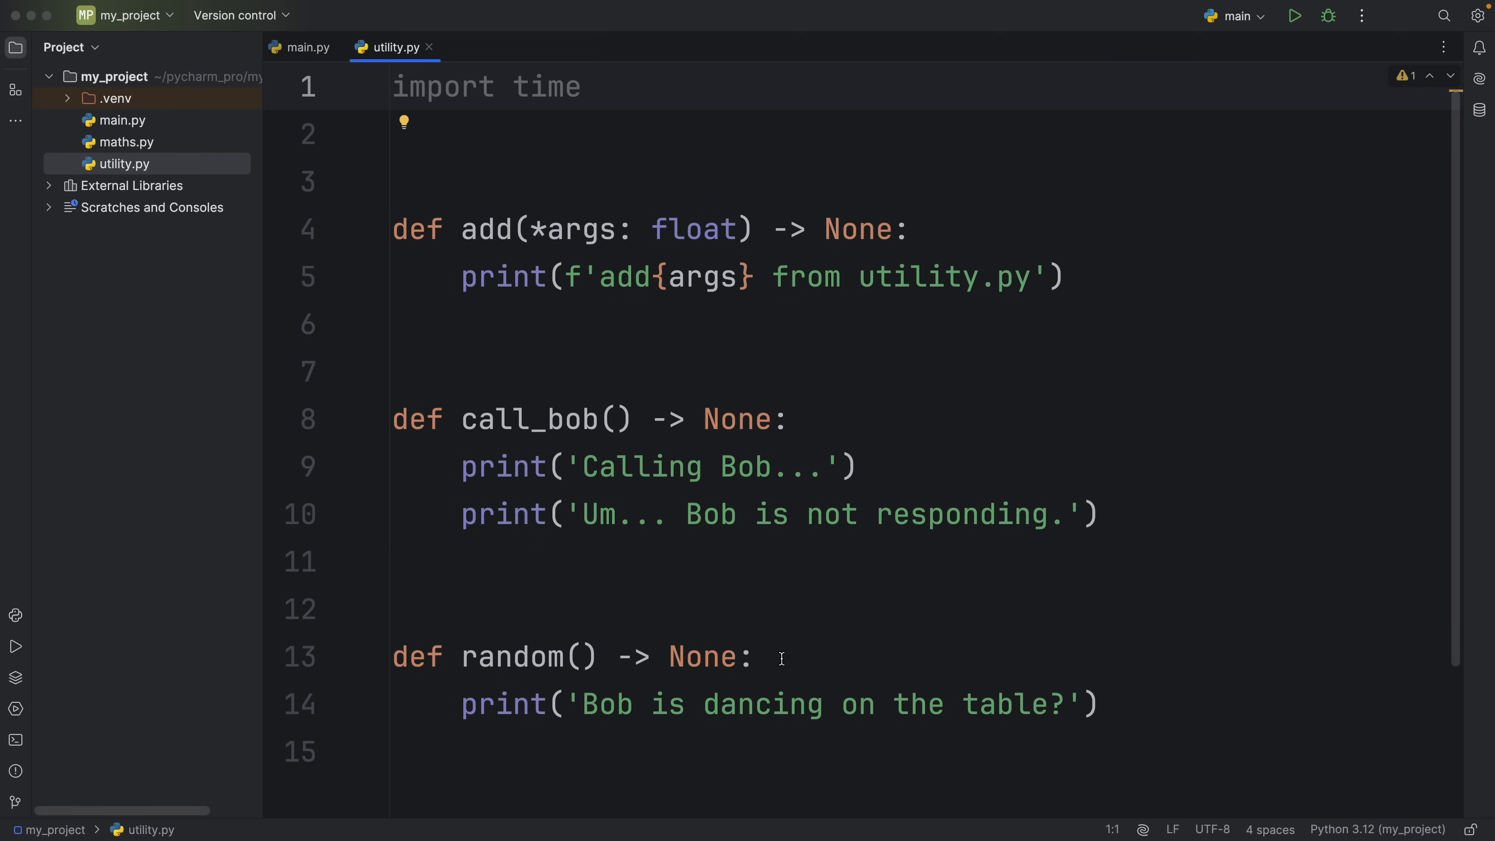
double_click(528, 420)
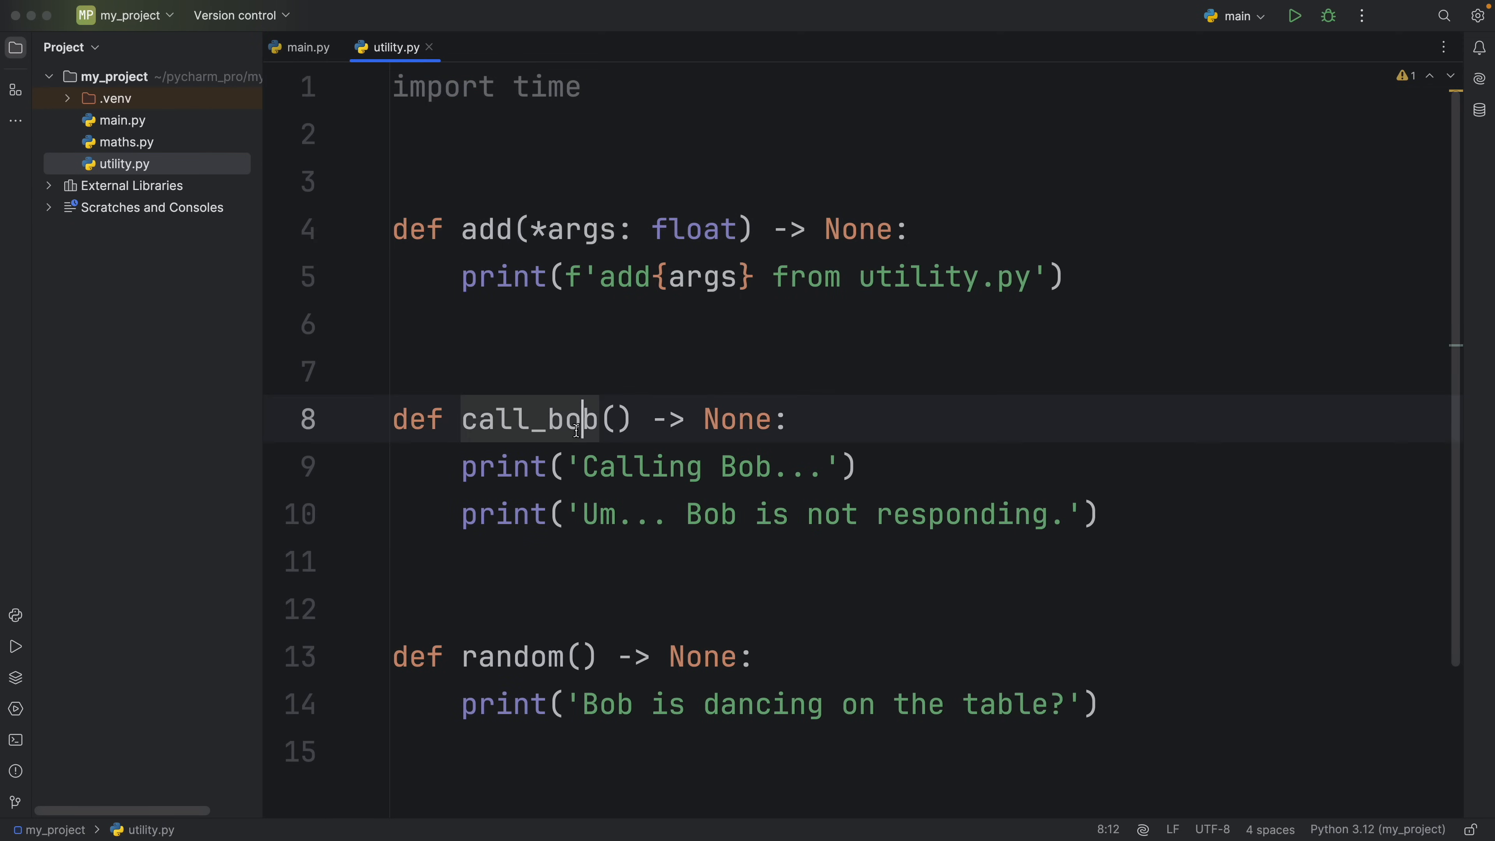
click(579, 657)
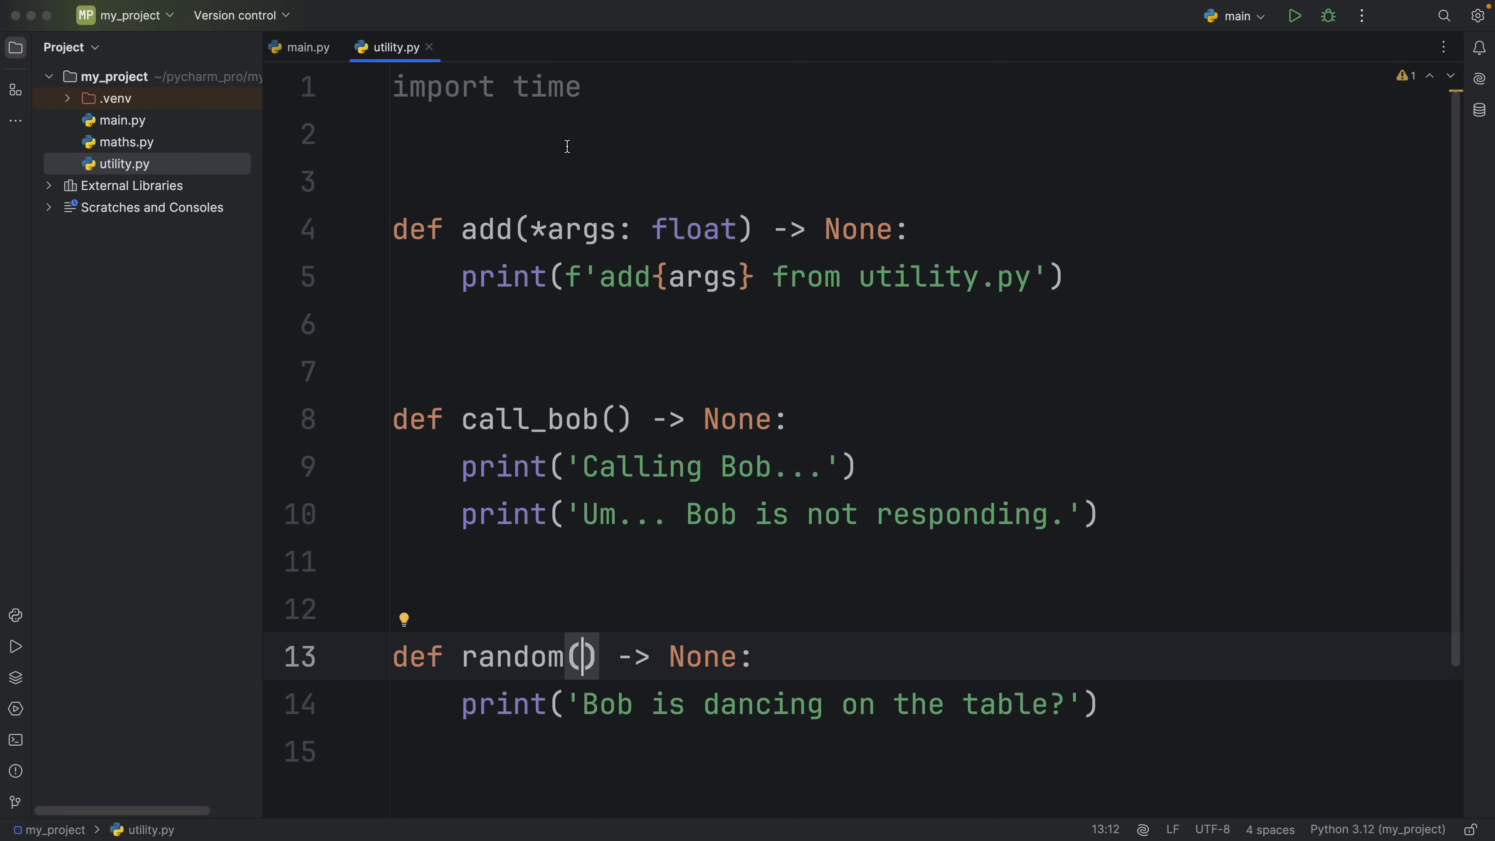
Step: Remove utility.py's unused time import and return to the empty main.py
key(Backspace)
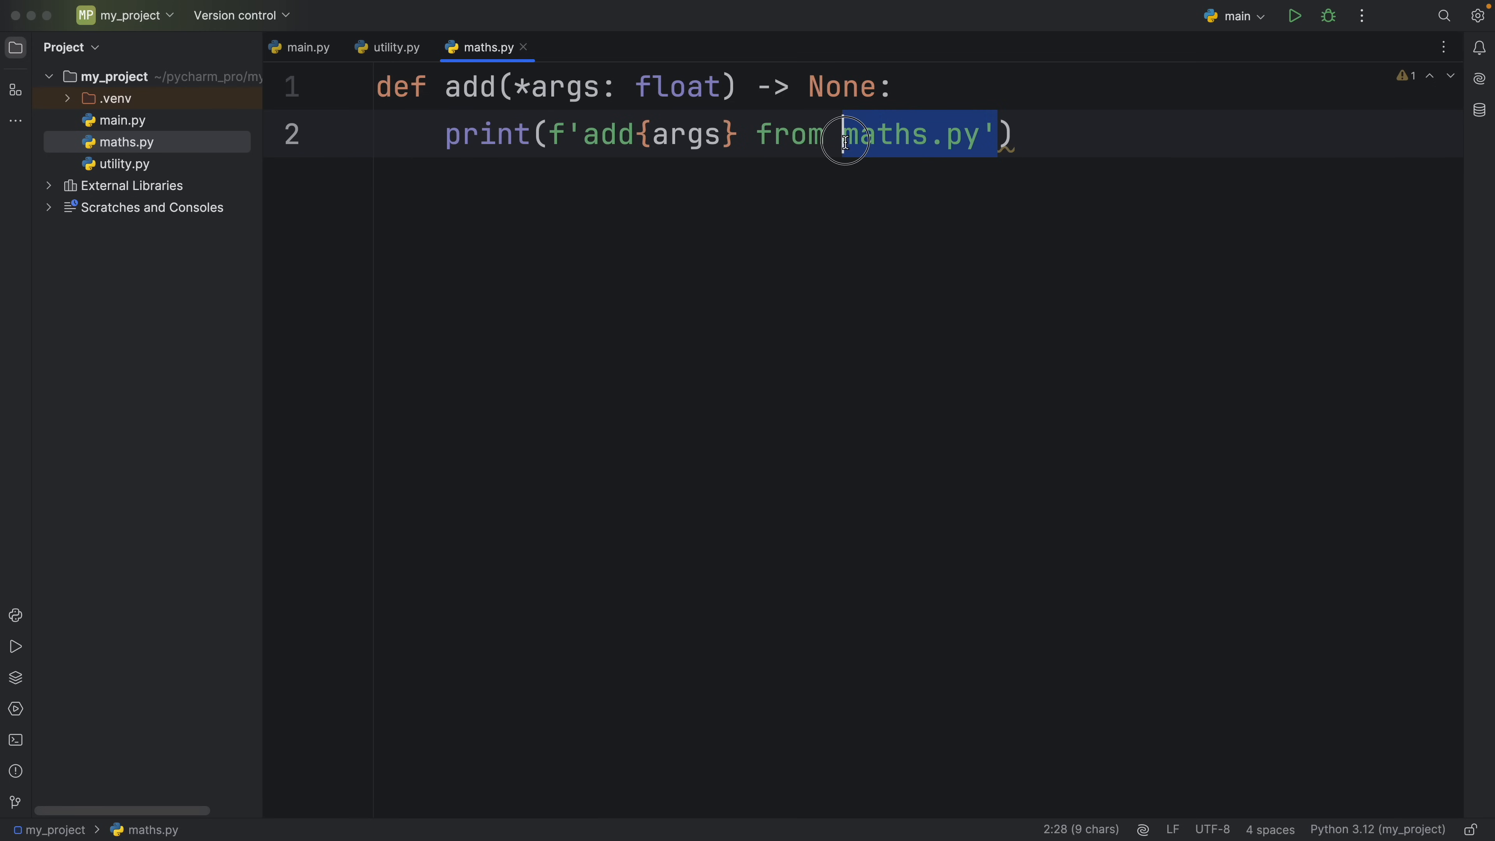
click(123, 163)
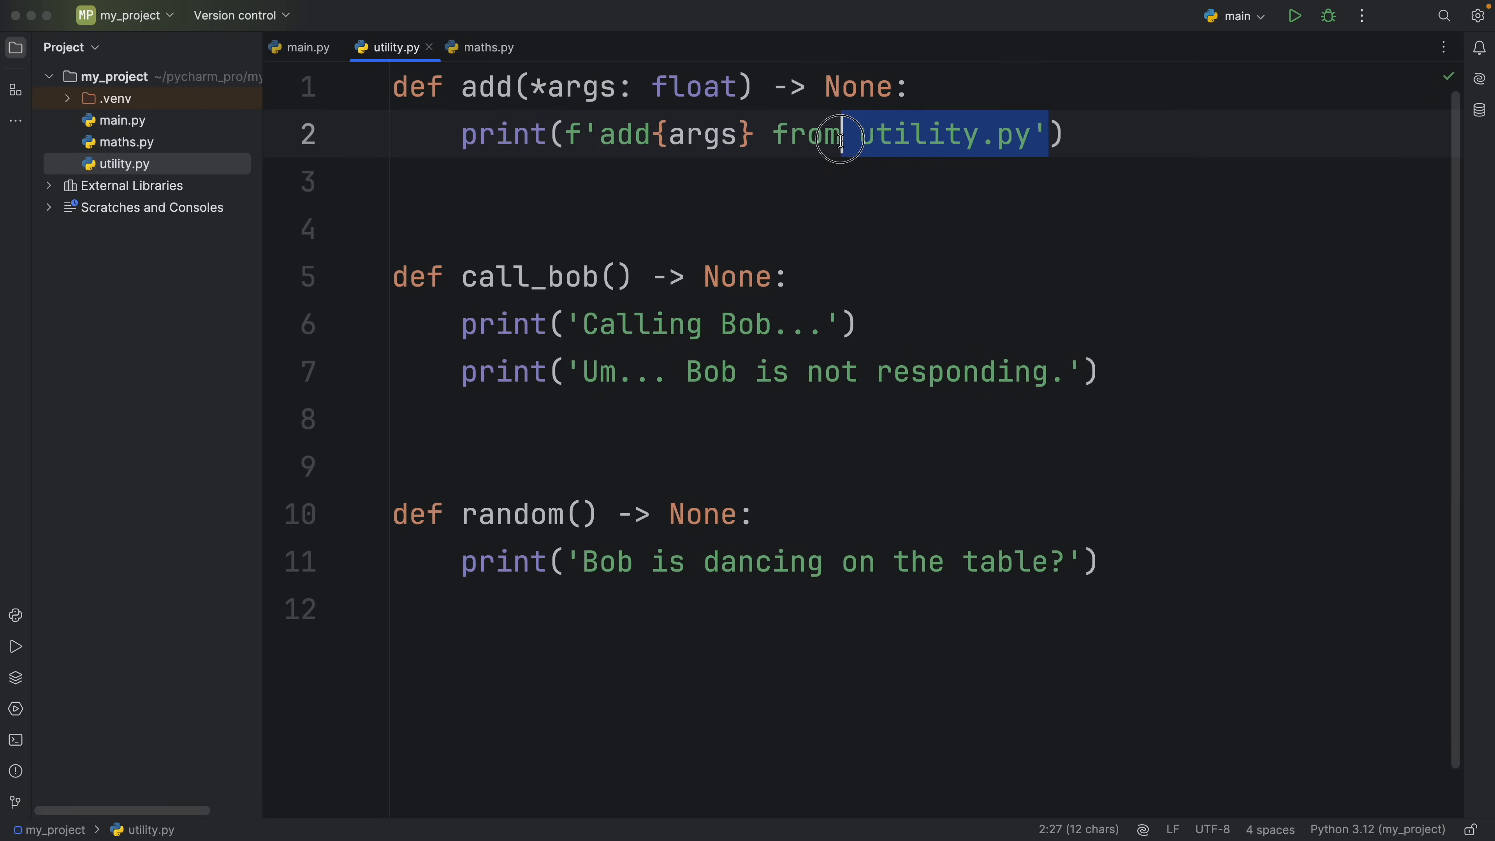
click(307, 47)
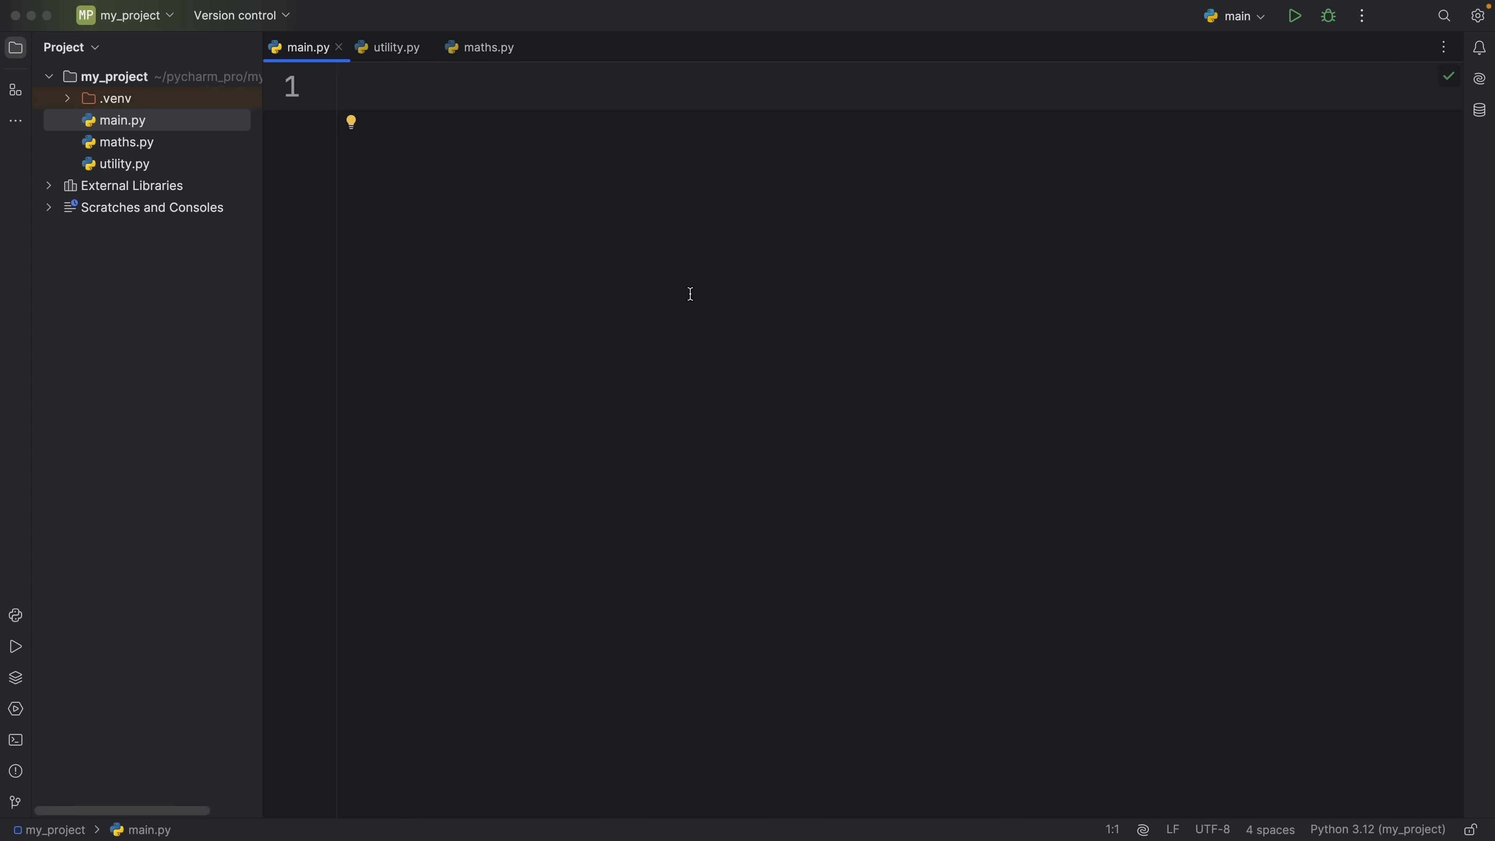
Step: Add 'from utility import *' and 'from maths import *' at the top of main.py
text(from utility import *)
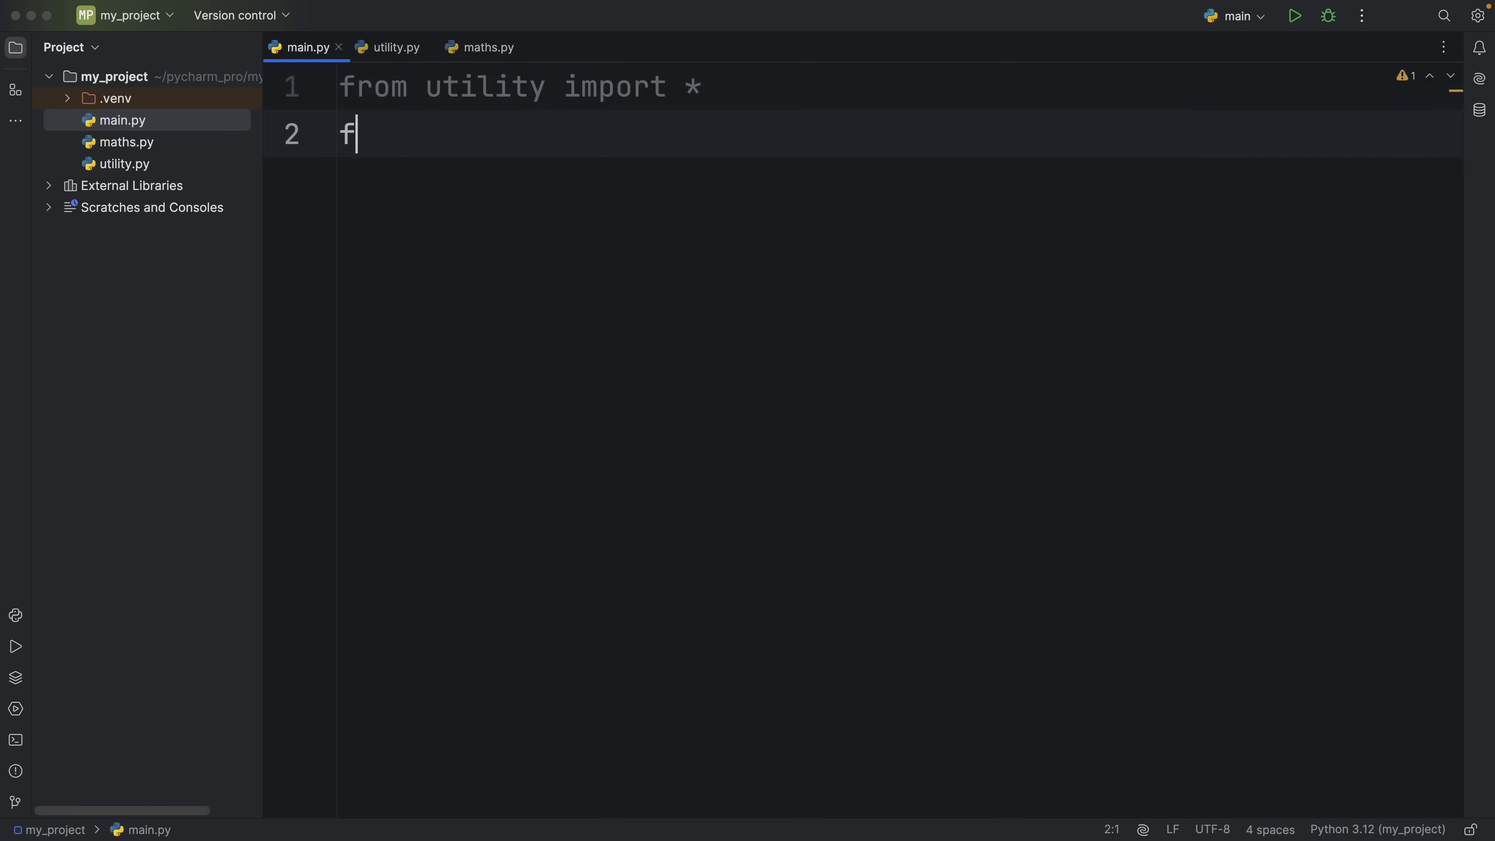
text(rom maths)
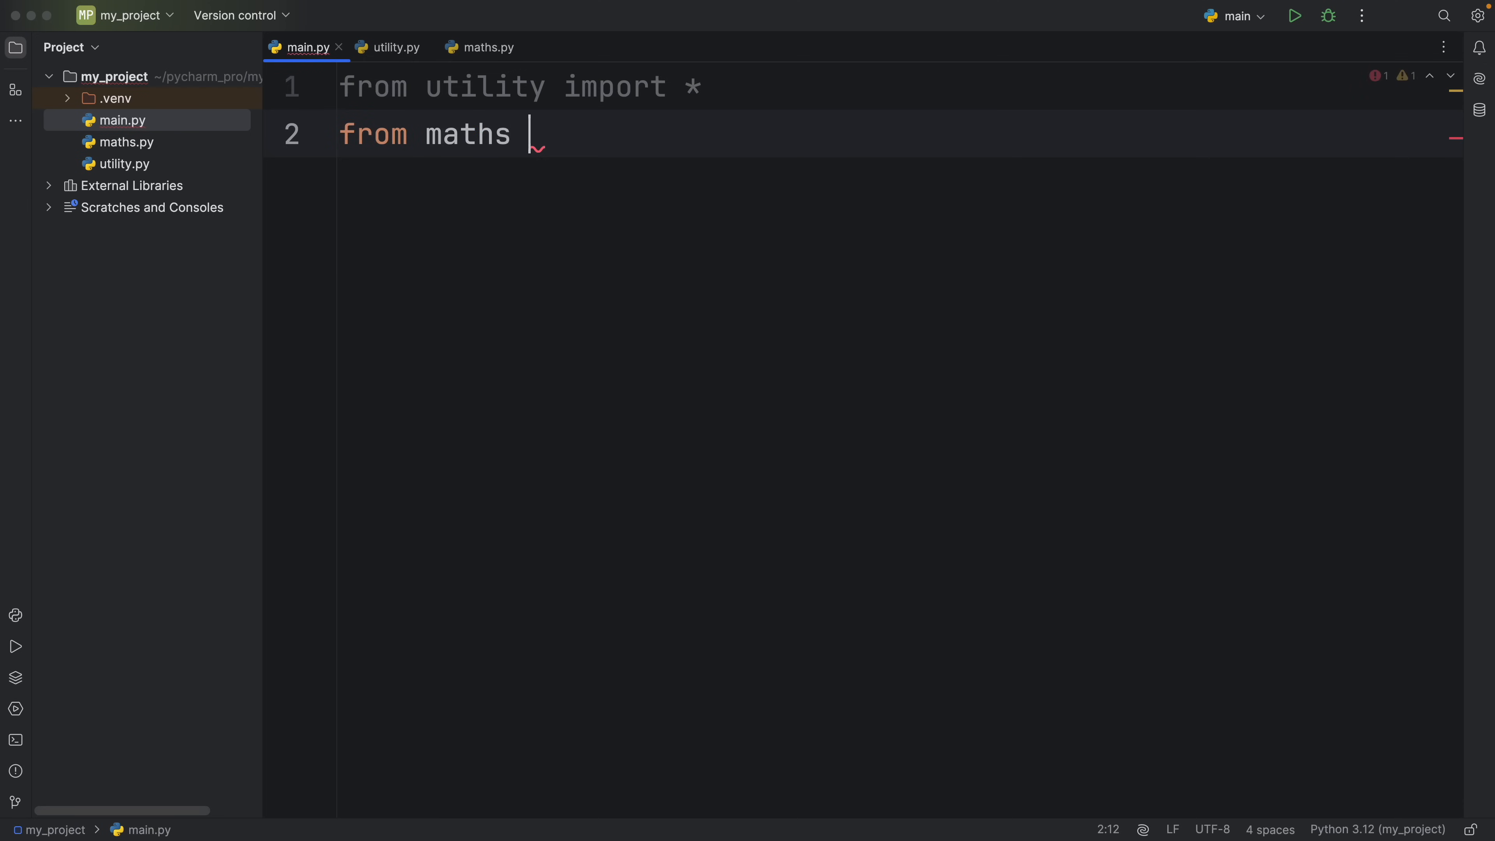
text(import *)
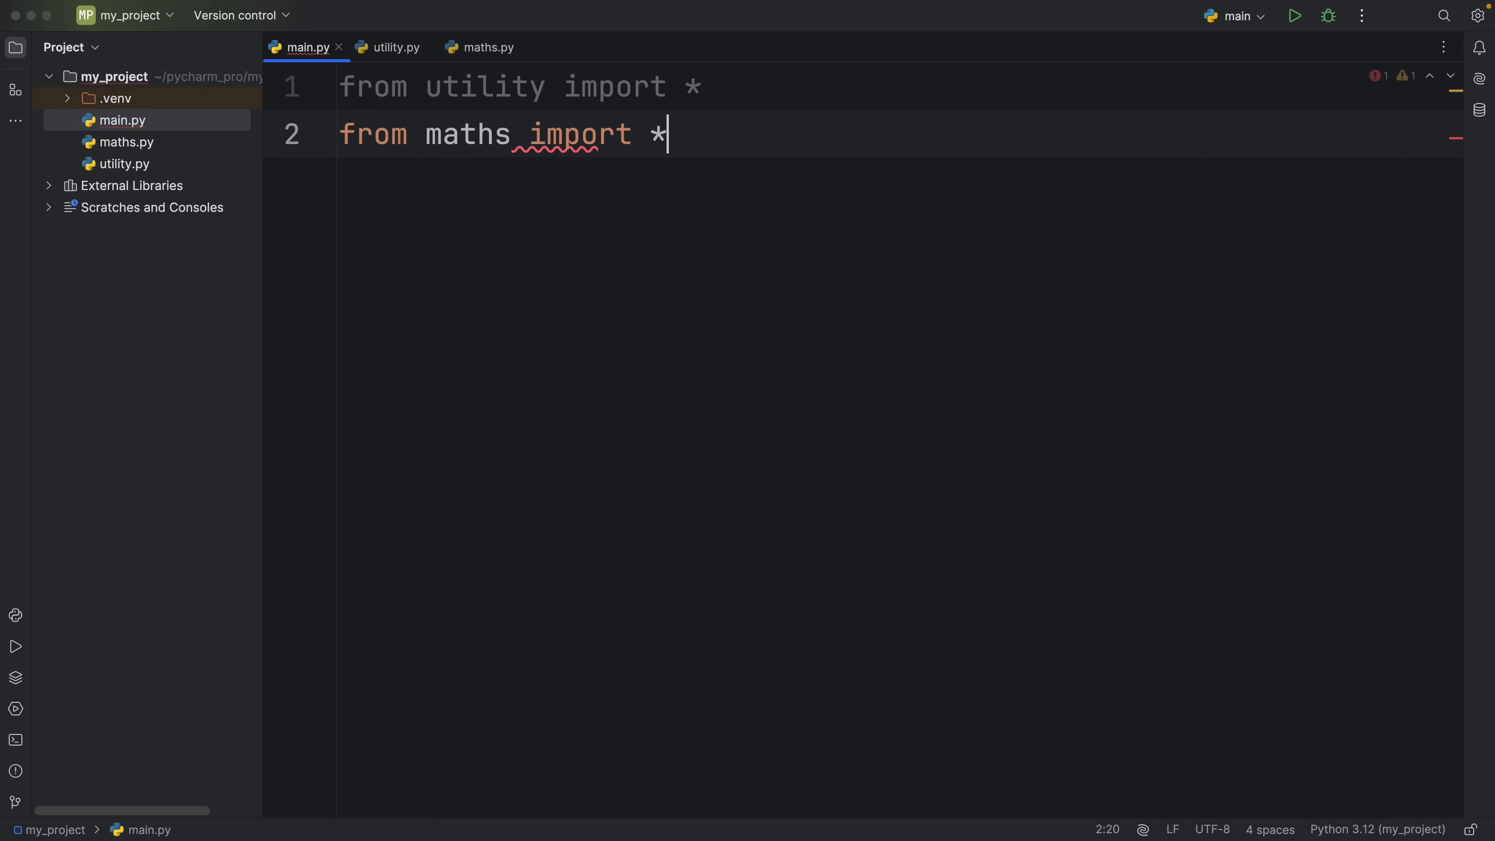
Step: Call add(1, 2, 3) and call_bob() below the imports
text(add(1))
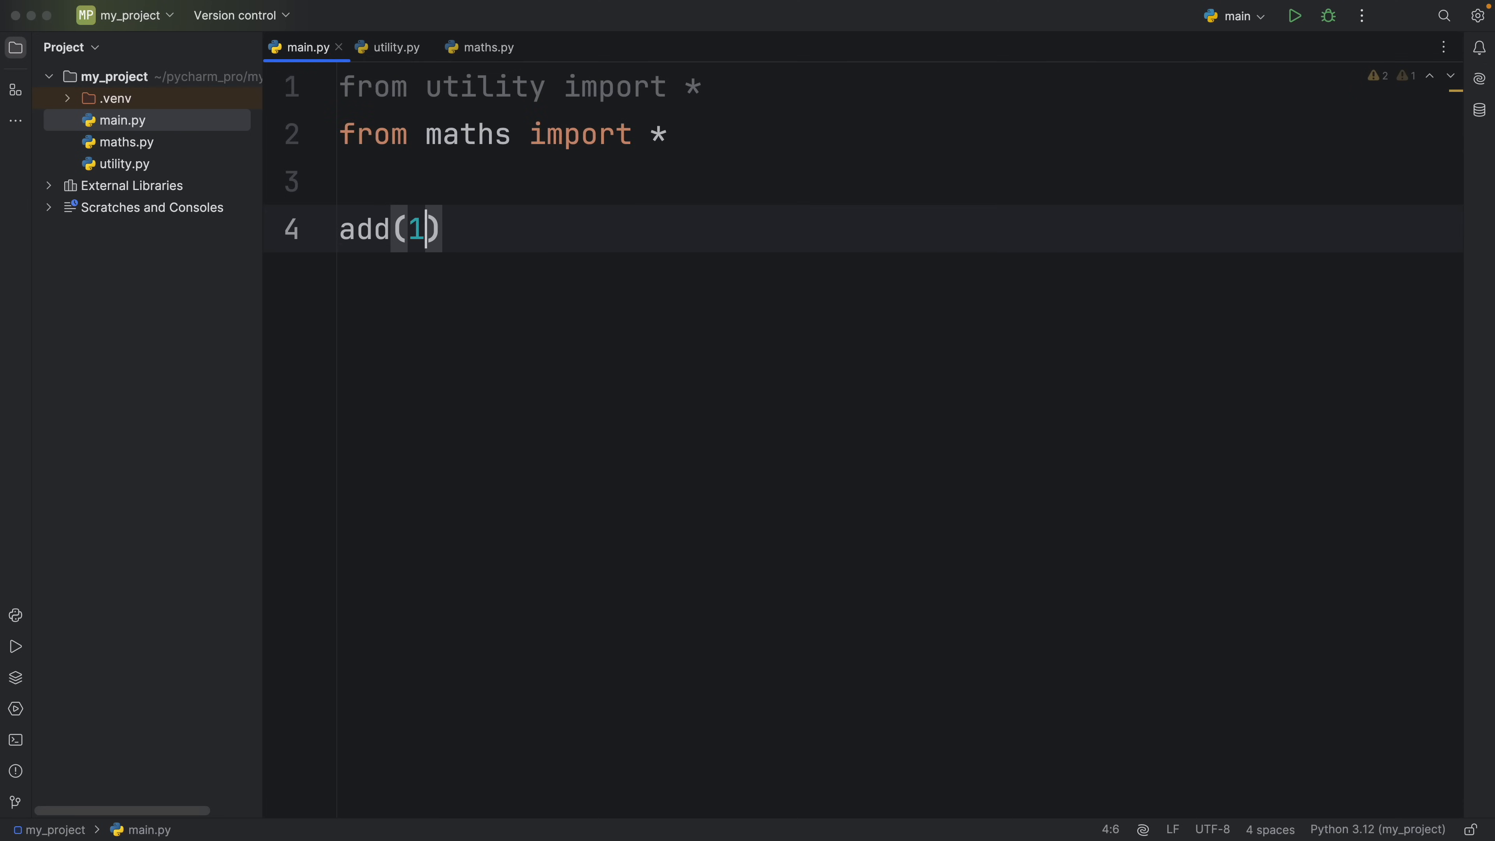
text(, 2, 3)
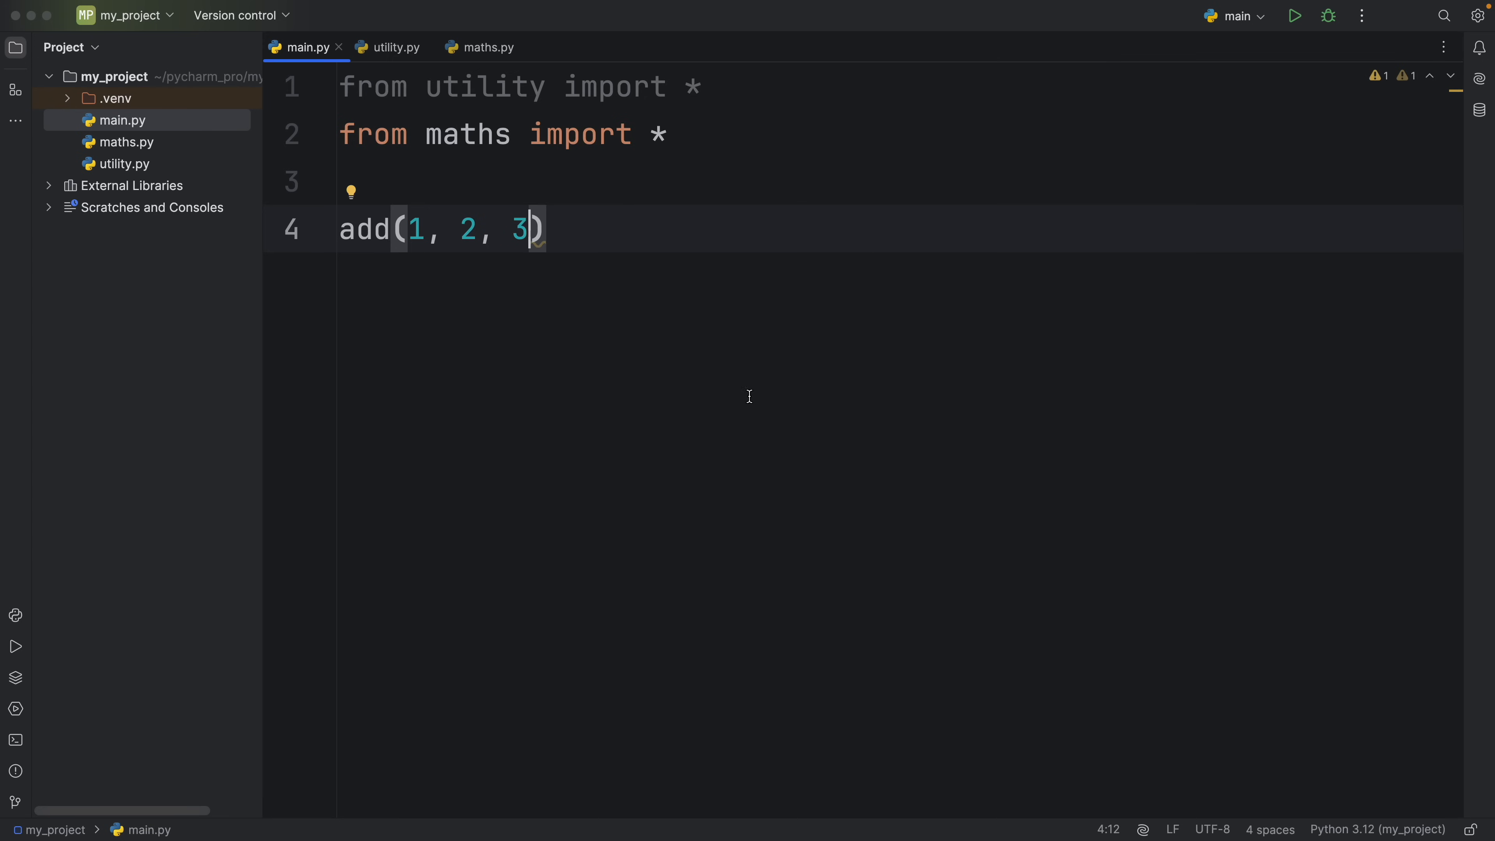
text(c)
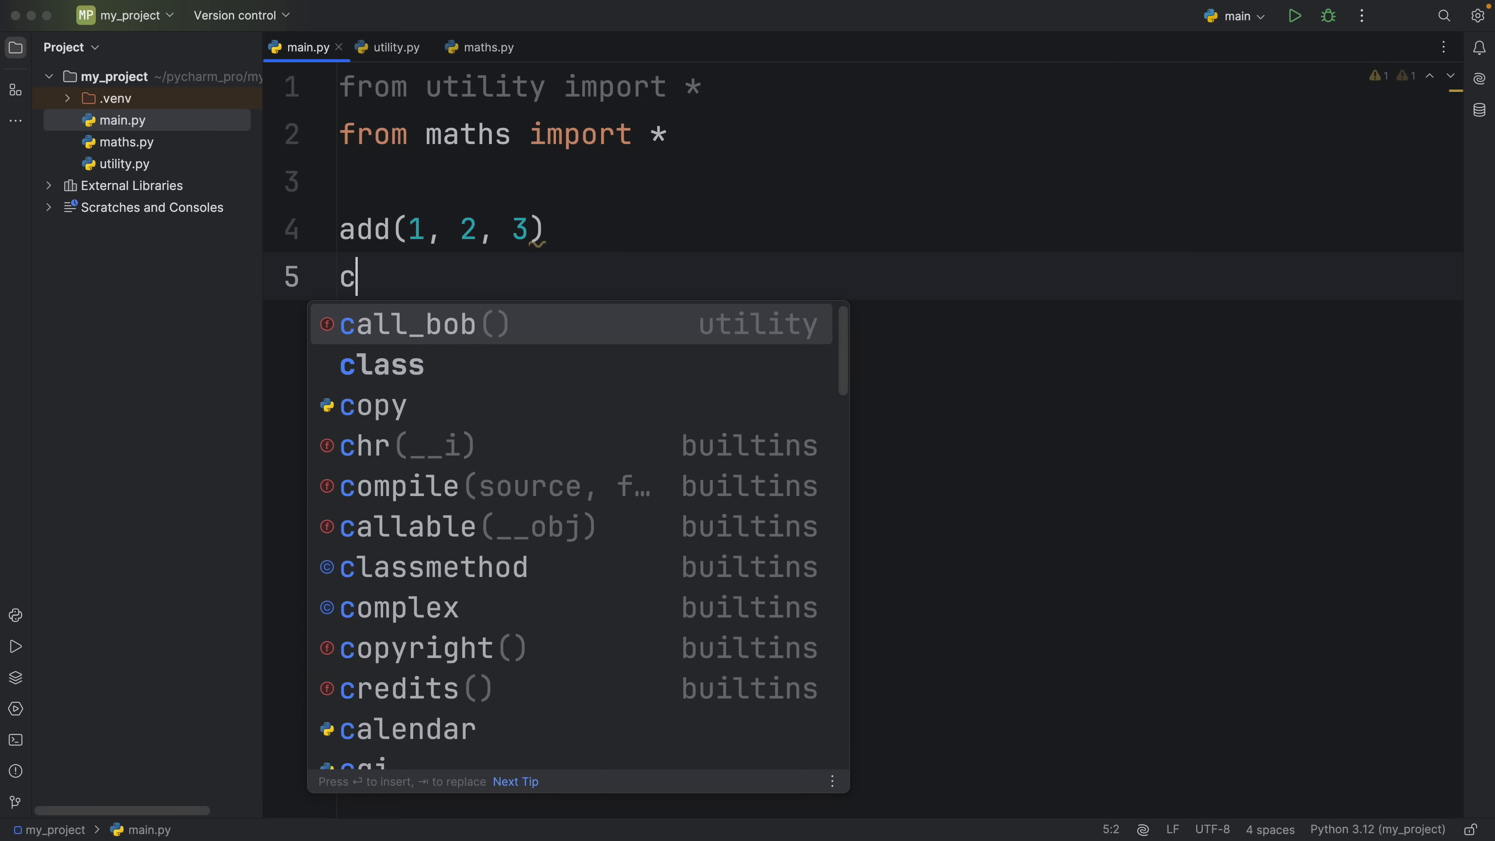
click(410, 324)
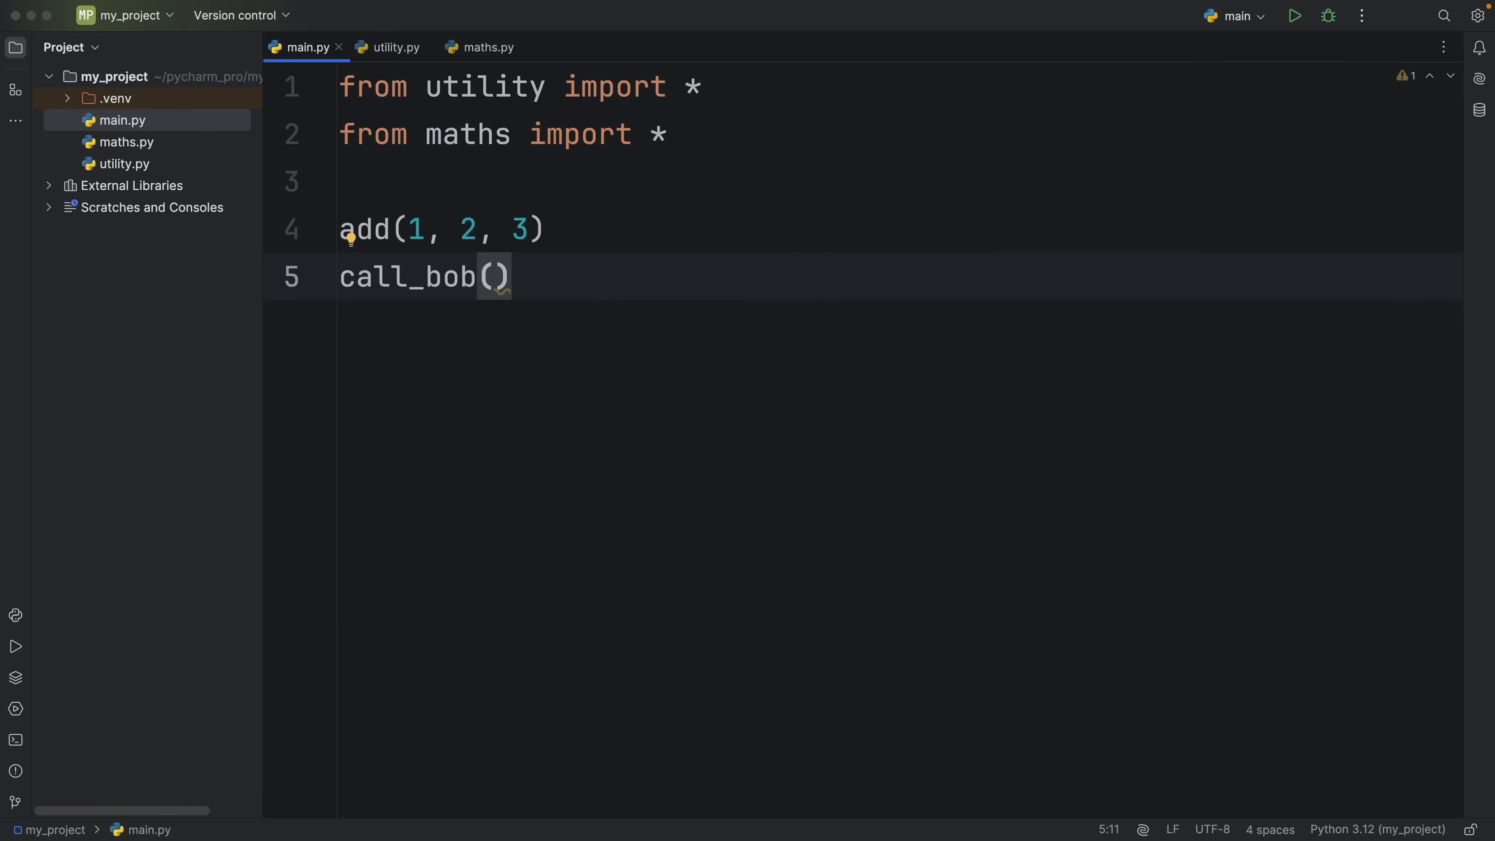
key(enter)
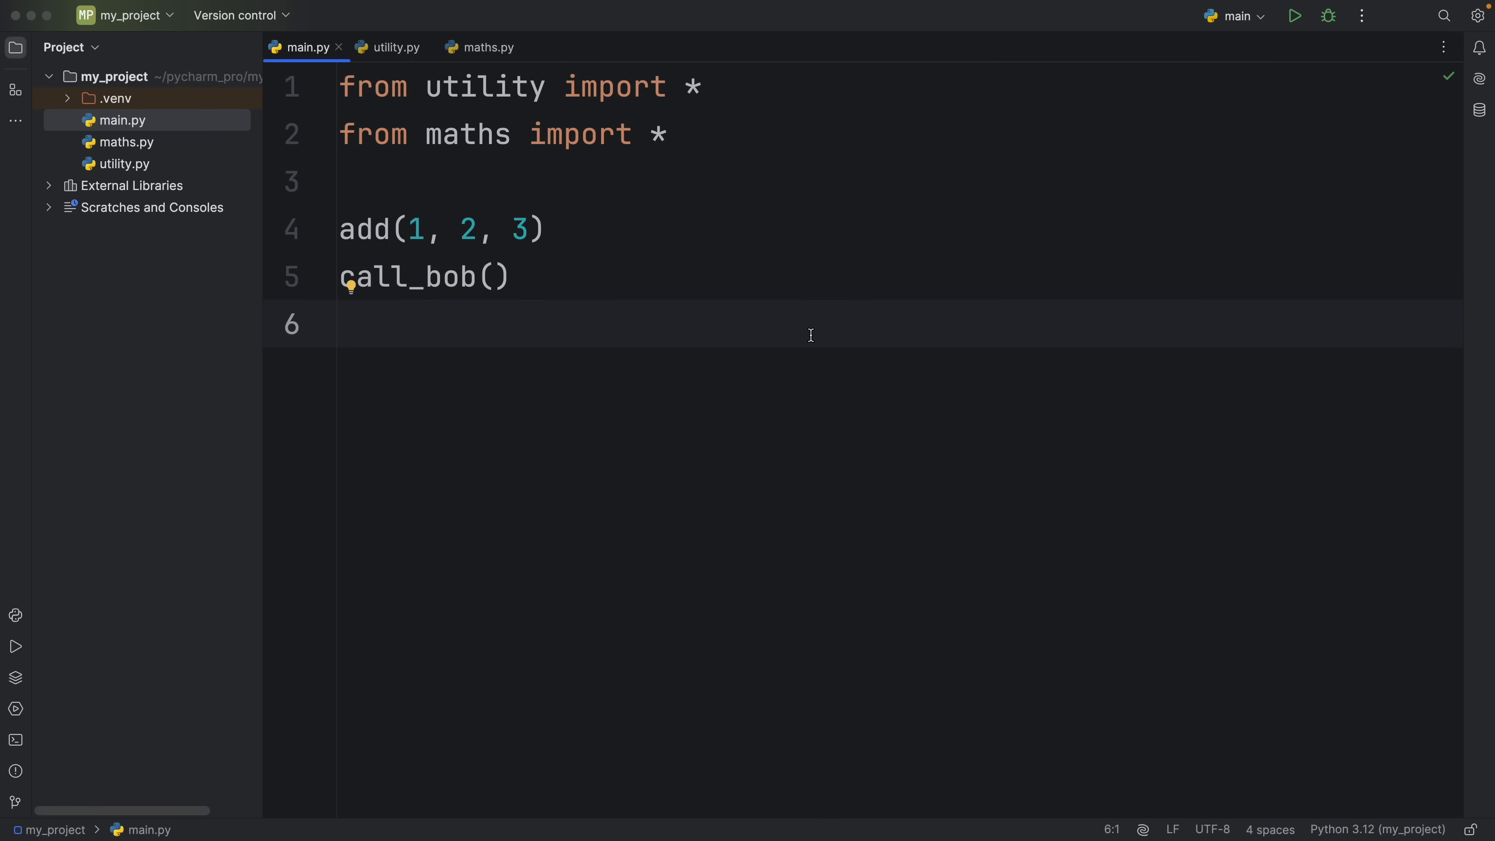
Step: Run main.py and pick out the 'Bob is not responding' line in the output
click(1295, 16)
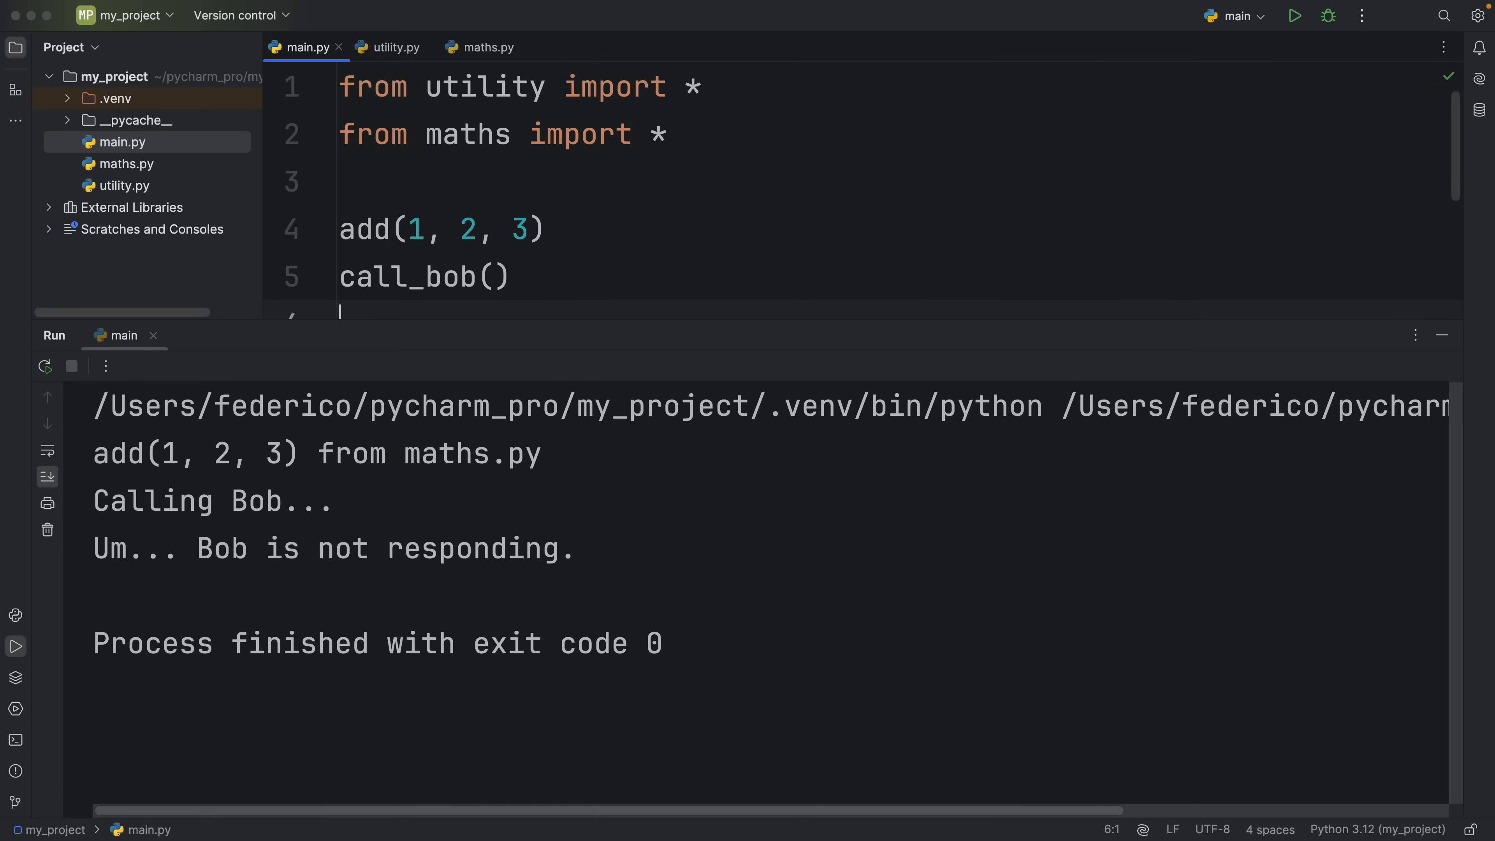
triple_click(334, 548)
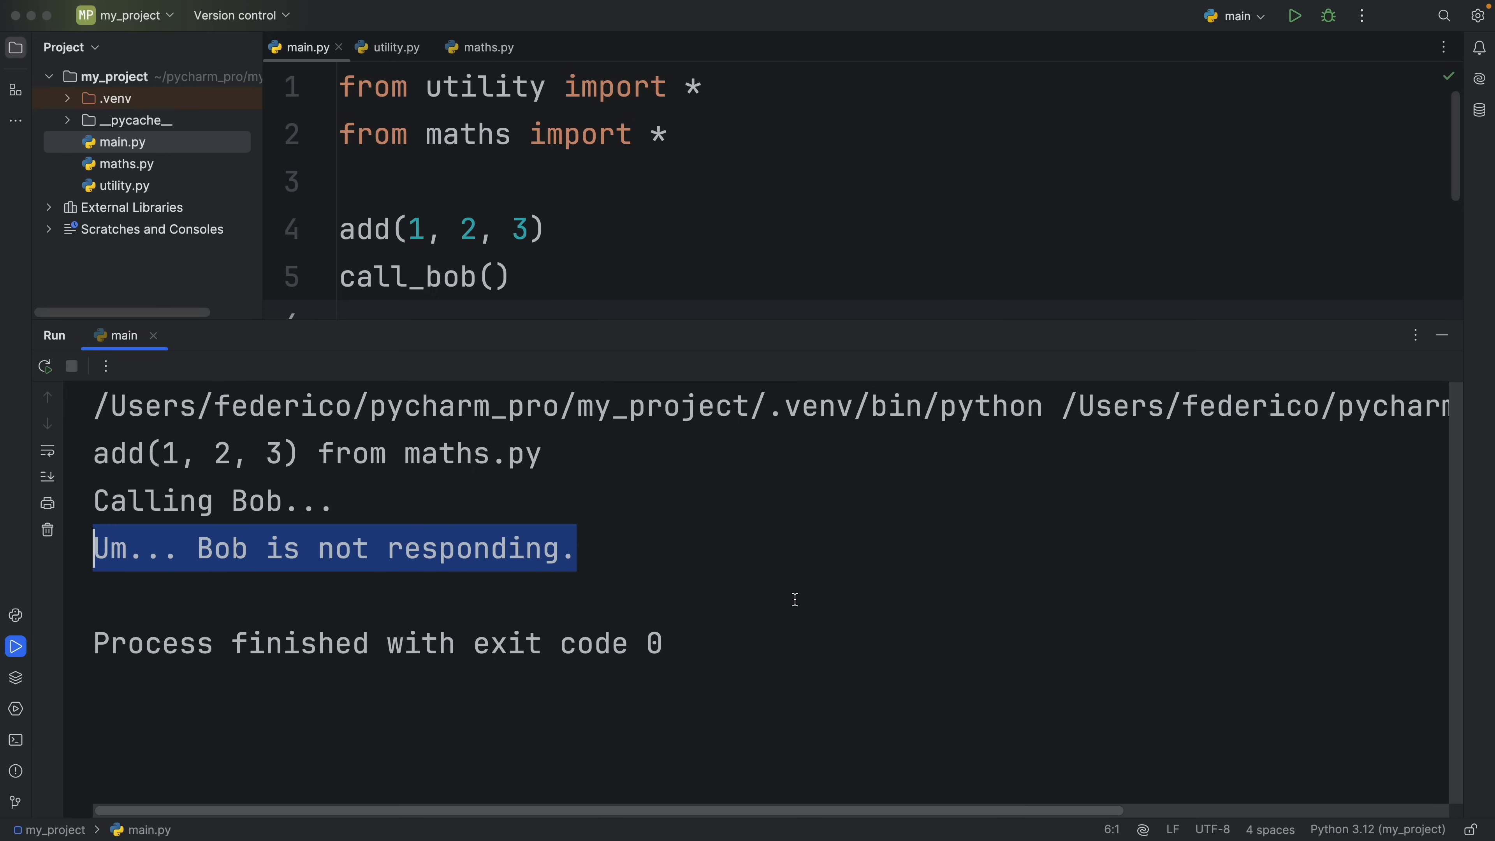
mouse_move(854, 592)
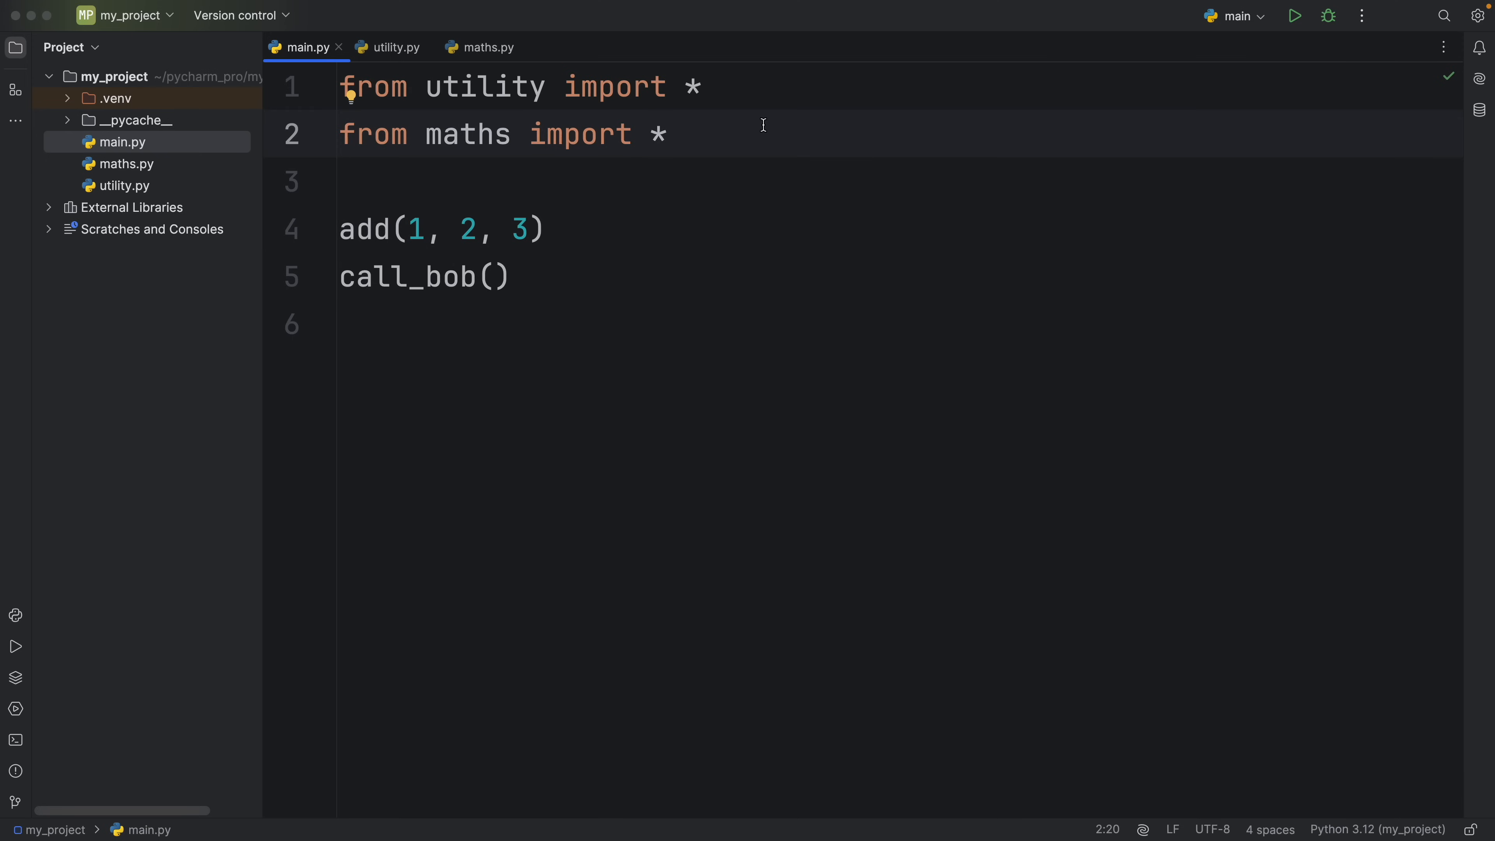
Step: Move the maths import above utility, rerun to see add reported from utility.py, then examine the output
triple_click(467, 133)
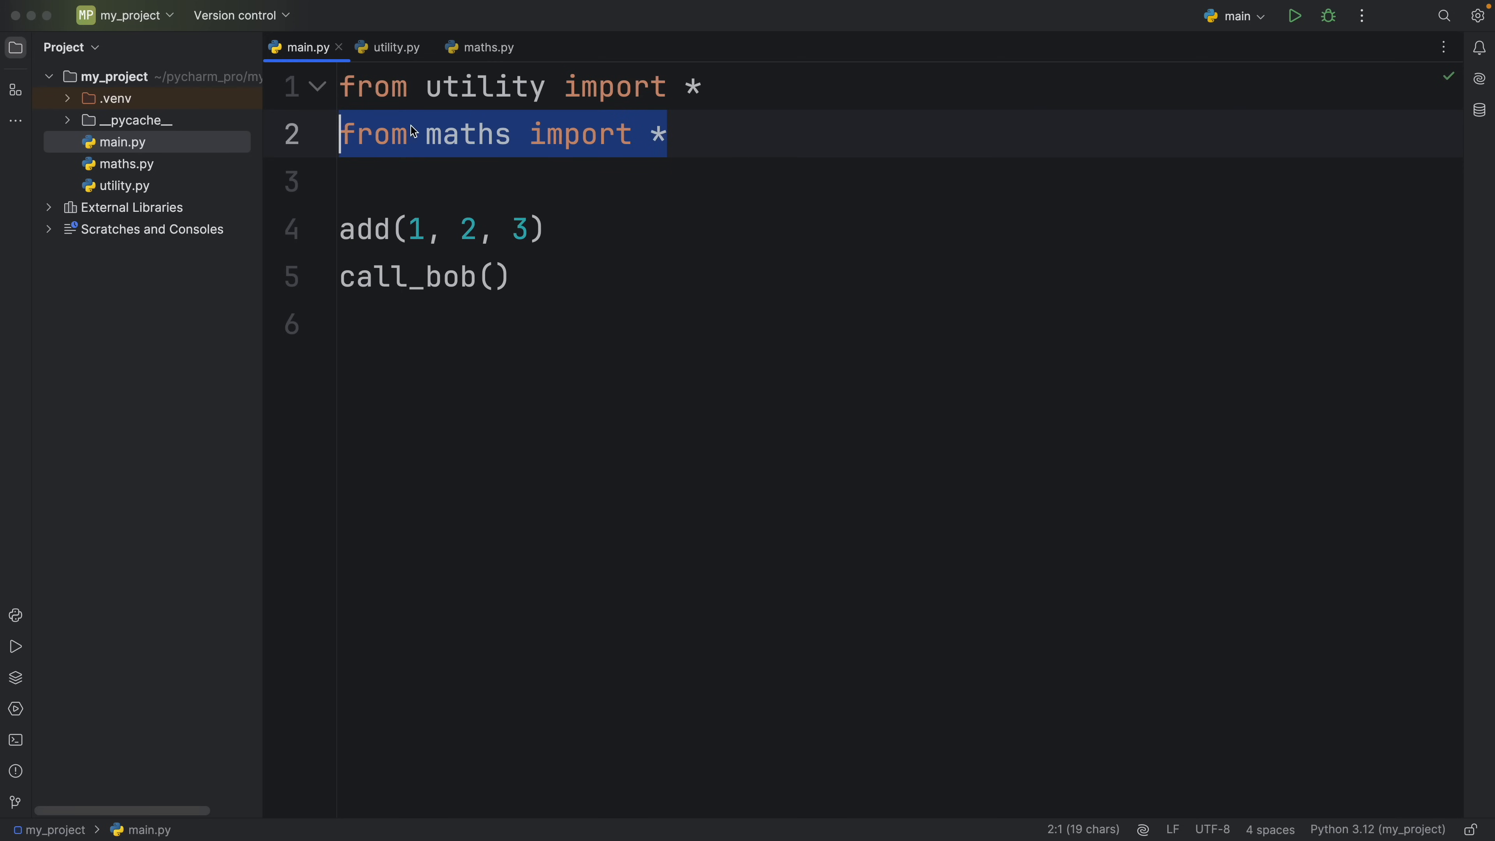
click(1294, 16)
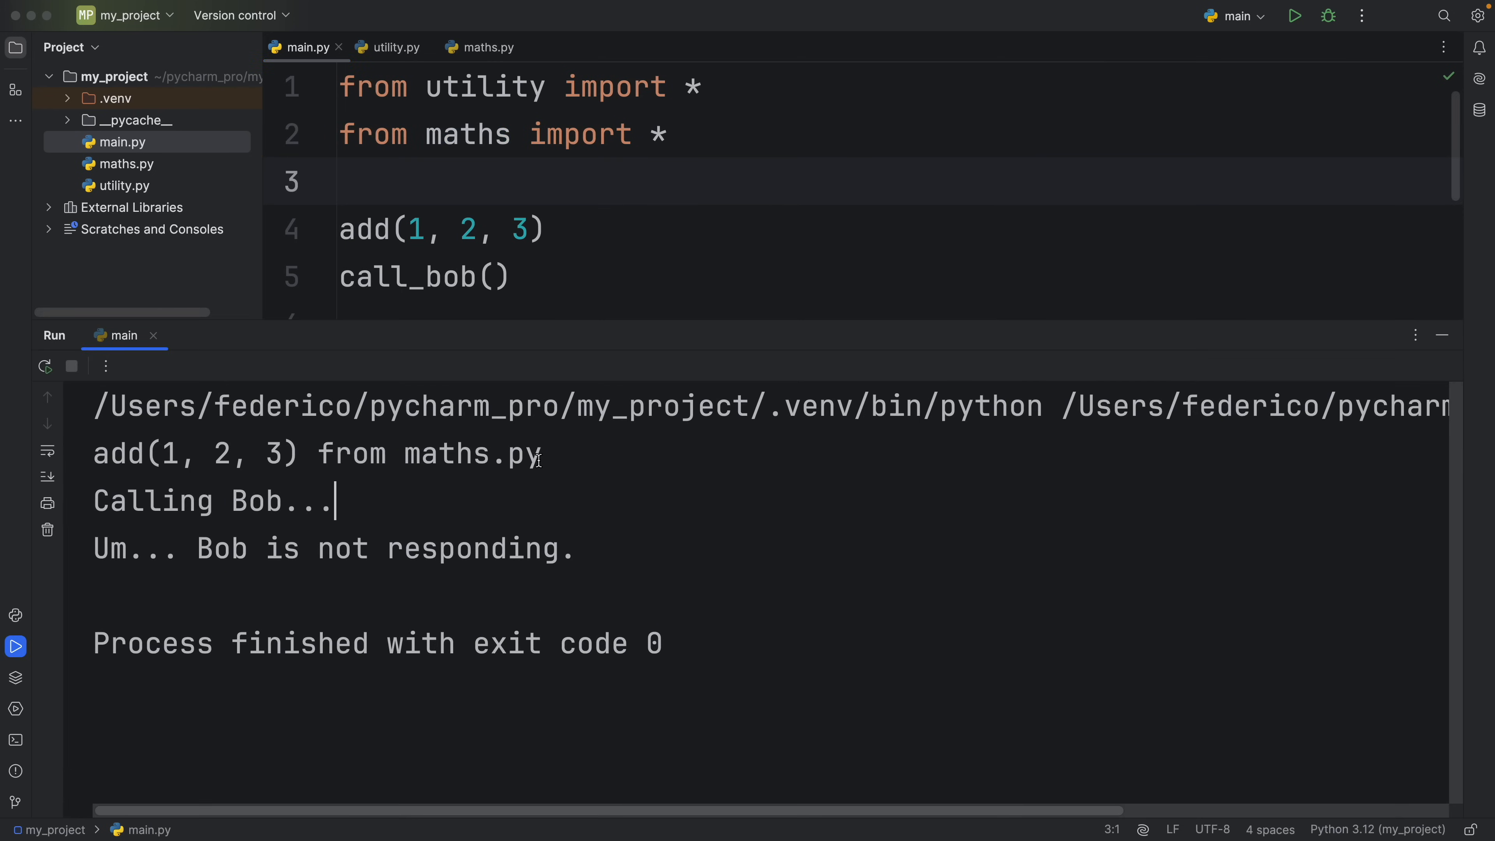
double_click(471, 454)
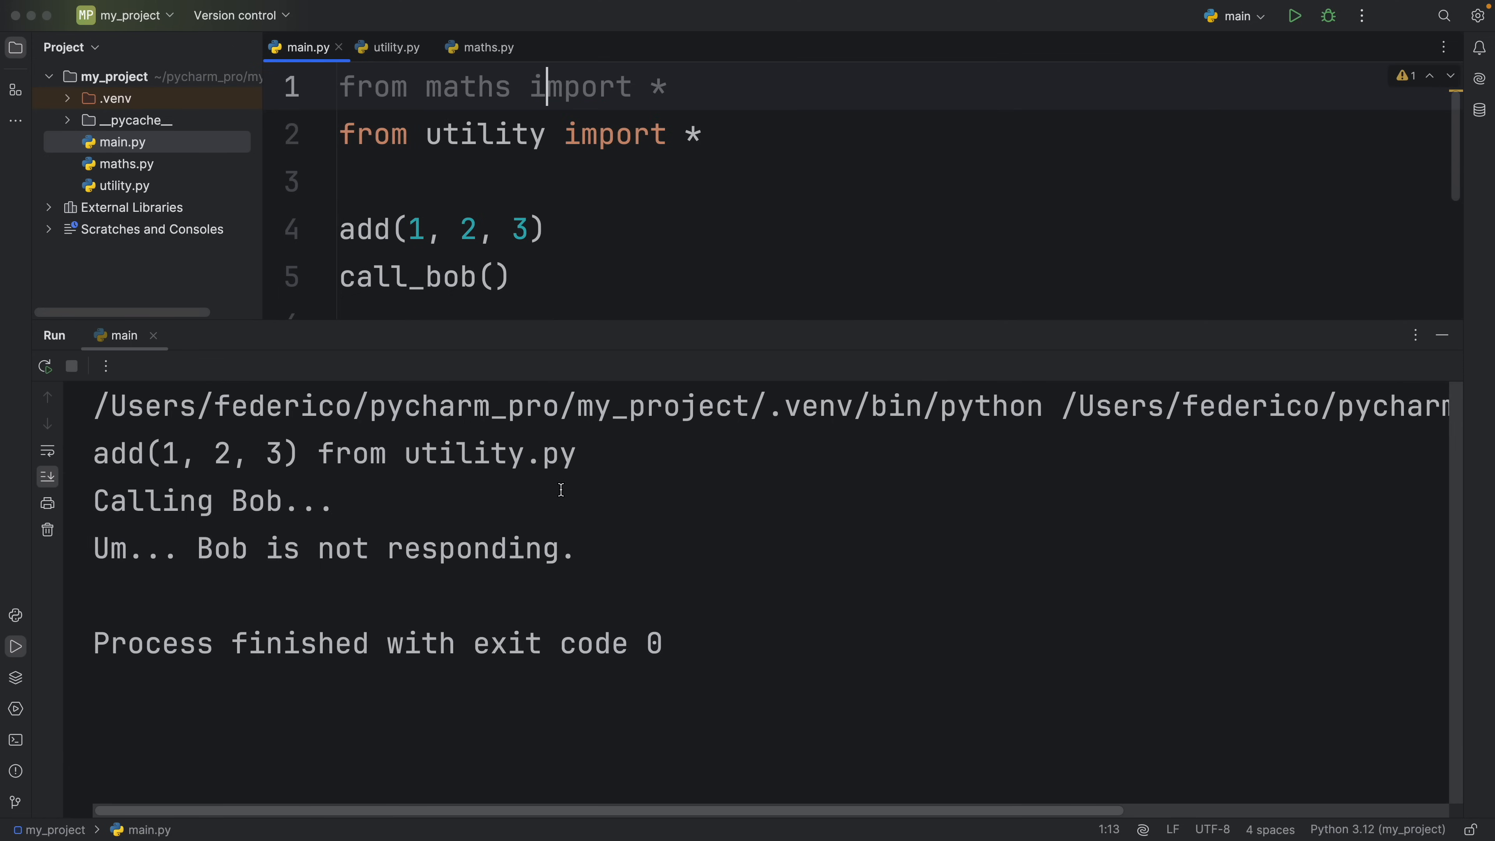
double_click(492, 453)
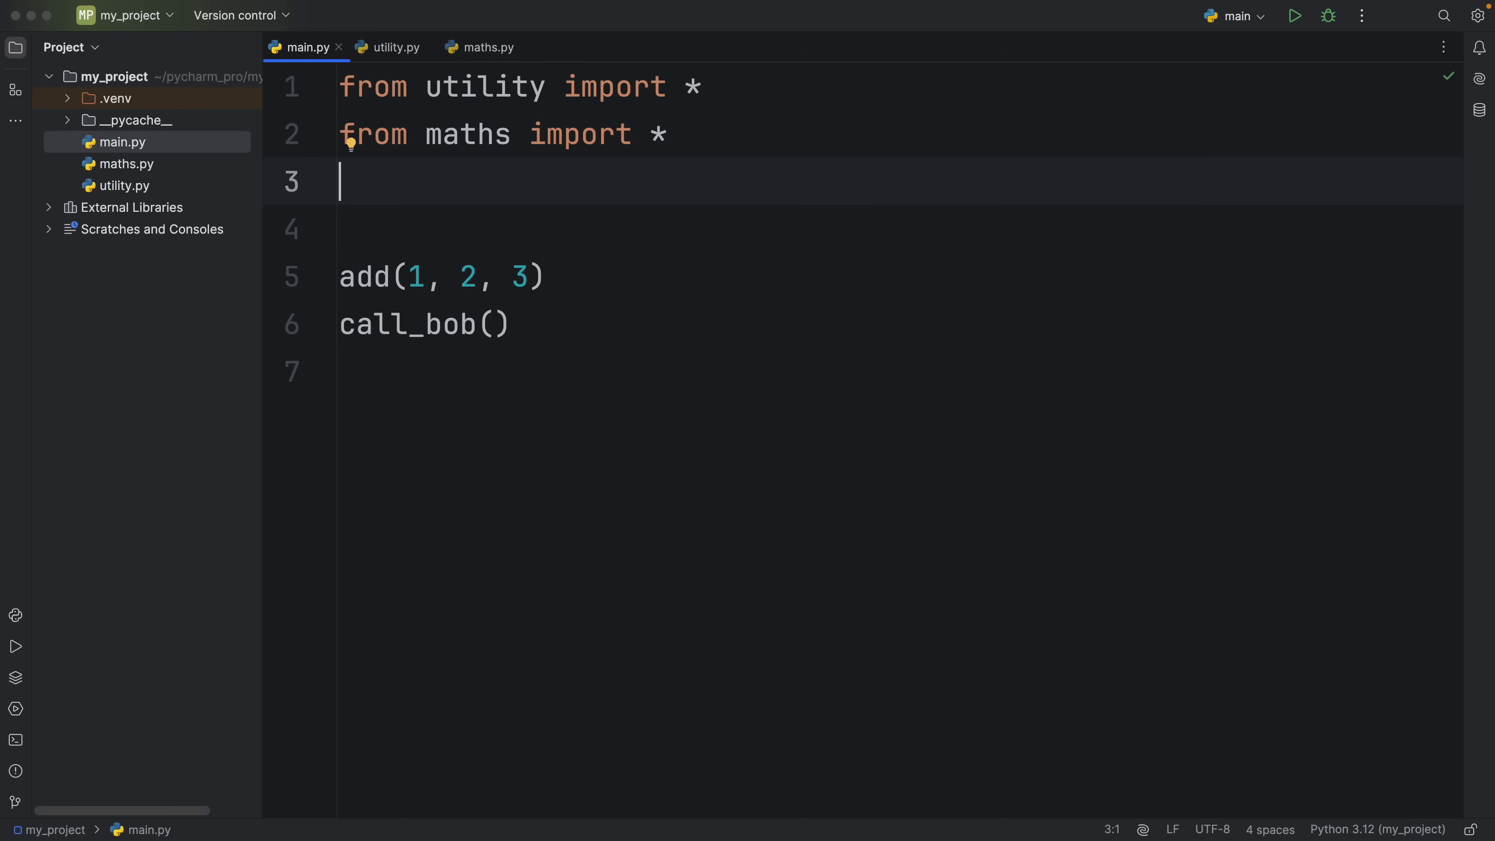
Step: Star-import random and start a call to rand on line 7, bringing up completion suggestions
text(from random import *)
click(426, 325)
text(print(f'{)
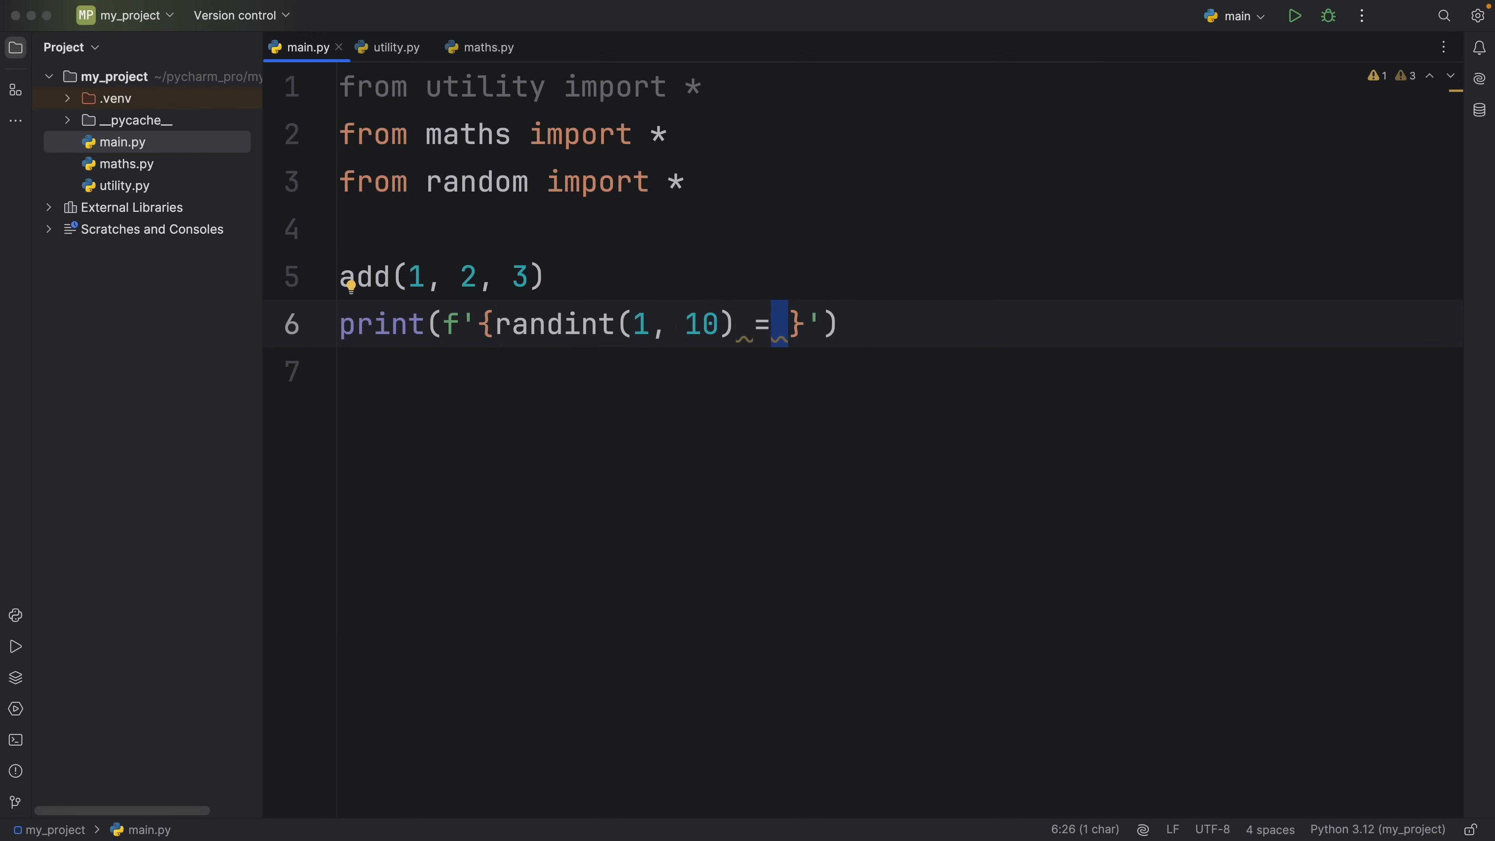
text(rand)
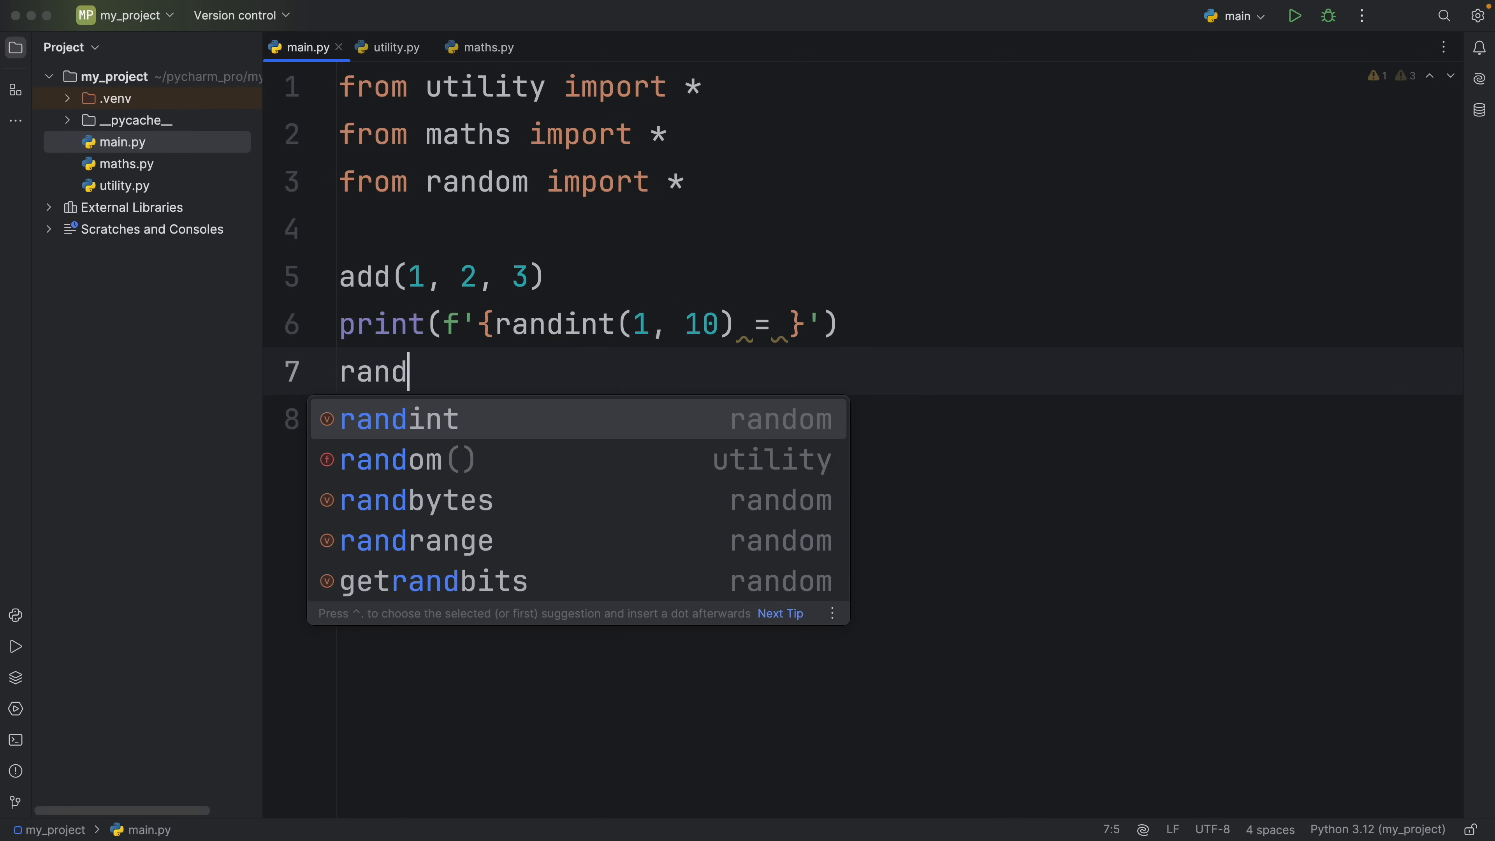
key(down)
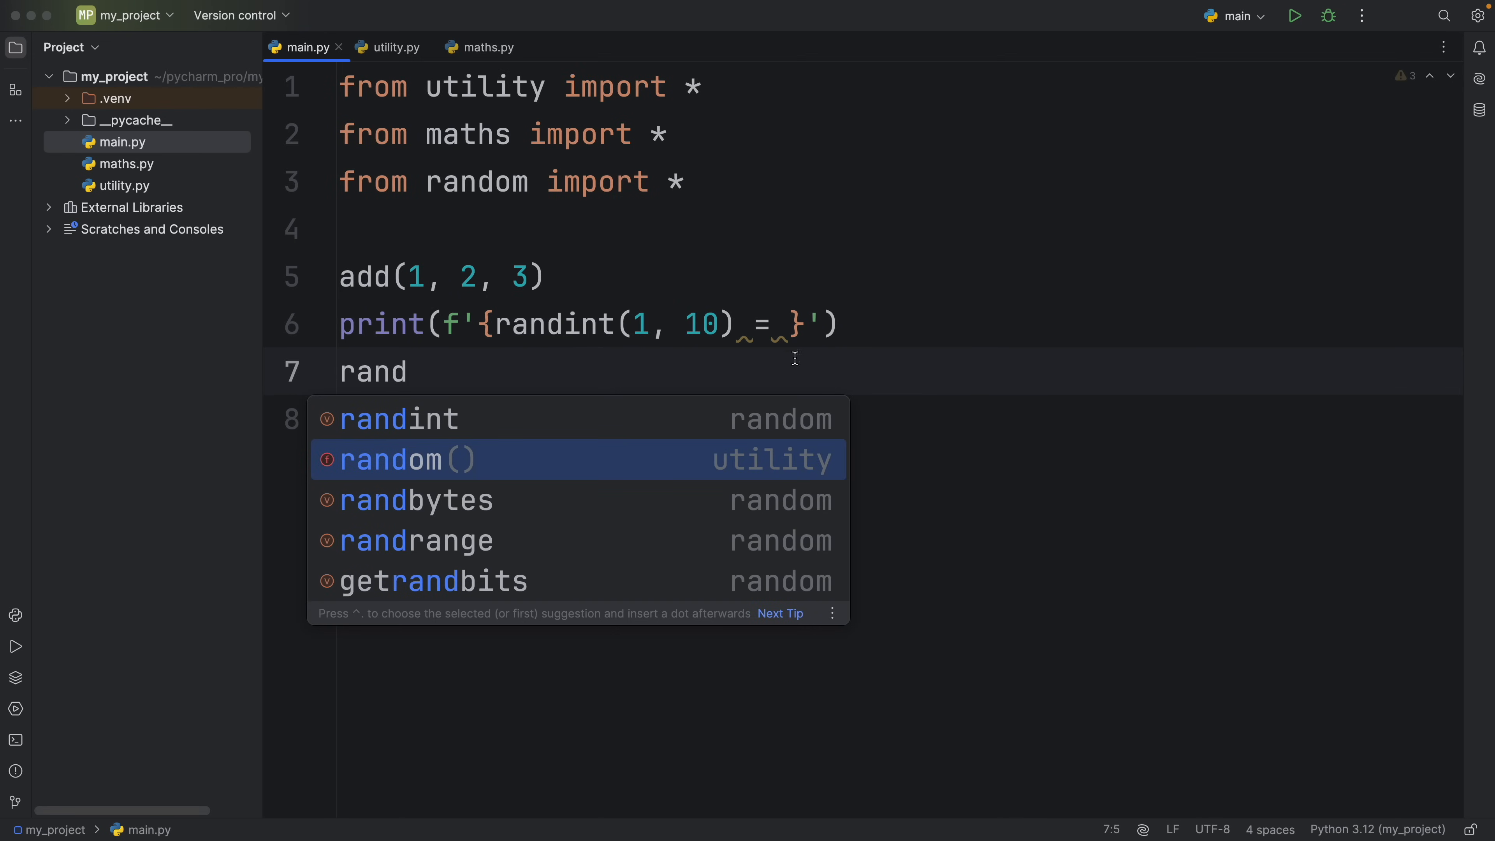
mouse_move(859, 504)
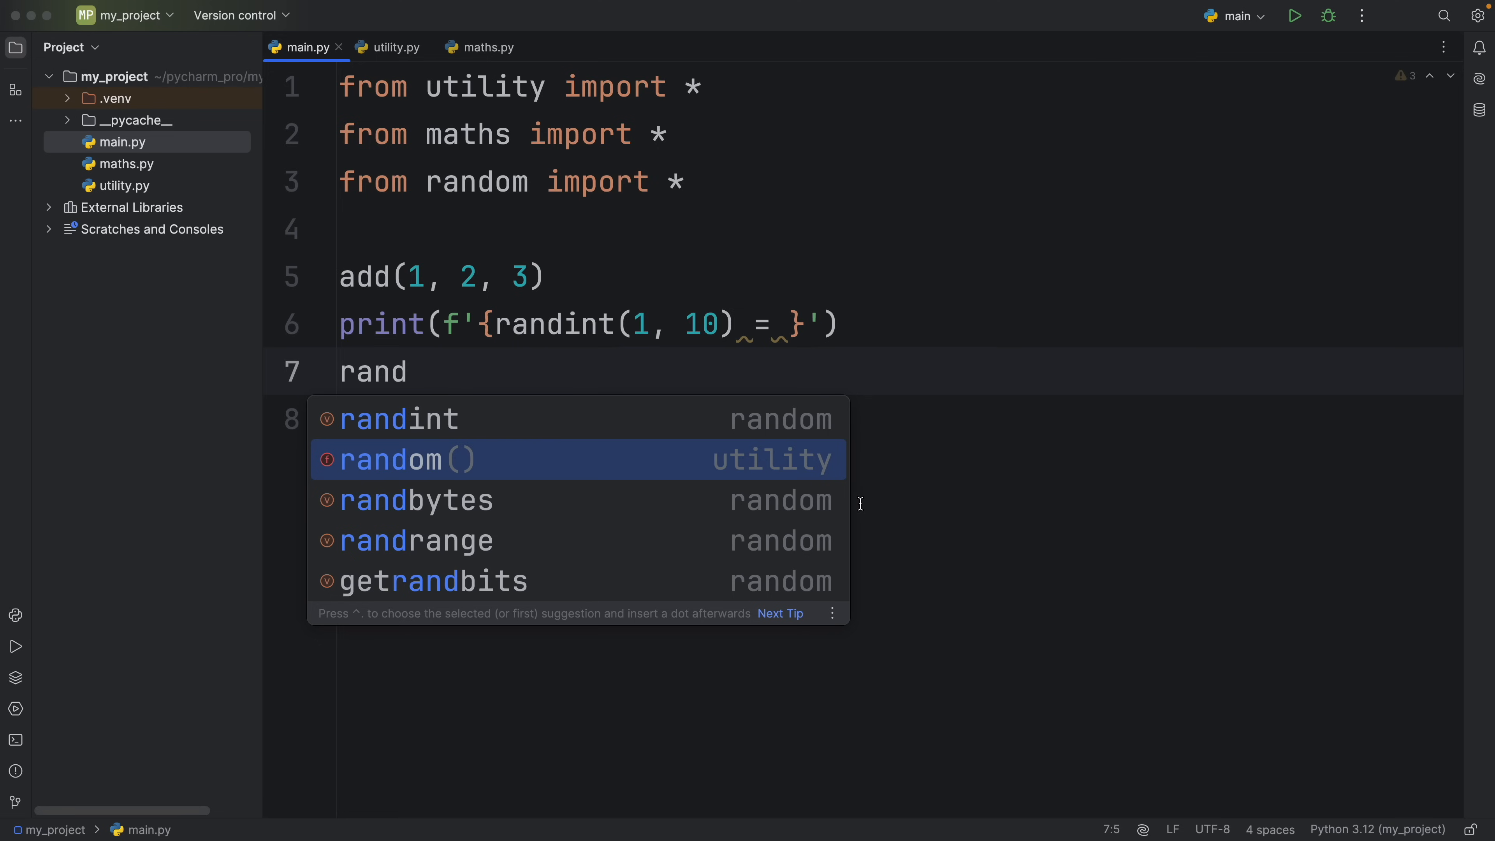
mouse_move(735, 476)
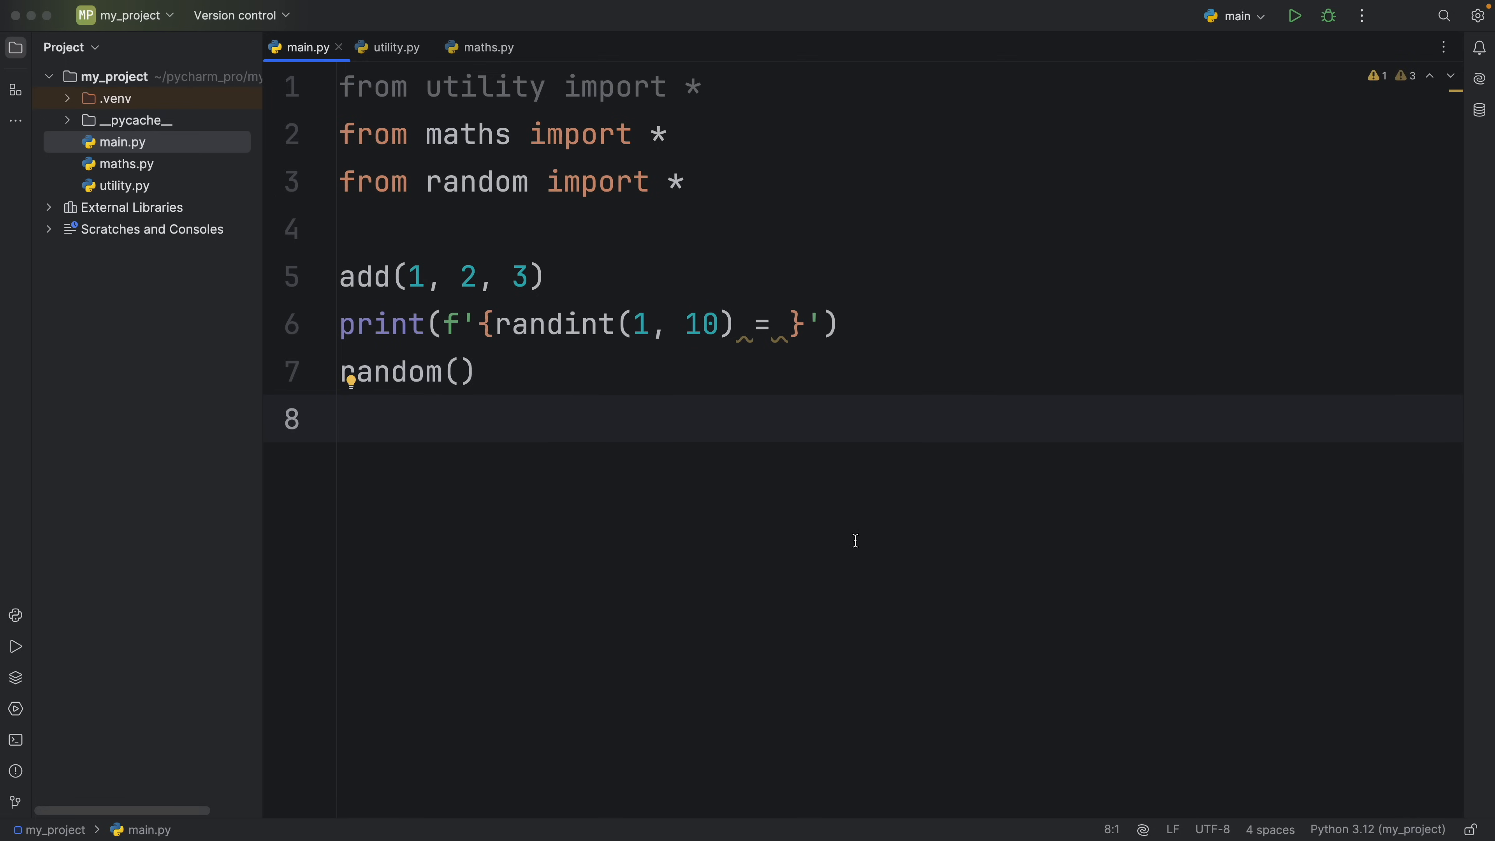
click(1294, 15)
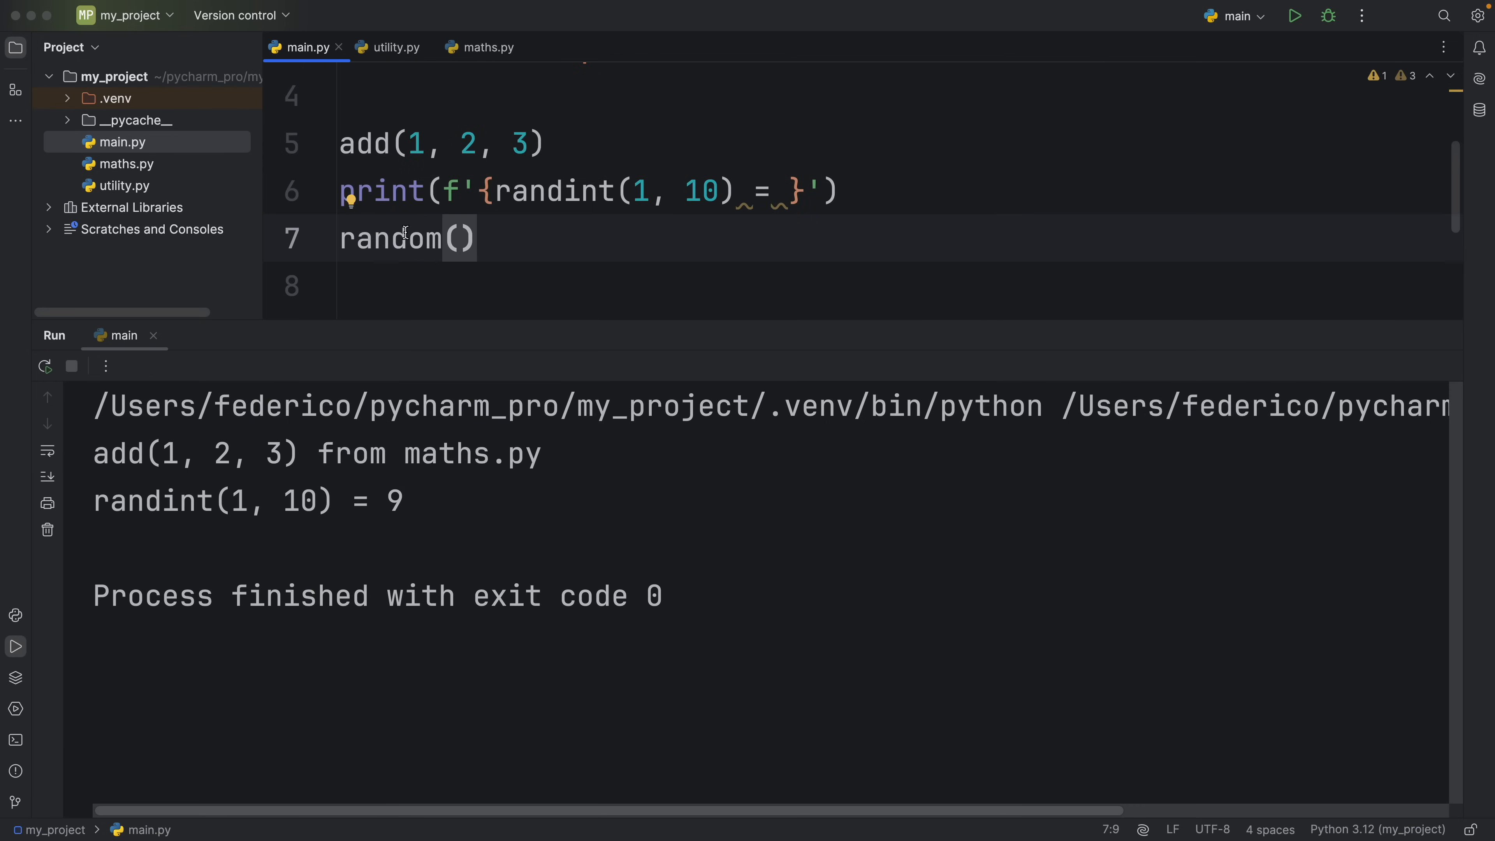
mouse_move(391, 238)
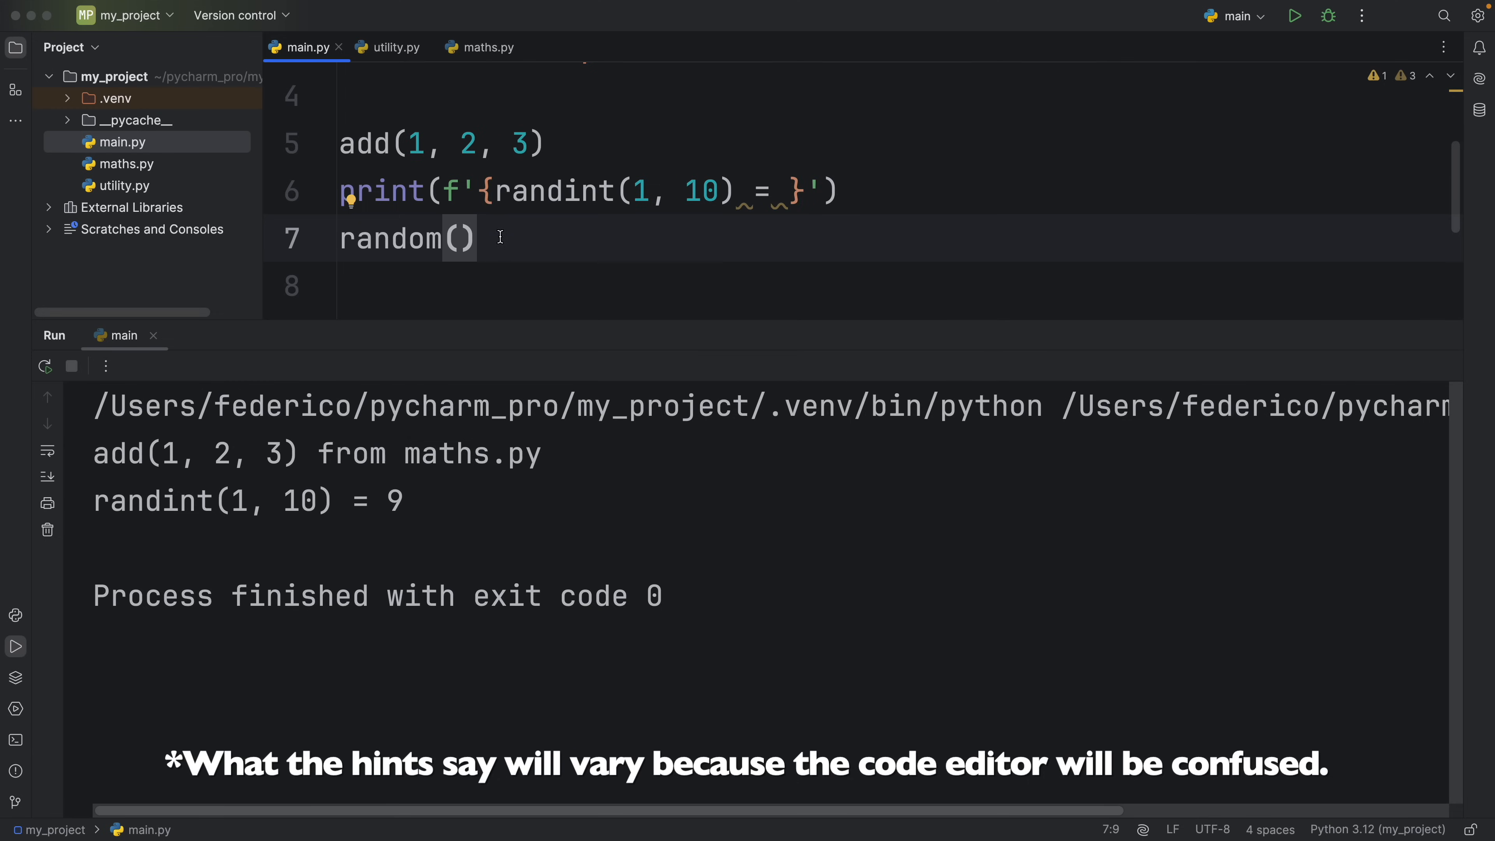
click(123, 185)
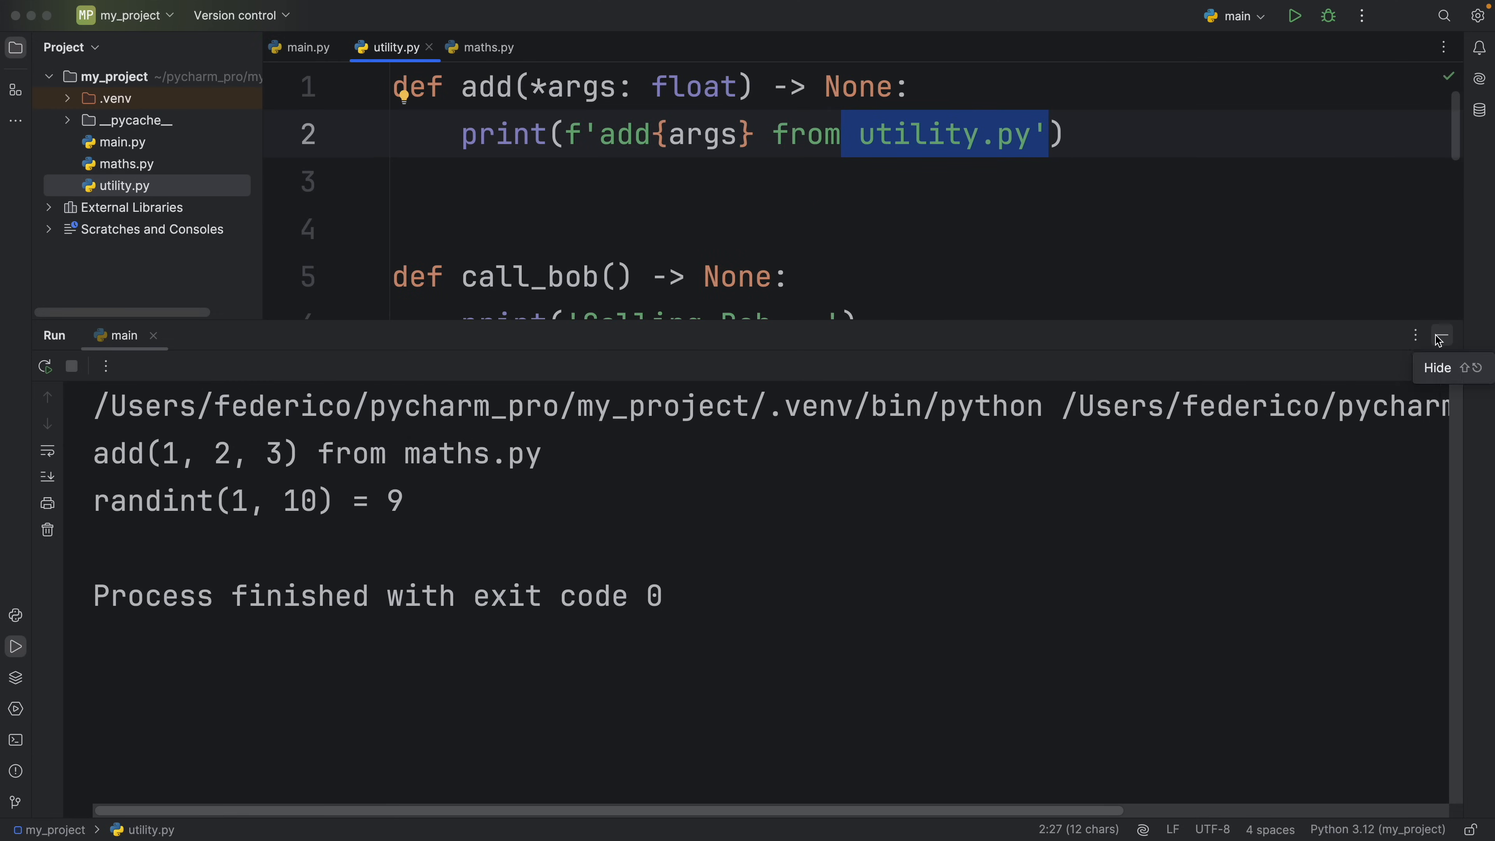
click(1443, 335)
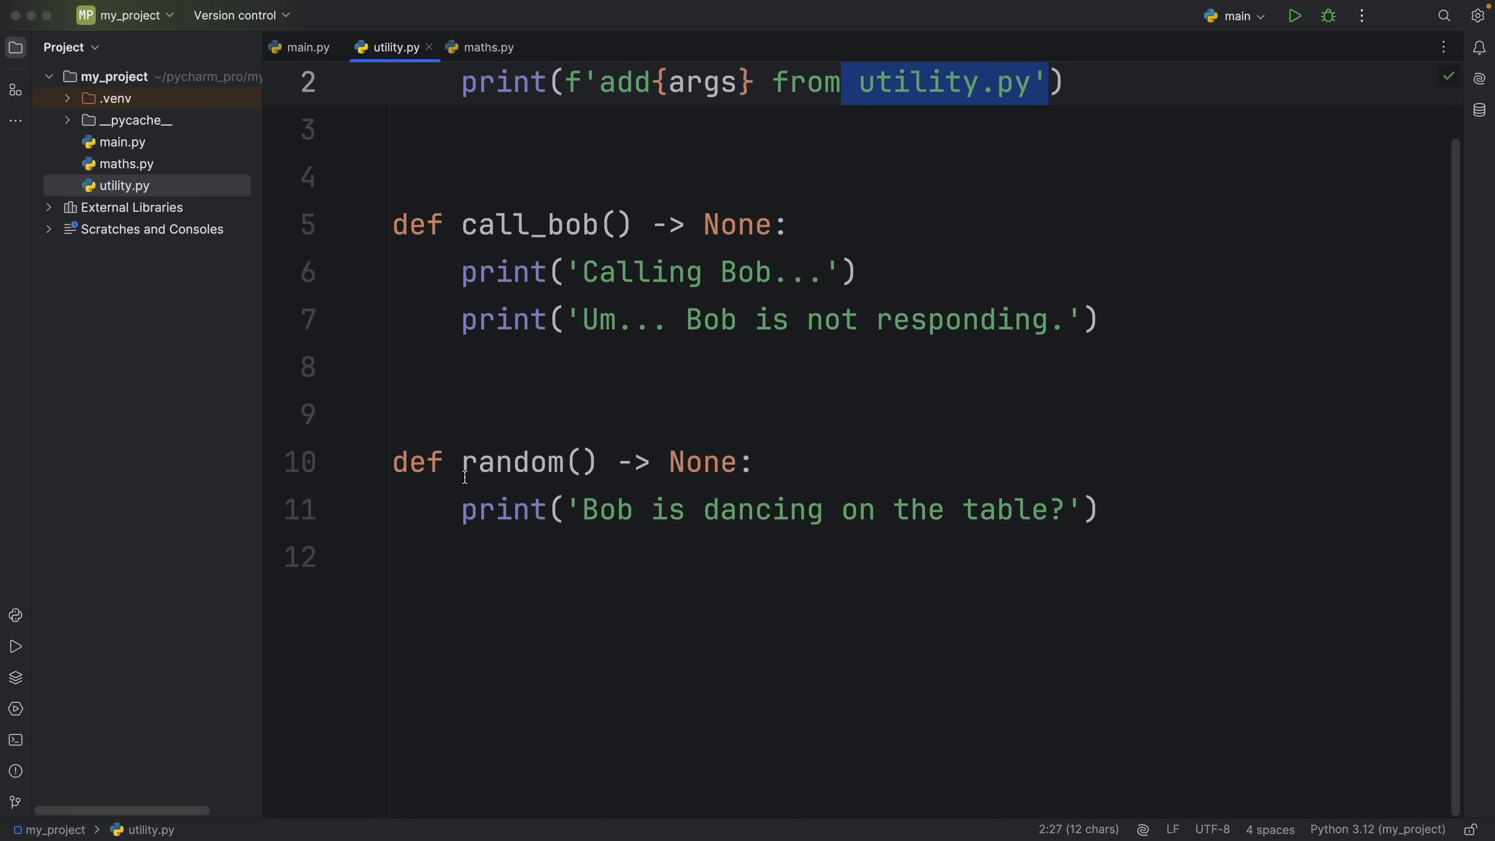
mouse_move(1071, 522)
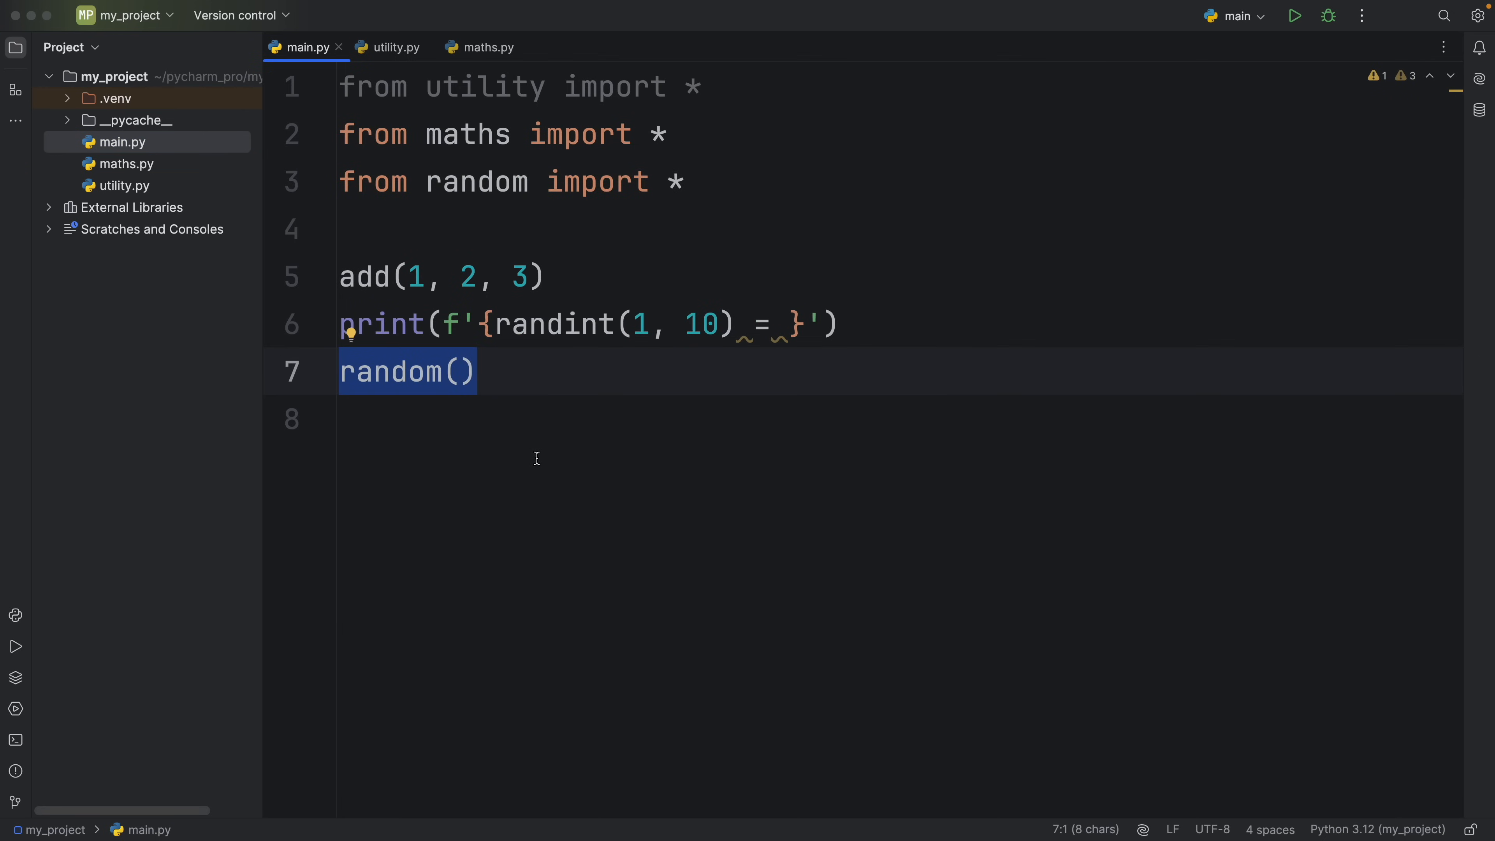
Step: Move 'from random import *' to the top, above the utility and maths imports
click(1294, 15)
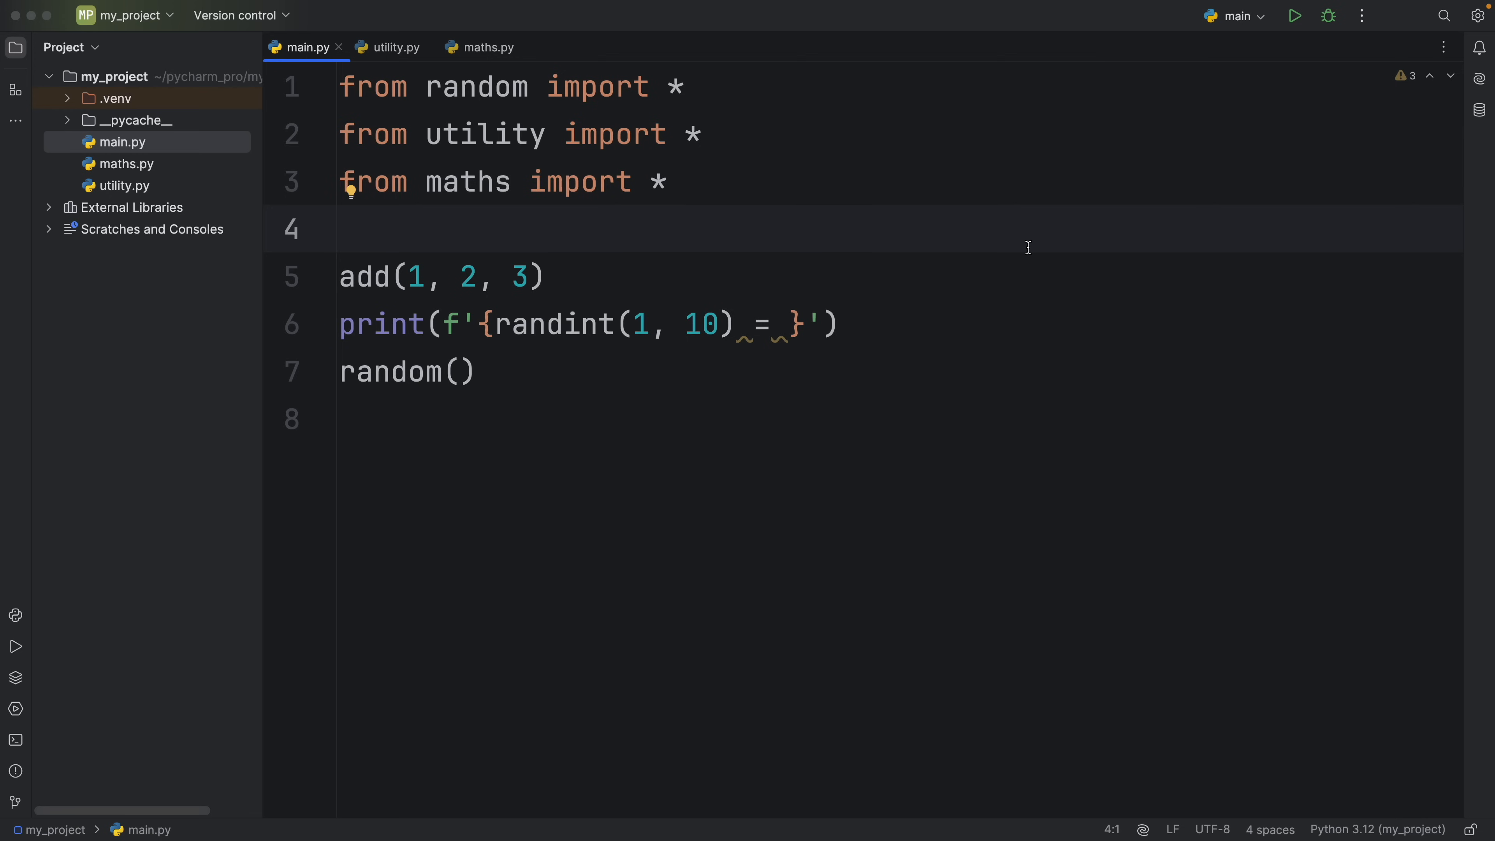
click(1293, 15)
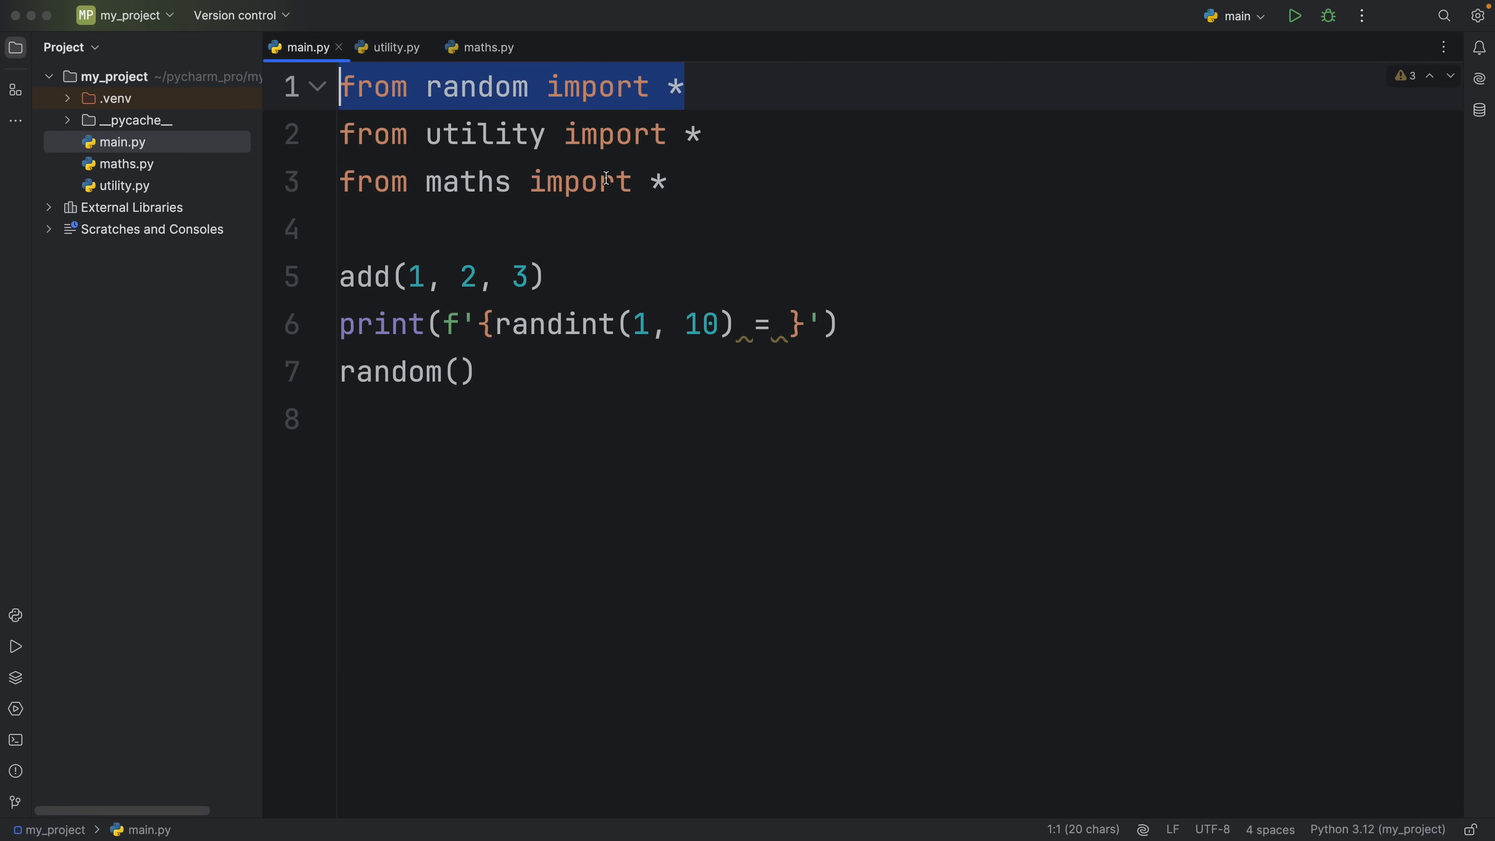
click(501, 181)
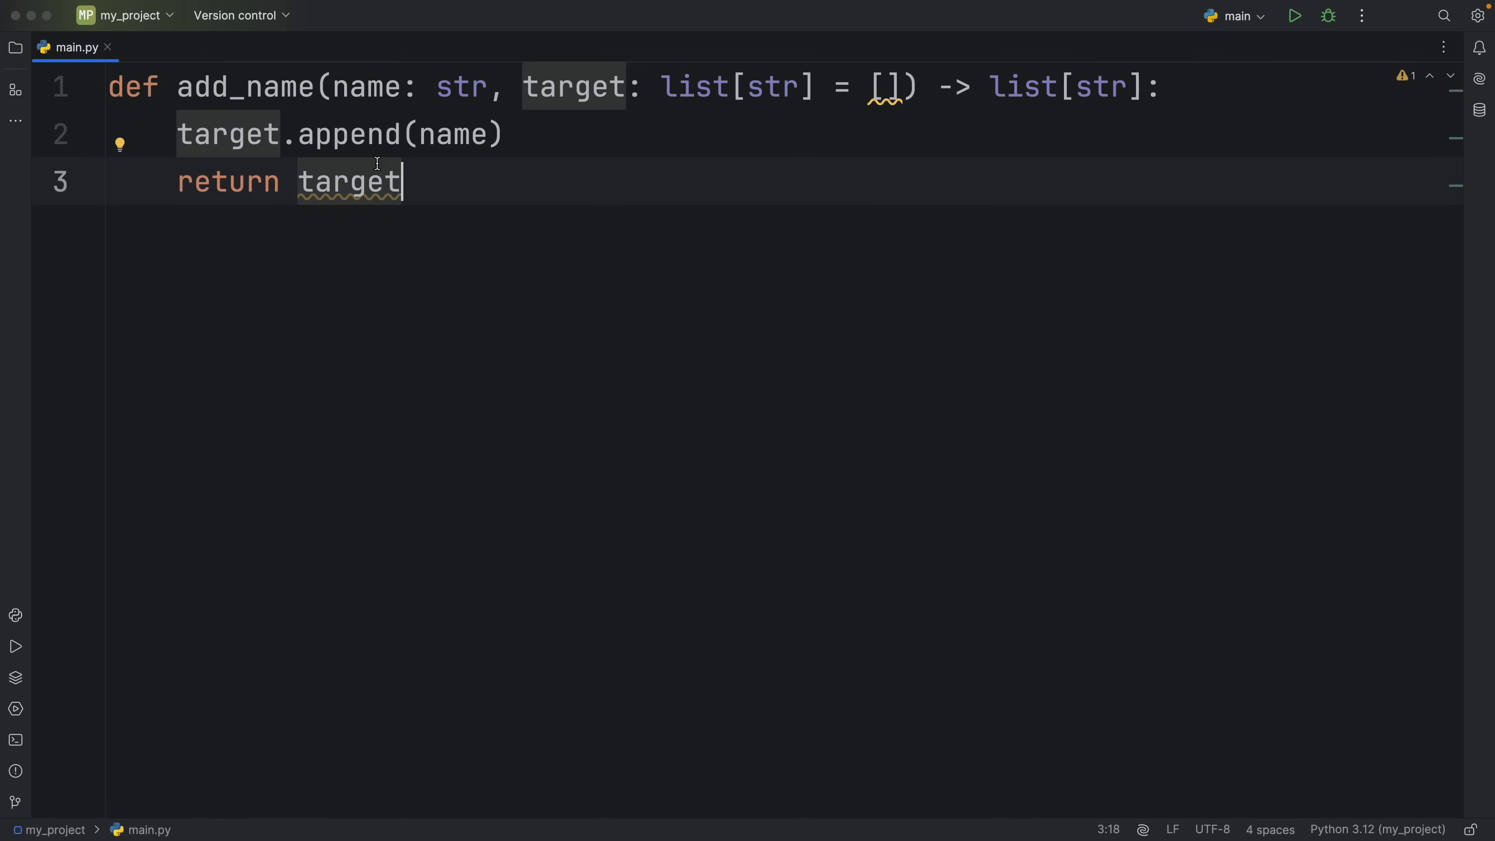
Step: Point out add_name's target parameter with its [] default and the target.append(name) call
double_click(243, 87)
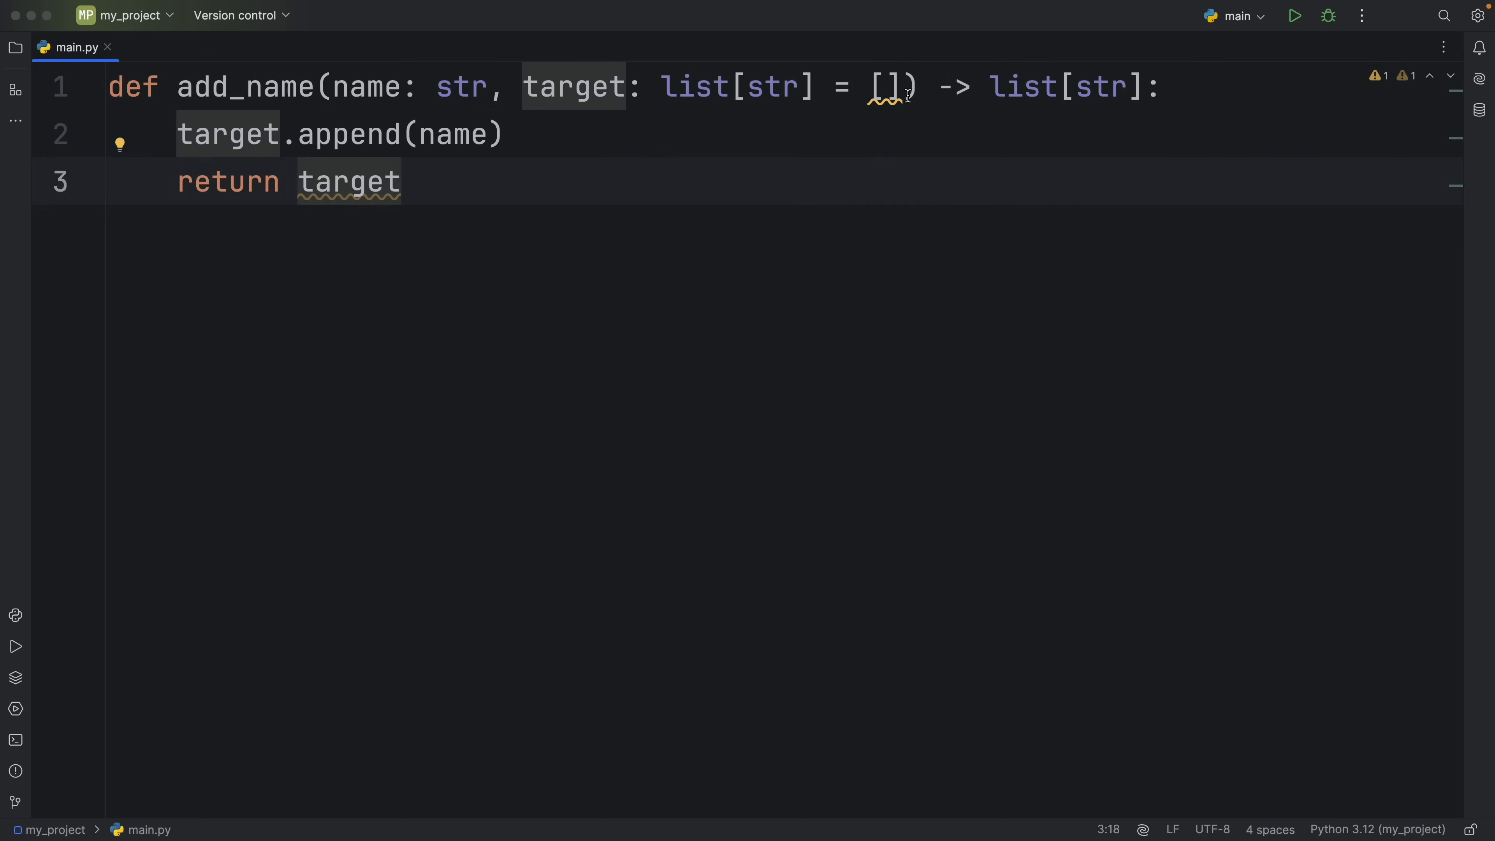
double_click(885, 86)
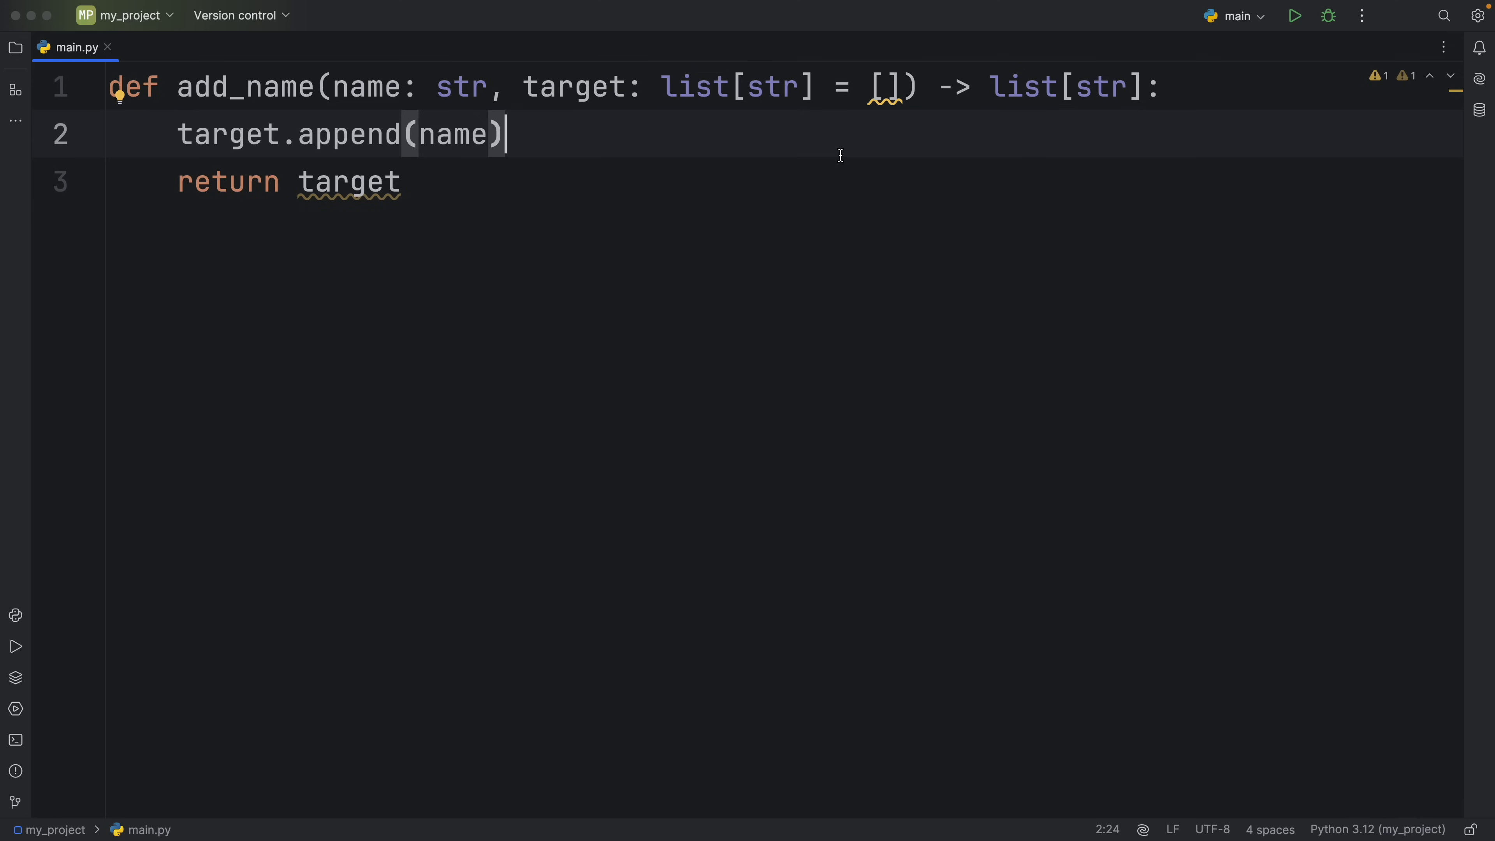
mouse_move(909, 86)
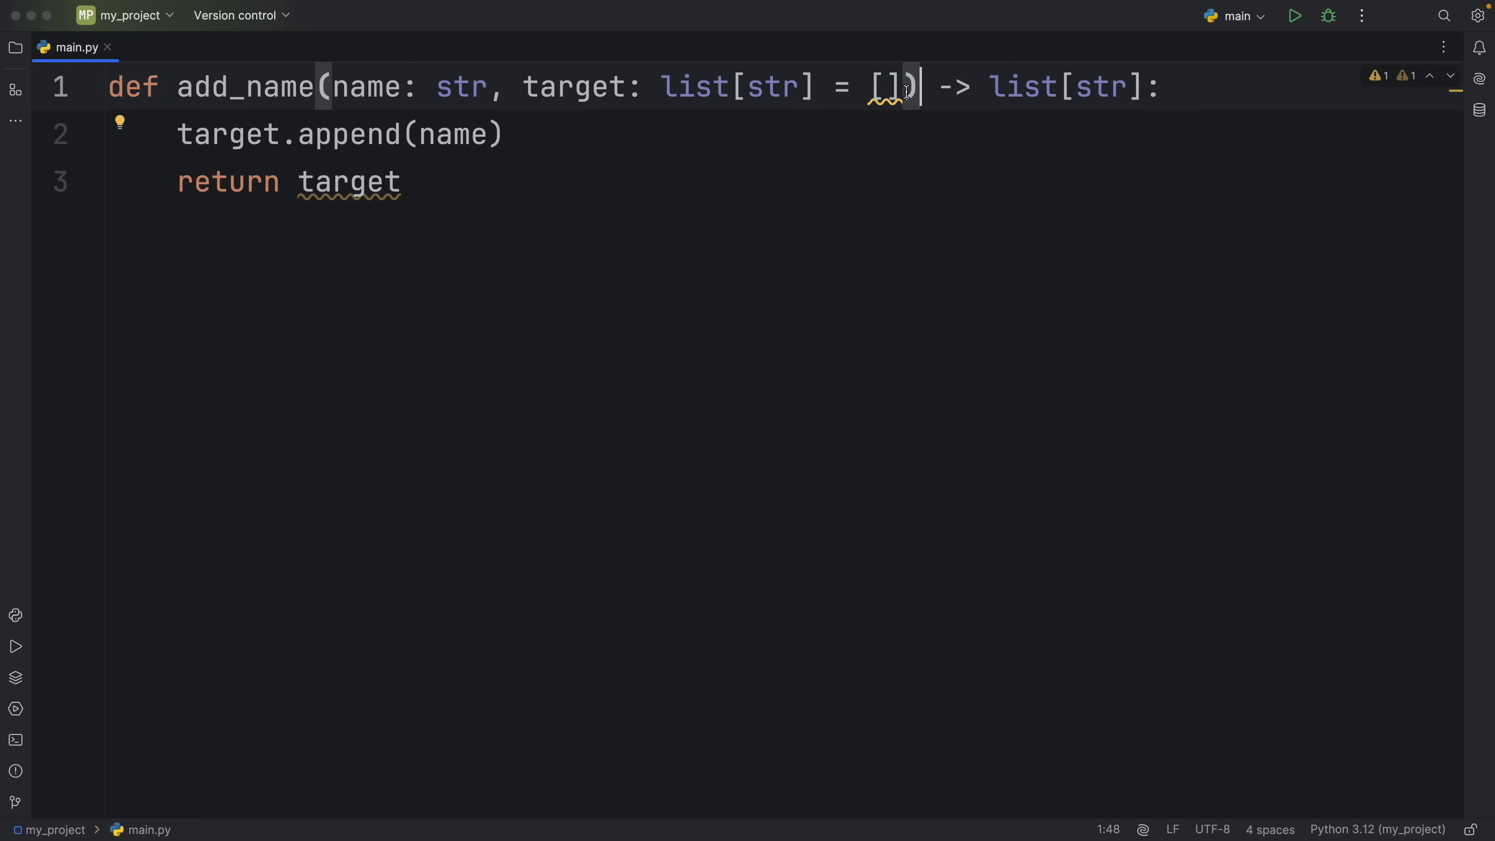
double_click(884, 87)
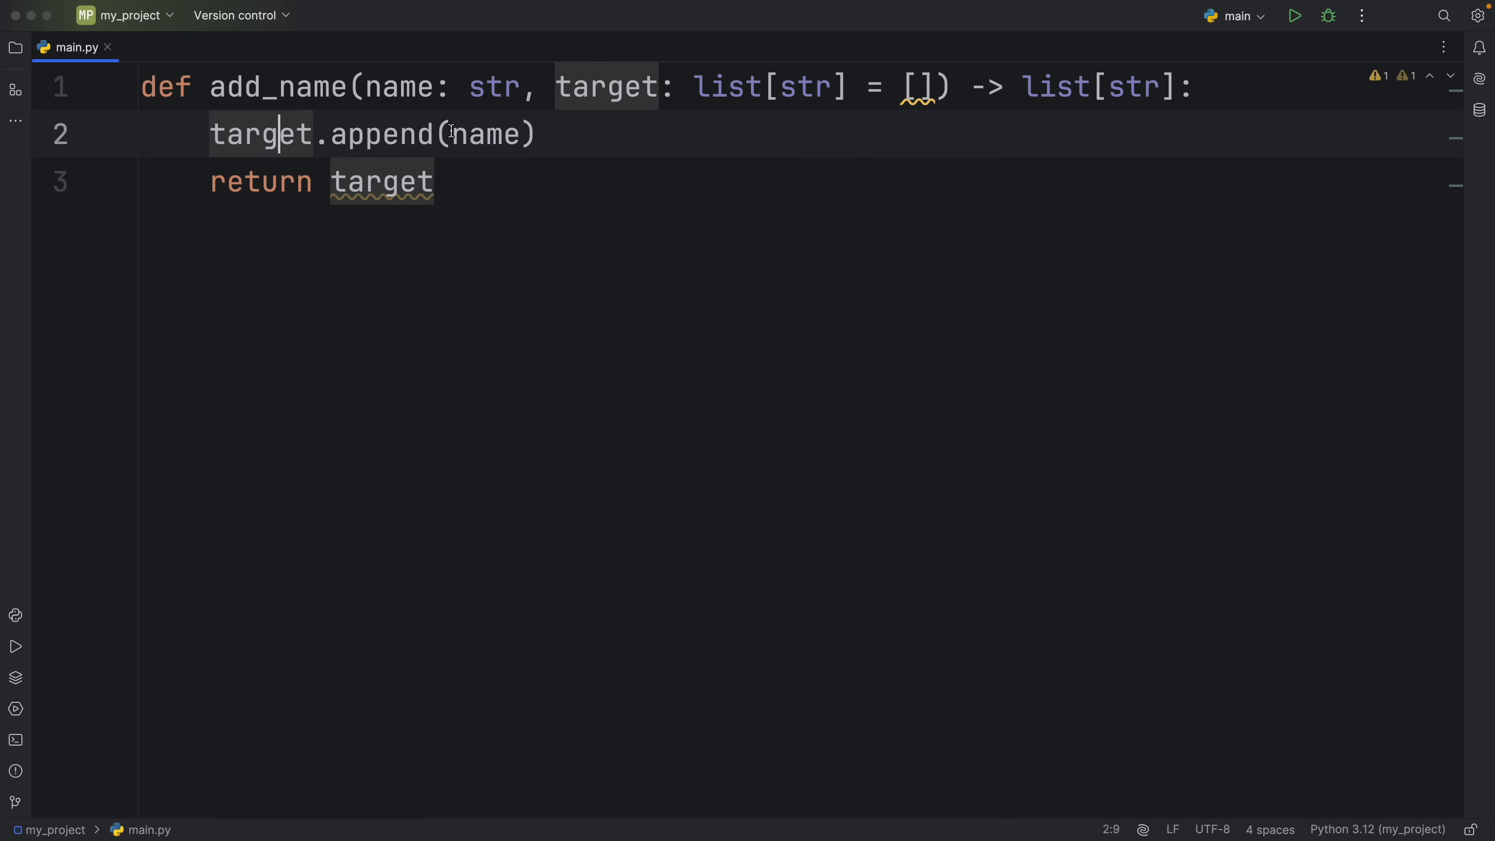
double_click(485, 133)
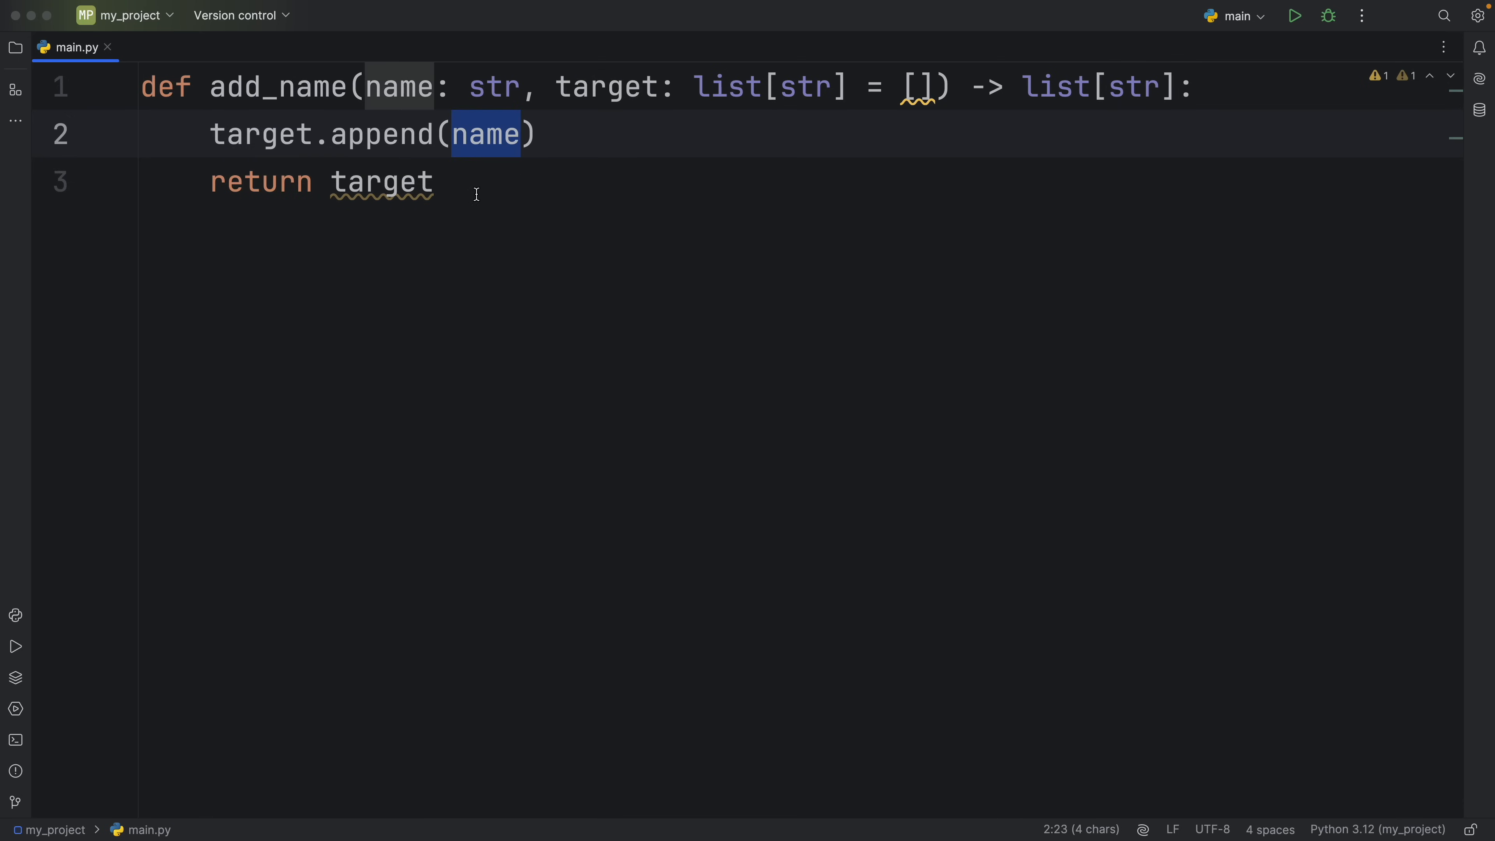
double_click(381, 182)
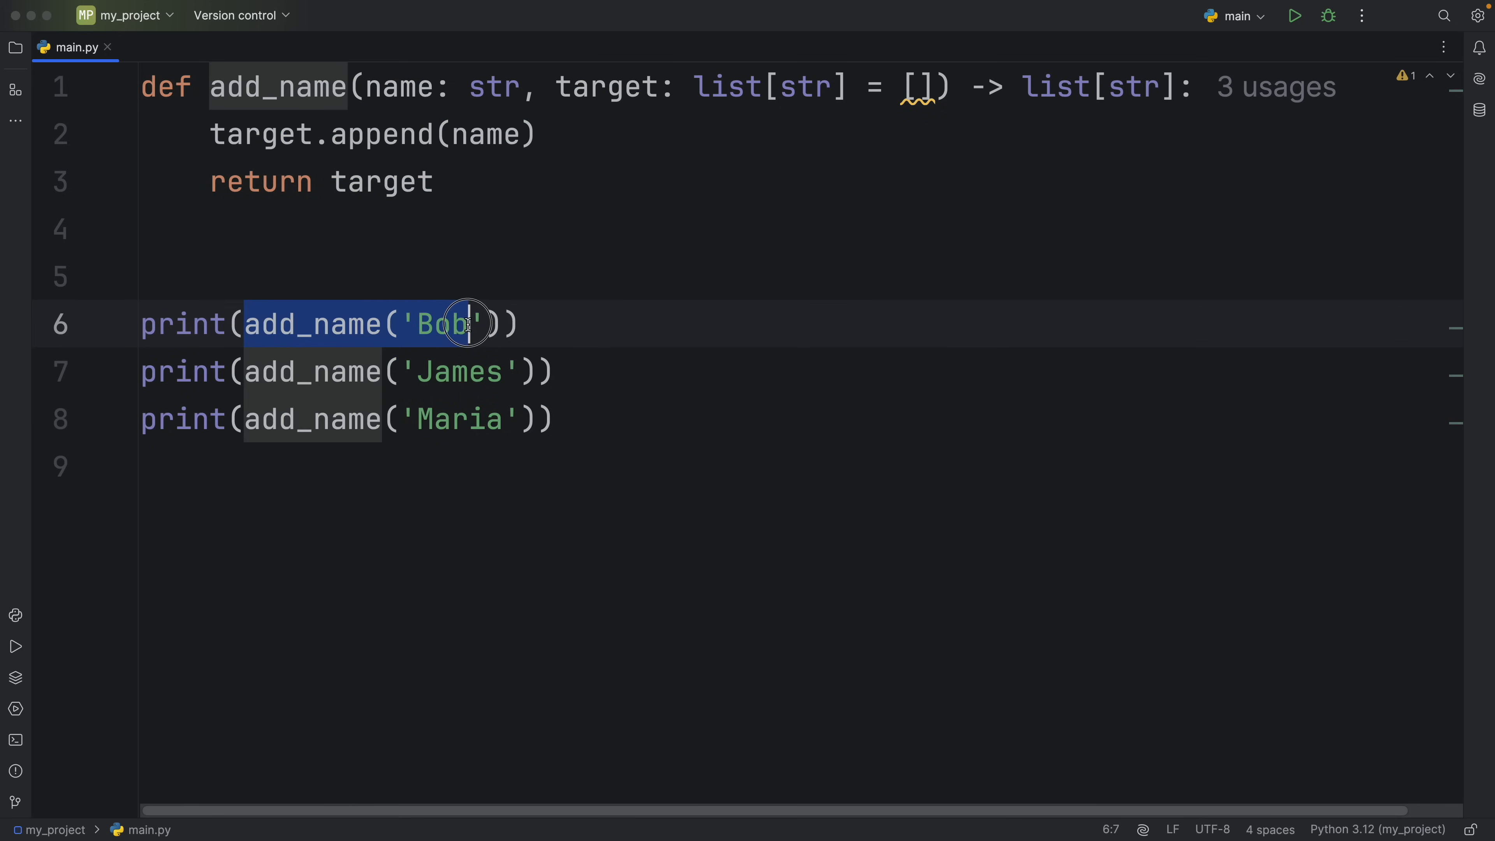
Step: Examine the Bob and James calls, run main.py and highlight target's [] default
click(453, 370)
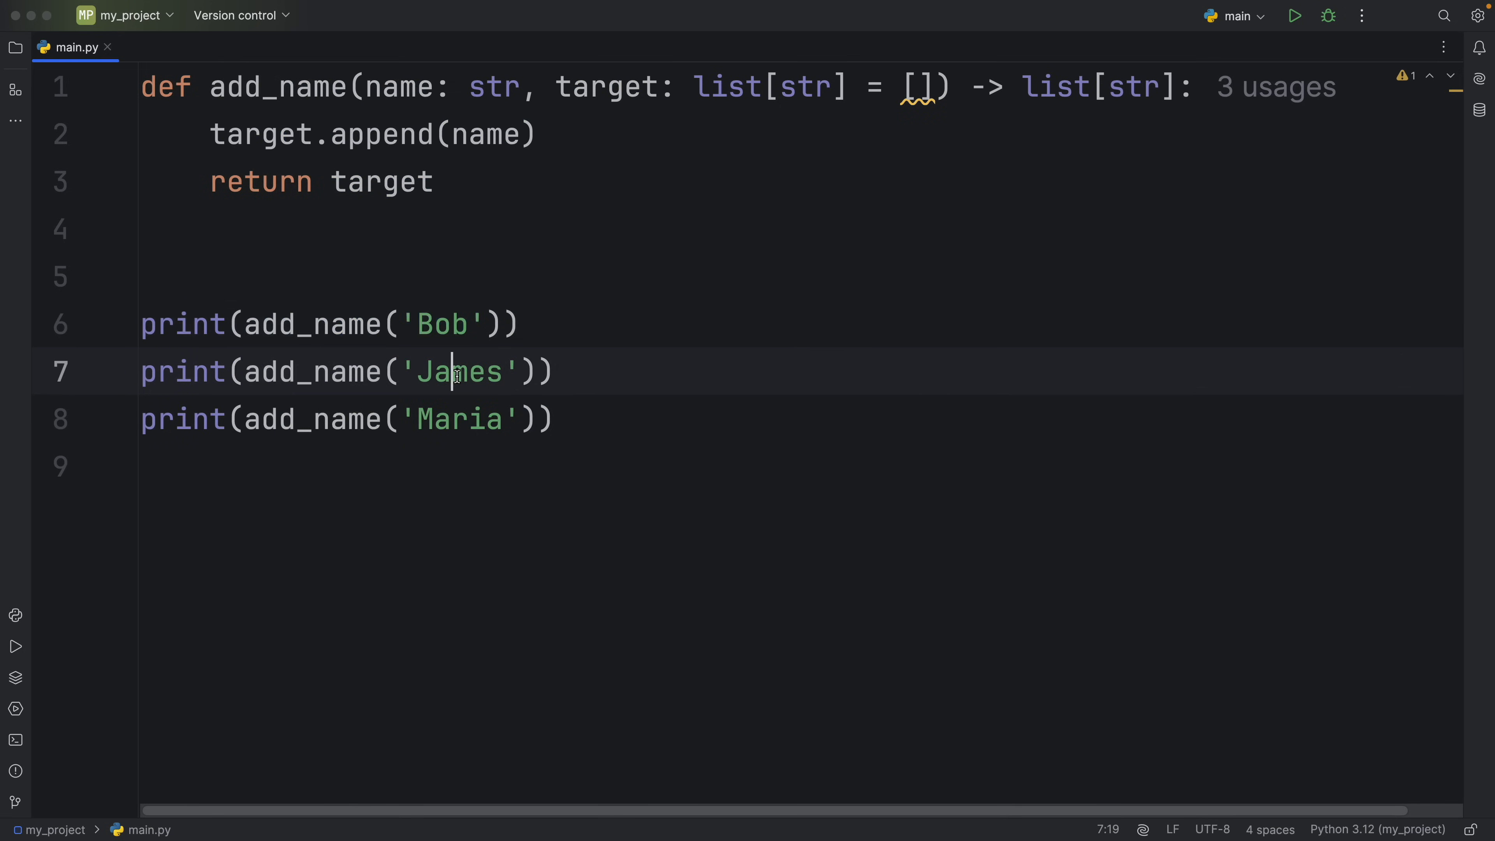
click(485, 419)
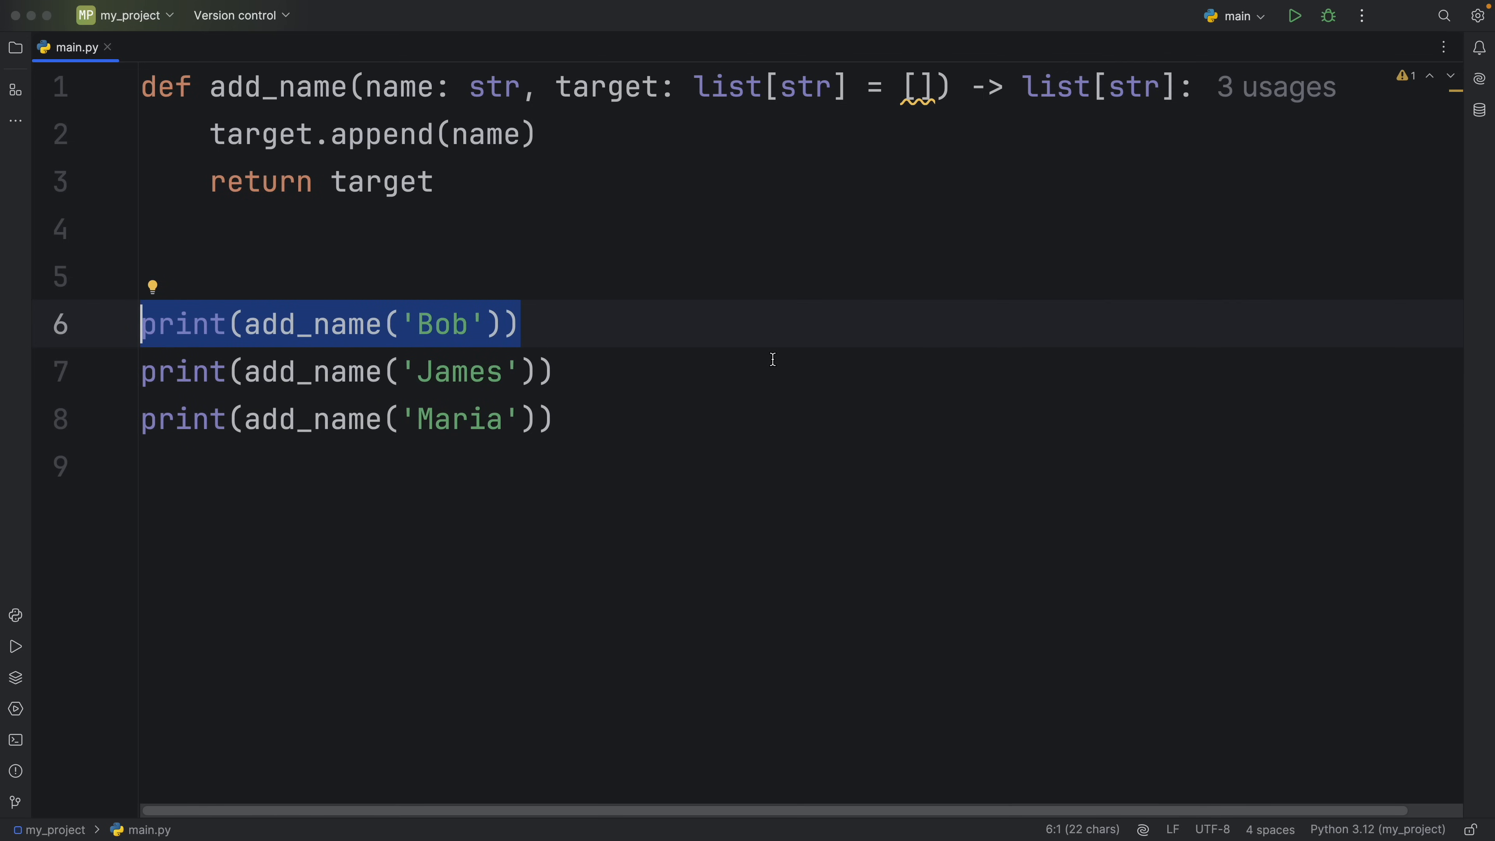
click(1294, 15)
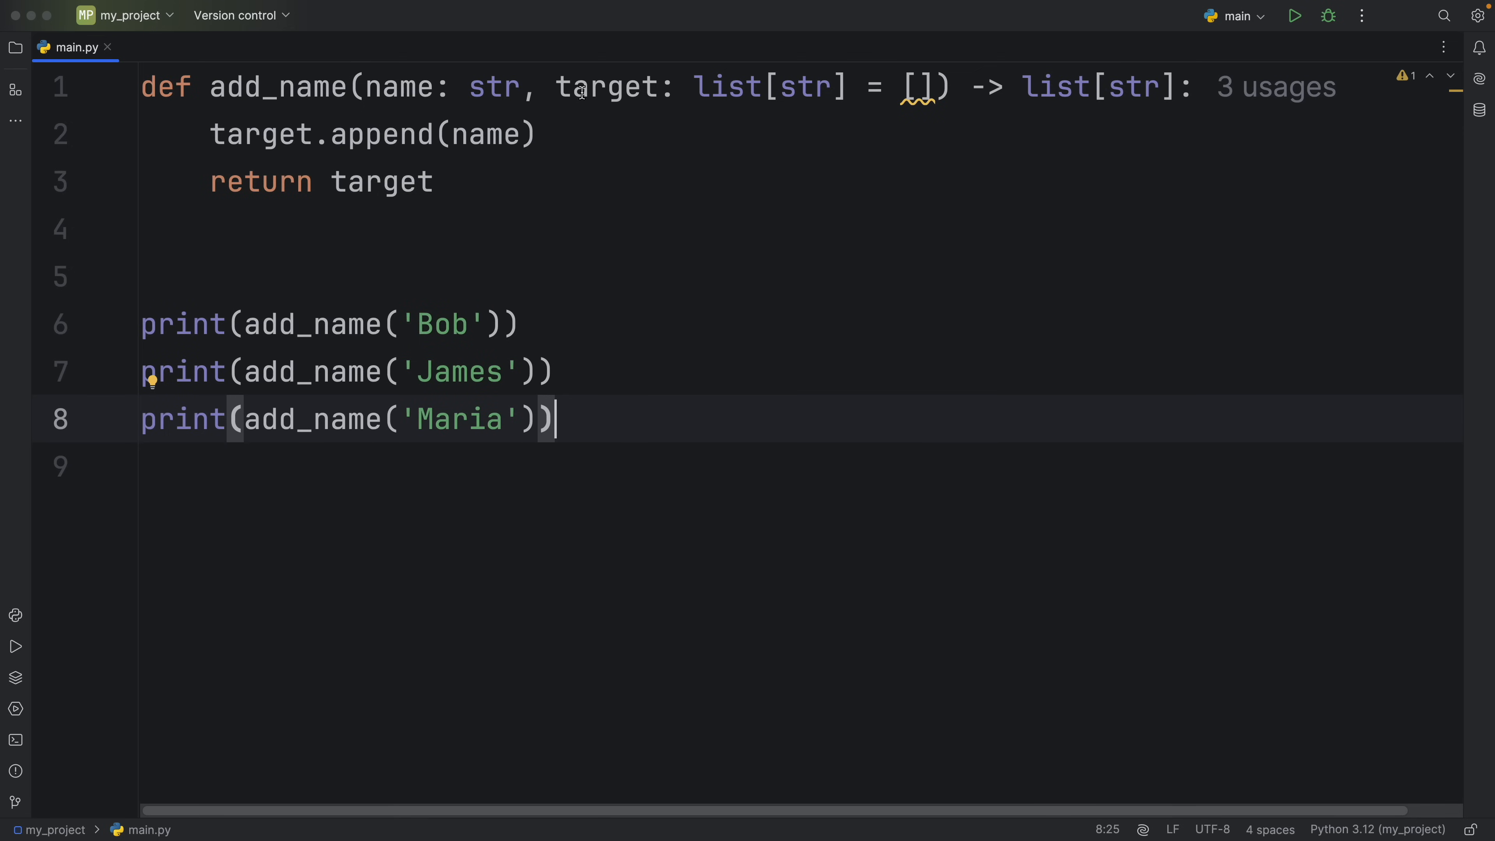
drag(560, 87, 939, 87)
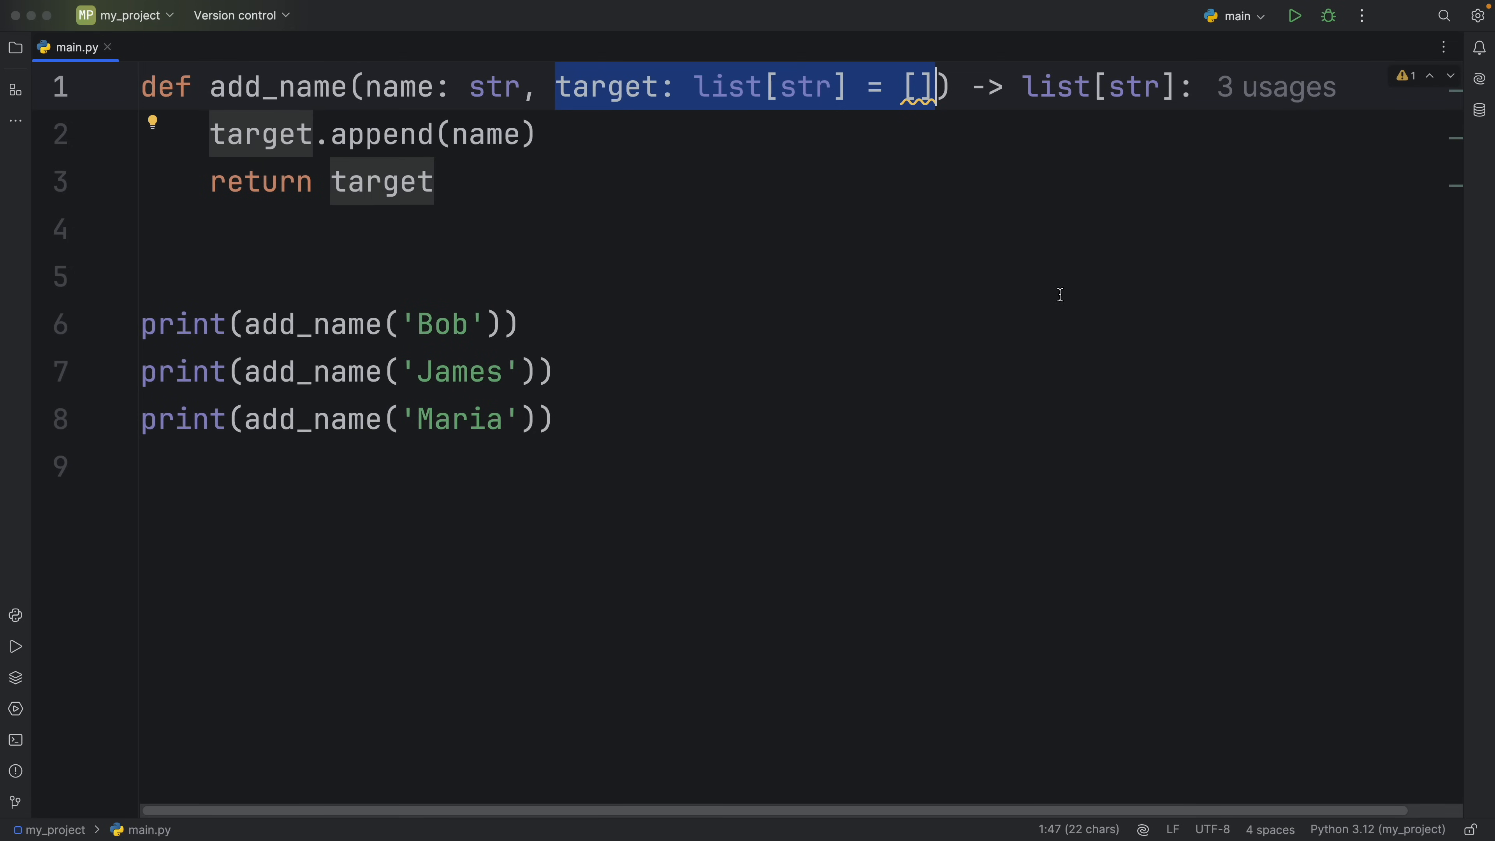
Step: Give the Bob call its own ', target=' argument for an explicit empty list
click(143, 370)
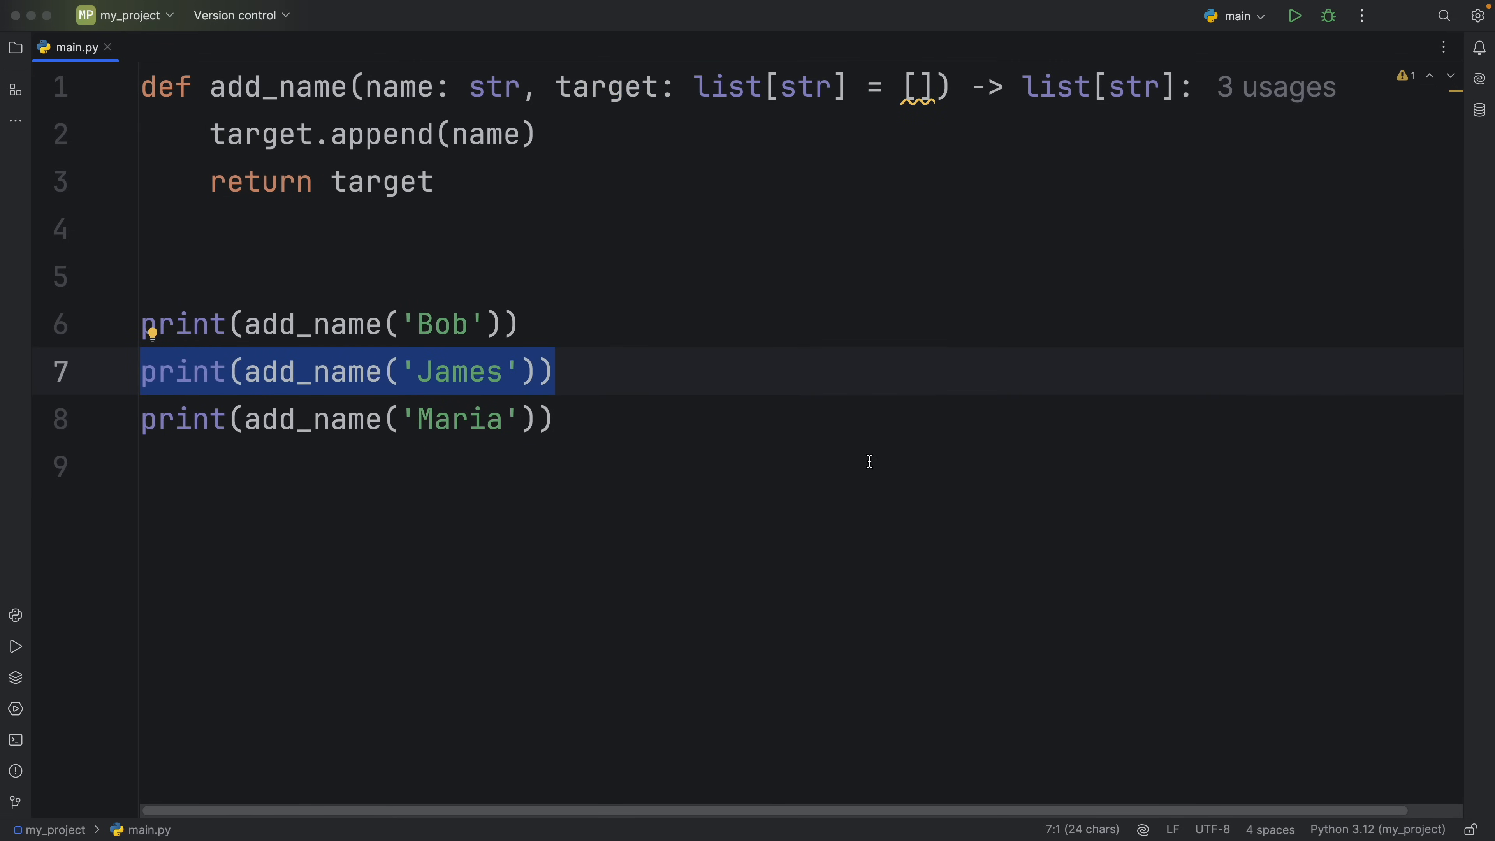
mouse_move(720, 156)
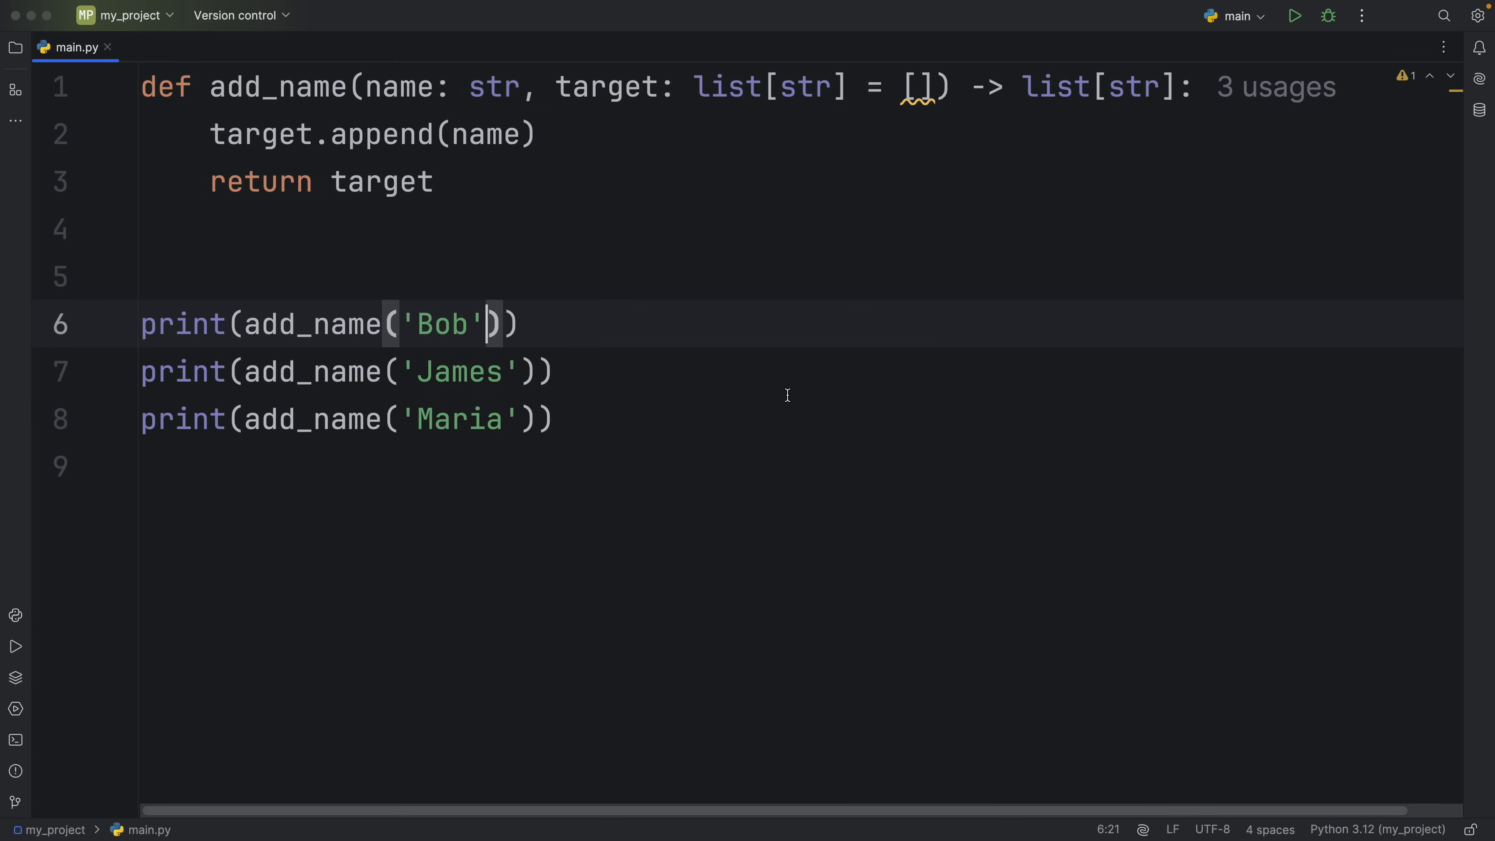
text(, target=)
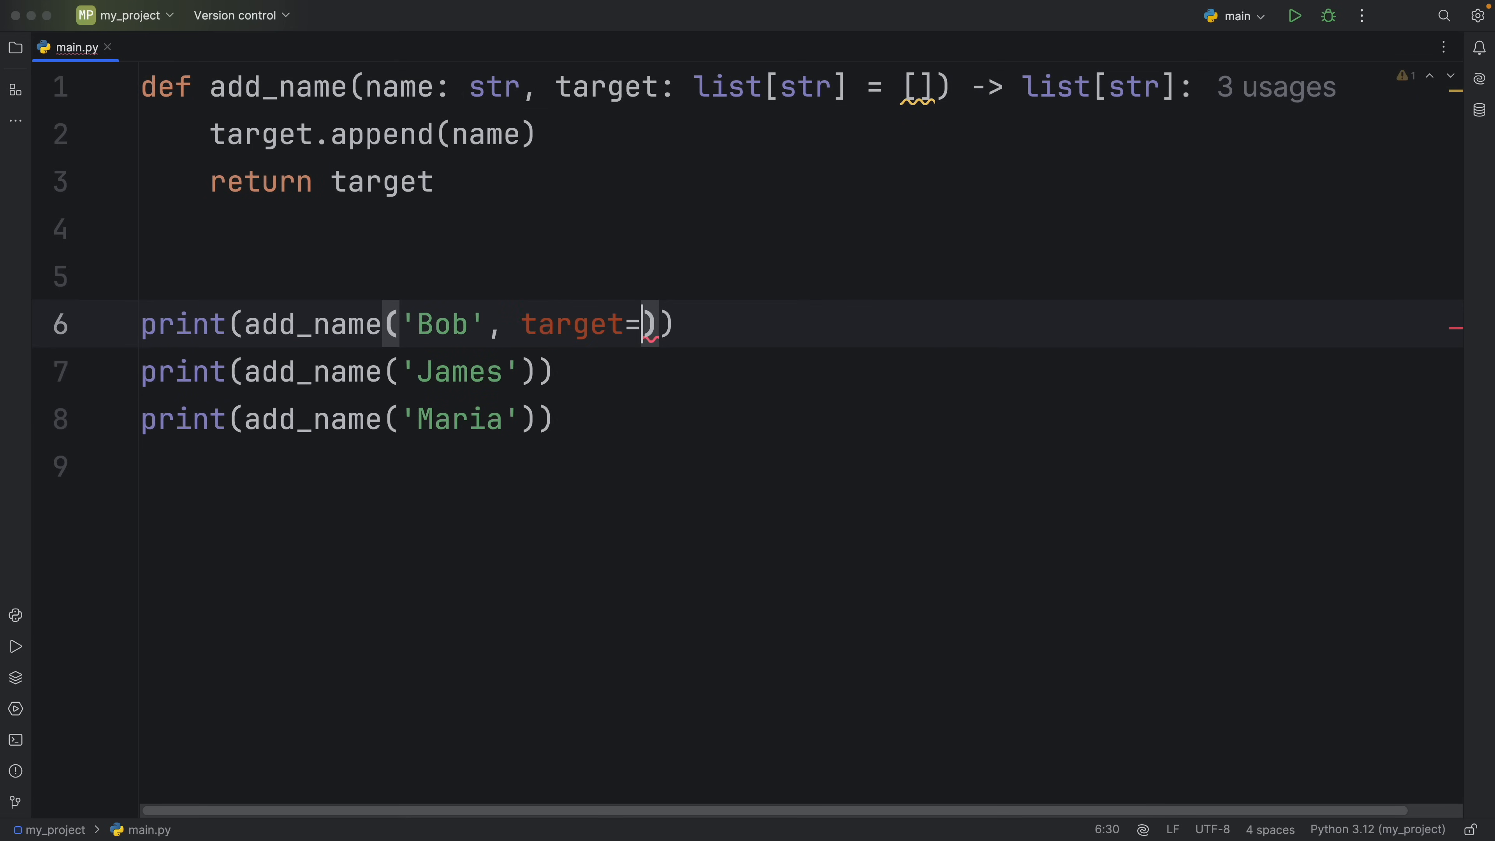
click(1295, 15)
text([)
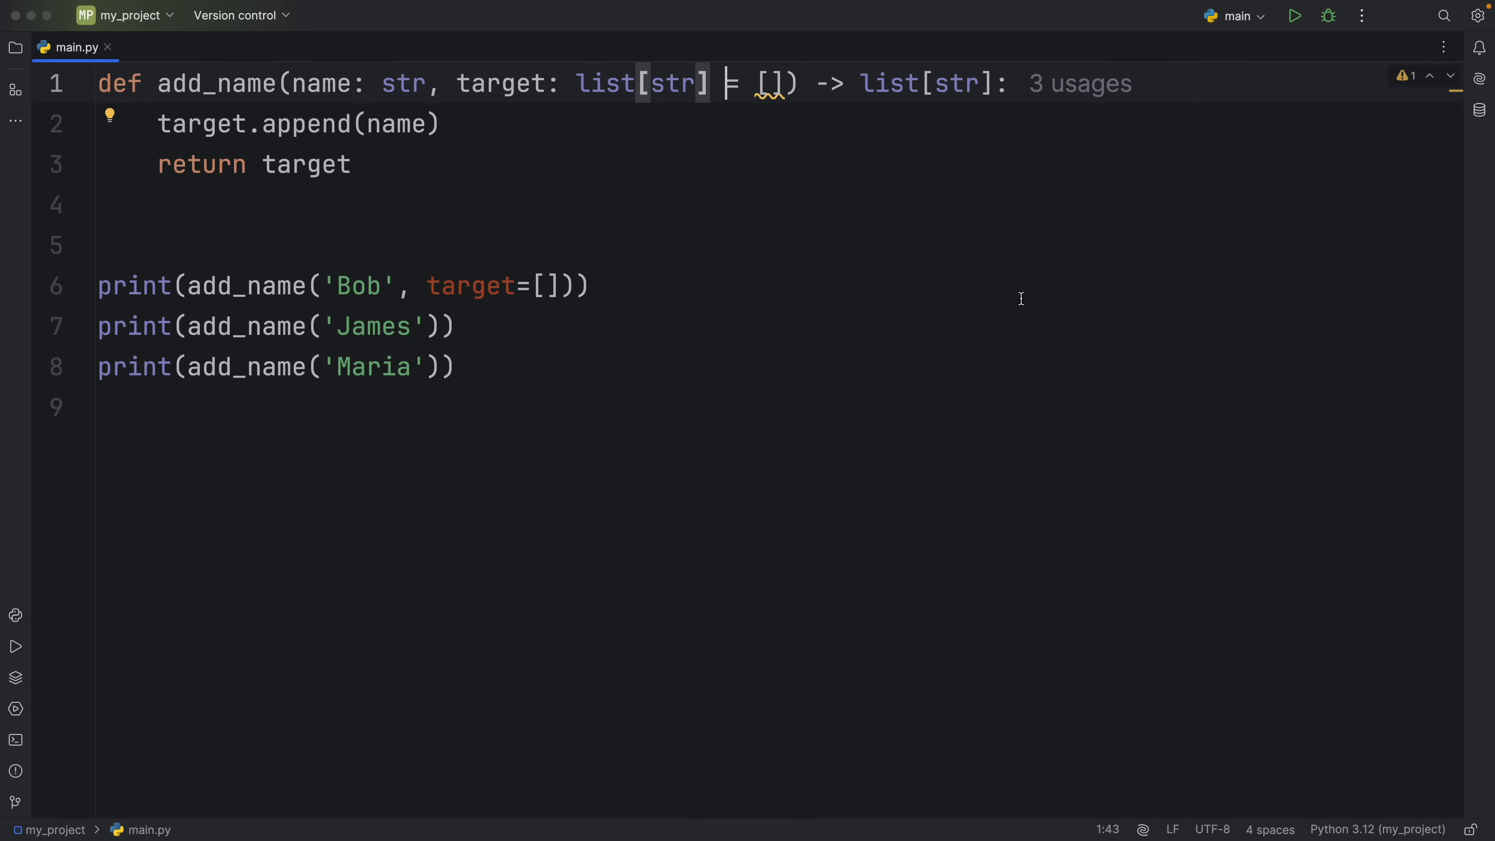
Step: Default target to None and rewrite the body as 'if target is None: target = []' before target.append
text(None)
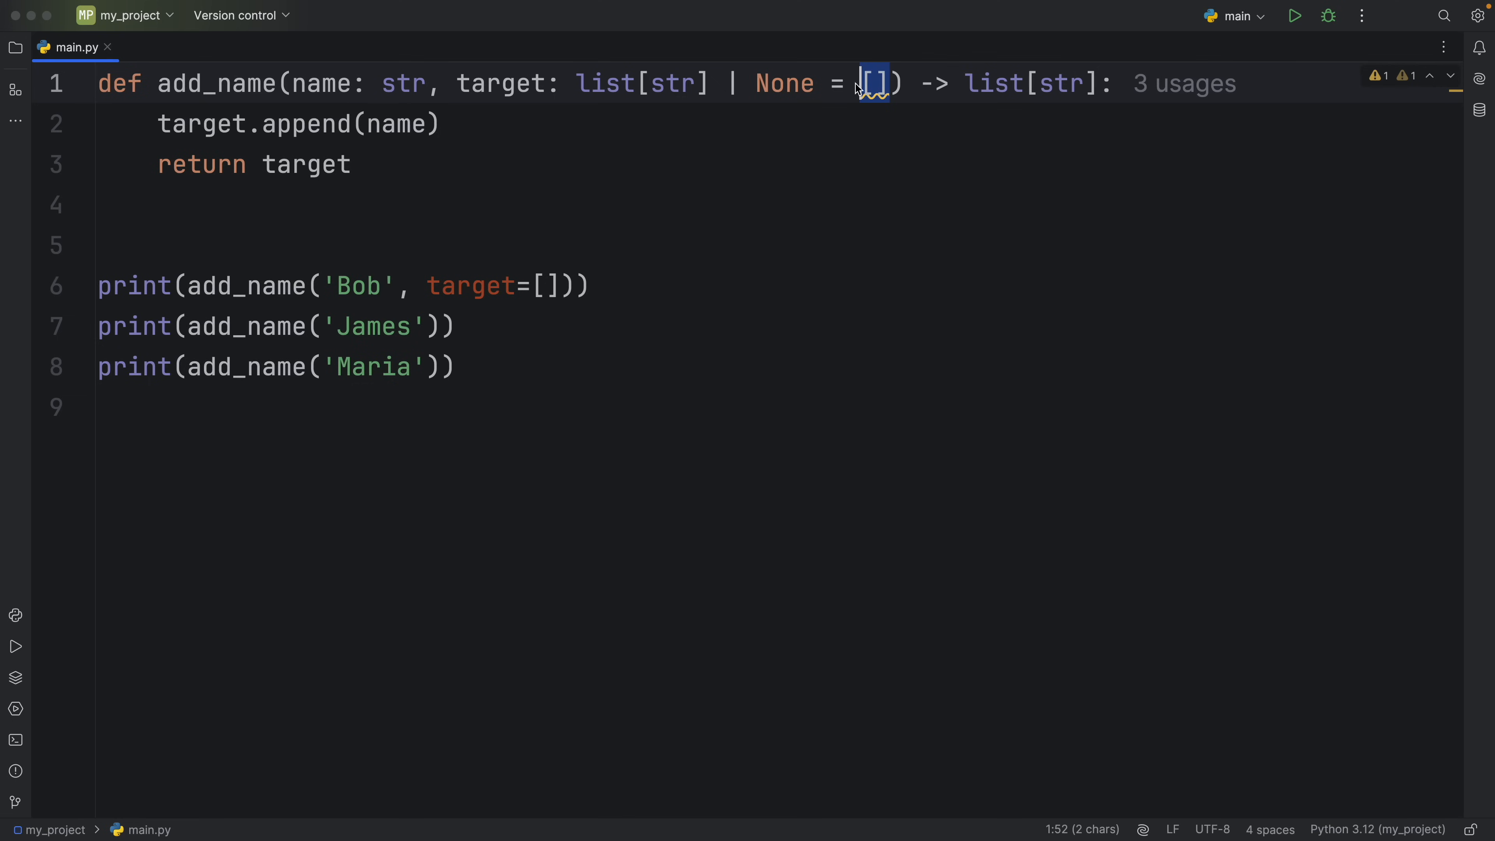
text(None)
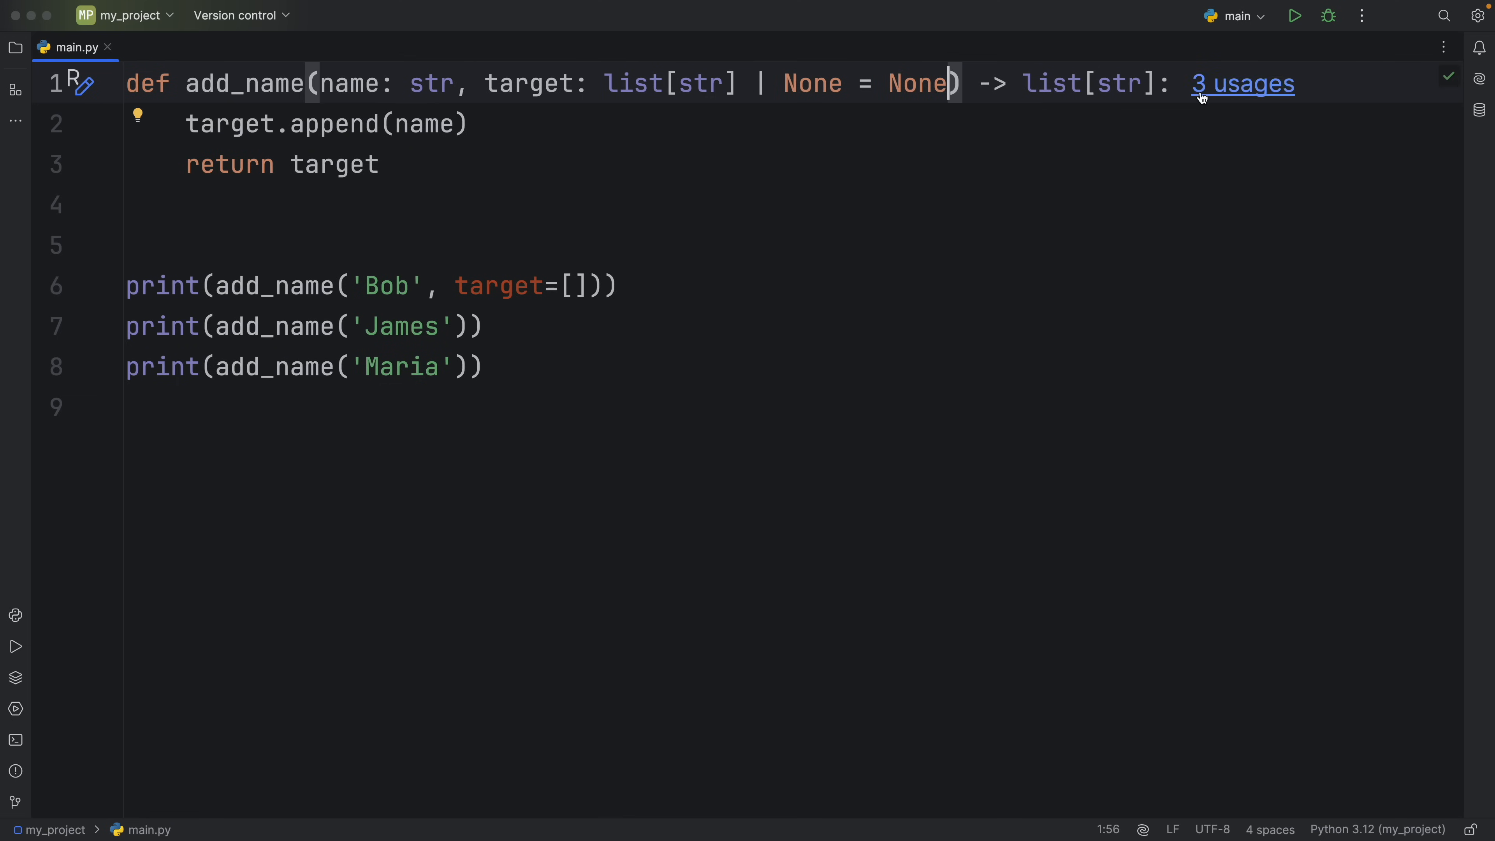
triple_click(324, 123)
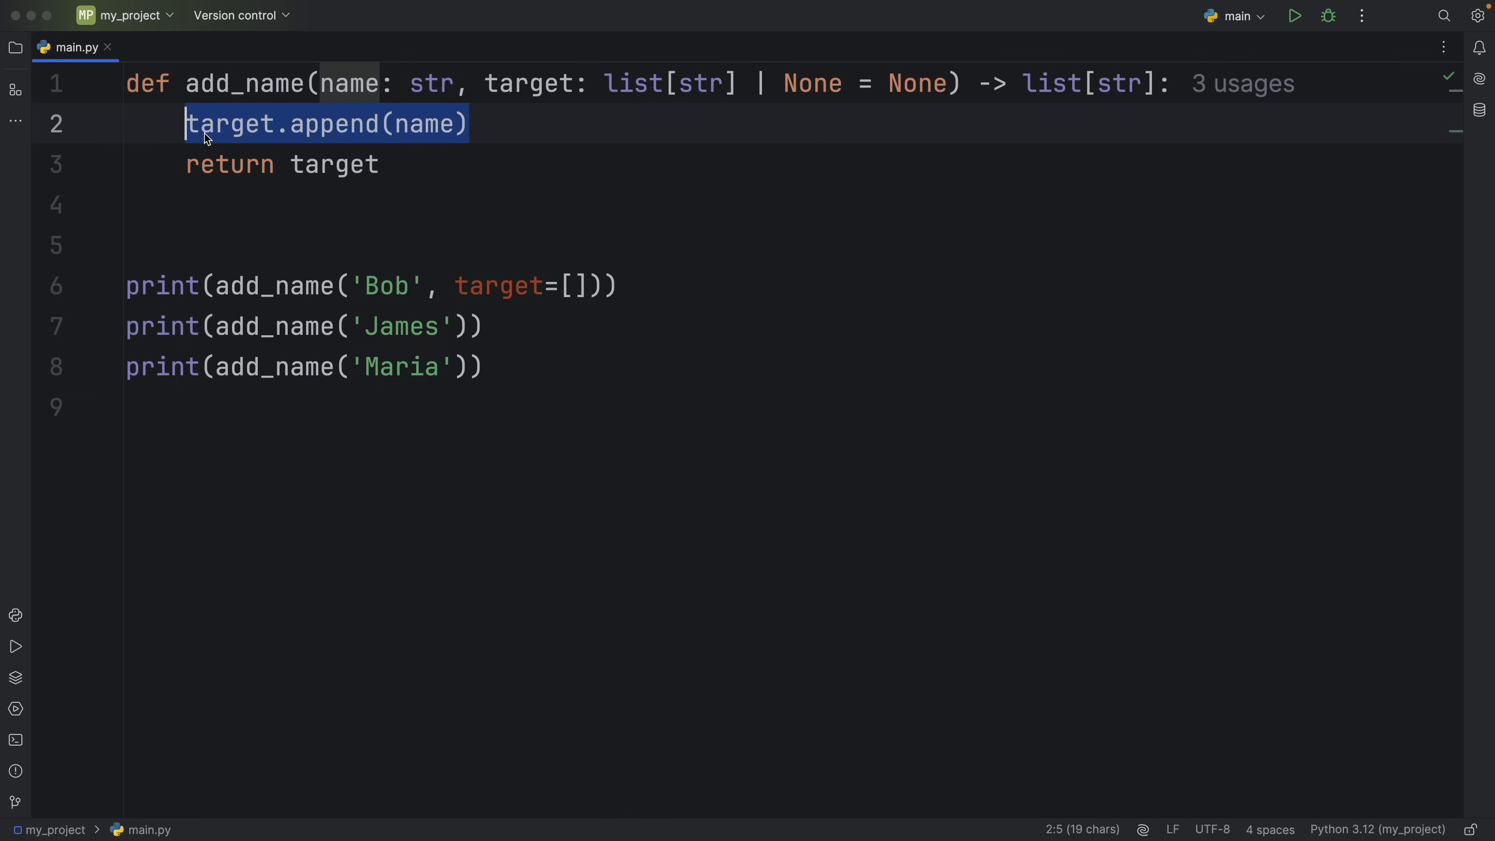
text(if target is None:)
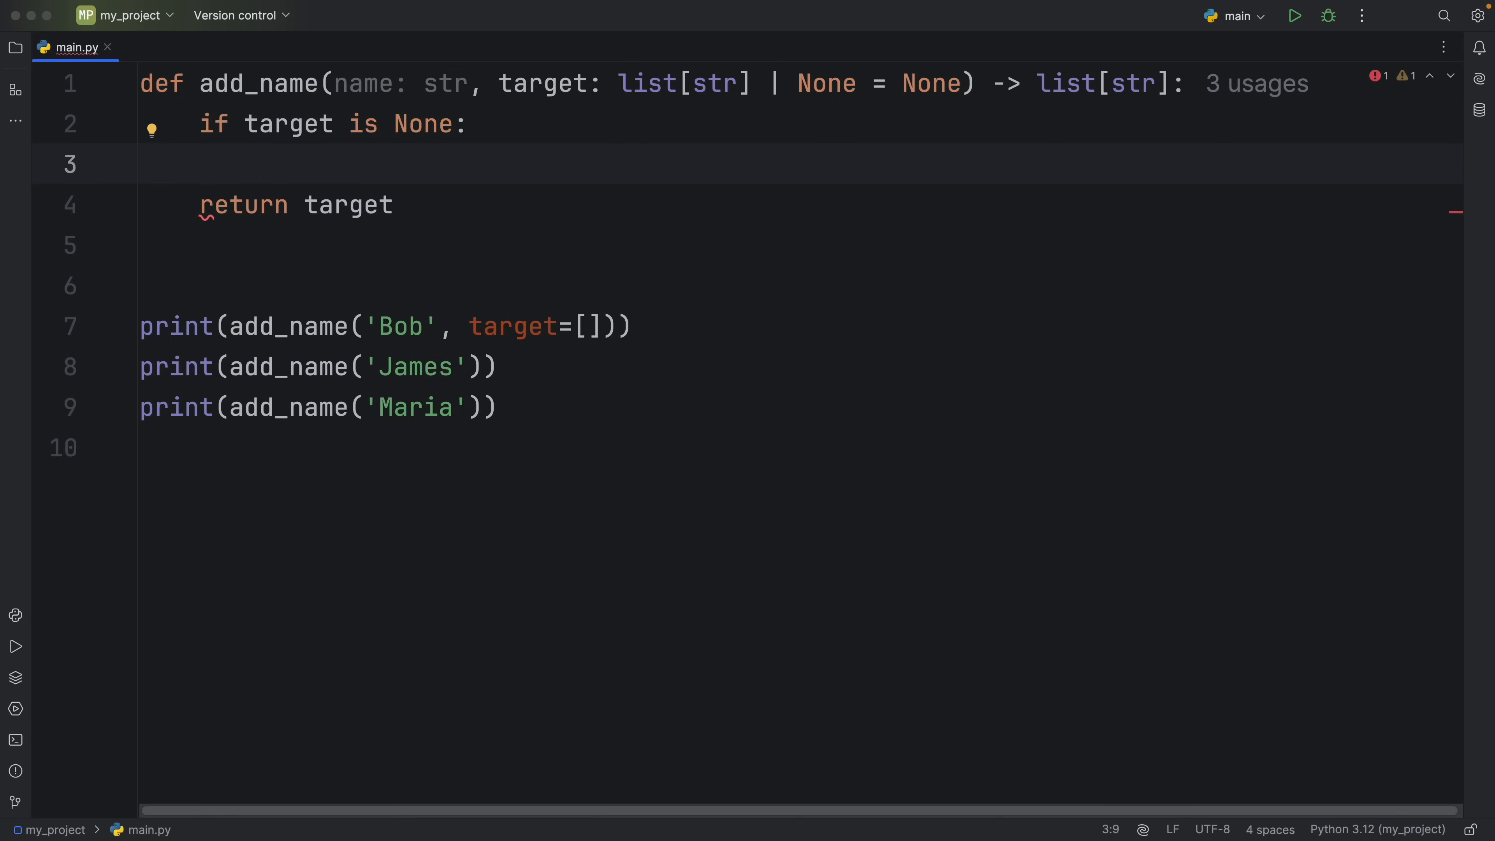
text(target = [)
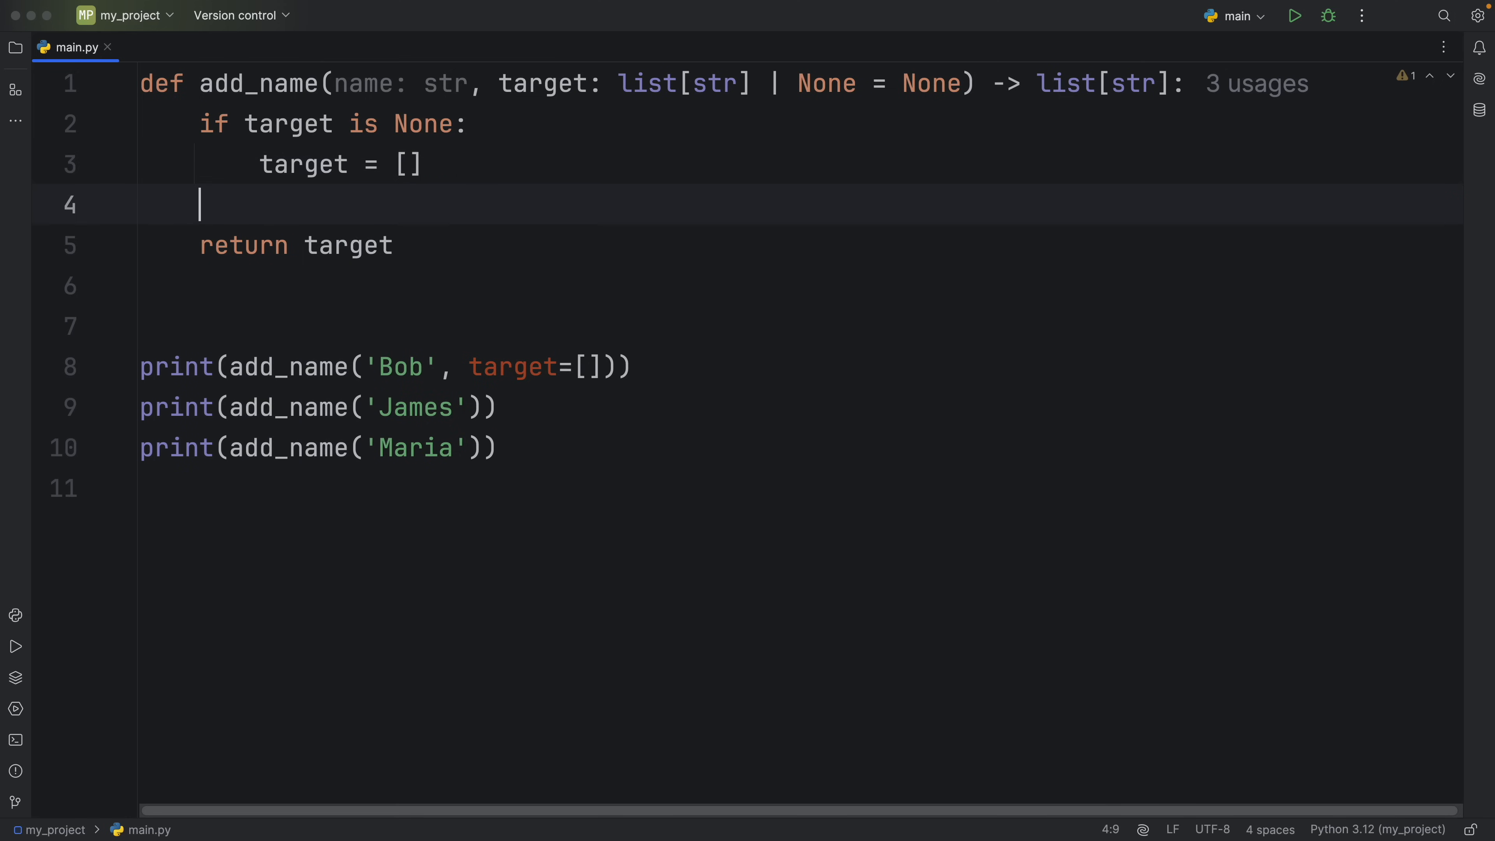
text(target.append(name)
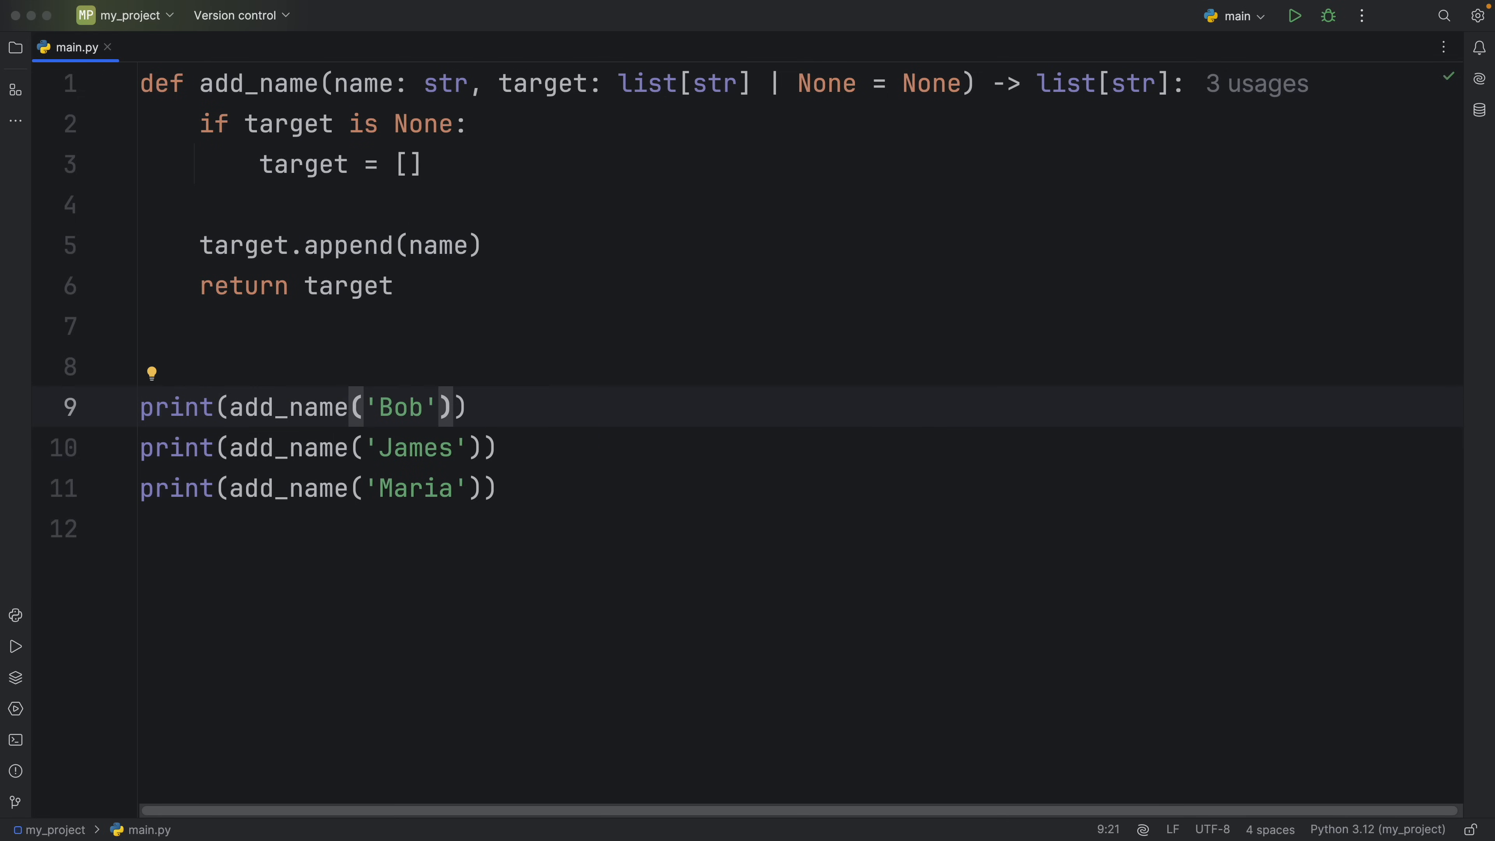
Step: Run main.py and highlight the separate ['Bob'], ['James'], ['Maria'] lists in the output
click(1294, 15)
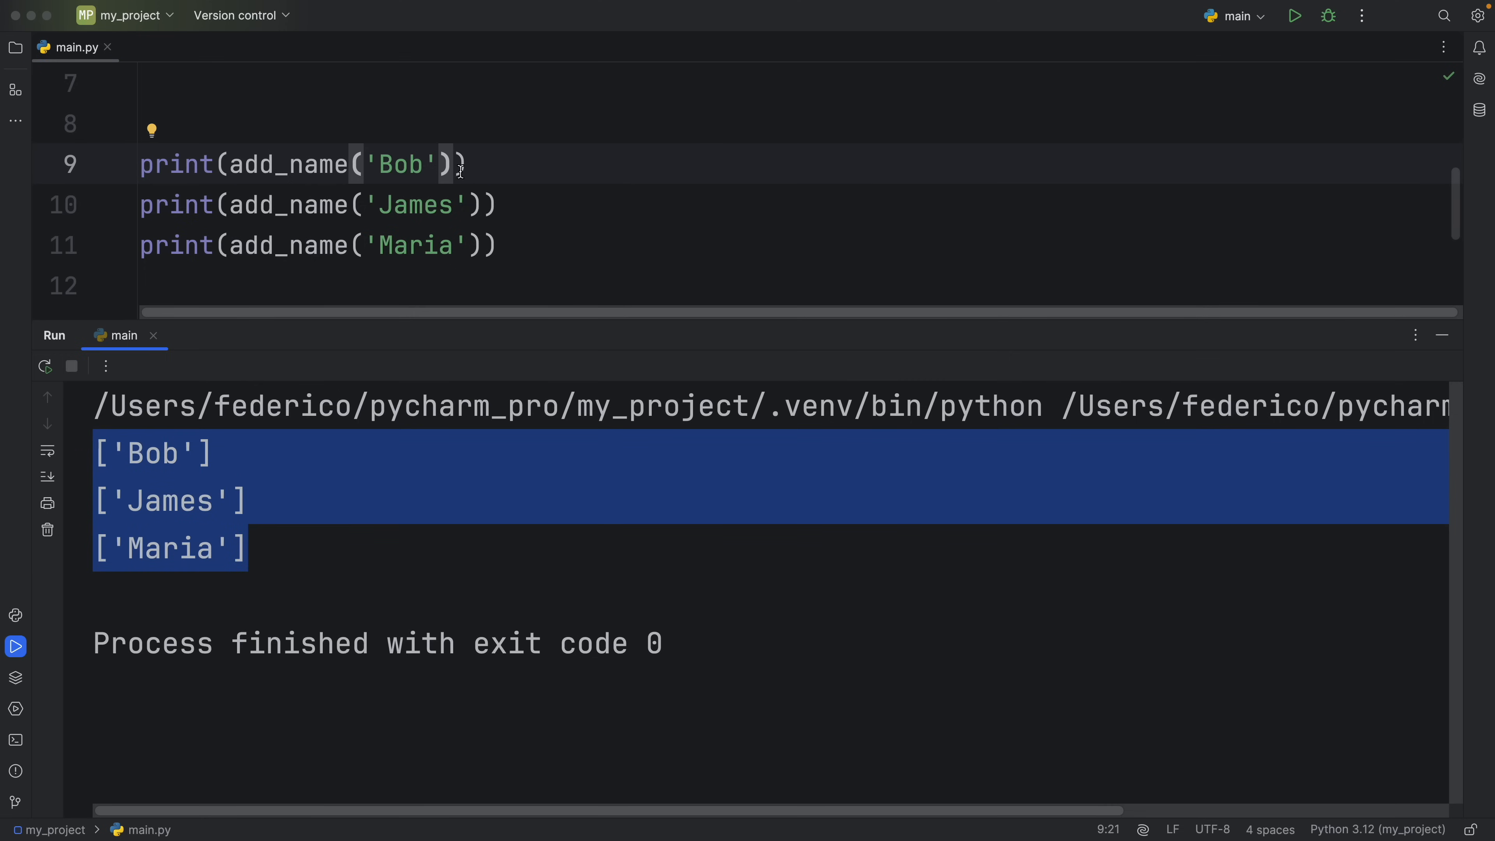
drag(229, 164, 455, 164)
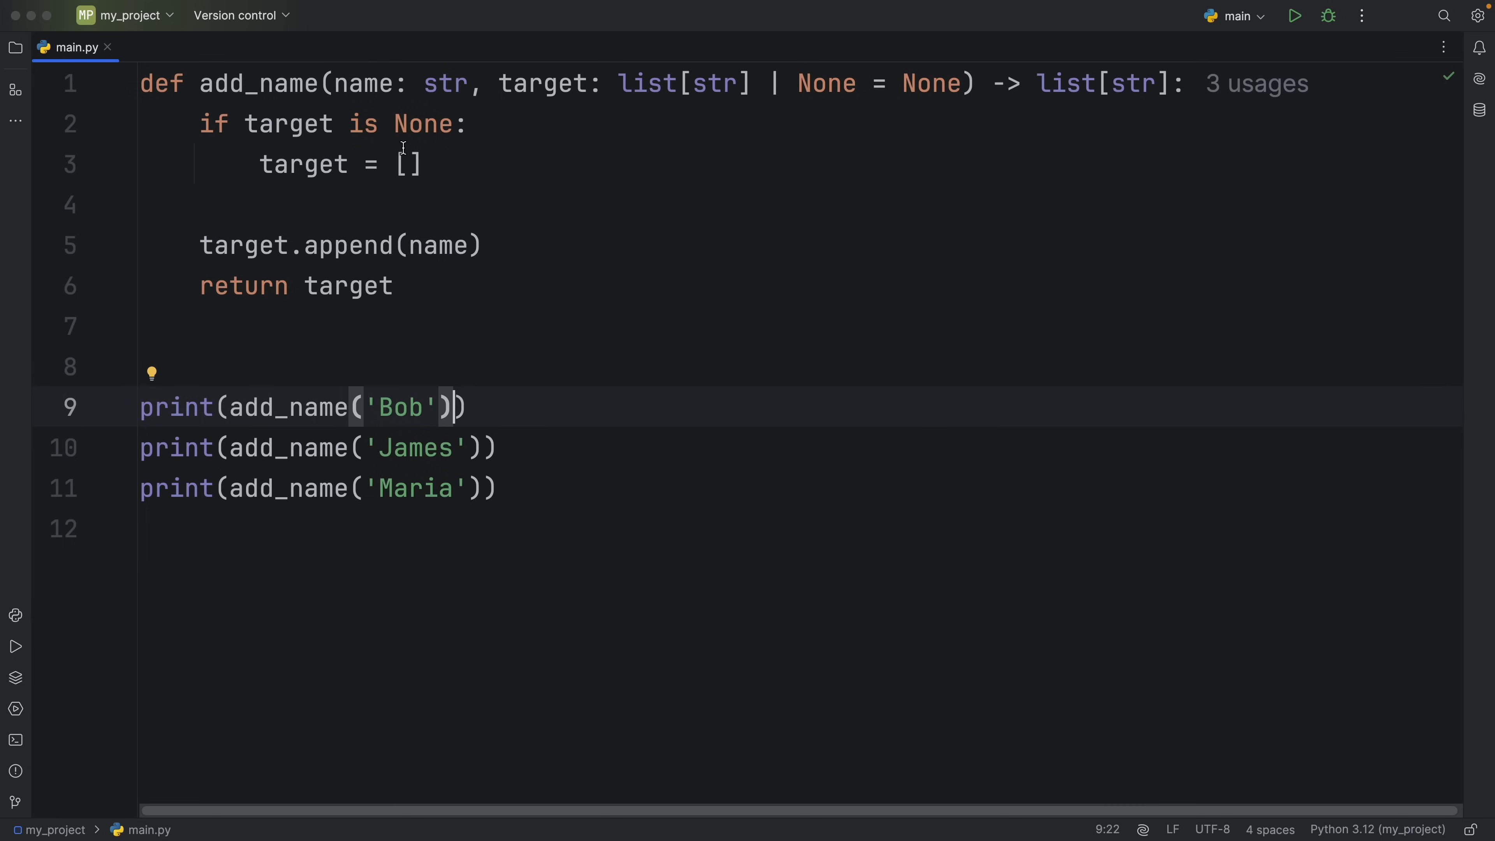
mouse_move(817, 88)
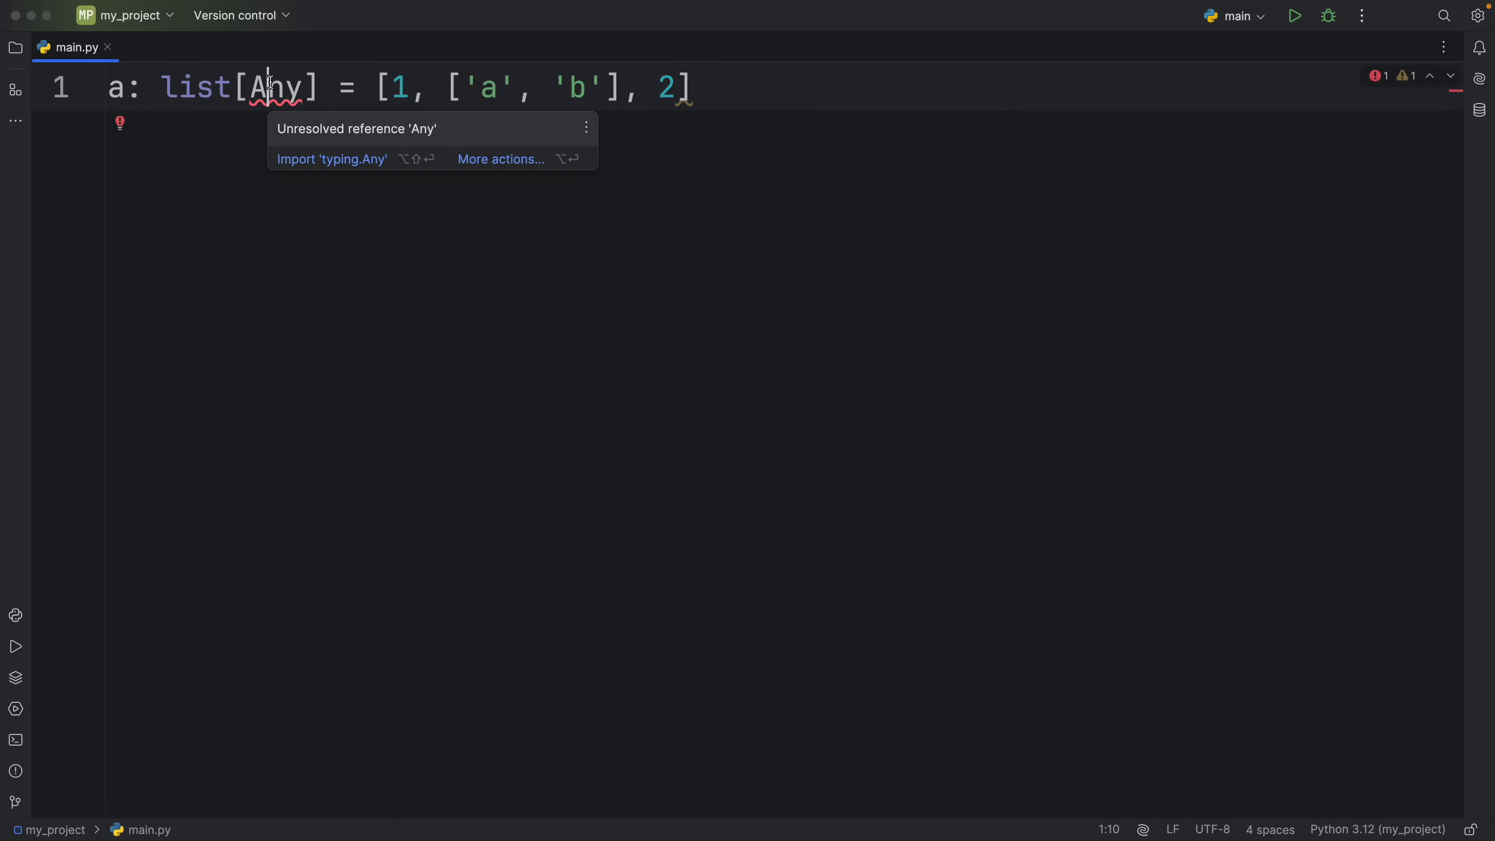
Step: Import typing.Any, try annotating a as list[int | list[str]], then revert to list[Any]
click(331, 159)
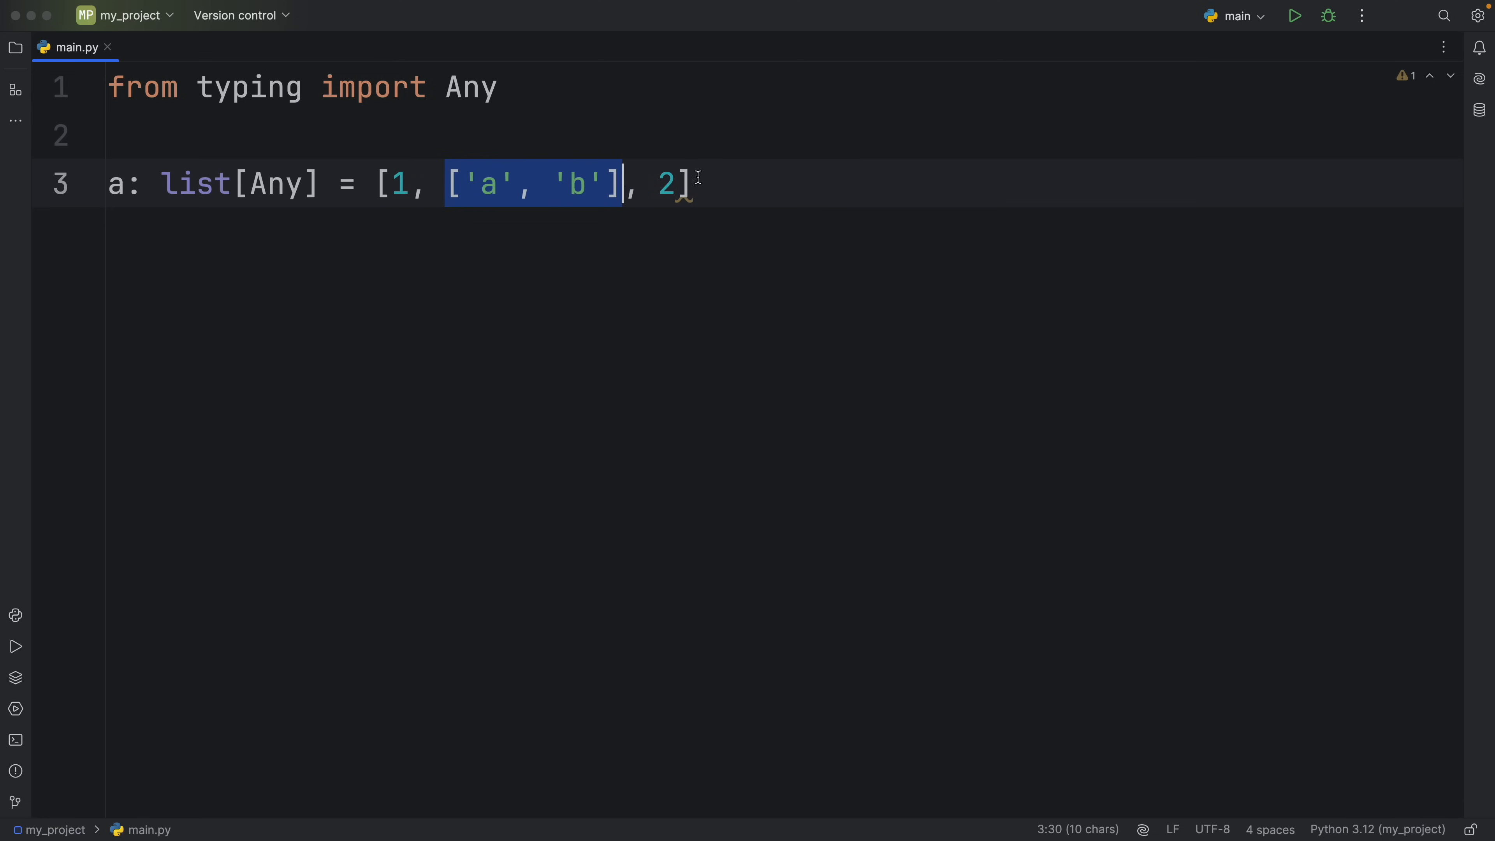
double_click(666, 183)
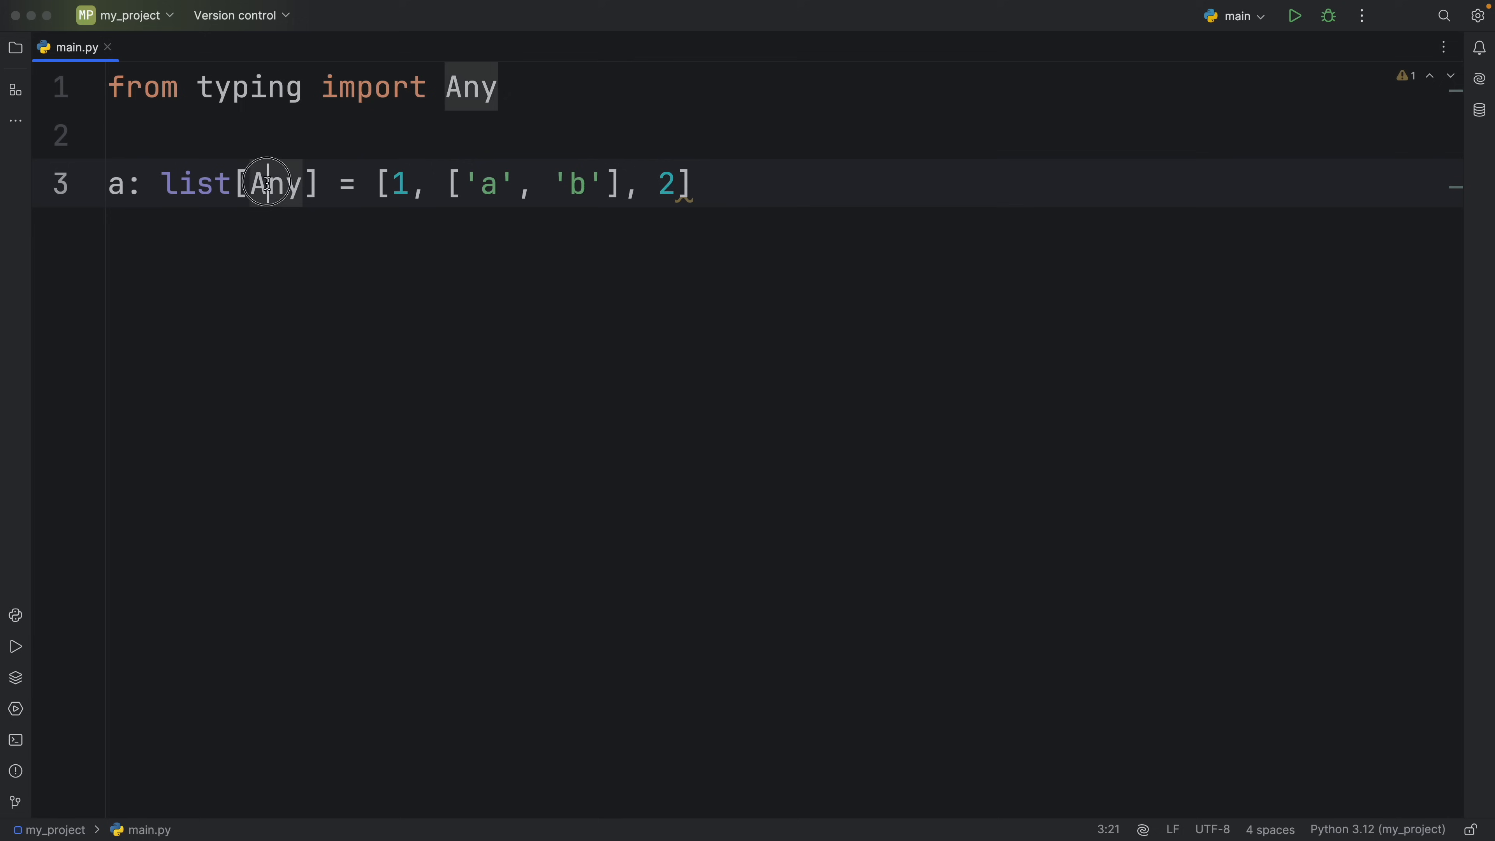
text(int)
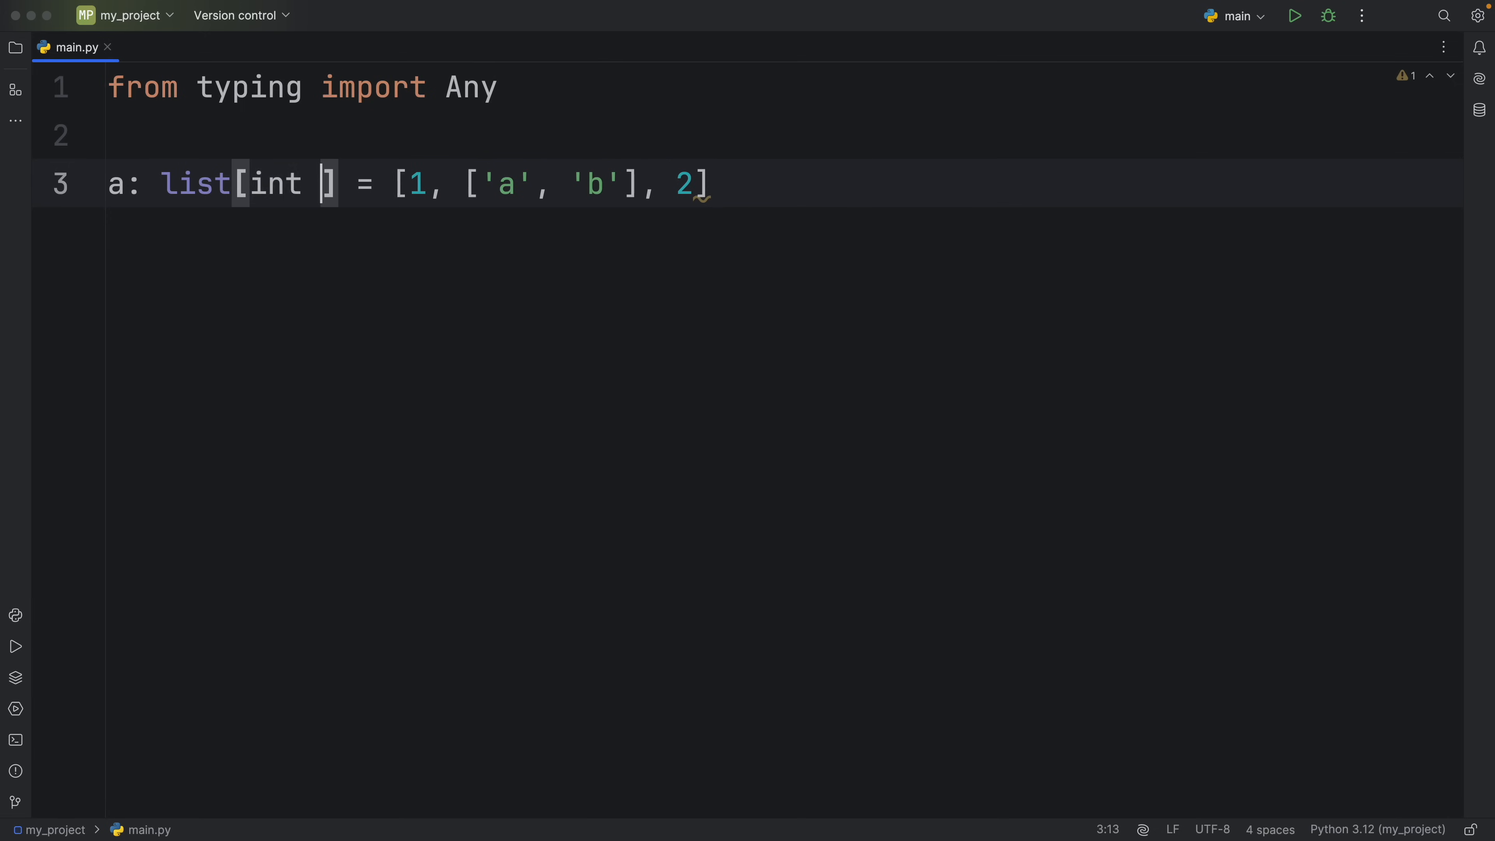
text(|)
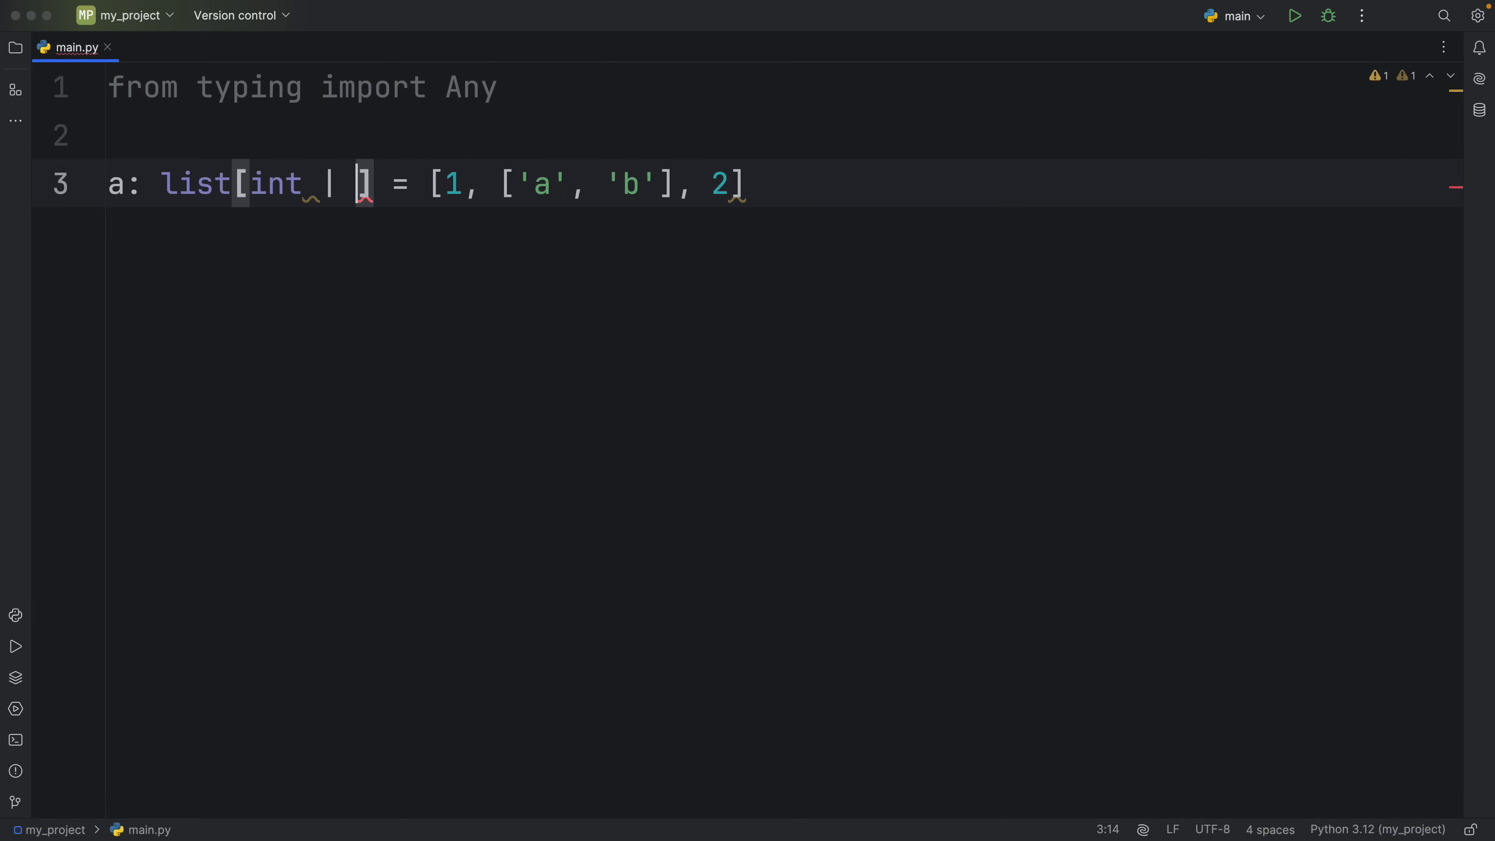
text(list[str)
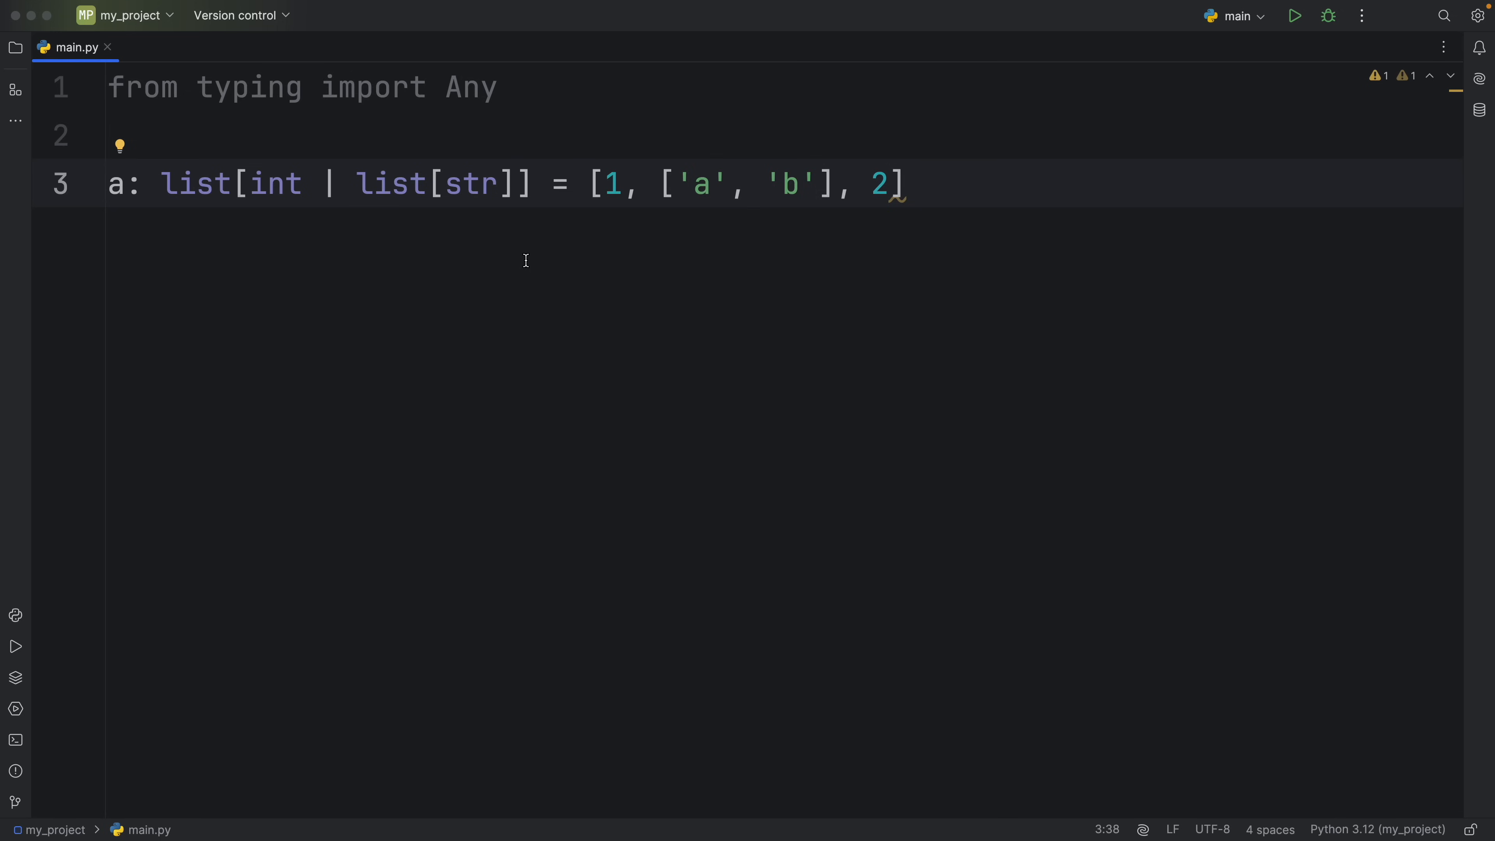
text(Any)
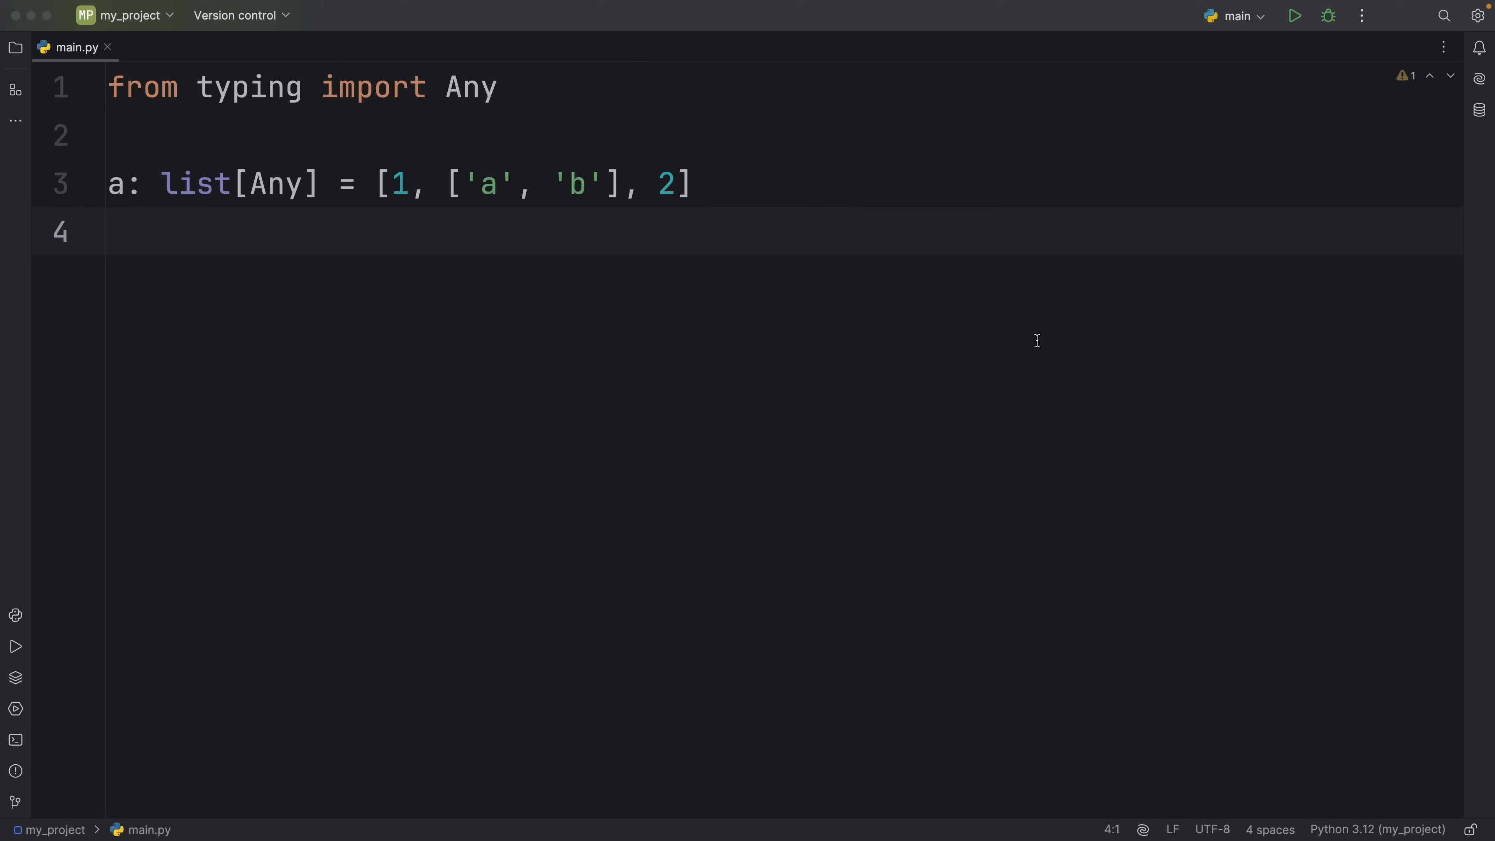
Step: Add a_copy: list[Any] = a.copy() as a shallow copy of a
text(a_)
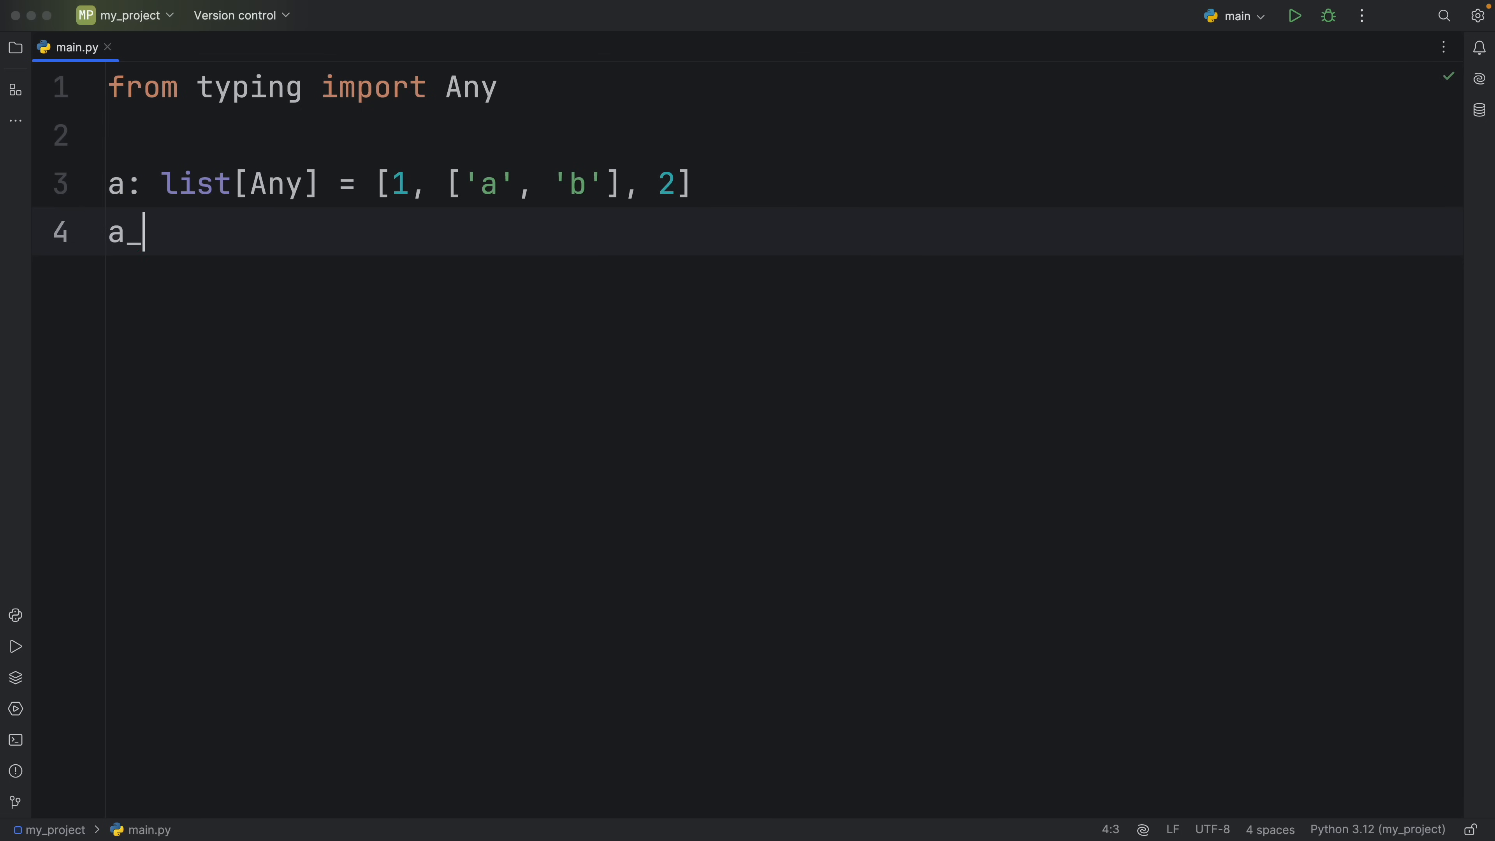
text(copy: list[Any] =)
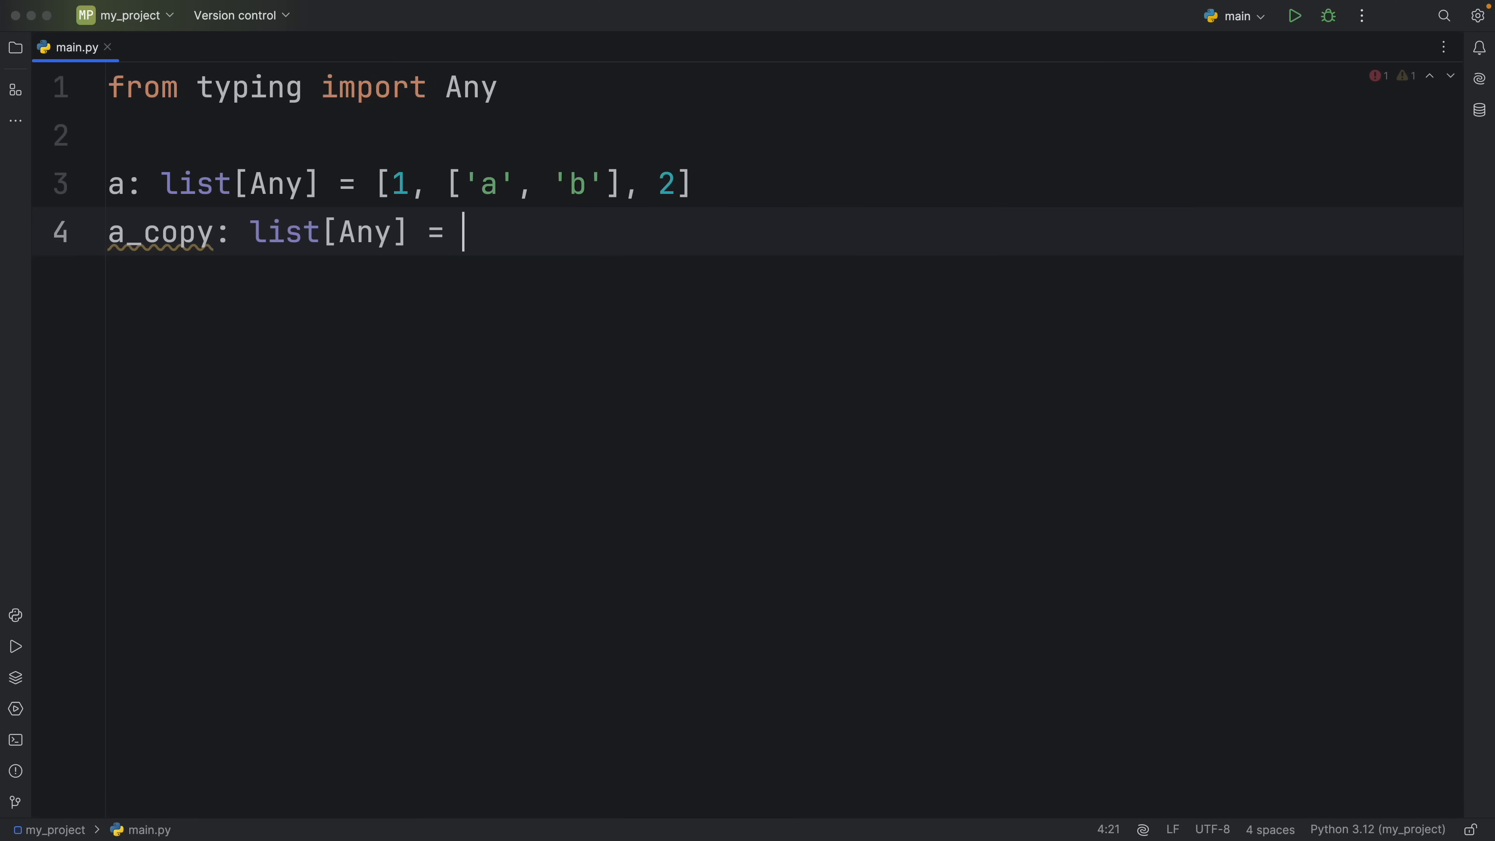
text(a.copy())
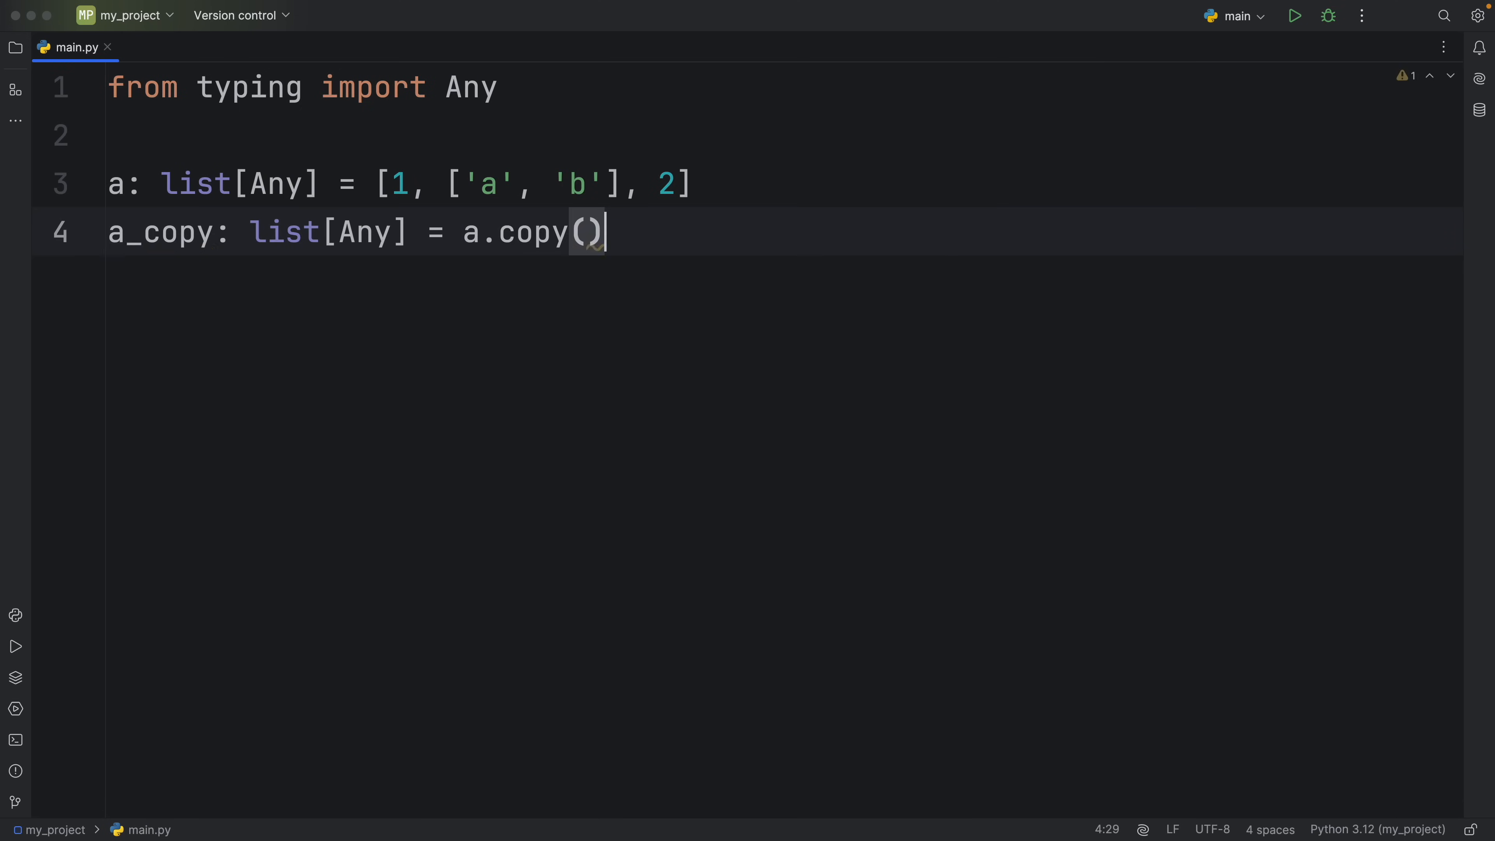
key(enter)
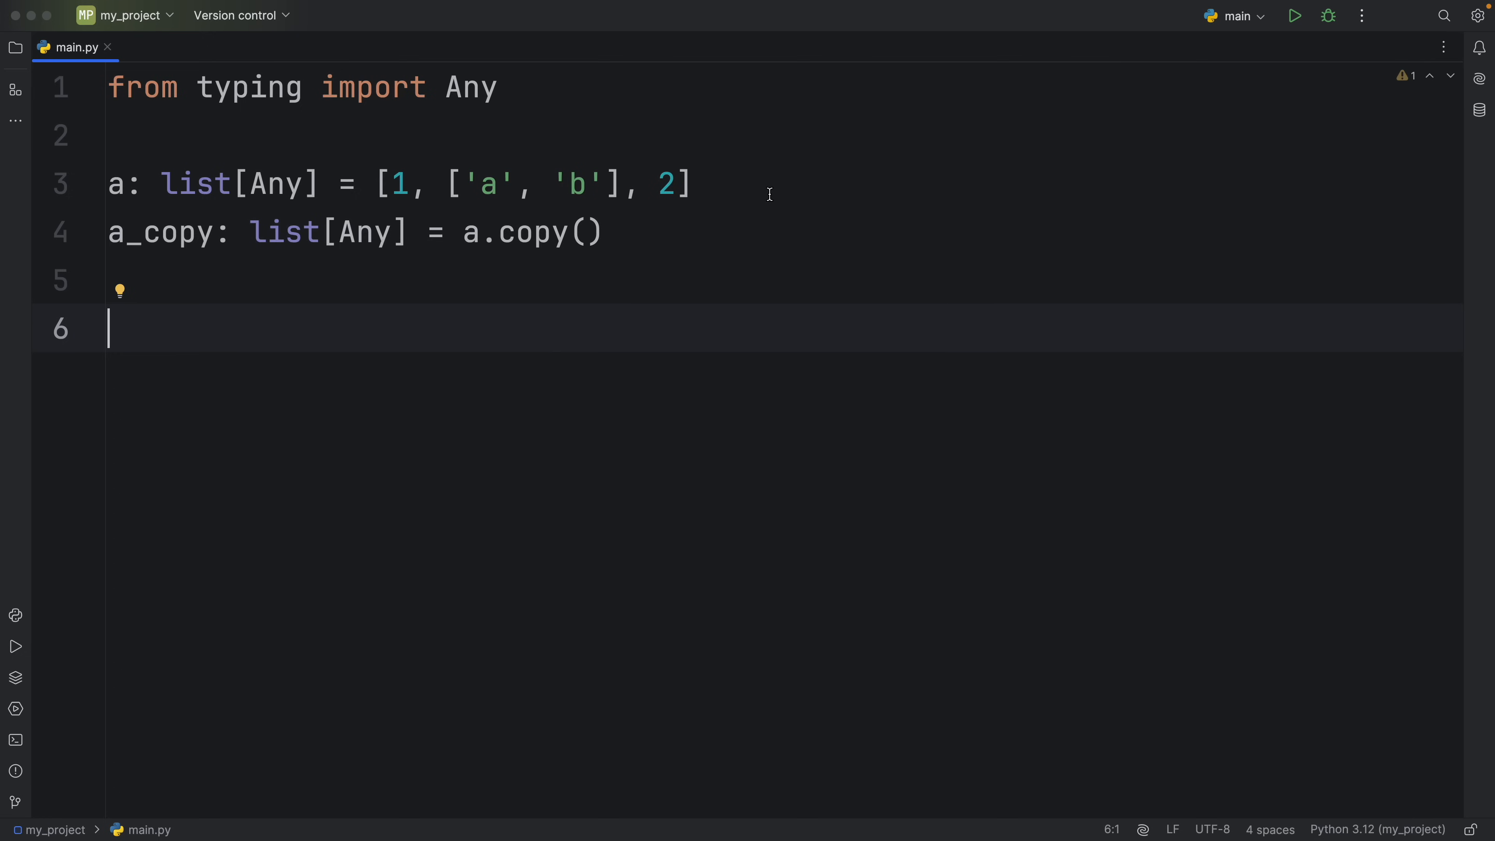
mouse_move(528, 209)
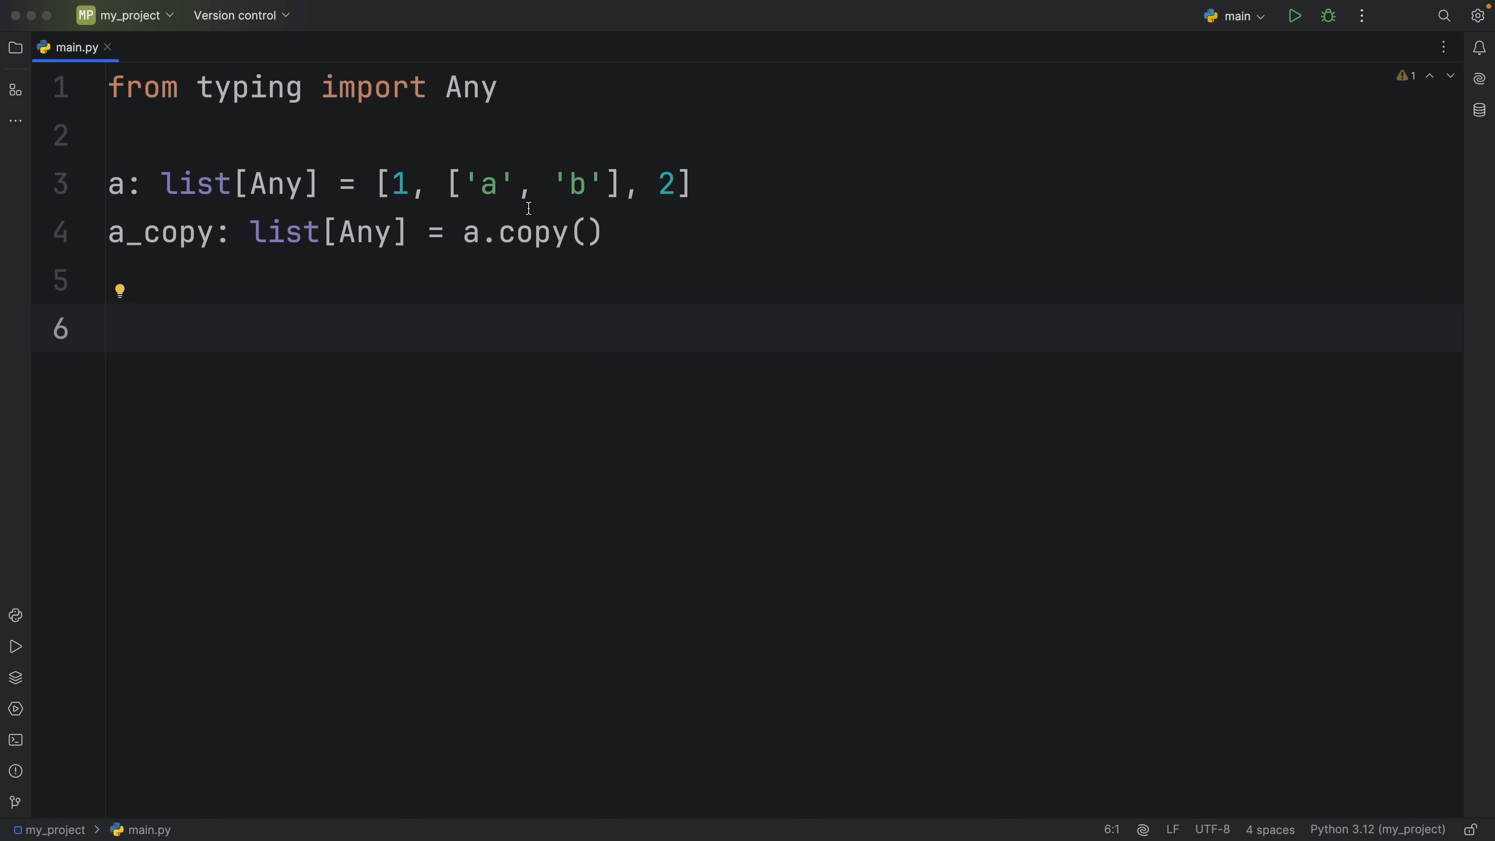
Step: Highlight the copy call, then set a_copy[1][0] = 'X' on the next line
double_click(485, 184)
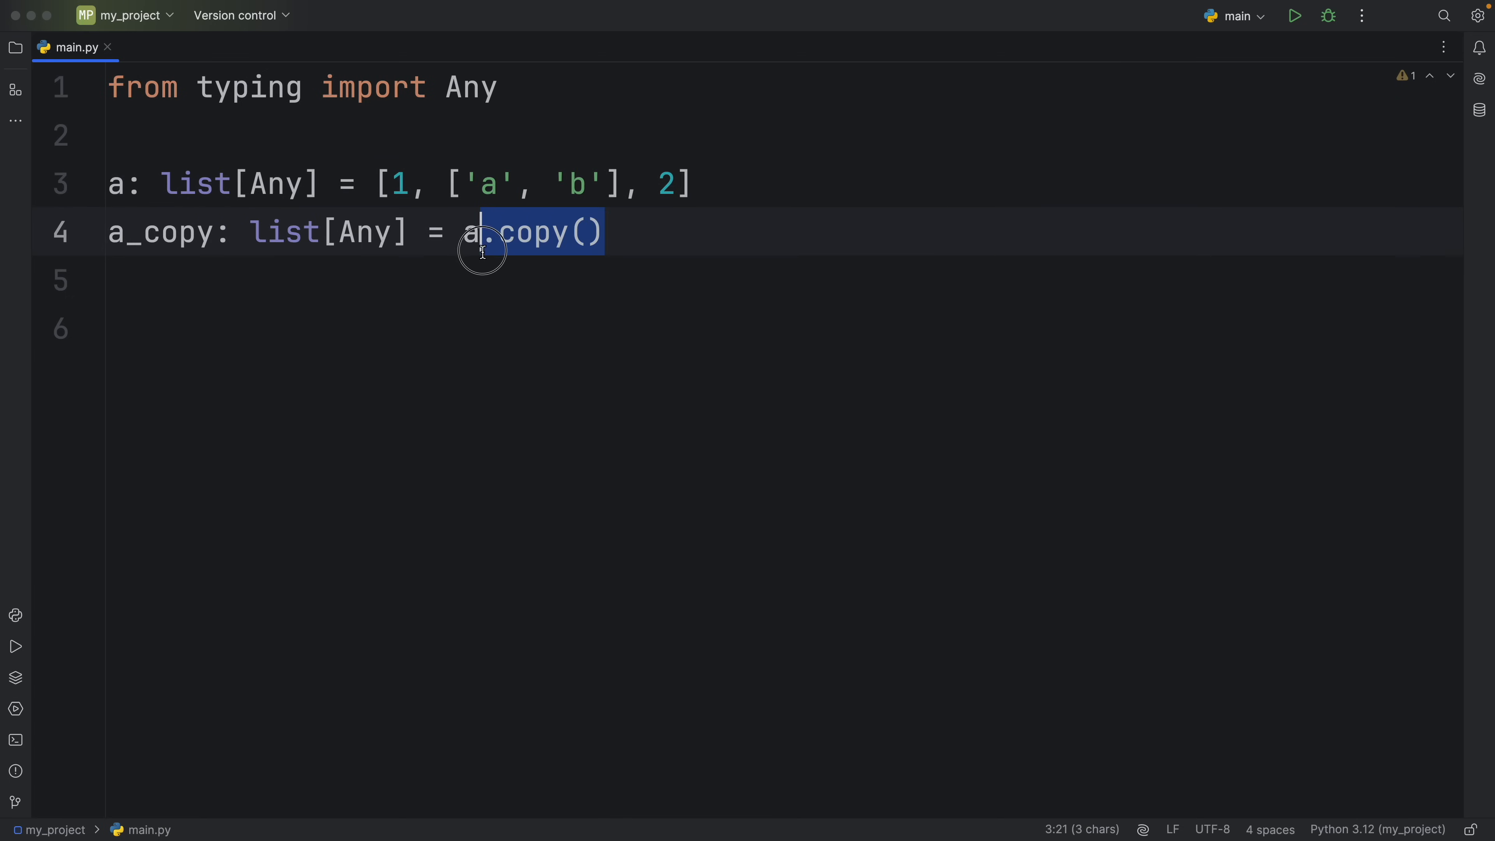
text(a_copy[1)
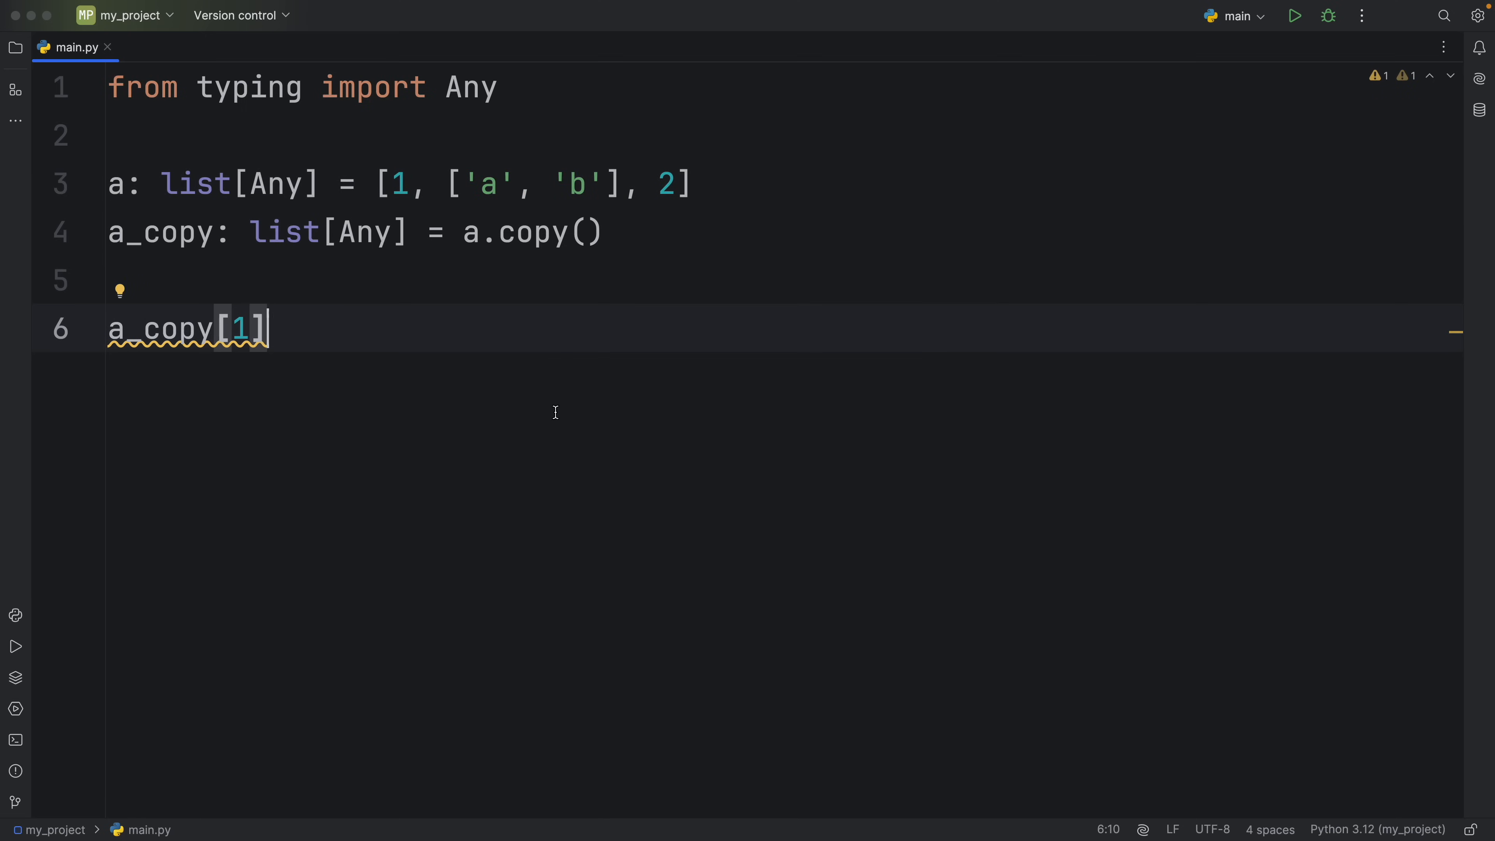
text([0)
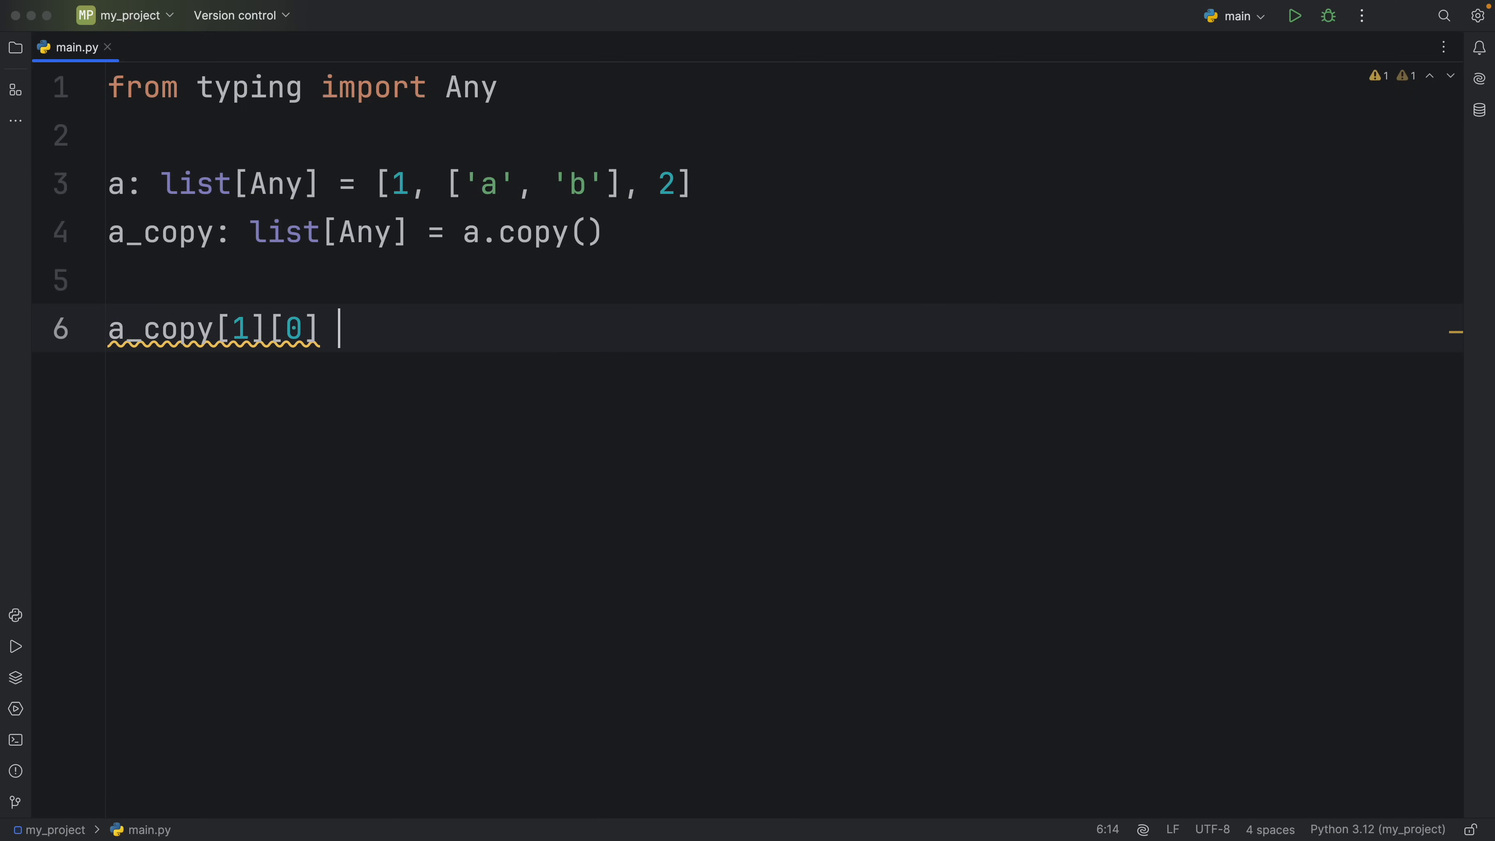
text(= 'X')
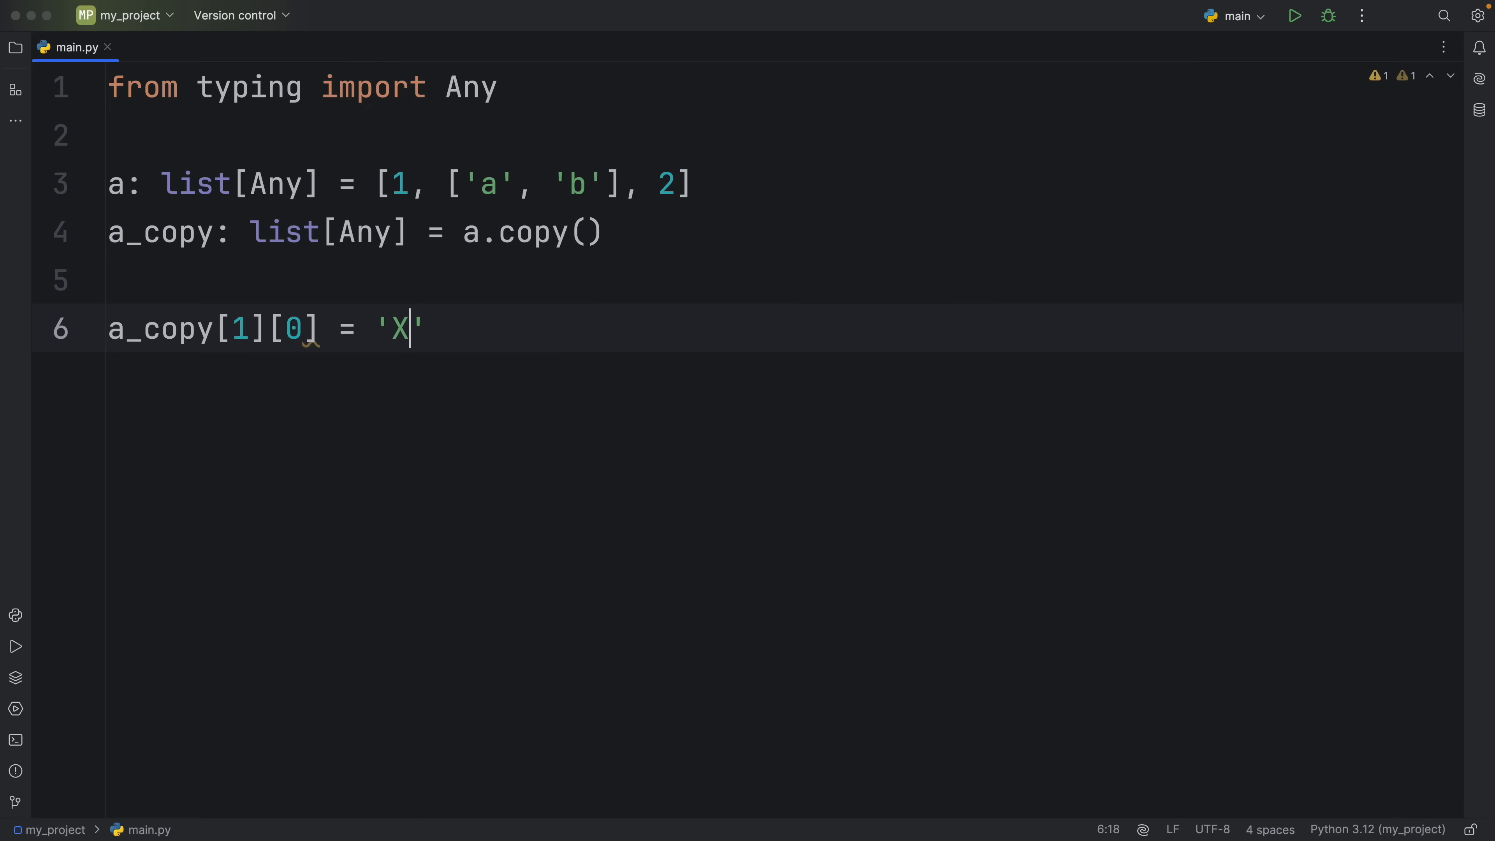
key(enter)
text(print(f'Copy: {a_copy}'))
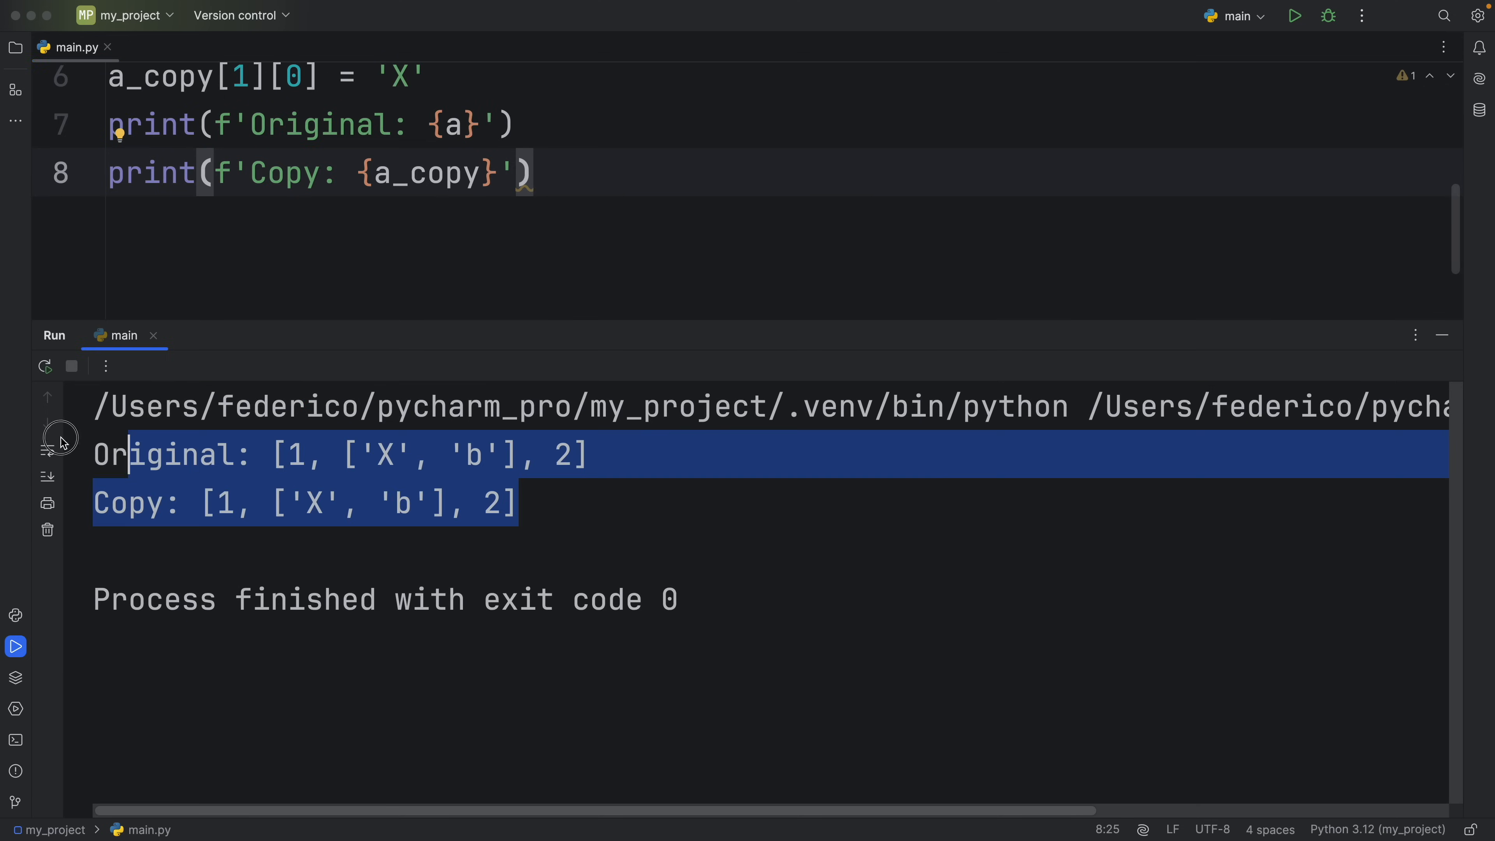
mouse_move(636, 578)
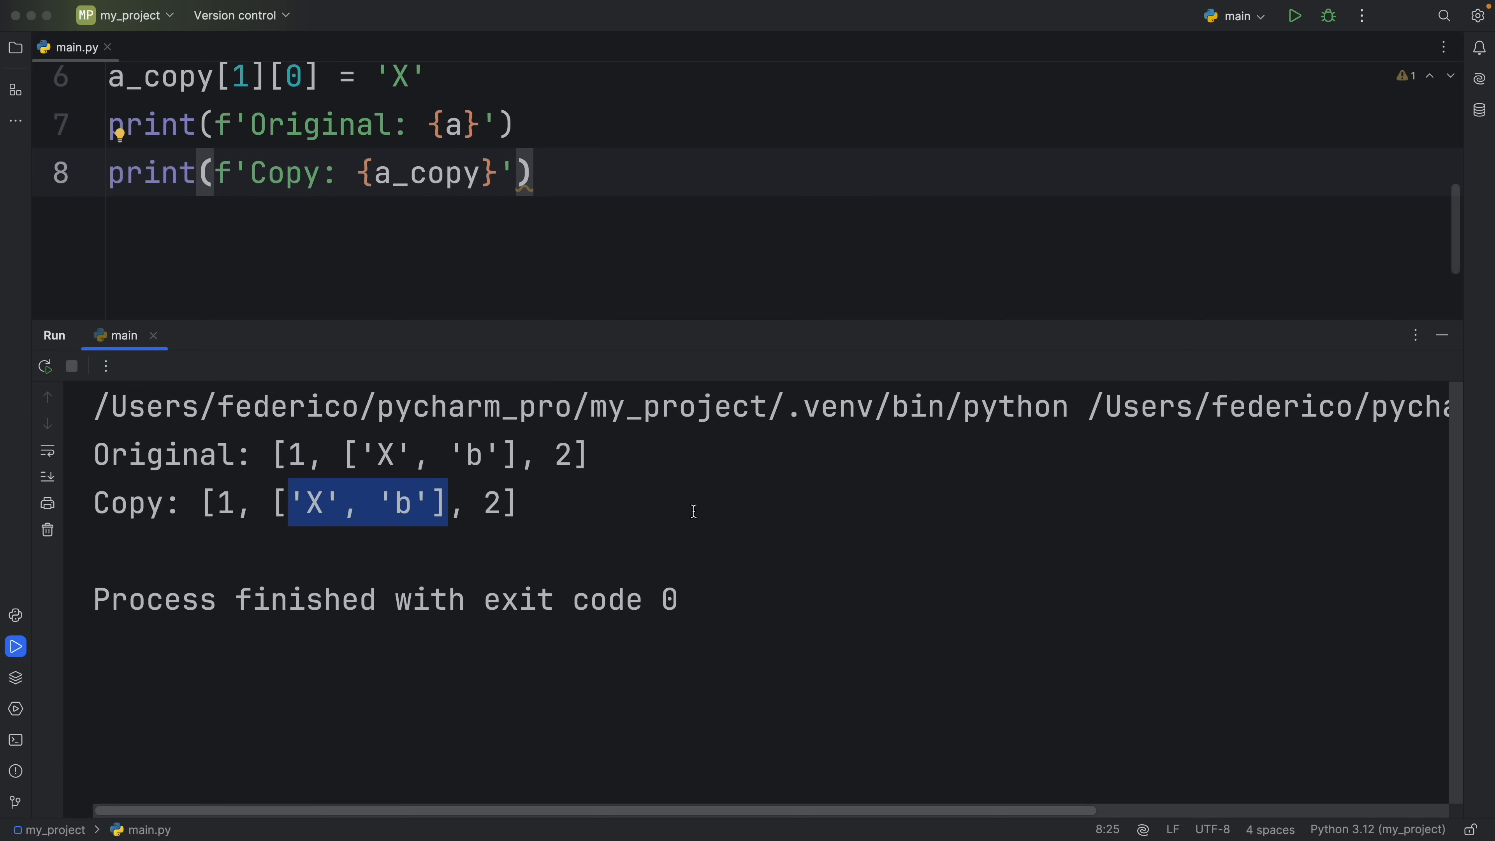
mouse_move(769, 497)
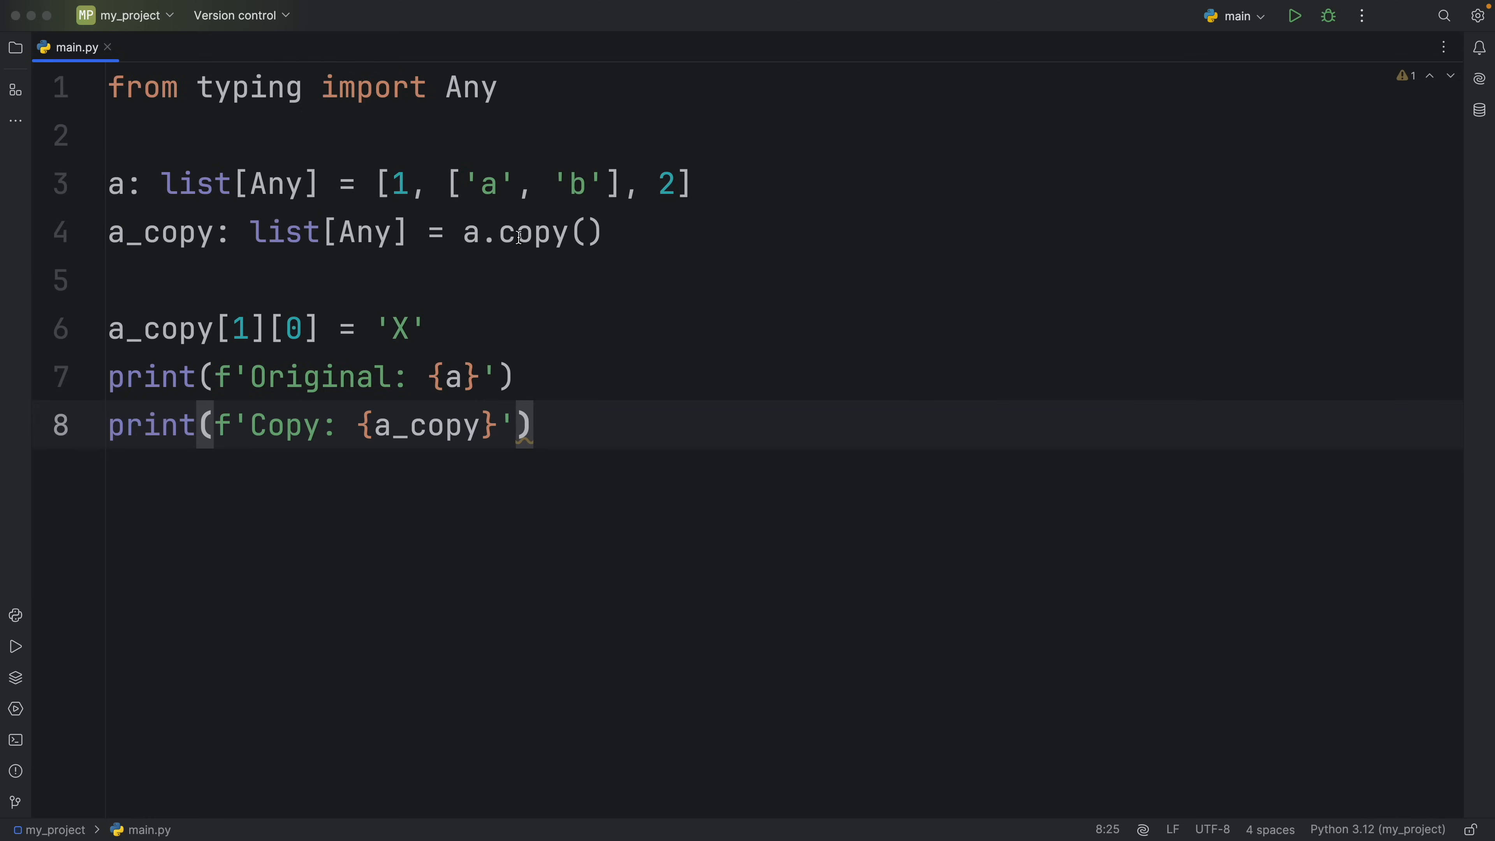
Step: Add 'from copy import deepcopy' and build a_copy with deepcopy(a) in place of the shallow a.copy()
double_click(548, 232)
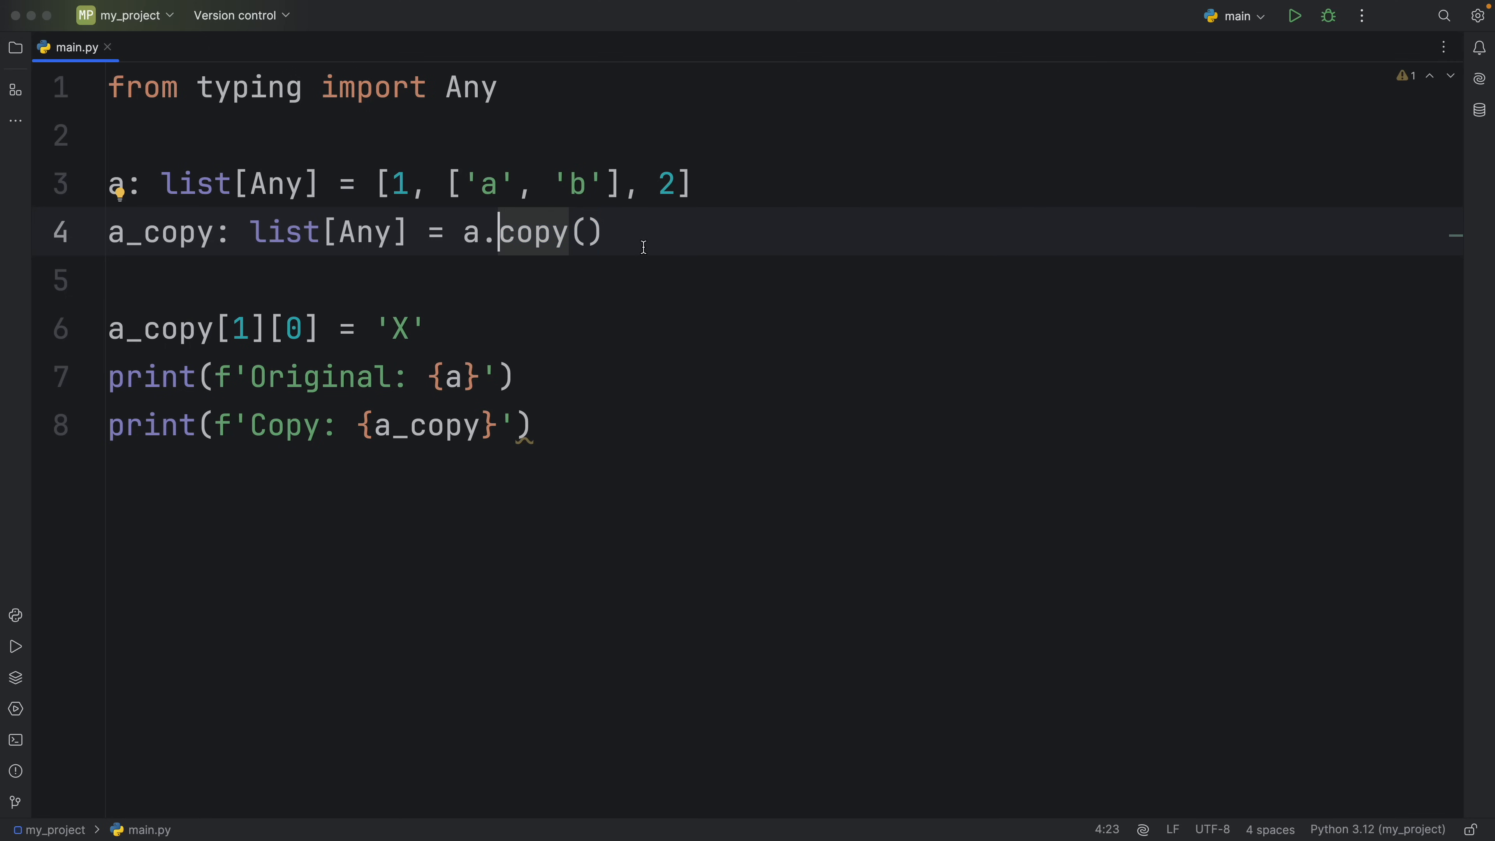
text(s)
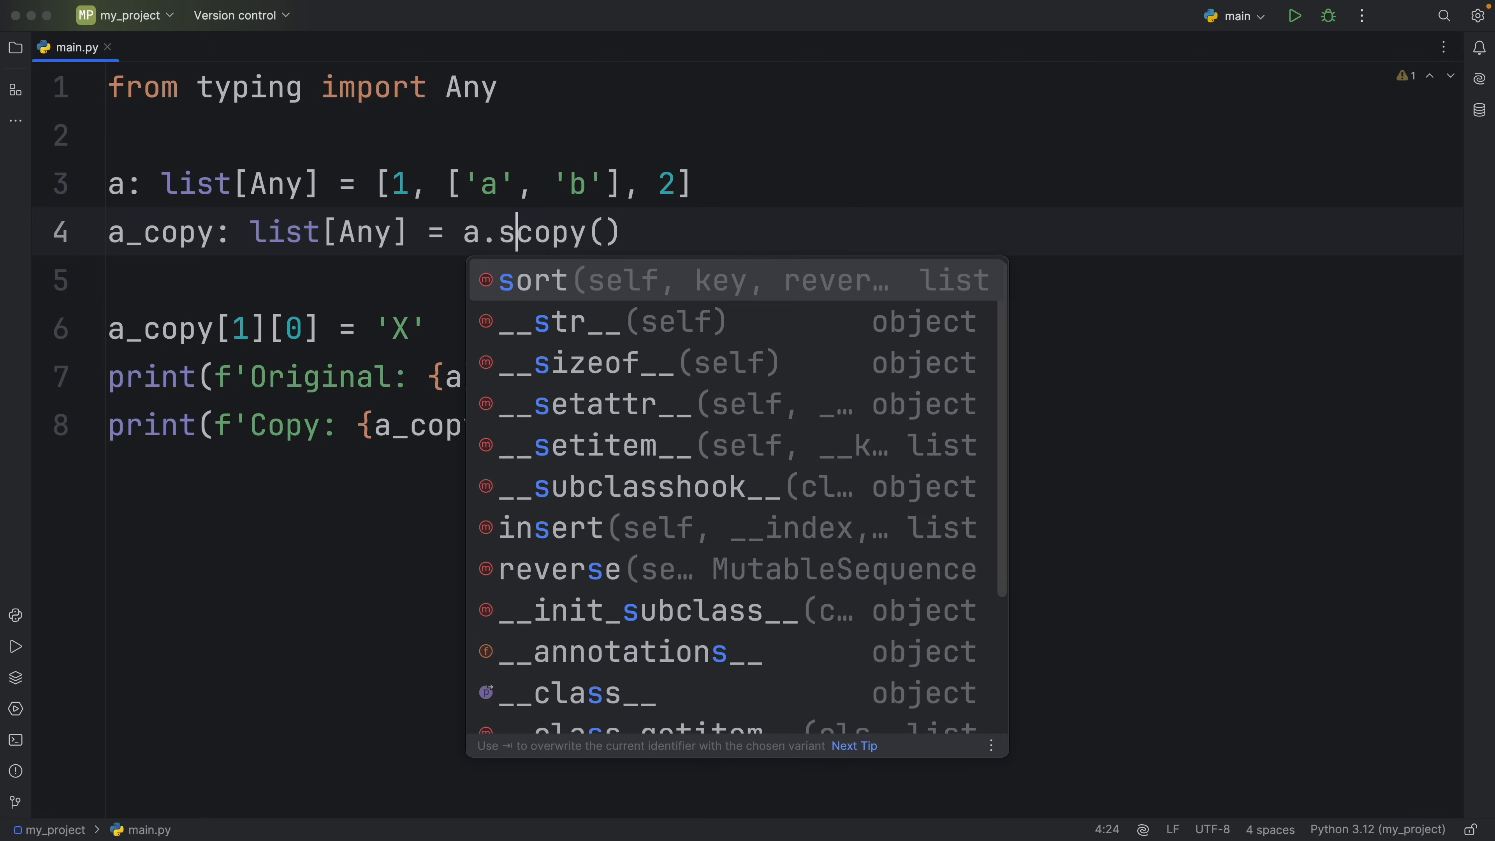
text(hallow)
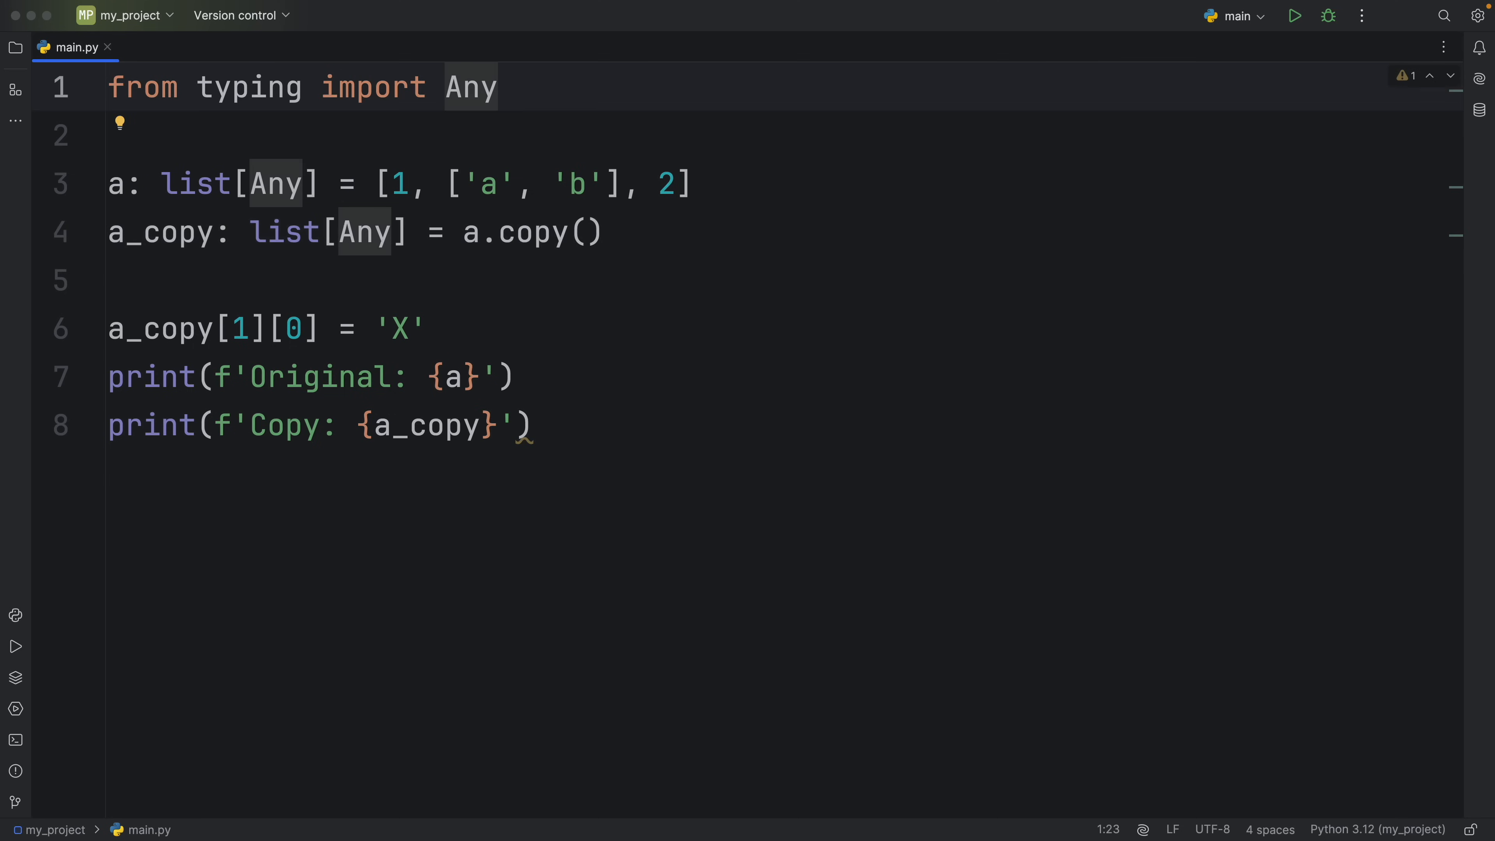
text(from copy)
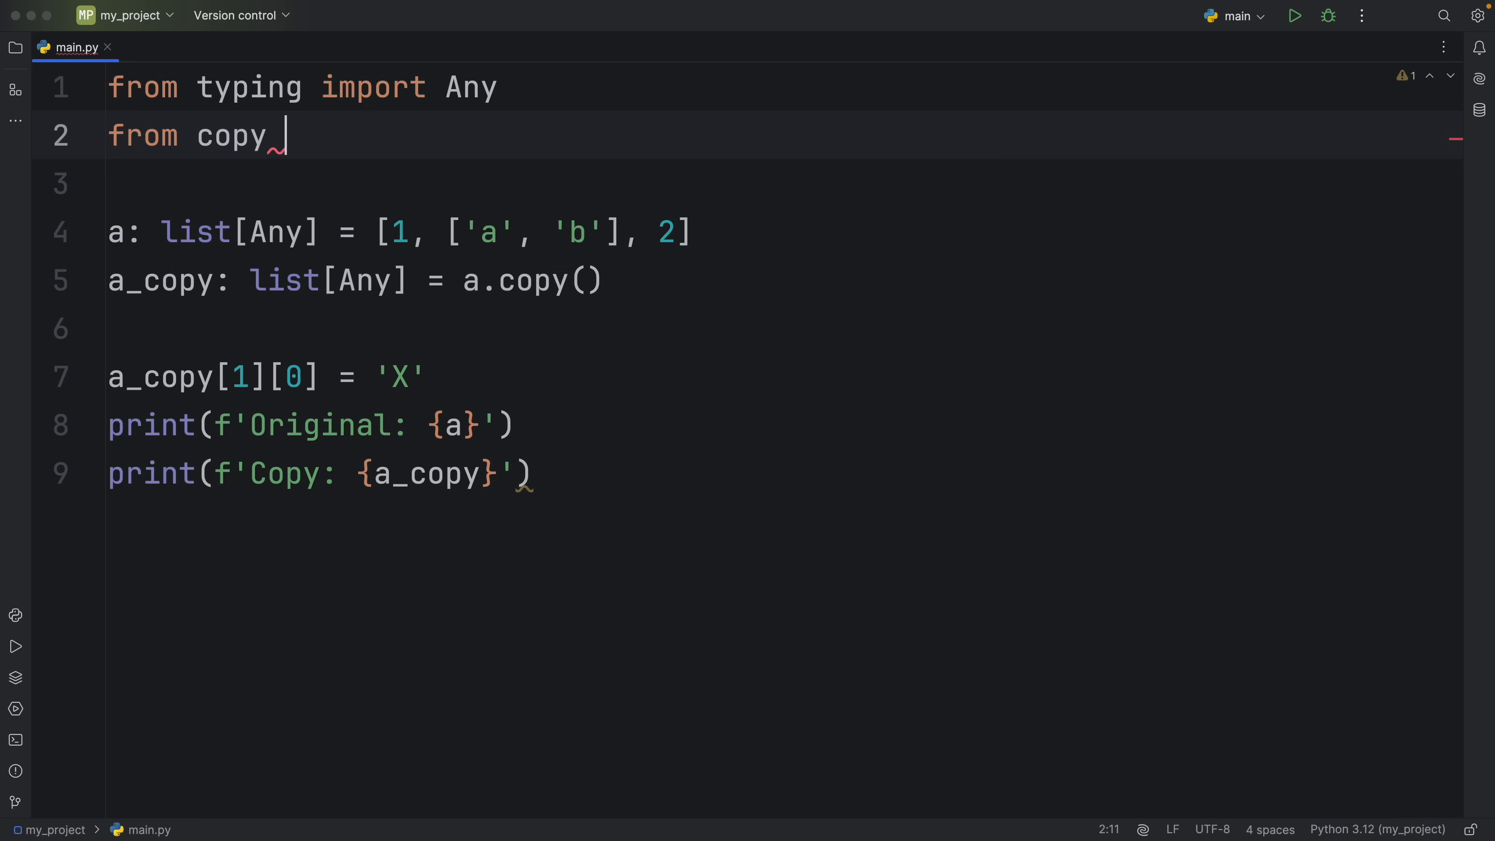
text(import deepcopy)
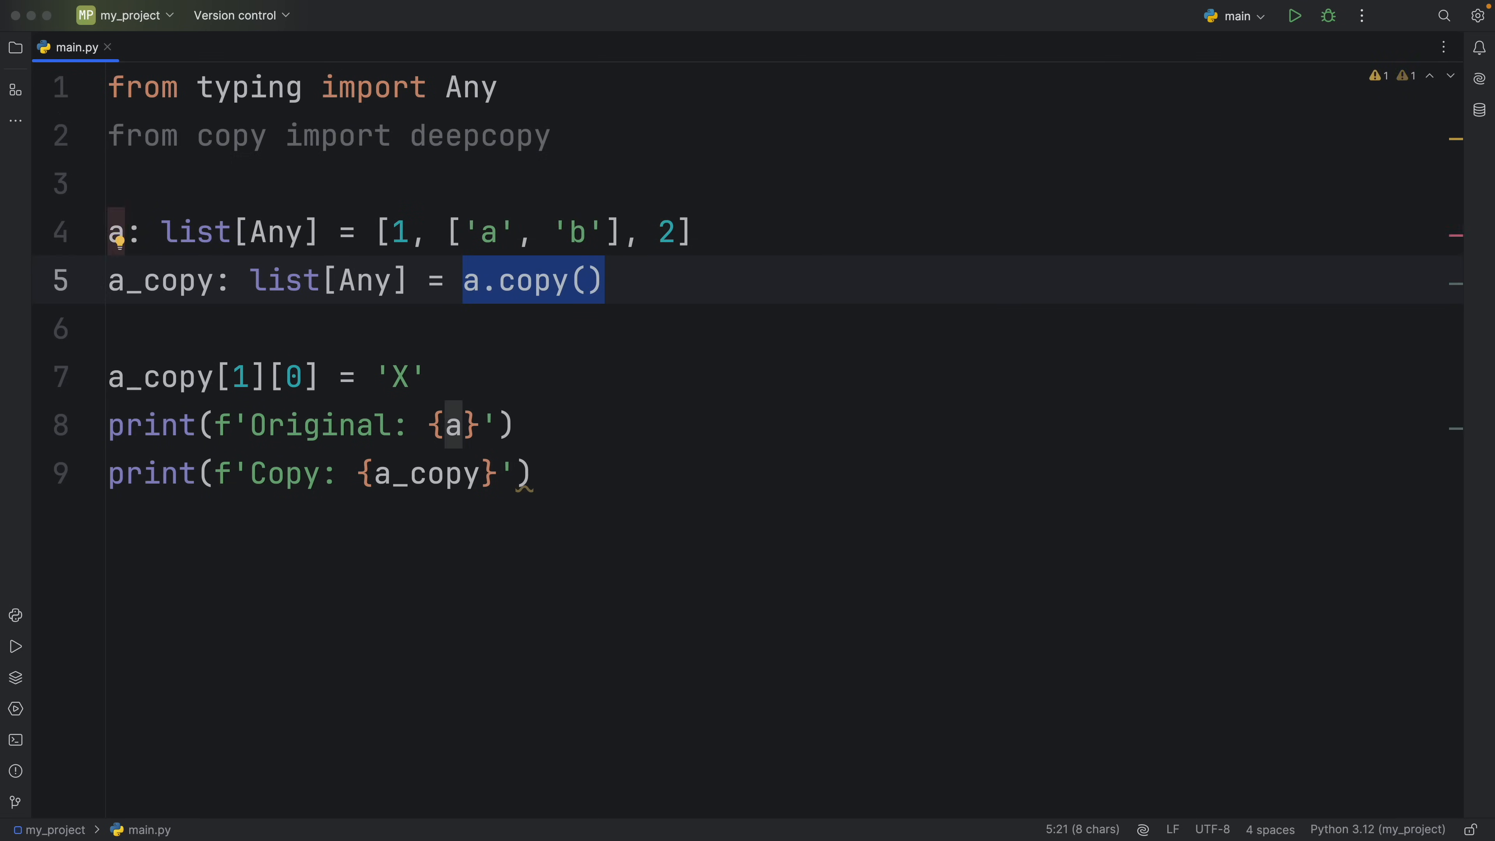
text(deepcopy(a))
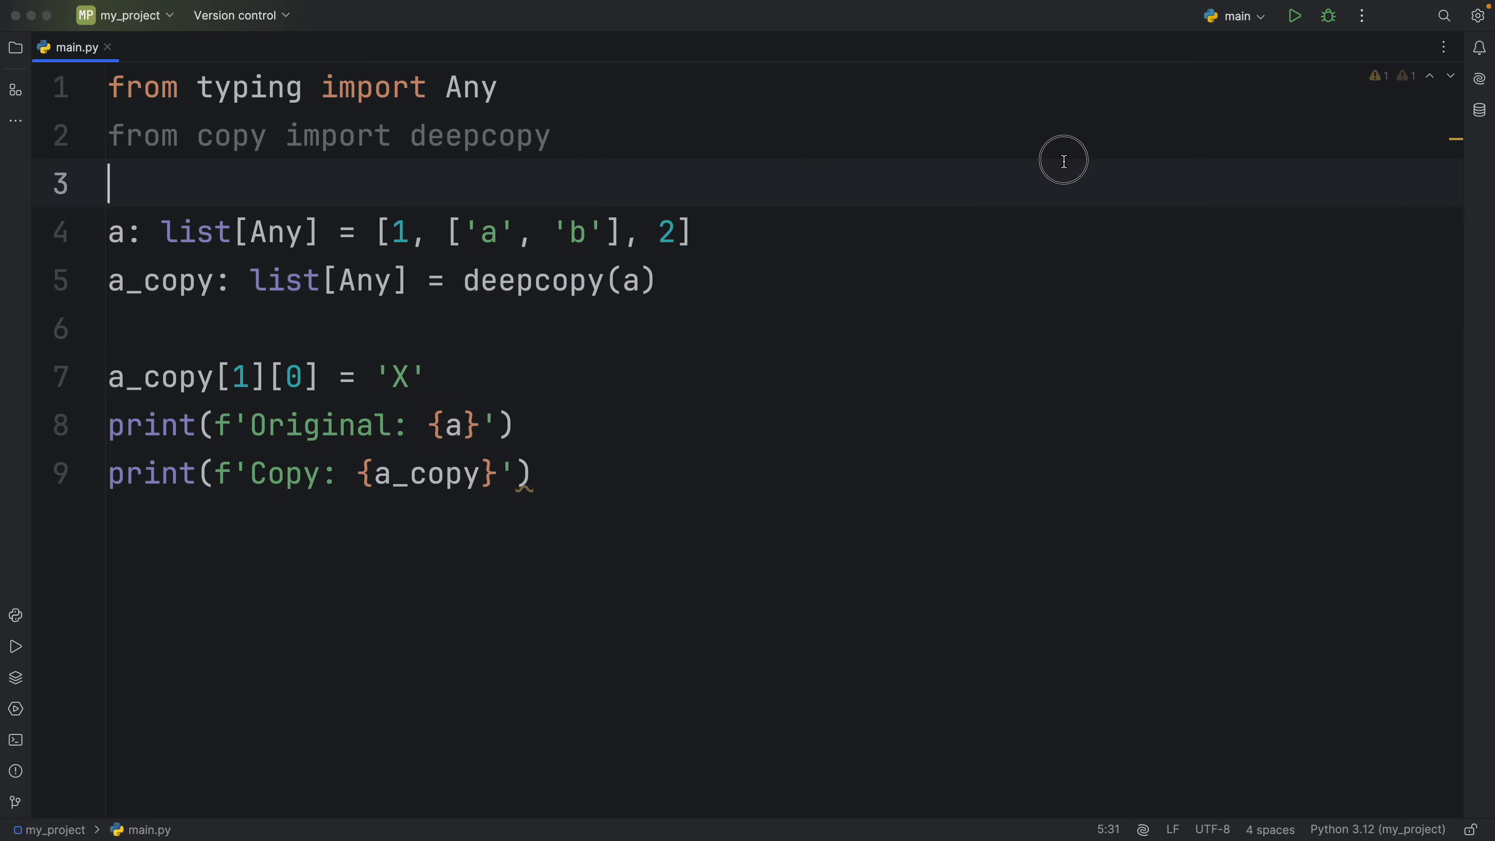
click(1294, 16)
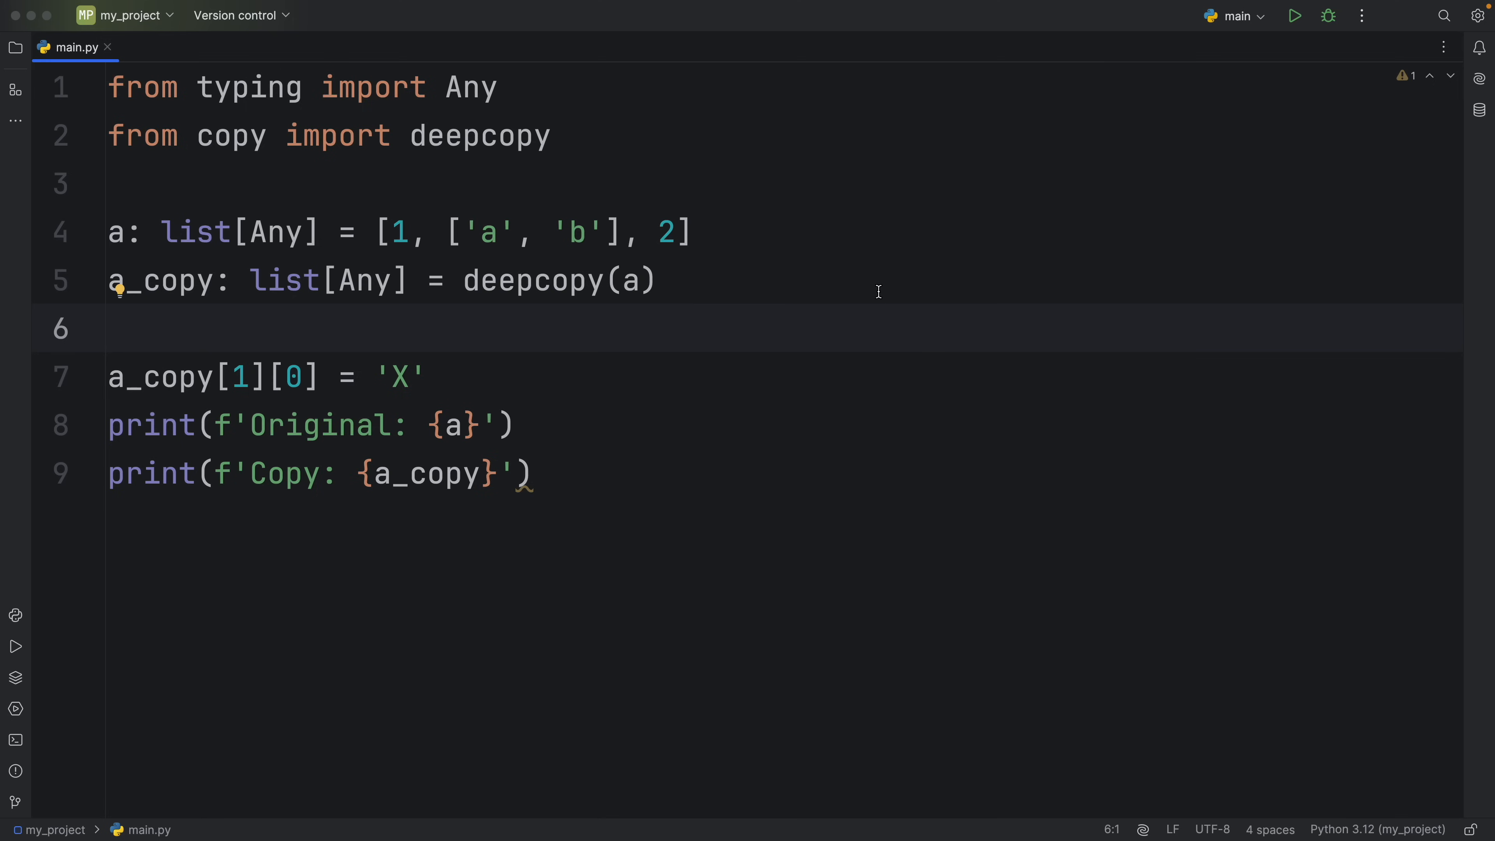
click(110, 329)
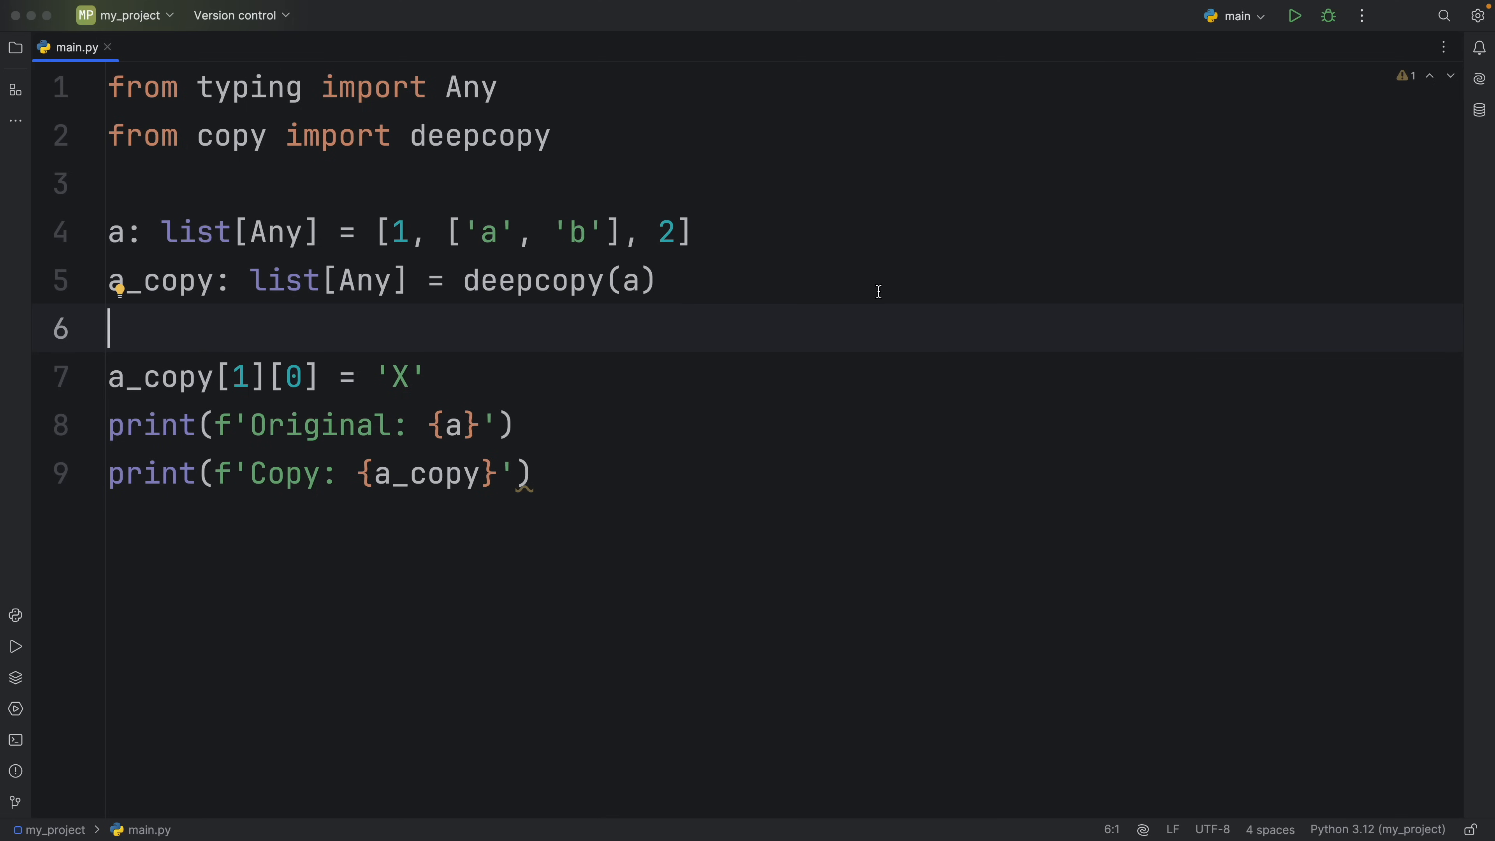